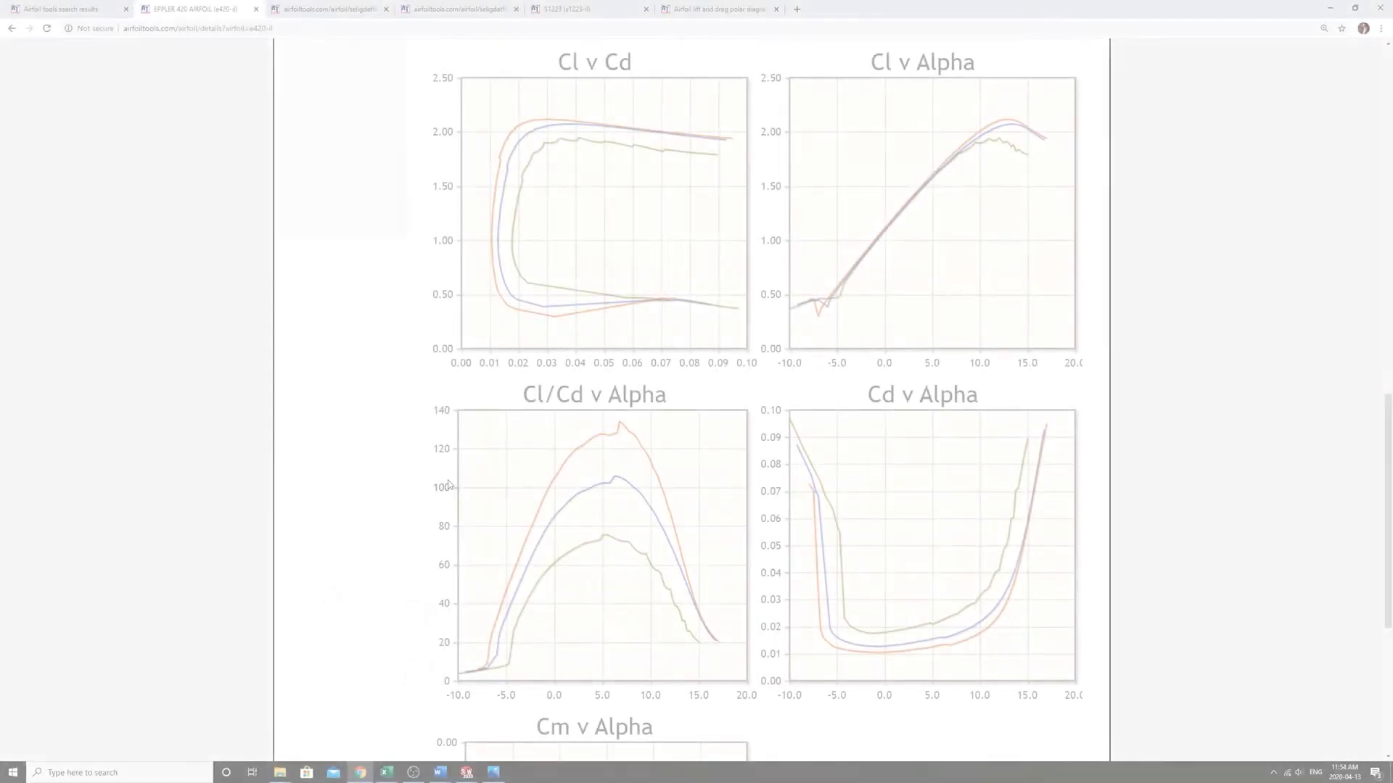
Review the Eppler 420 page down to the Cm v Alpha chart and bring up the hand-drawn airfoil force sketch in Photos
{"action": "scroll", "scroll_direction": "down", "scroll_amount": 3}
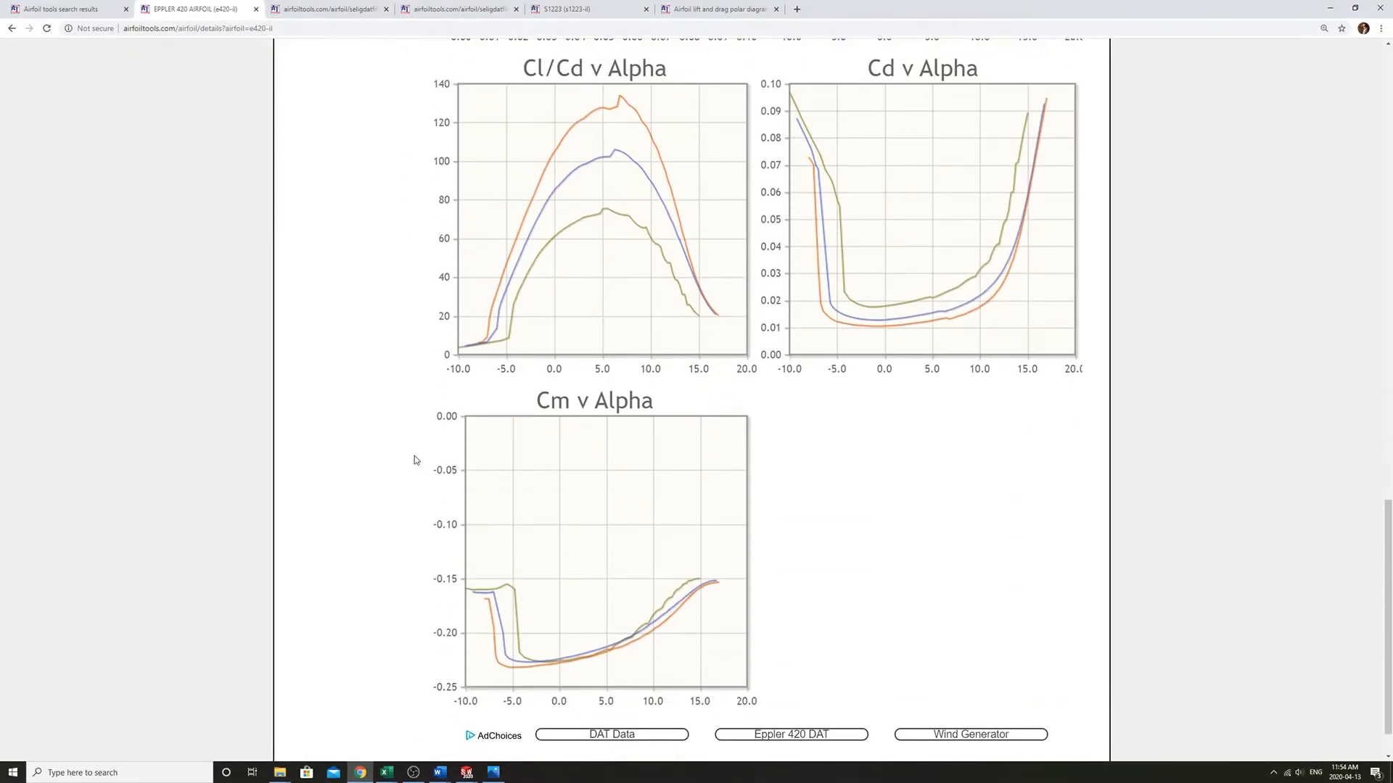
{"action": "scroll", "scroll_direction": "down", "scroll_amount": 3}
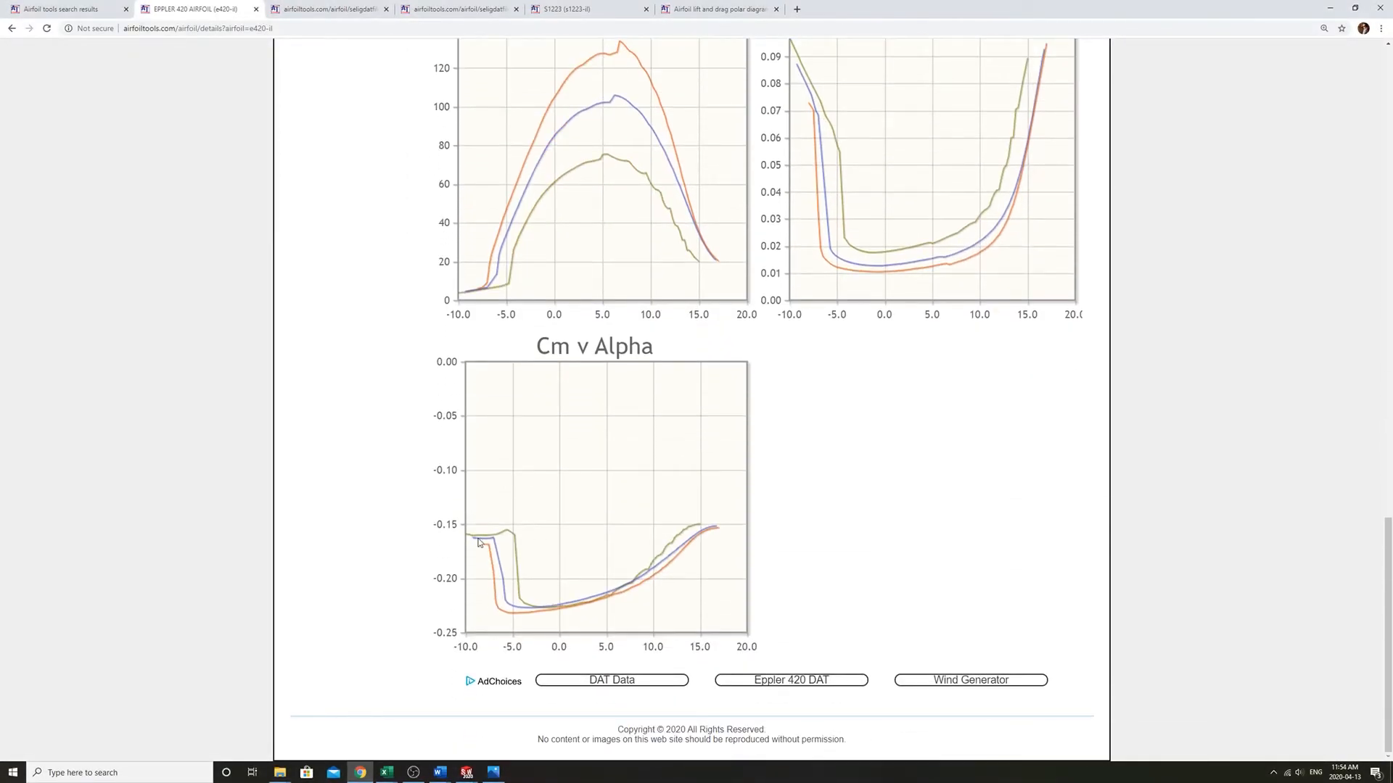
{"action": "mouse_move", "coordinate": [711, 545]}
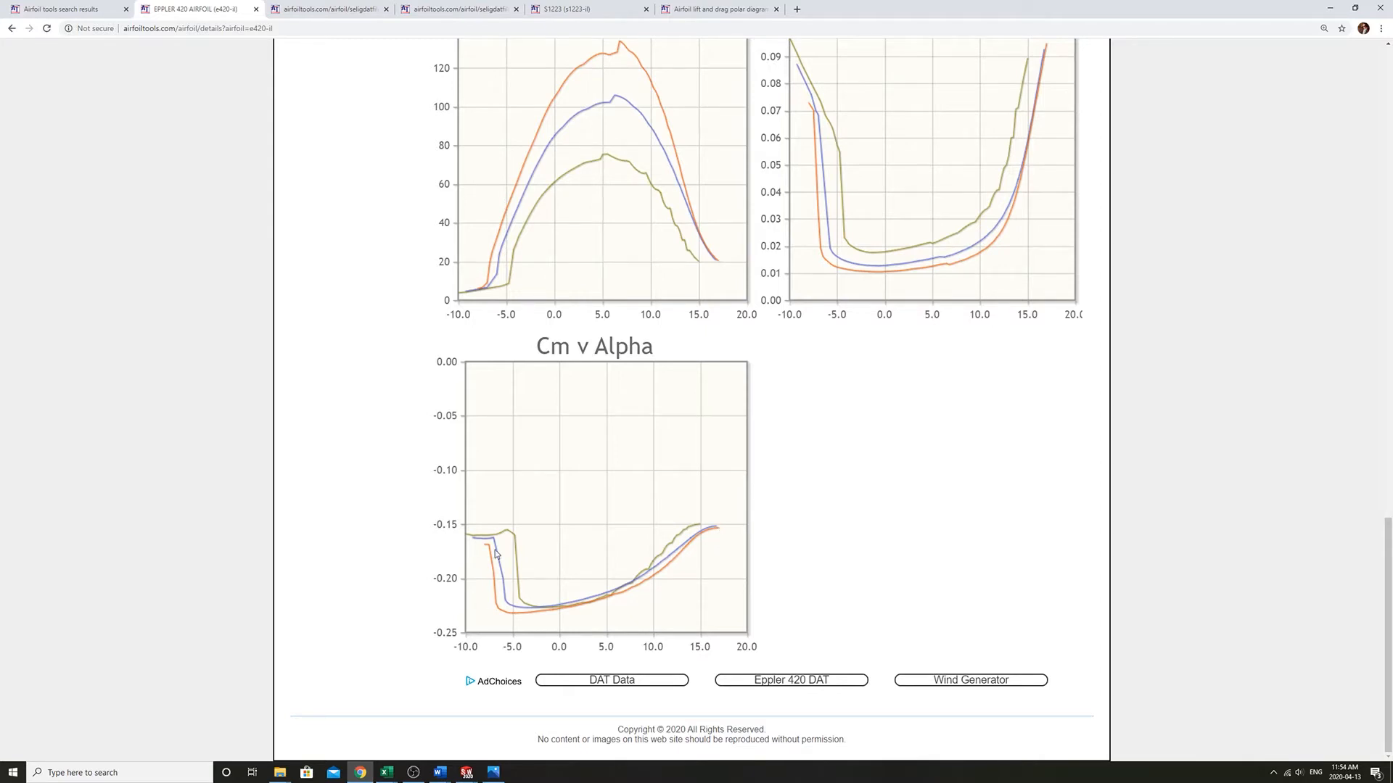
{"action": "mouse_move", "coordinate": [498, 762]}
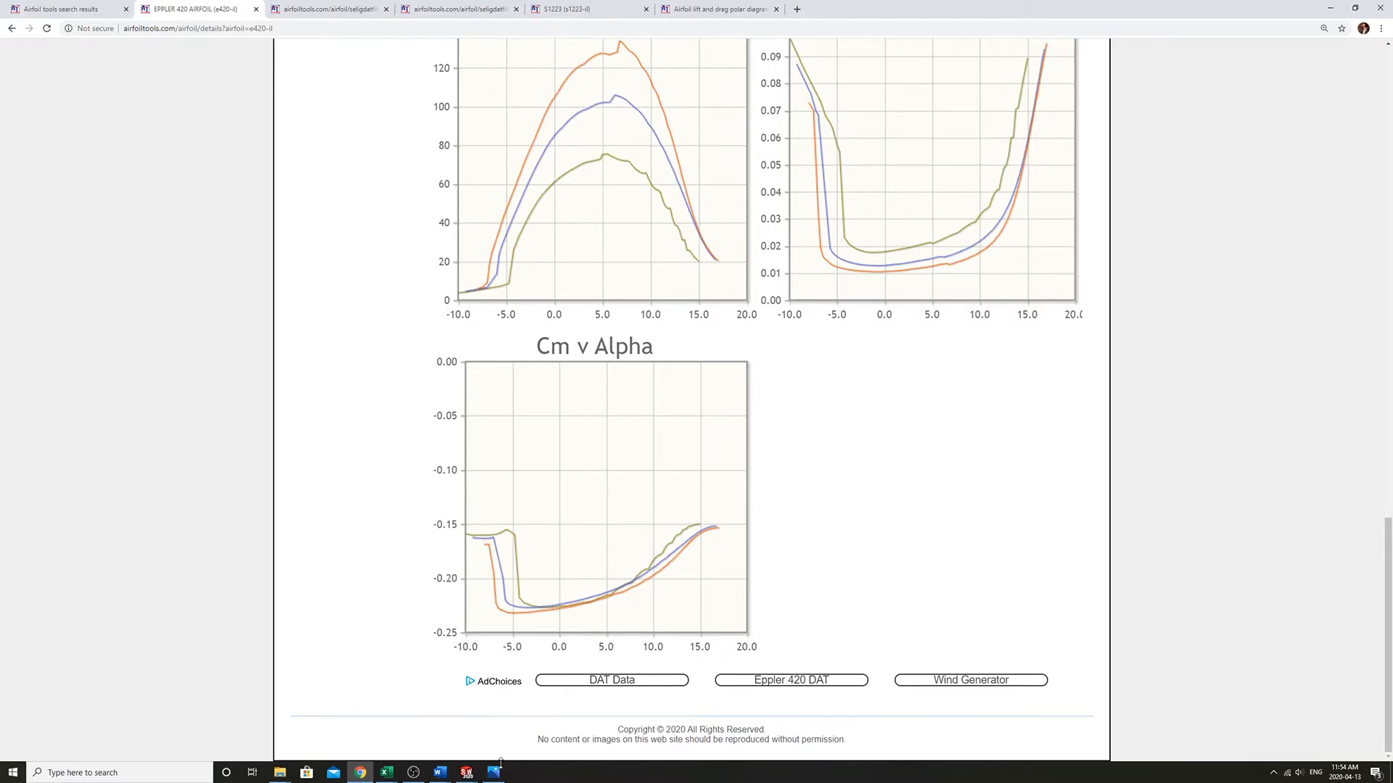
{"action": "left_click", "coordinate": [494, 772]}
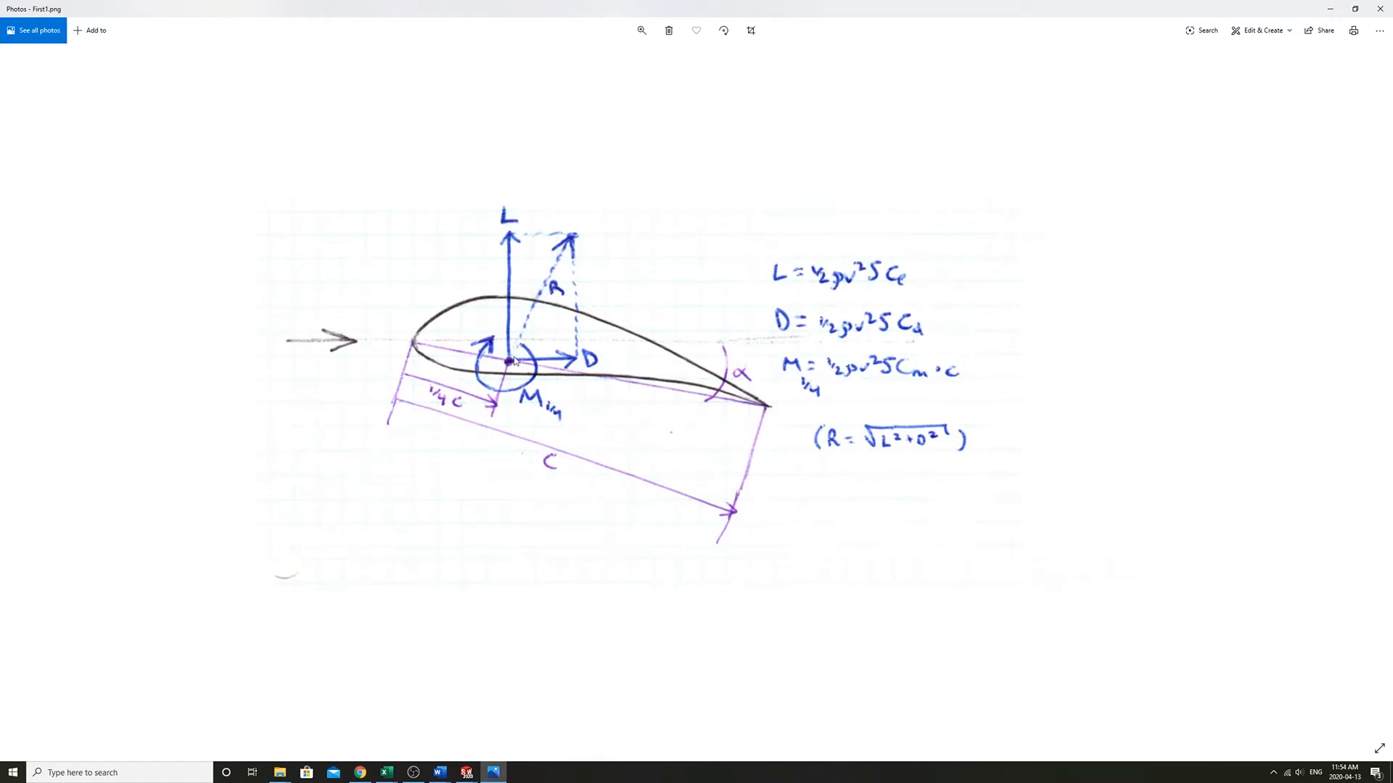
{"action": "mouse_move", "coordinate": [496, 227]}
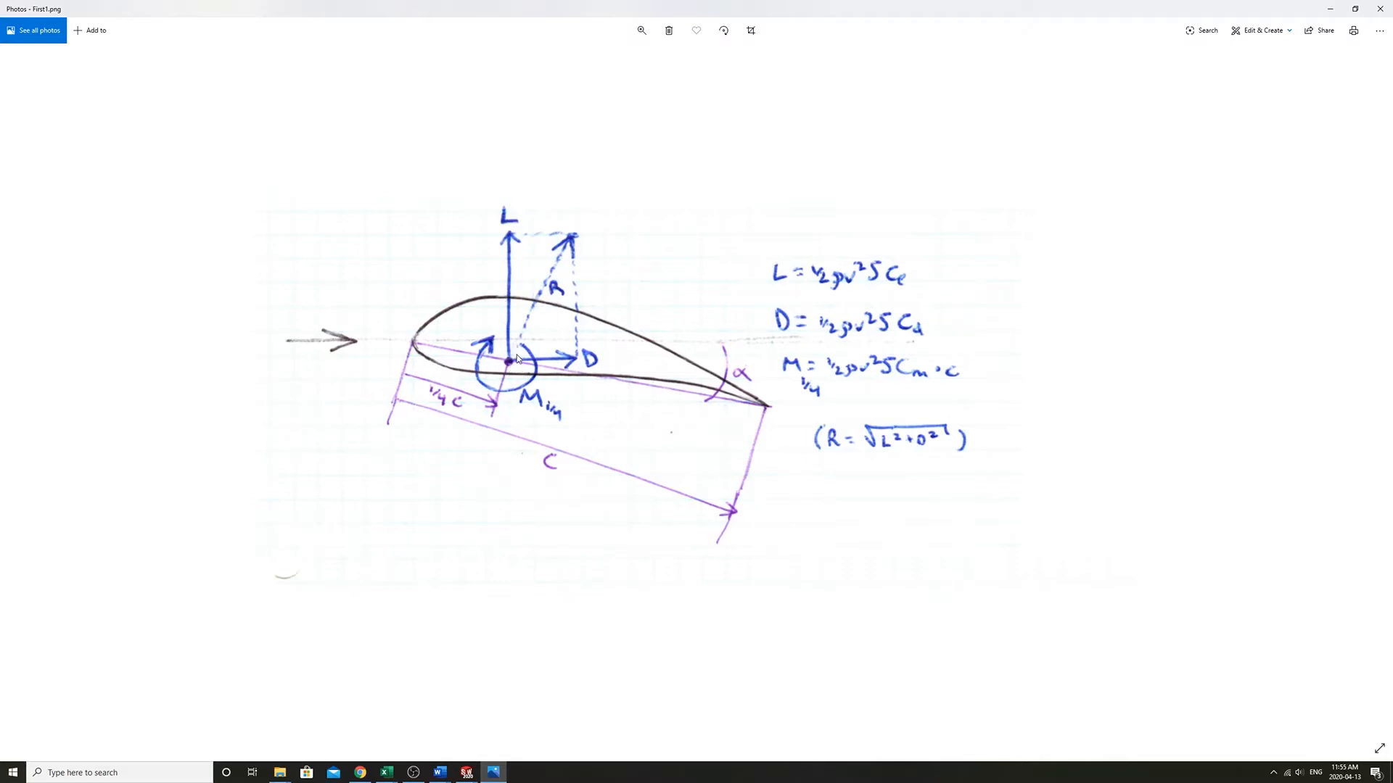
{"action": "mouse_move", "coordinate": [530, 365]}
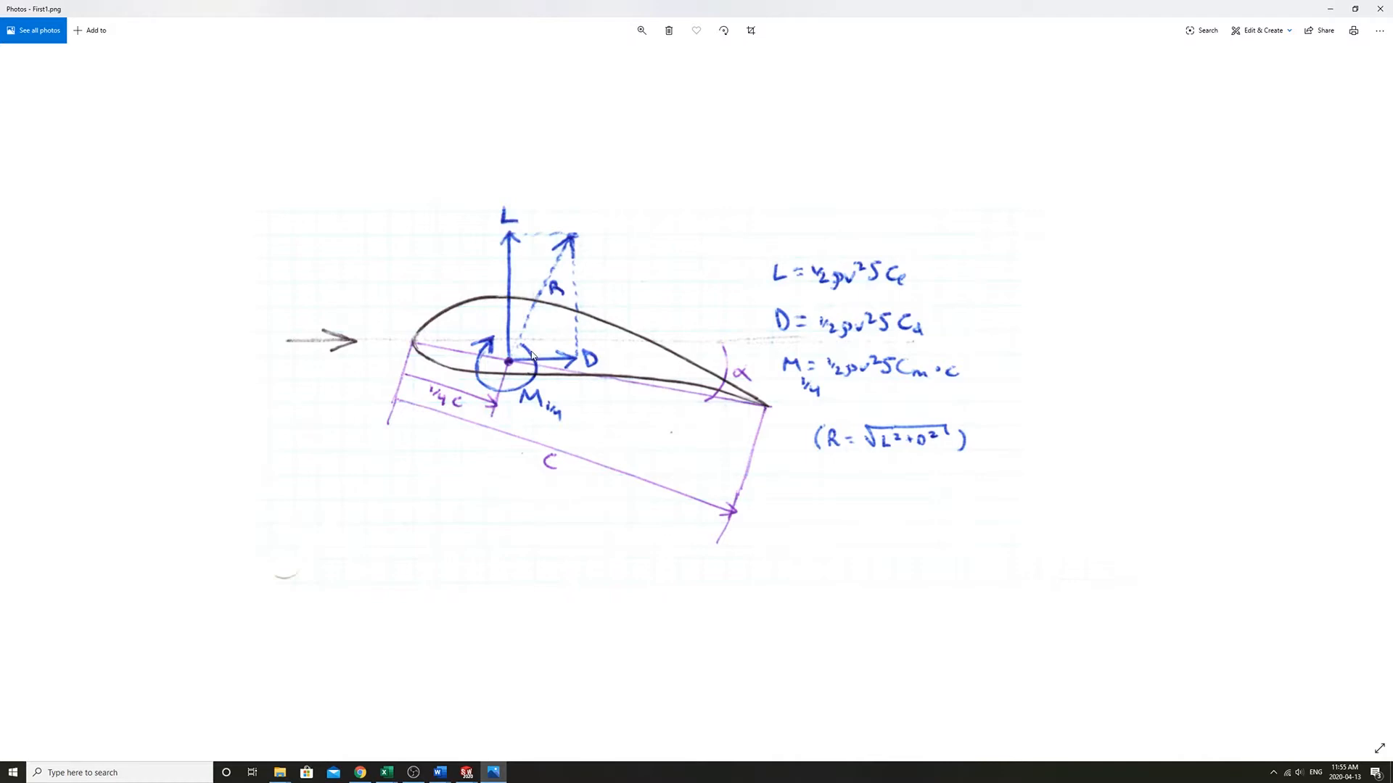
{"action": "mouse_move", "coordinate": [514, 319]}
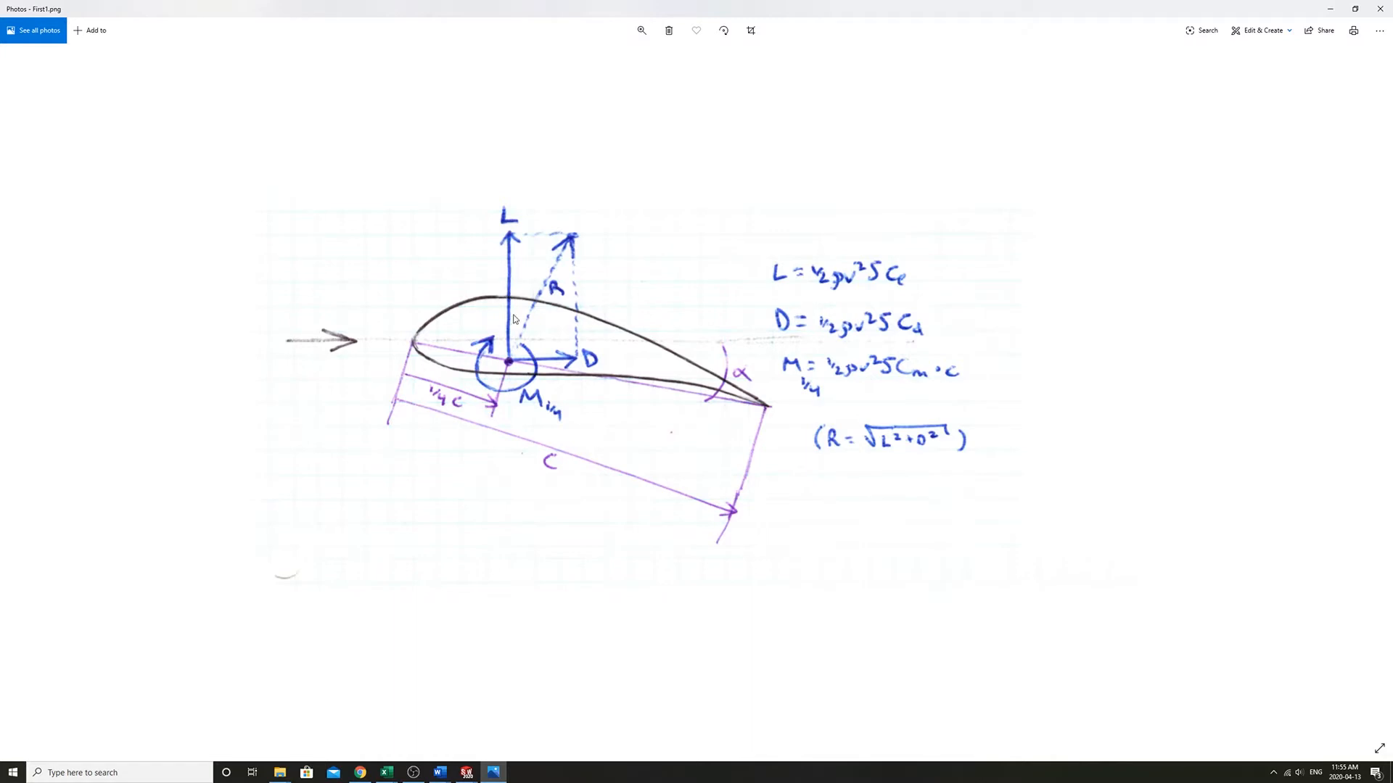
{"action": "mouse_move", "coordinate": [577, 371]}
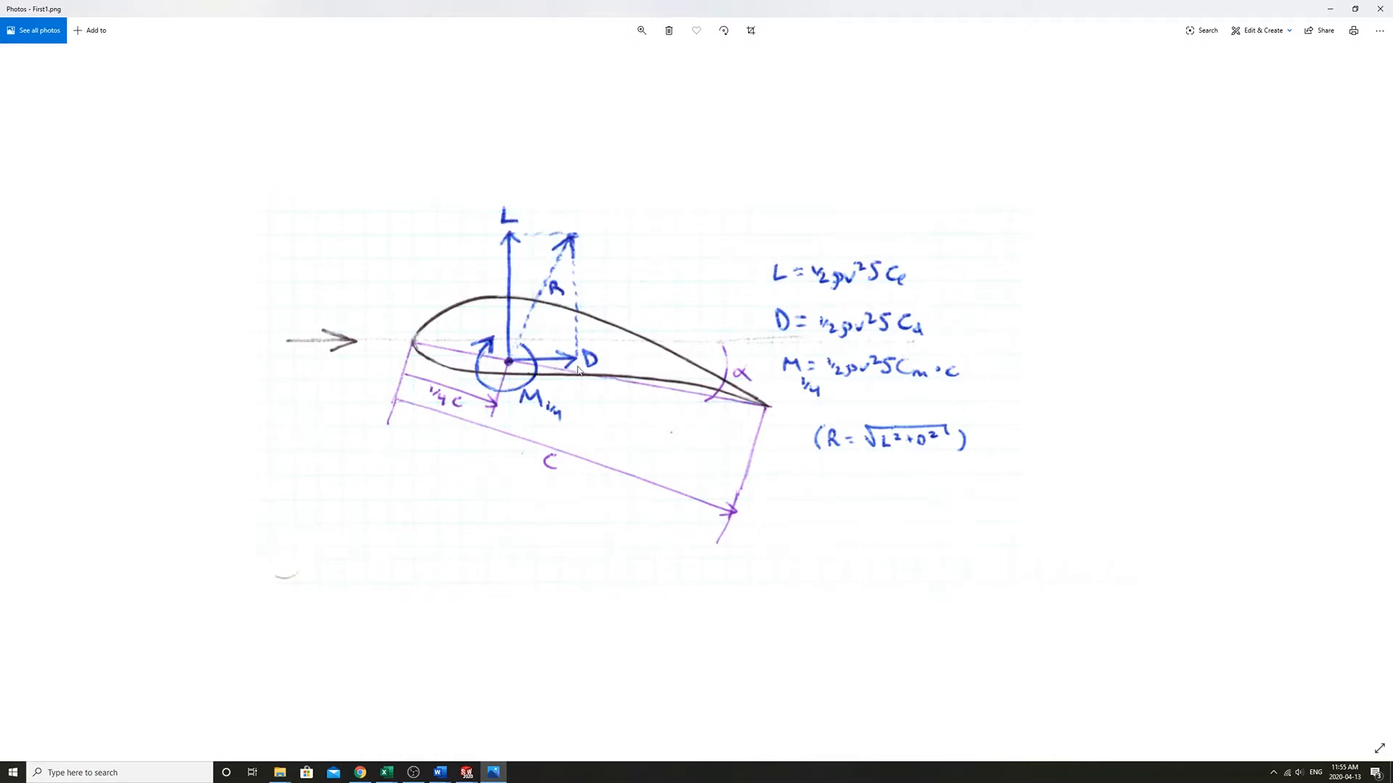
{"action": "mouse_move", "coordinate": [557, 372]}
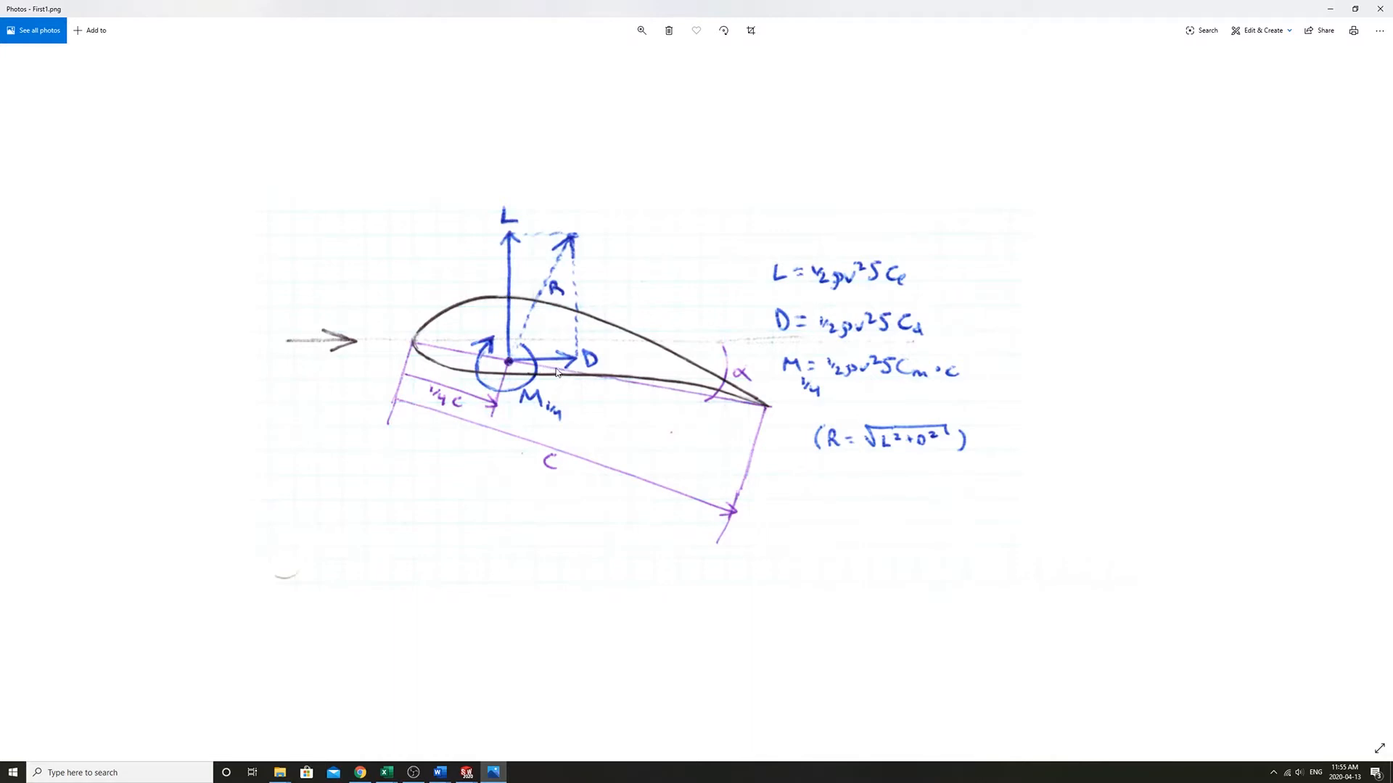
{"action": "mouse_move", "coordinate": [550, 384]}
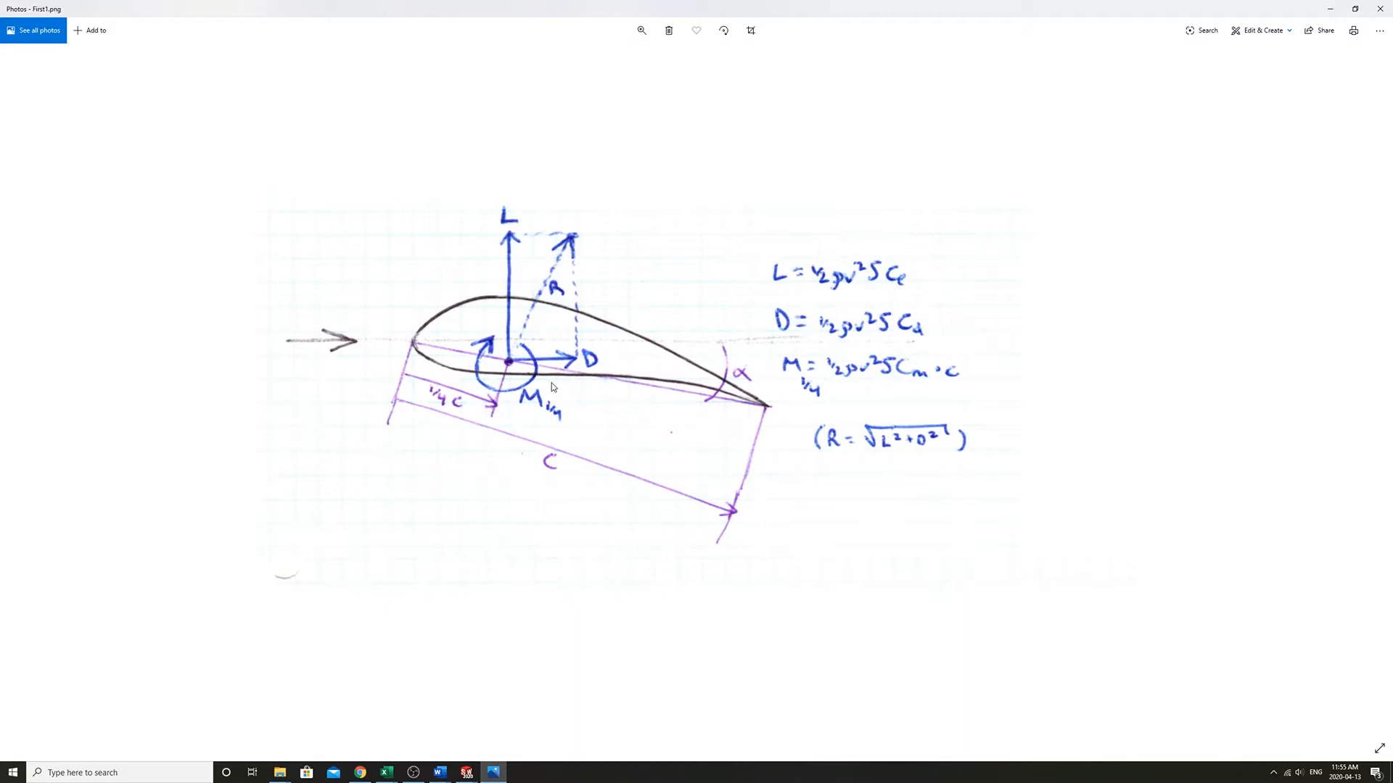
{"action": "mouse_move", "coordinate": [590, 394]}
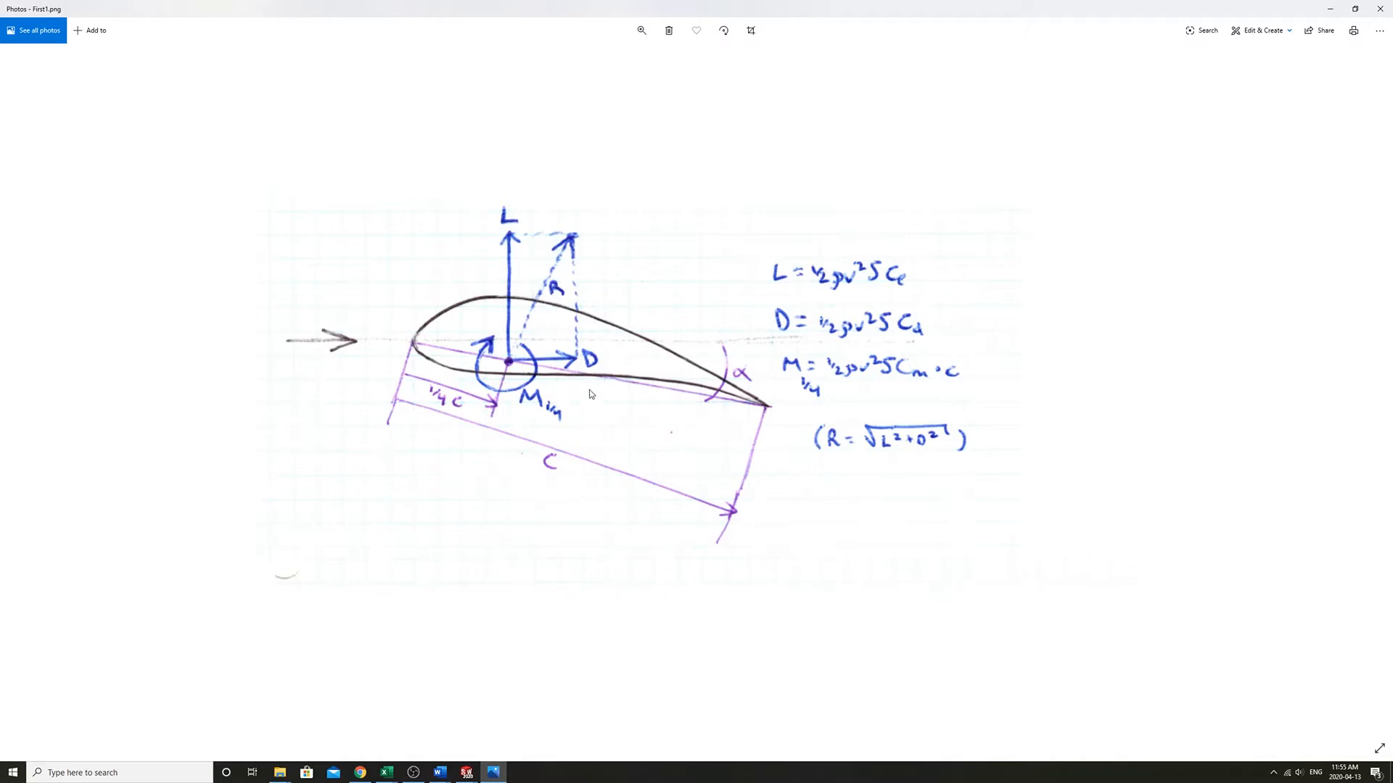
{"action": "mouse_move", "coordinate": [451, 395]}
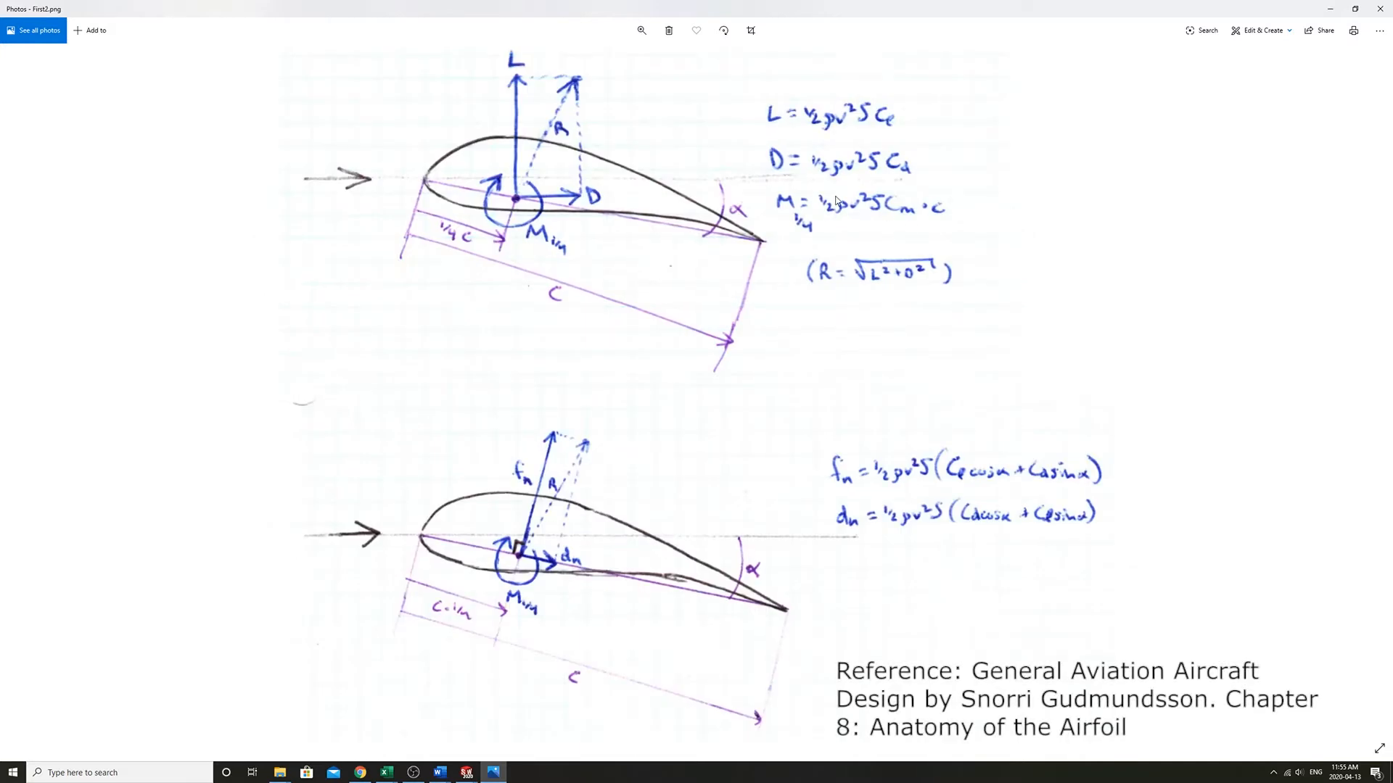
{"action": "mouse_move", "coordinate": [575, 157]}
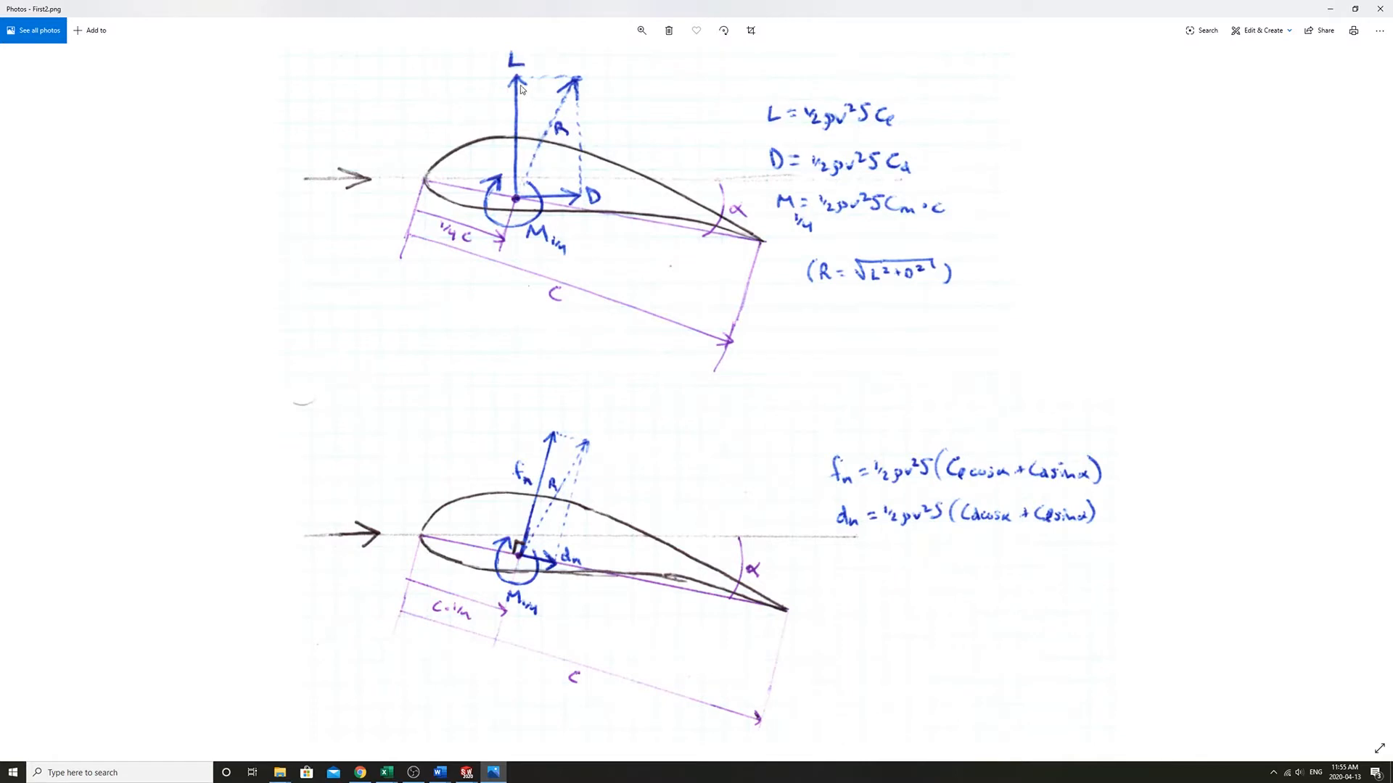
{"action": "mouse_move", "coordinate": [593, 522]}
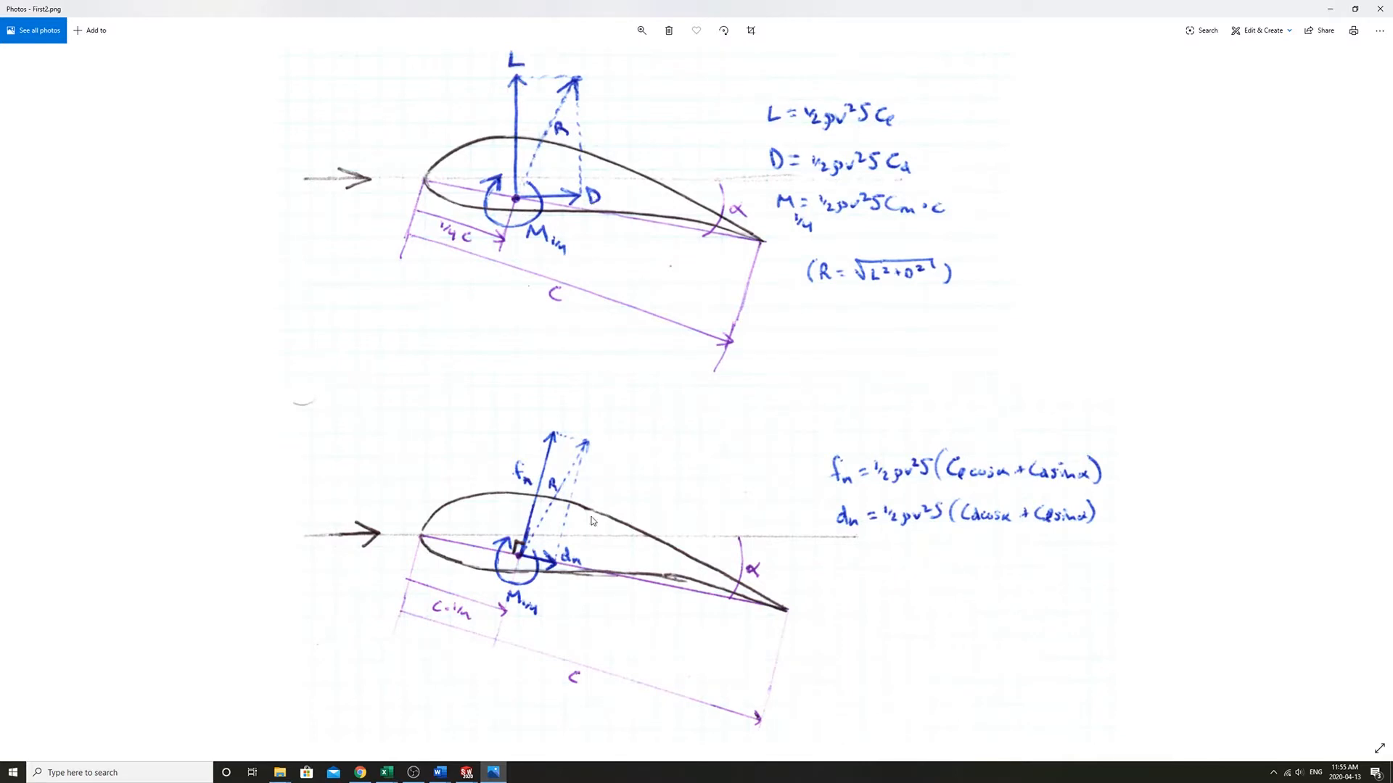
{"action": "mouse_move", "coordinate": [569, 559]}
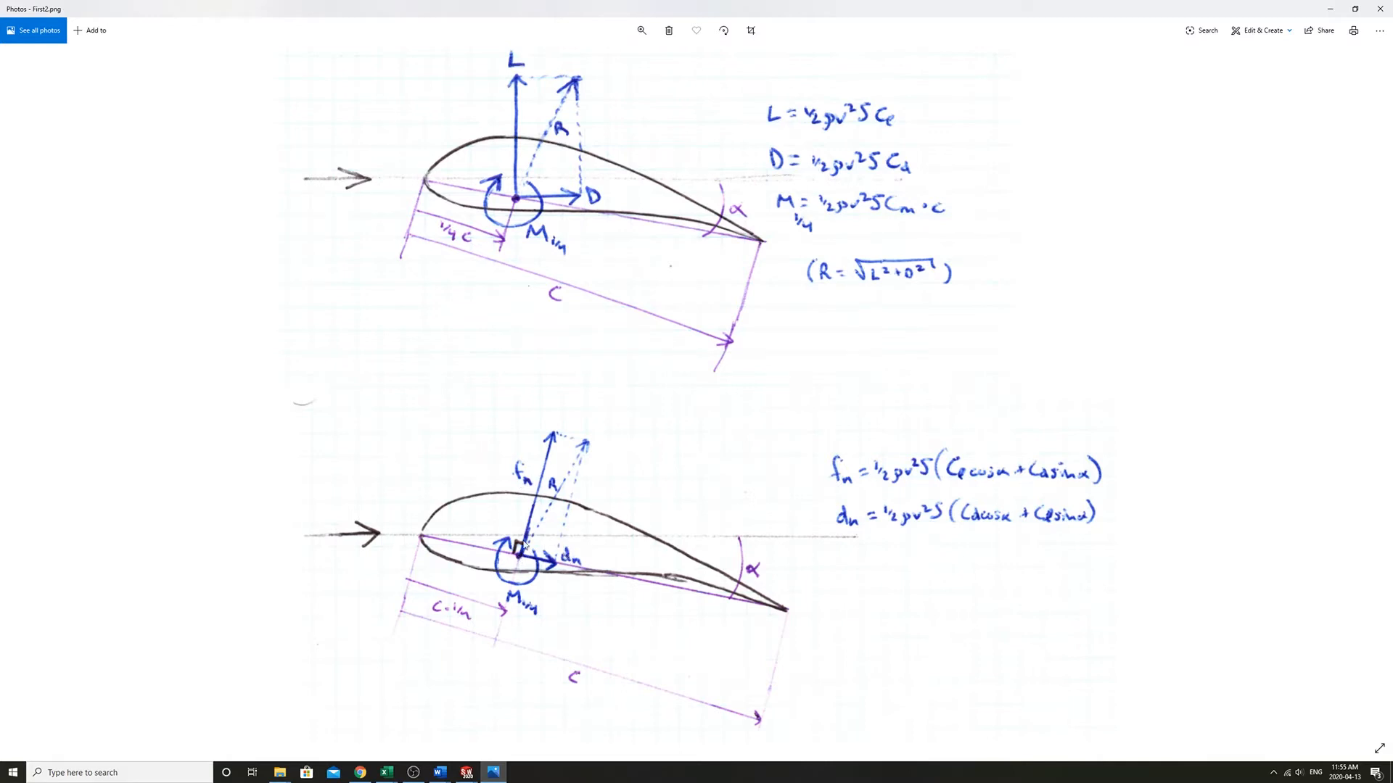
{"action": "mouse_move", "coordinate": [566, 573]}
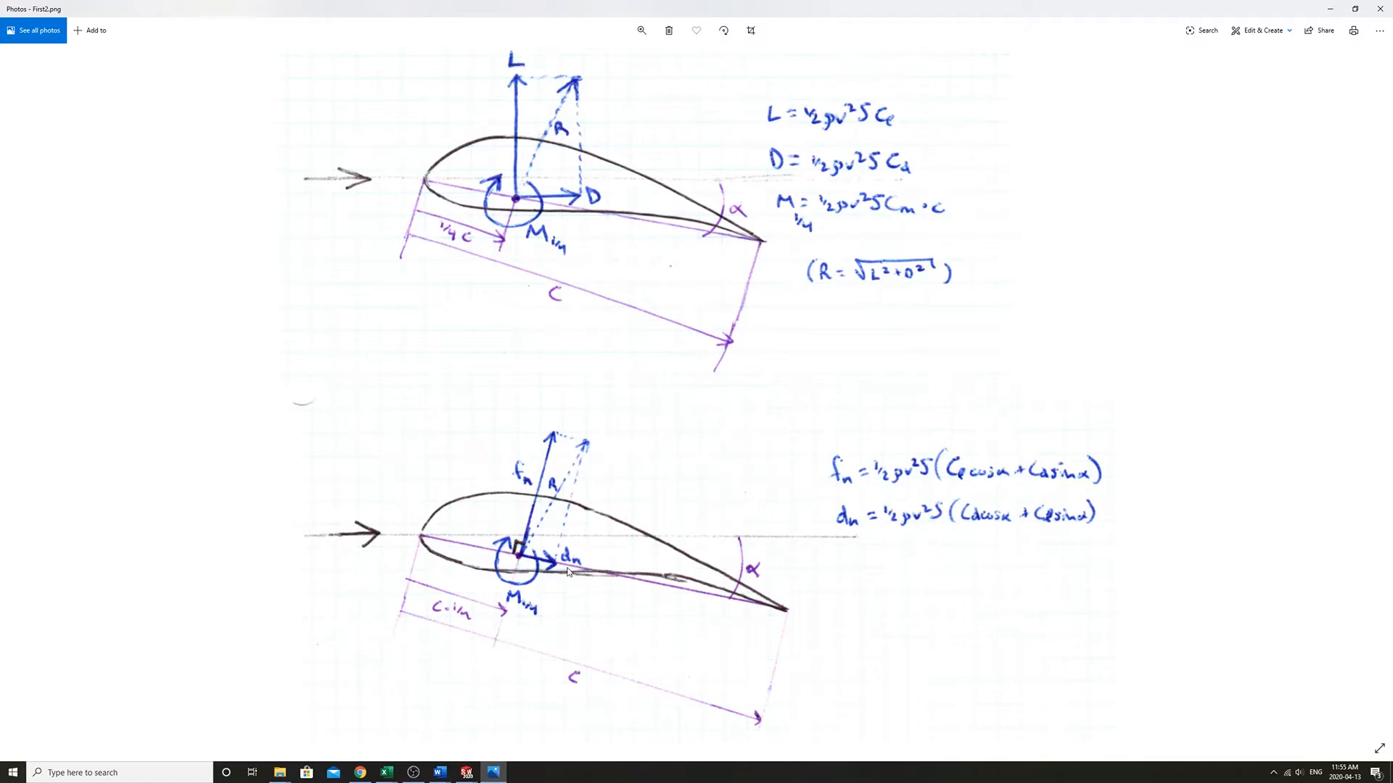
{"action": "mouse_move", "coordinate": [561, 140]}
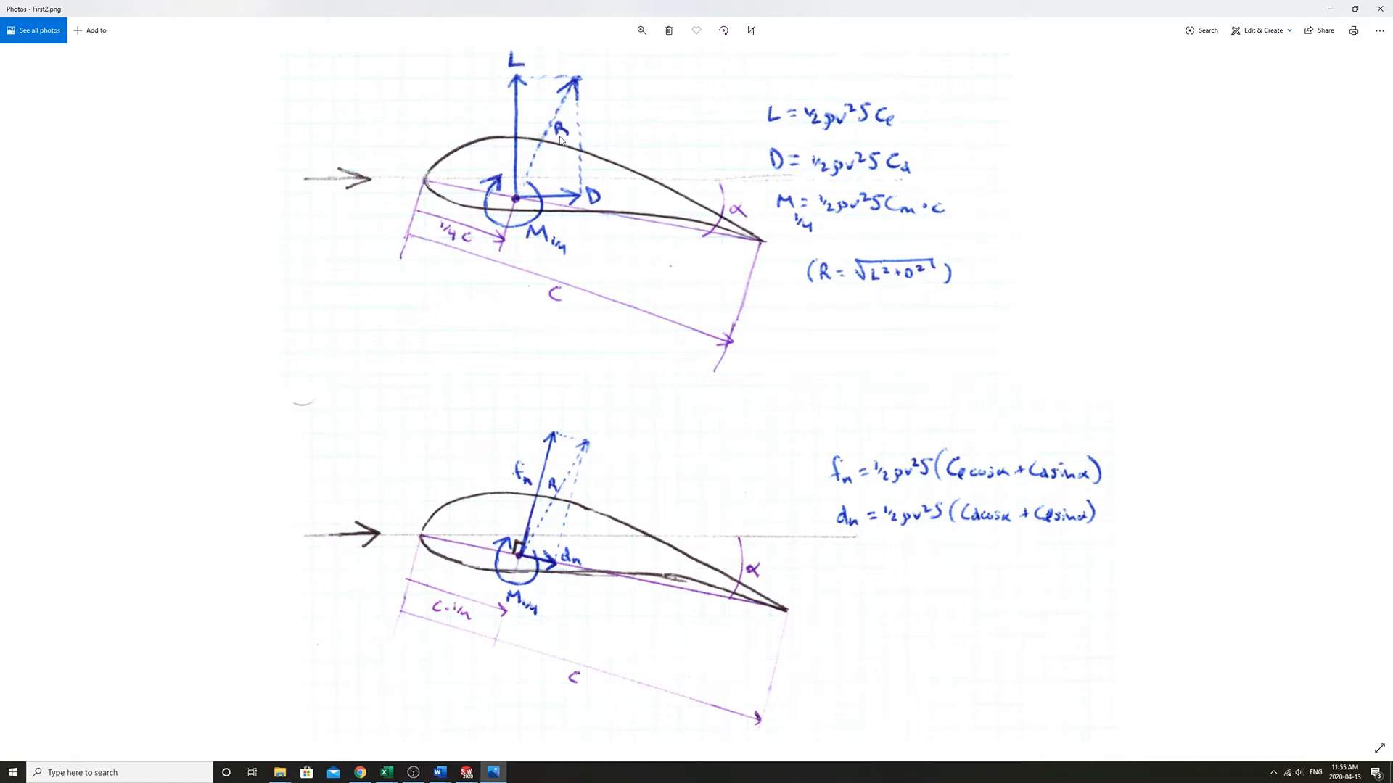
{"action": "mouse_move", "coordinate": [522, 563]}
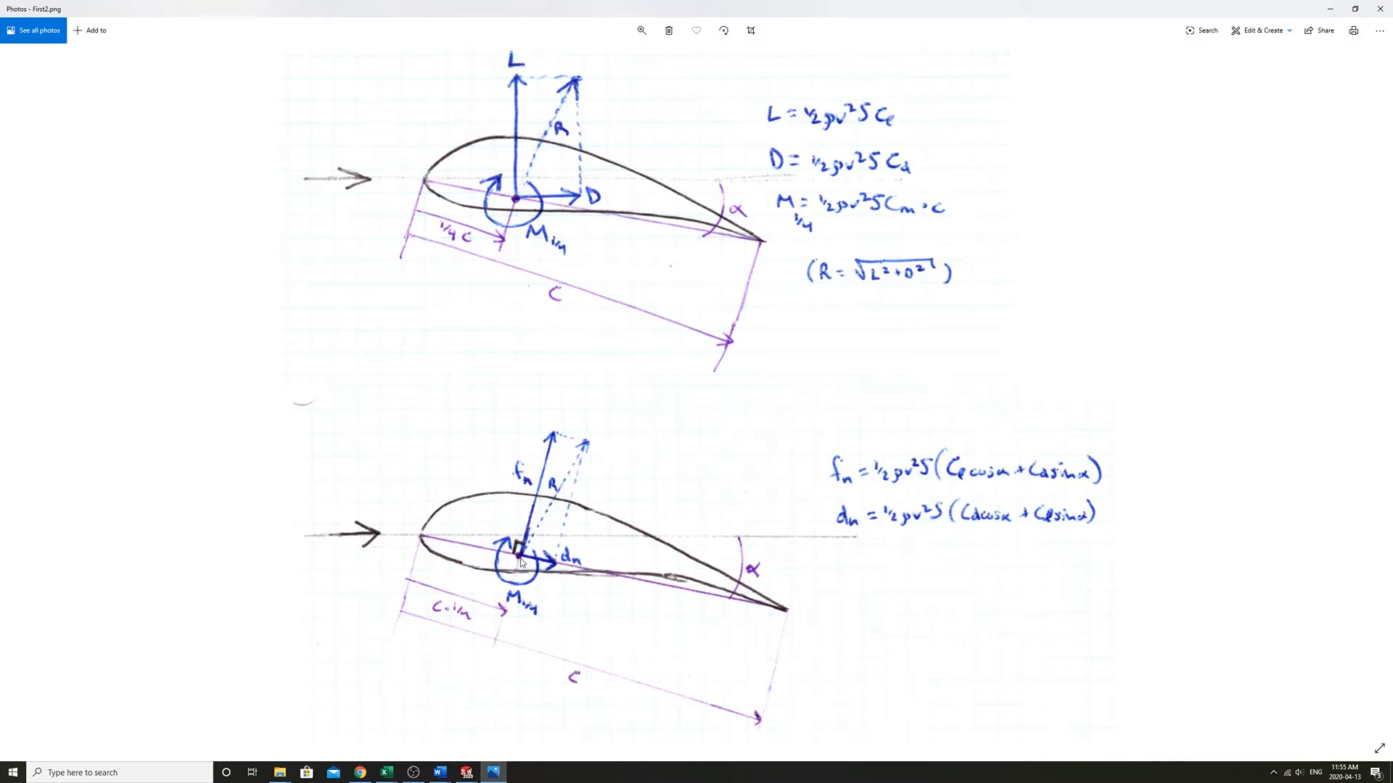
{"action": "mouse_move", "coordinate": [509, 609]}
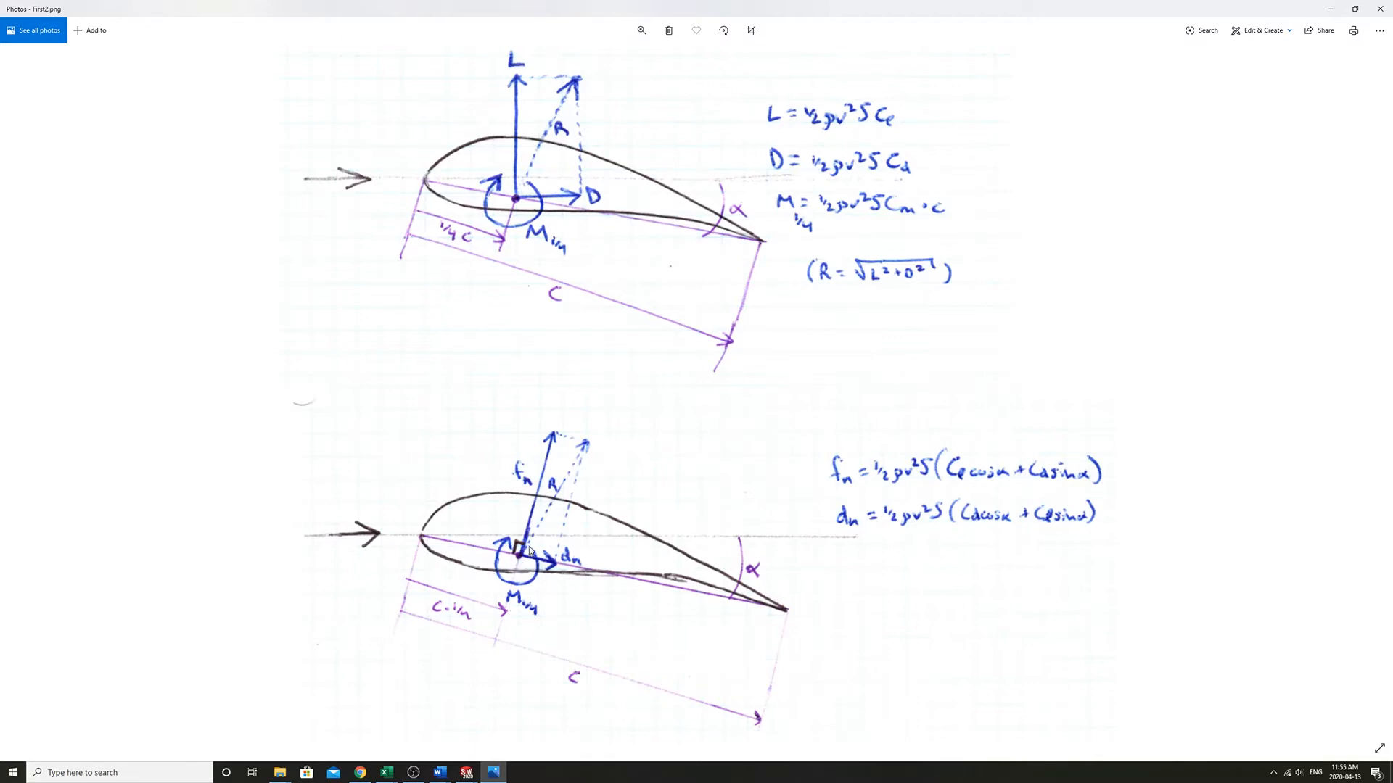
{"action": "mouse_move", "coordinate": [925, 505]}
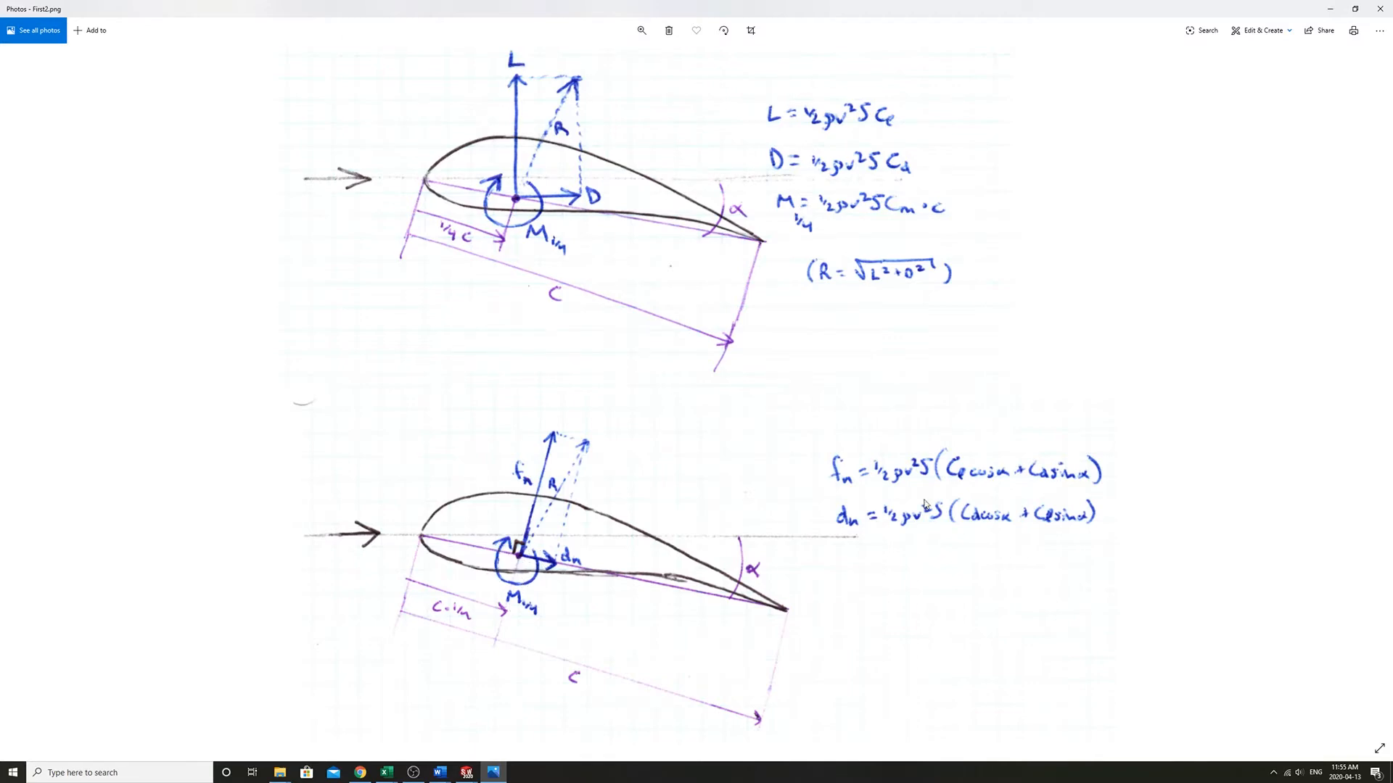
{"action": "mouse_move", "coordinate": [959, 486]}
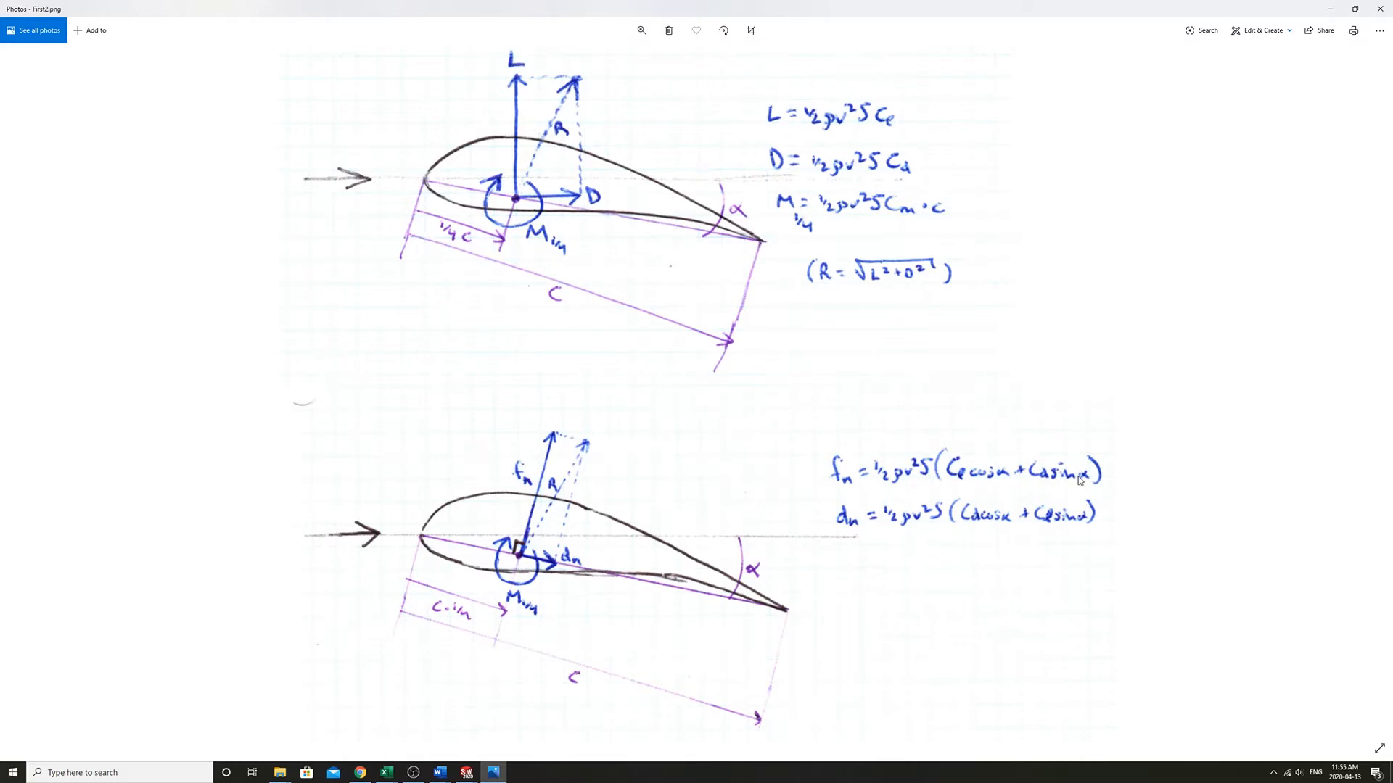
{"action": "mouse_move", "coordinate": [984, 528]}
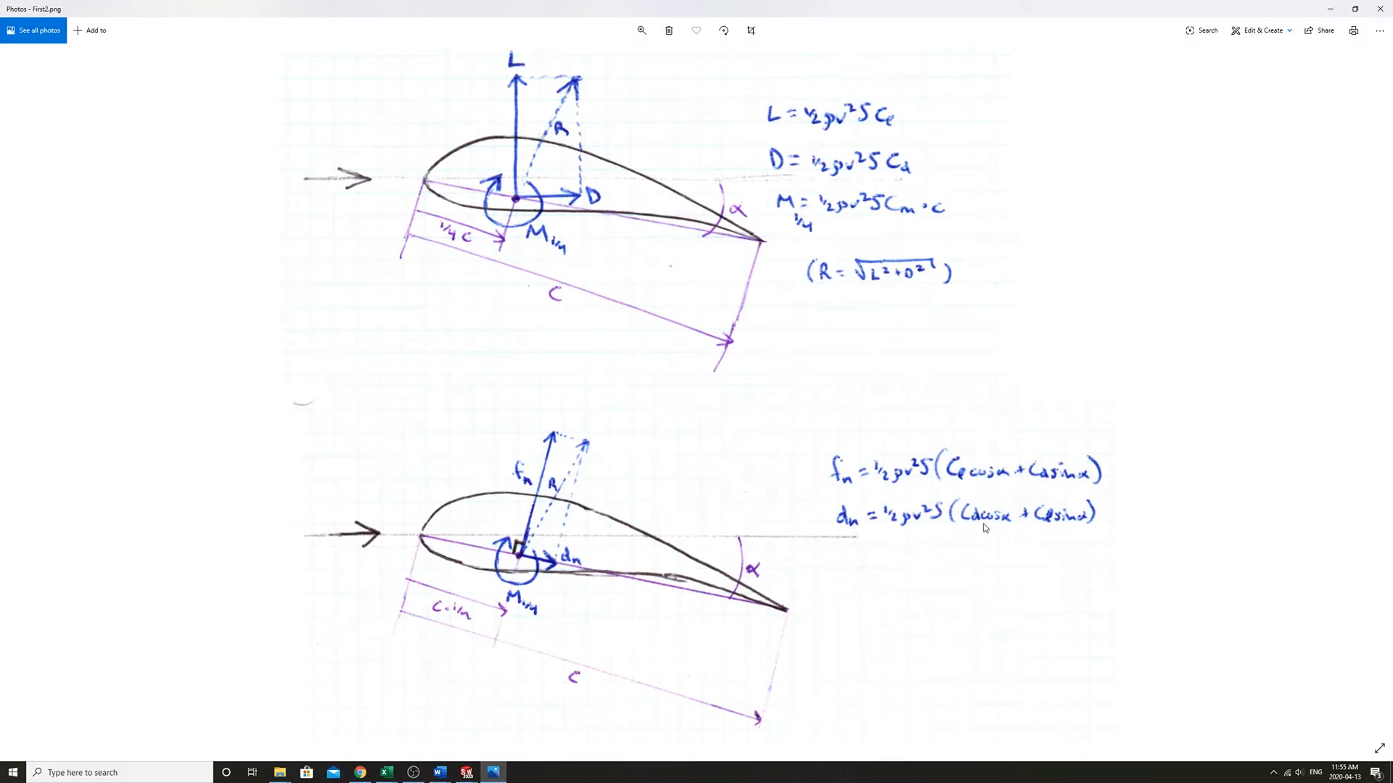
{"action": "mouse_move", "coordinate": [1079, 530]}
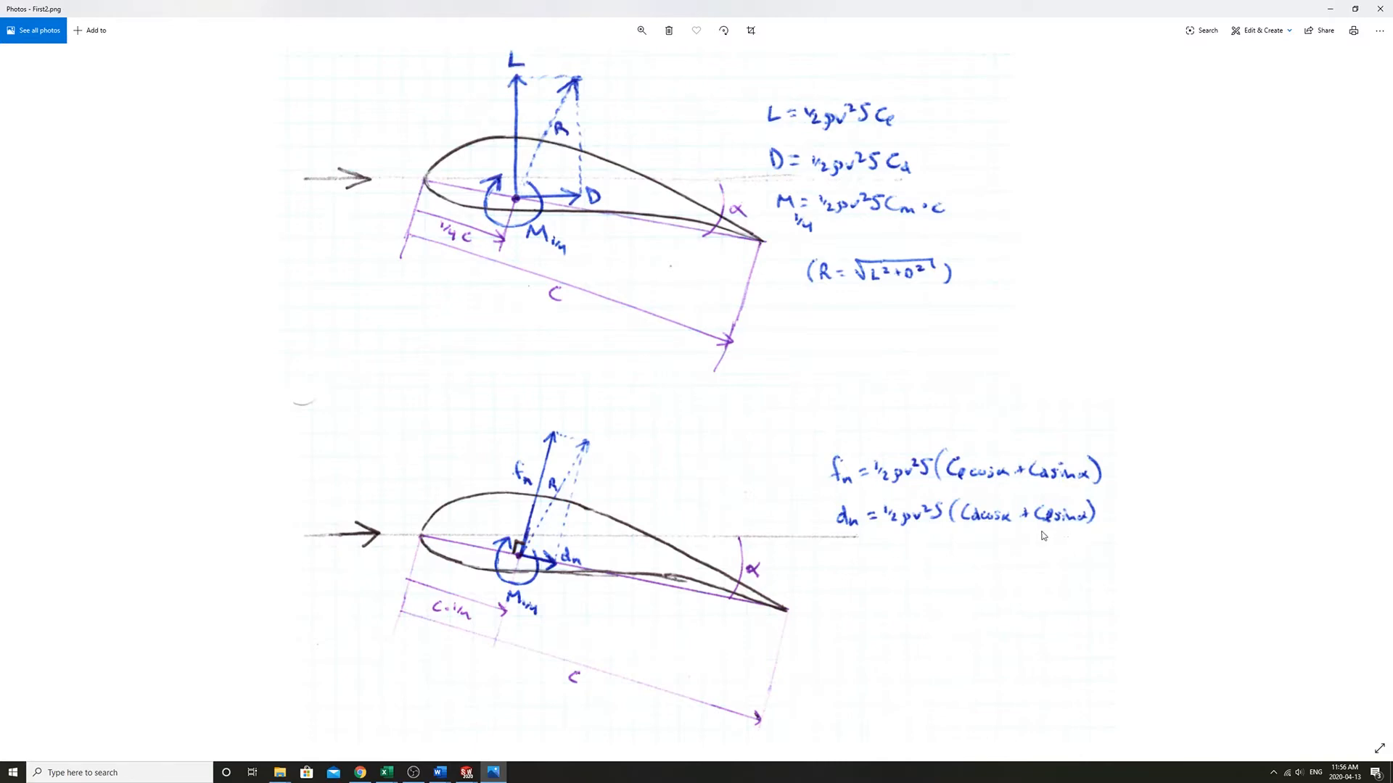
{"action": "mouse_move", "coordinate": [961, 492]}
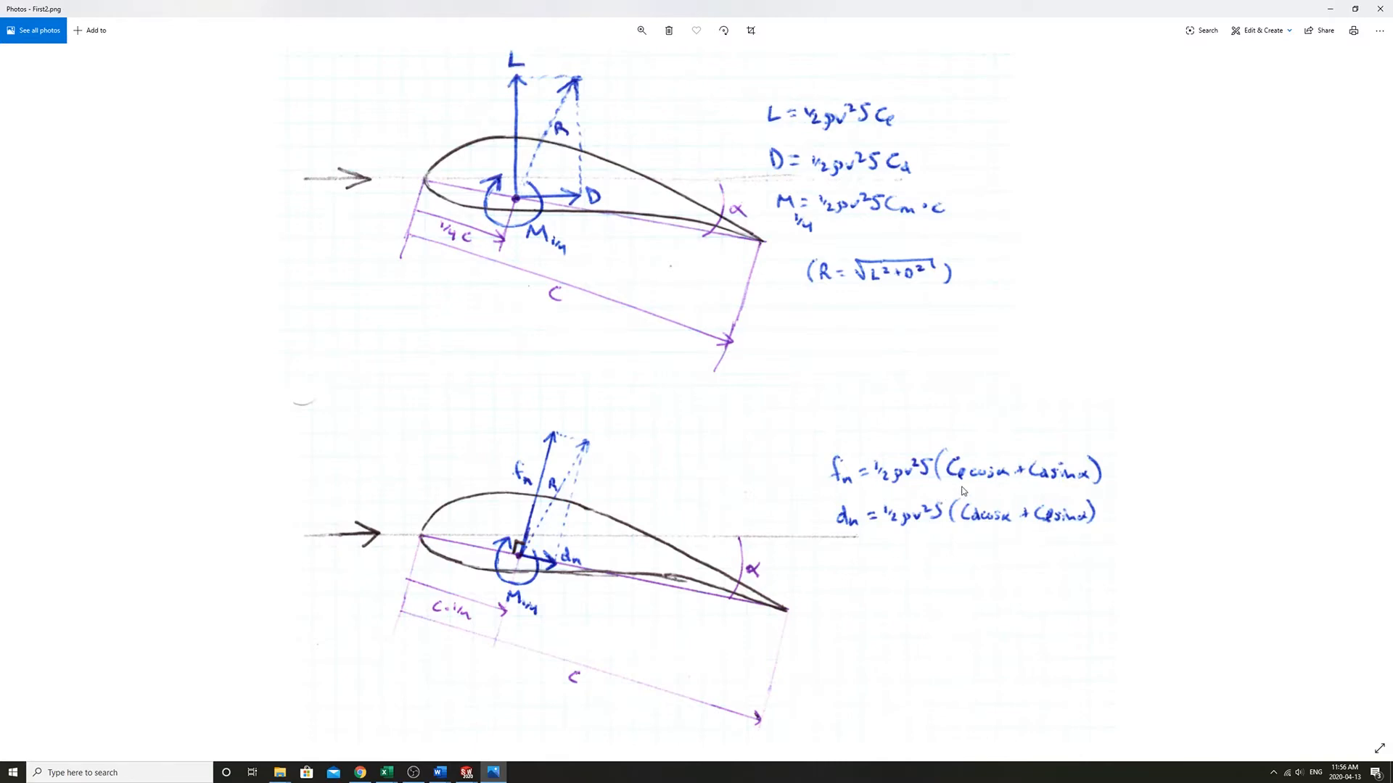
{"action": "mouse_move", "coordinate": [855, 512]}
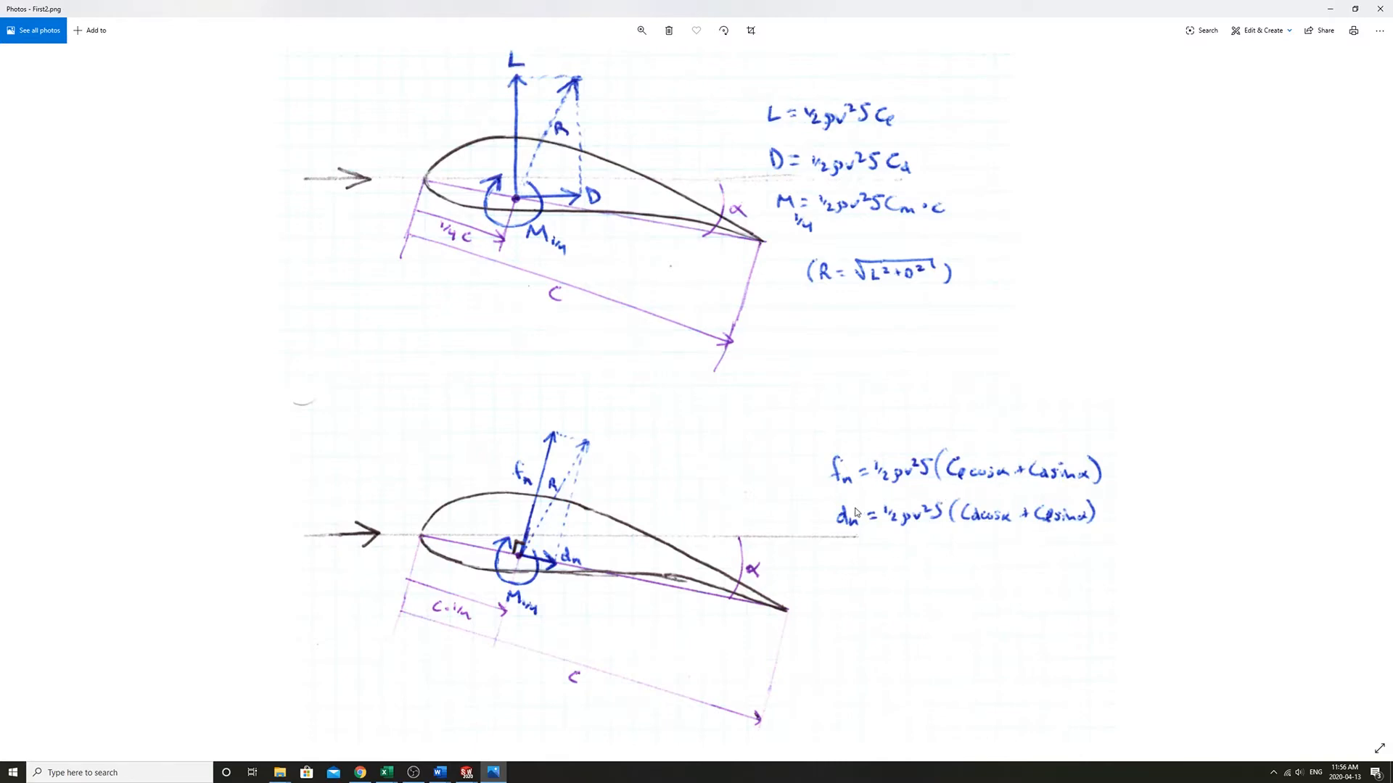
{"action": "mouse_move", "coordinate": [658, 518]}
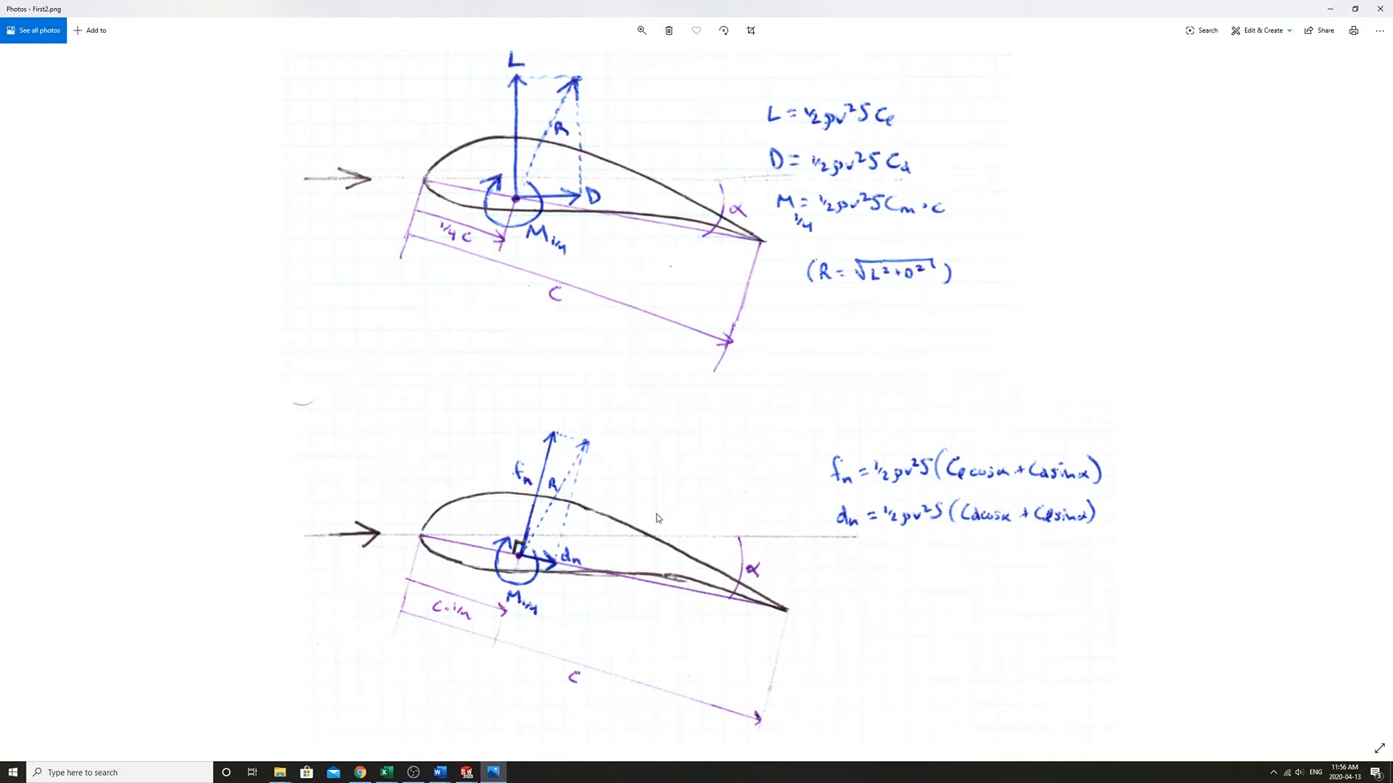
{"action": "mouse_move", "coordinate": [520, 564]}
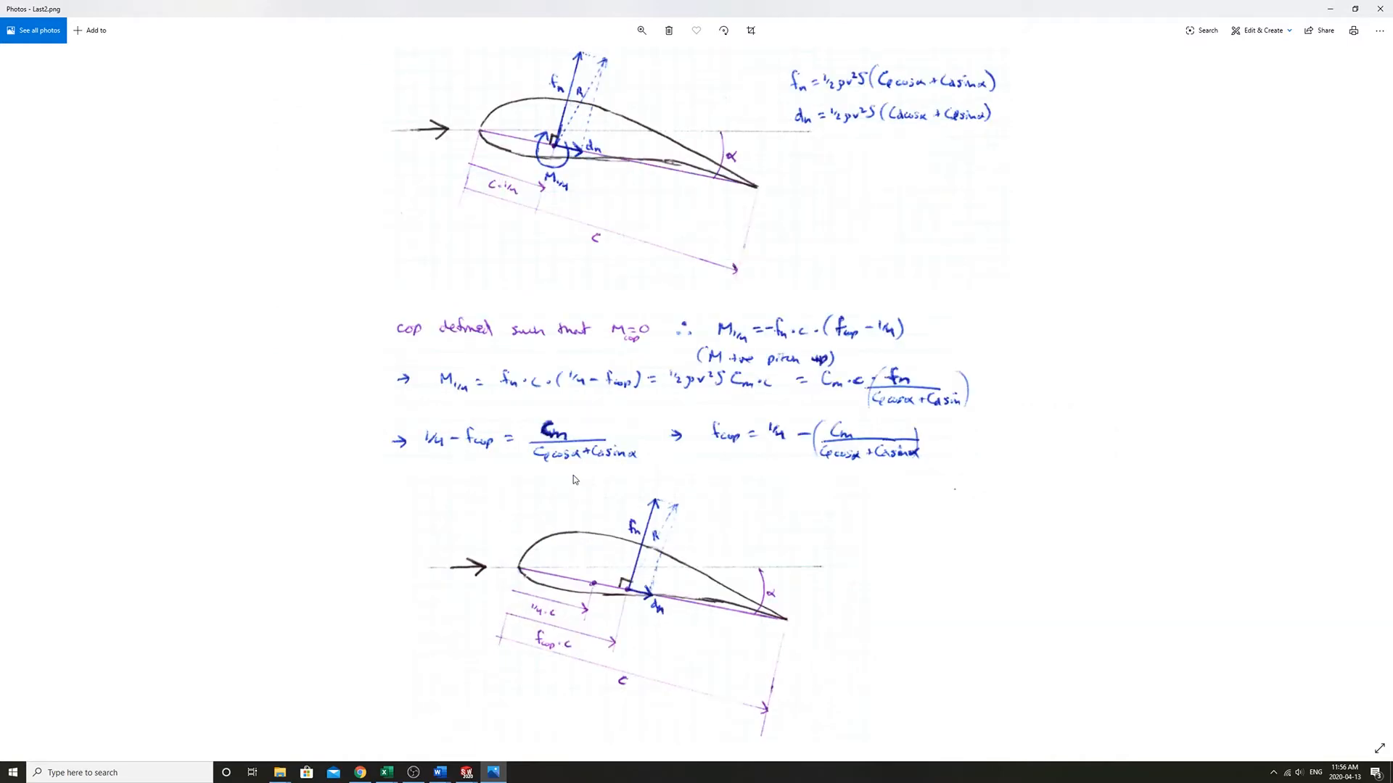
{"action": "mouse_move", "coordinate": [711, 198]}
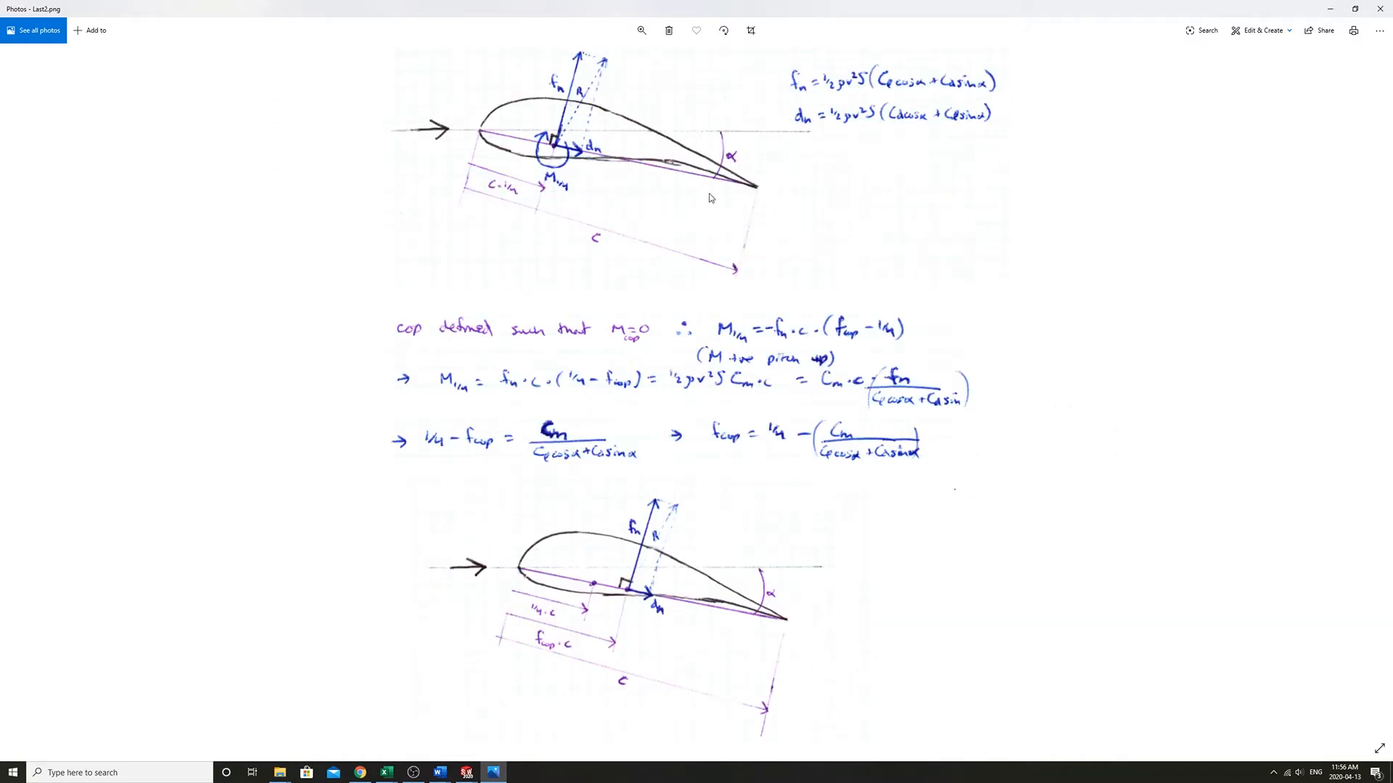
{"action": "mouse_move", "coordinate": [415, 335]}
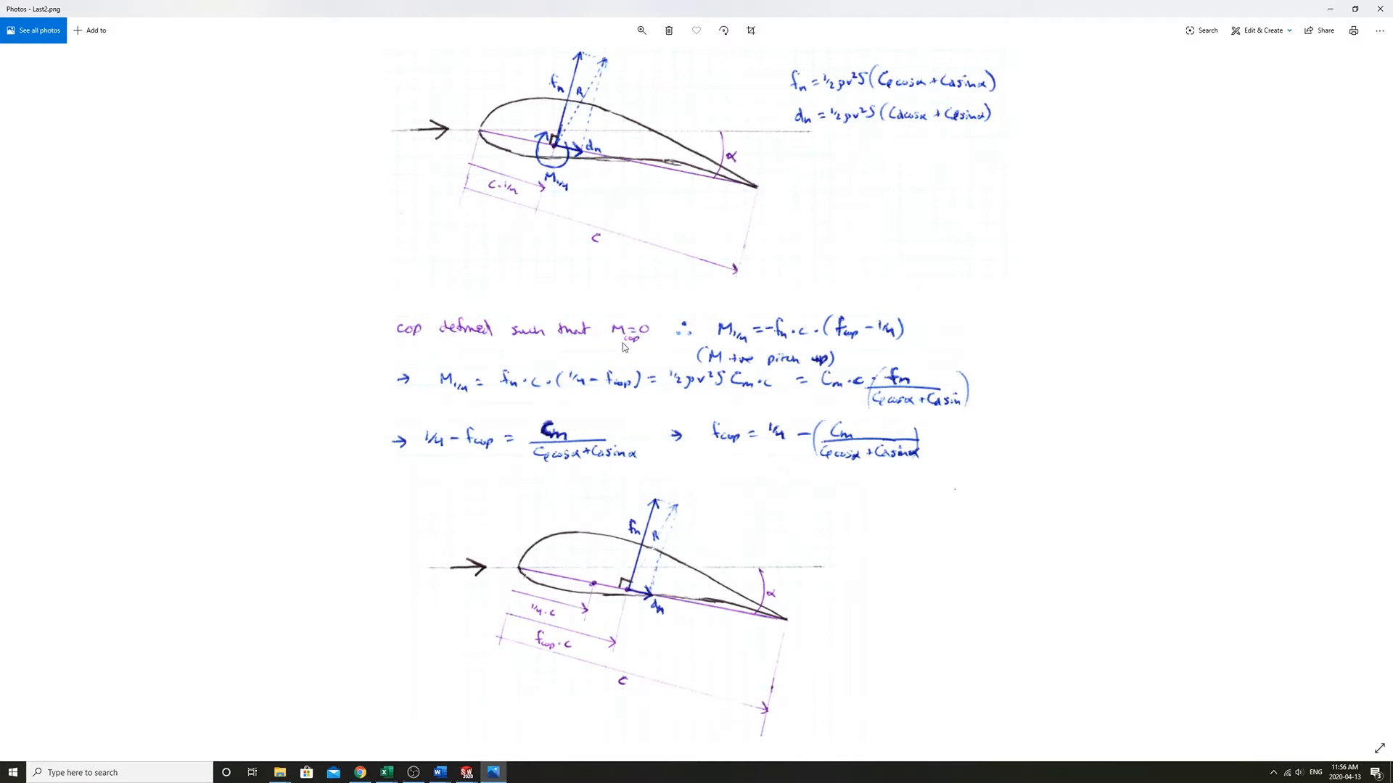
{"action": "mouse_move", "coordinate": [653, 333]}
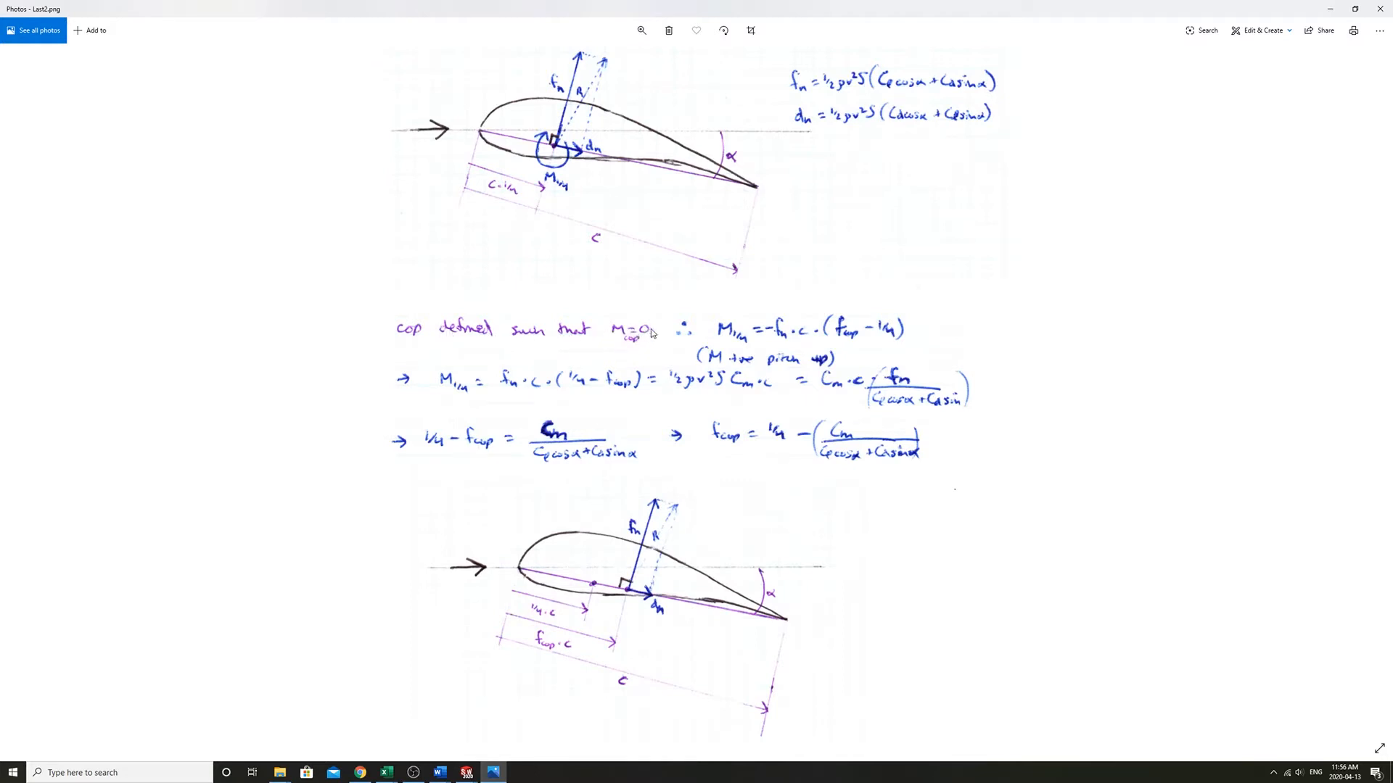
{"action": "mouse_move", "coordinate": [733, 336]}
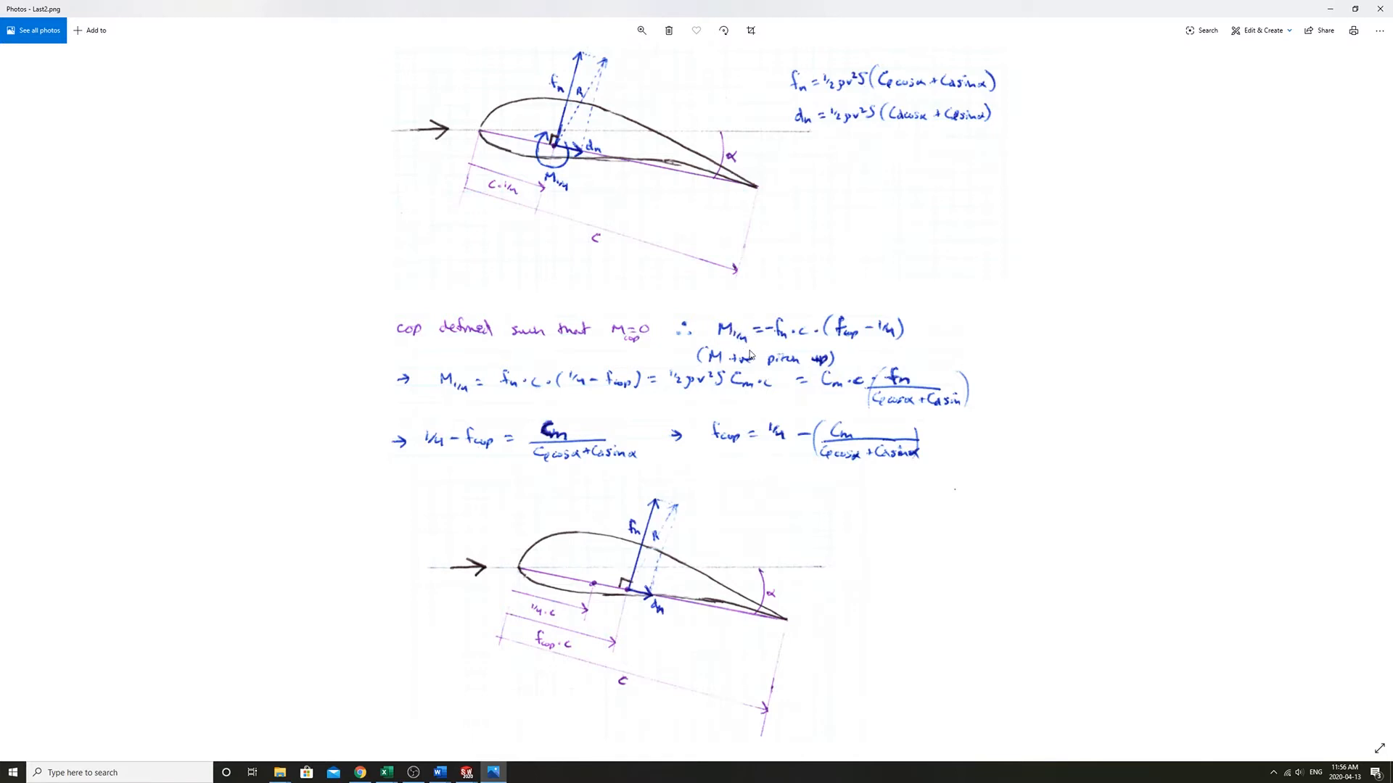
{"action": "mouse_move", "coordinate": [555, 154]}
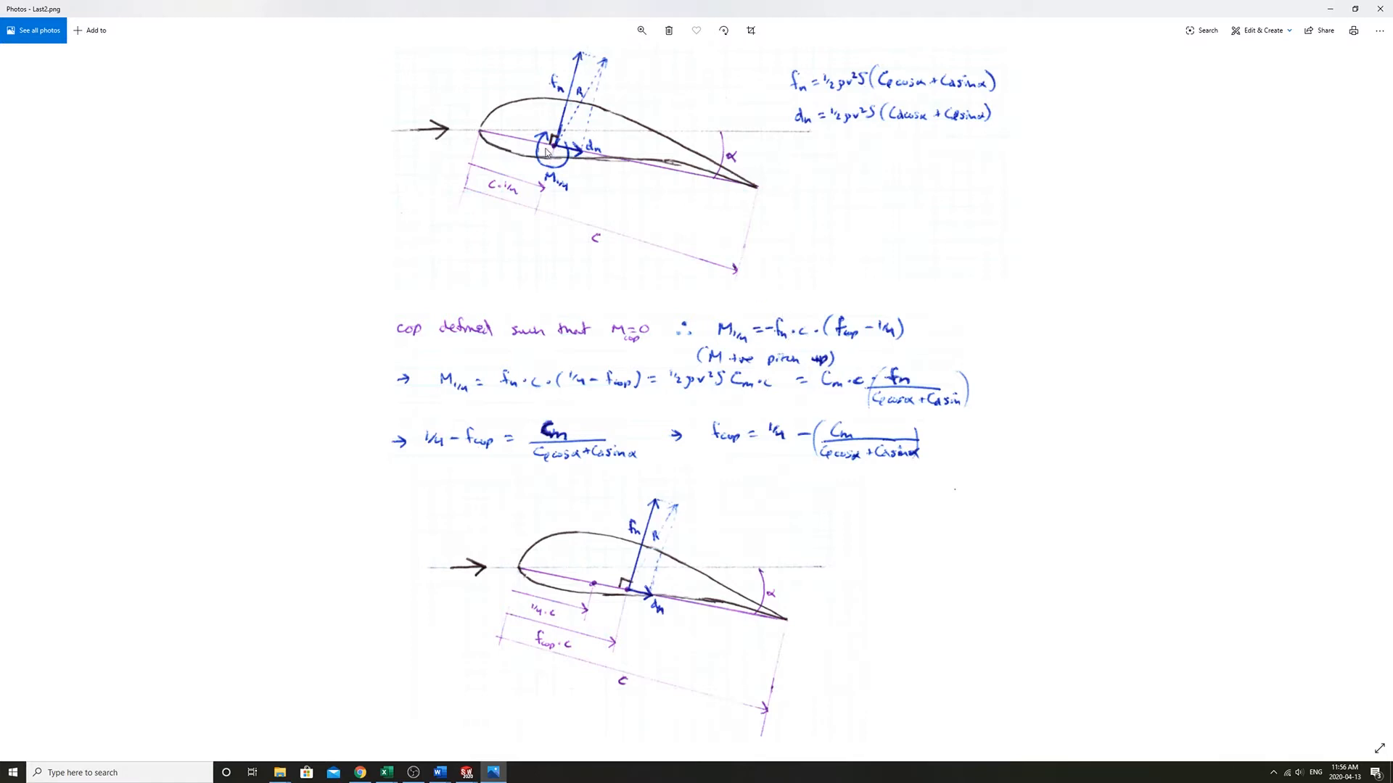
{"action": "mouse_move", "coordinate": [757, 316]}
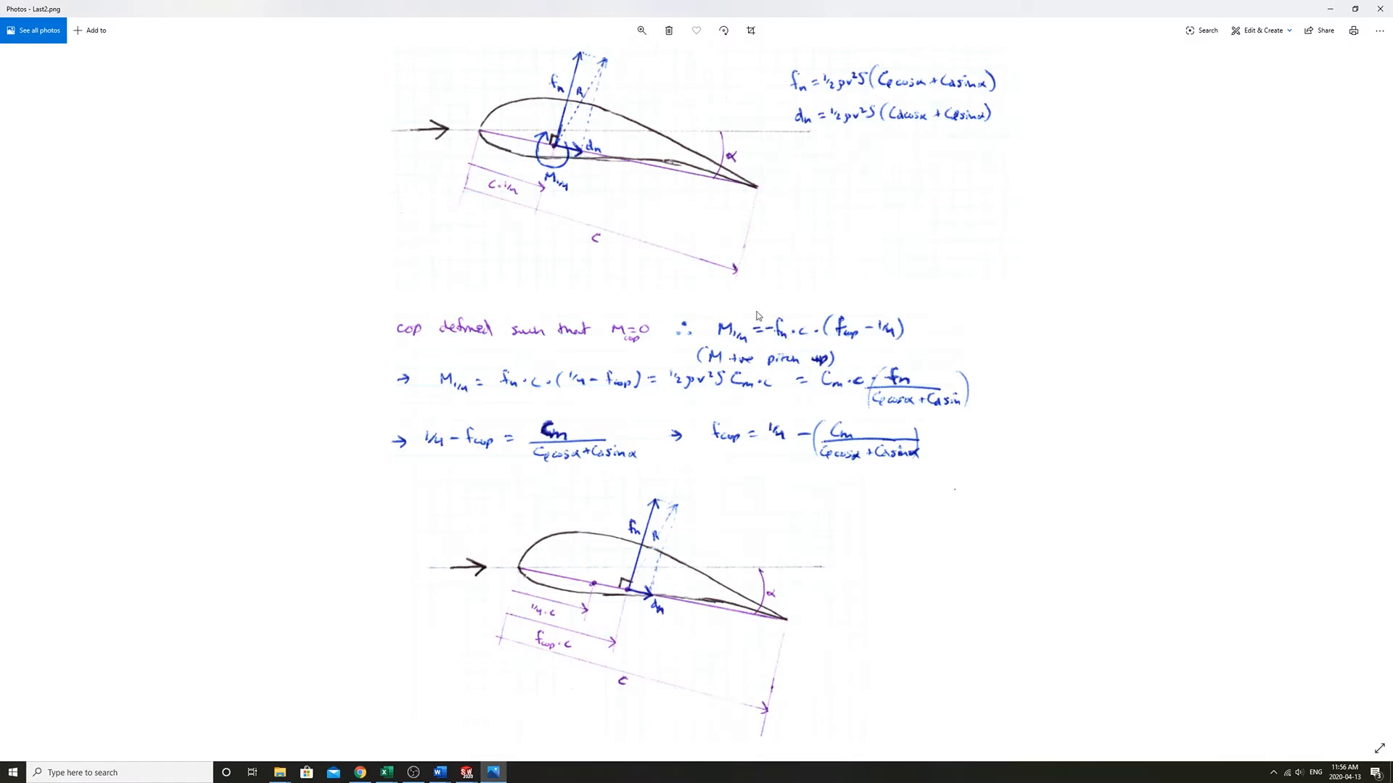
{"action": "mouse_move", "coordinate": [842, 333]}
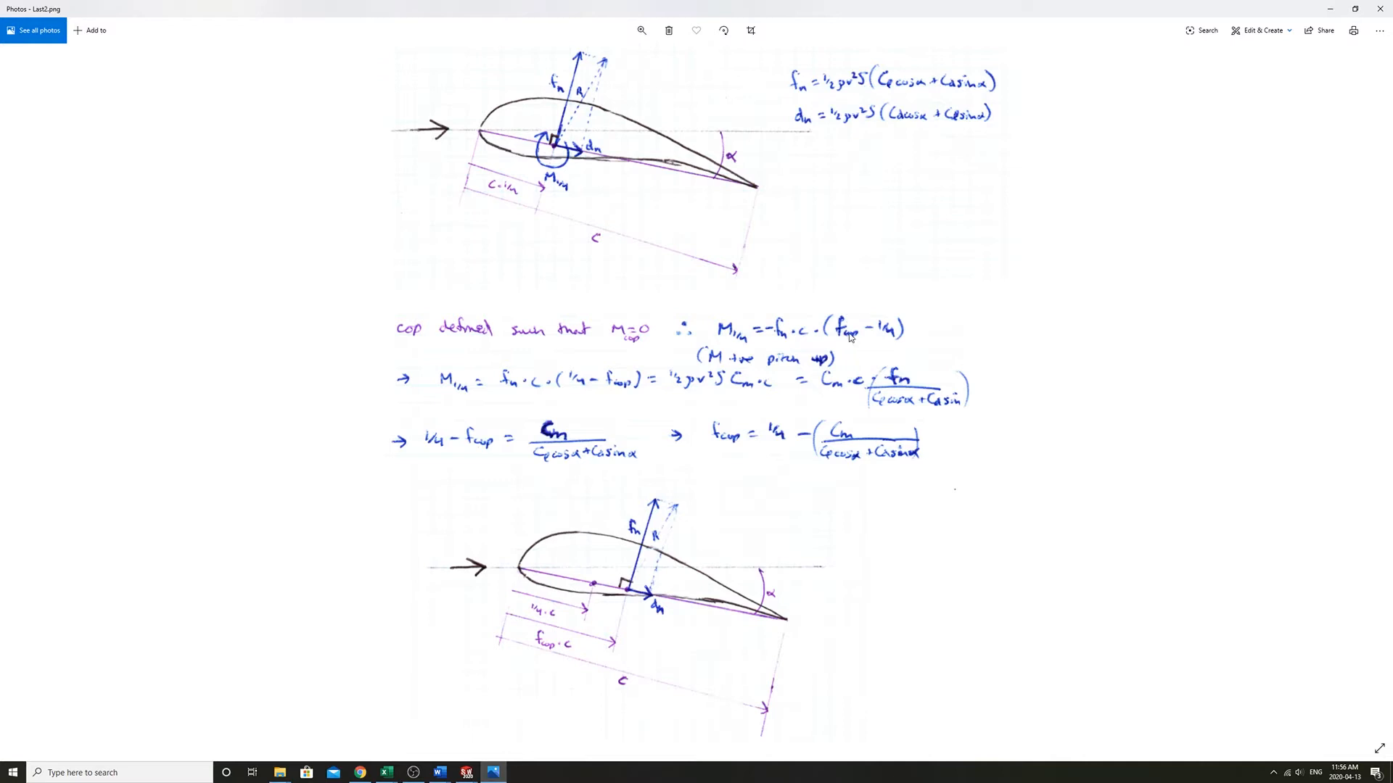
{"action": "mouse_move", "coordinate": [600, 175]}
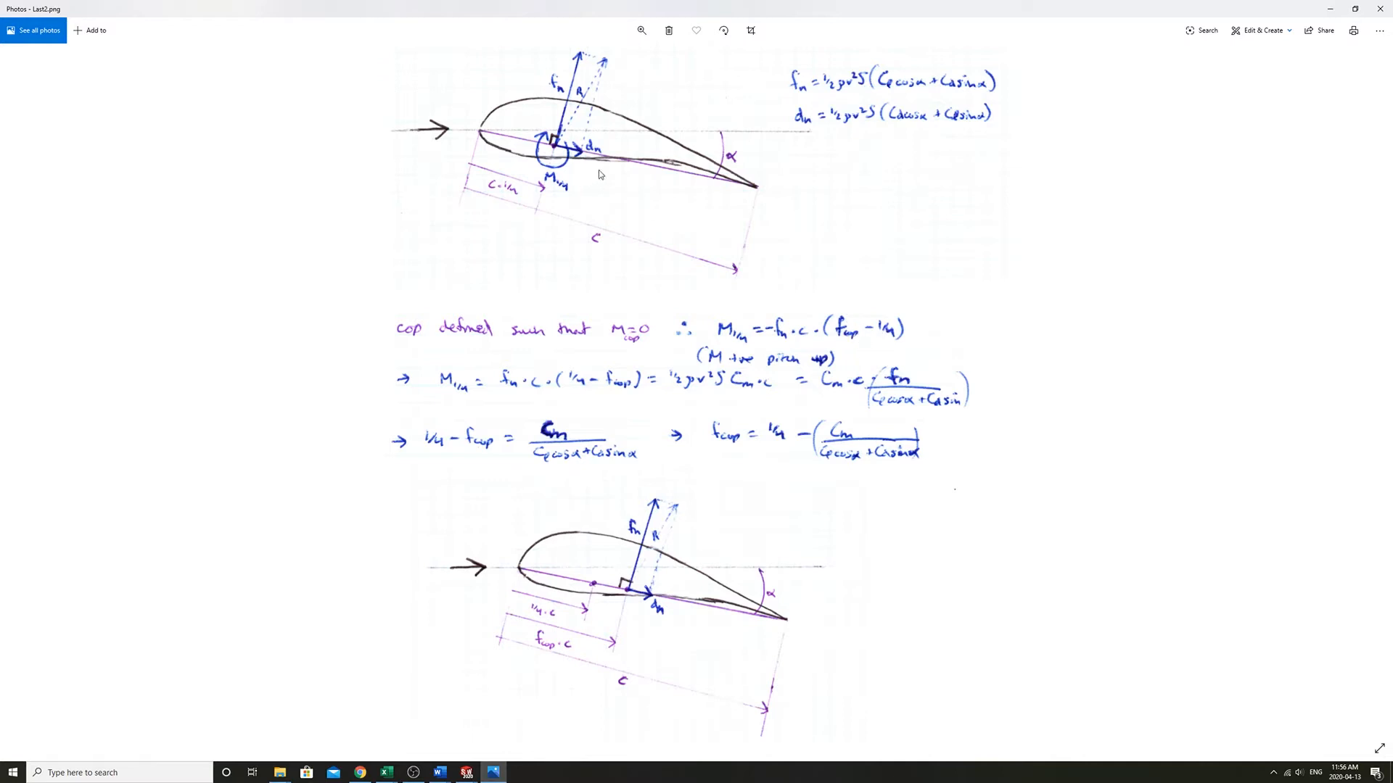
{"action": "mouse_move", "coordinate": [629, 521]}
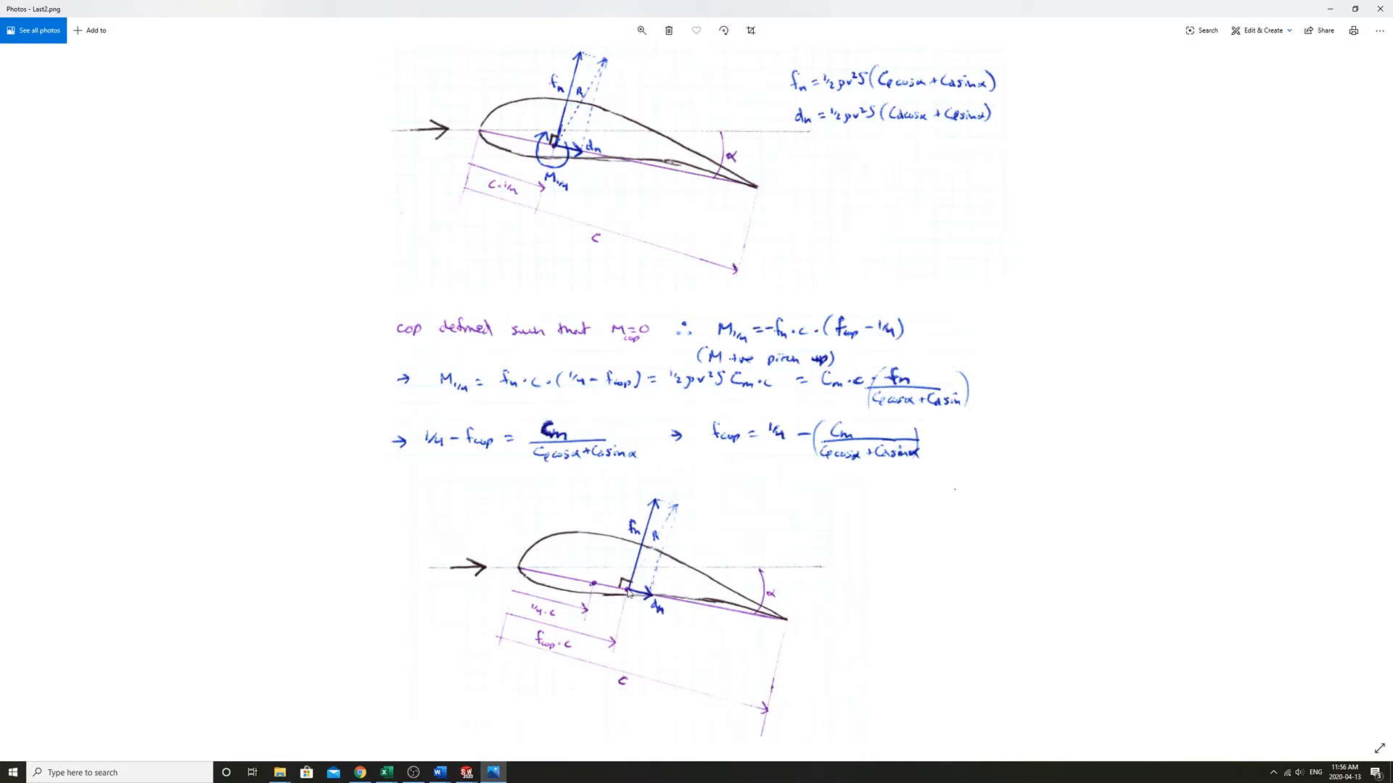
{"action": "mouse_move", "coordinate": [592, 589]}
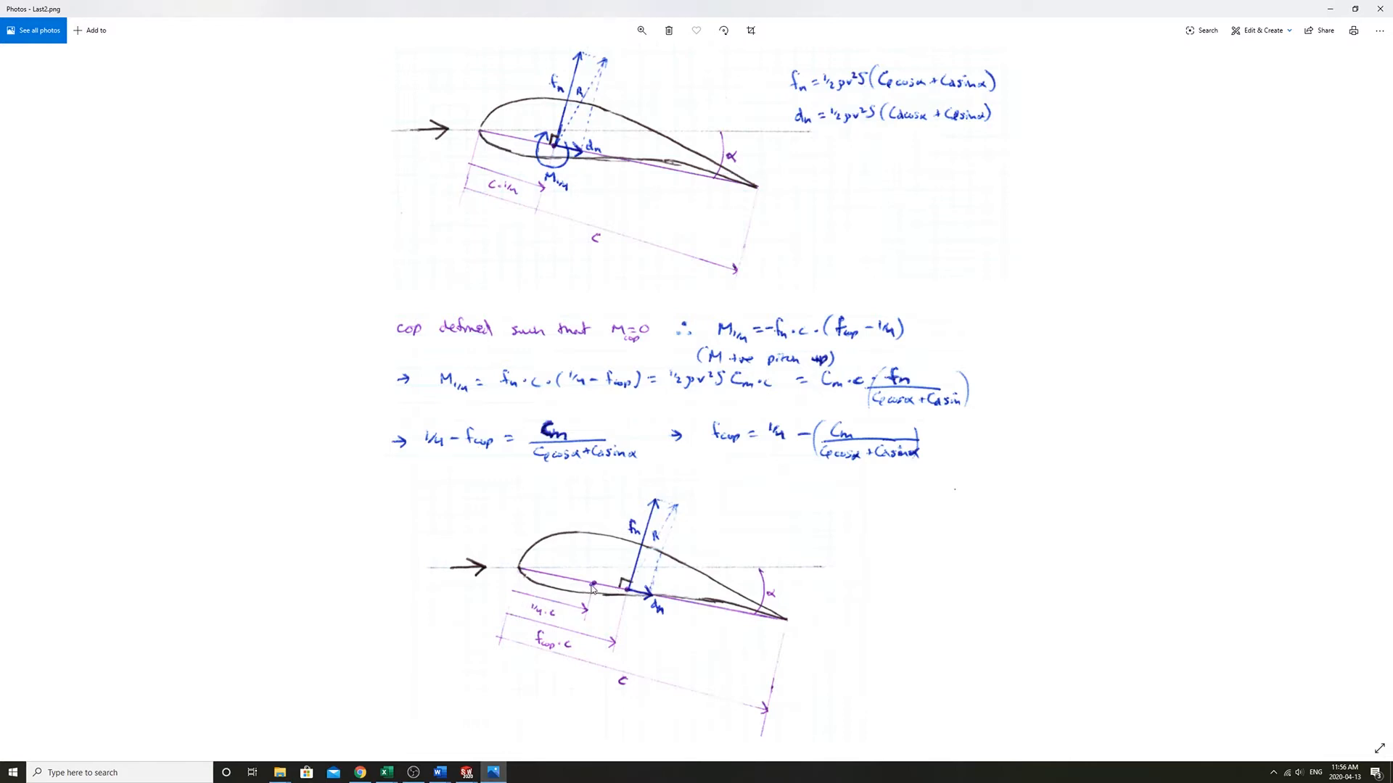
{"action": "mouse_move", "coordinate": [633, 602]}
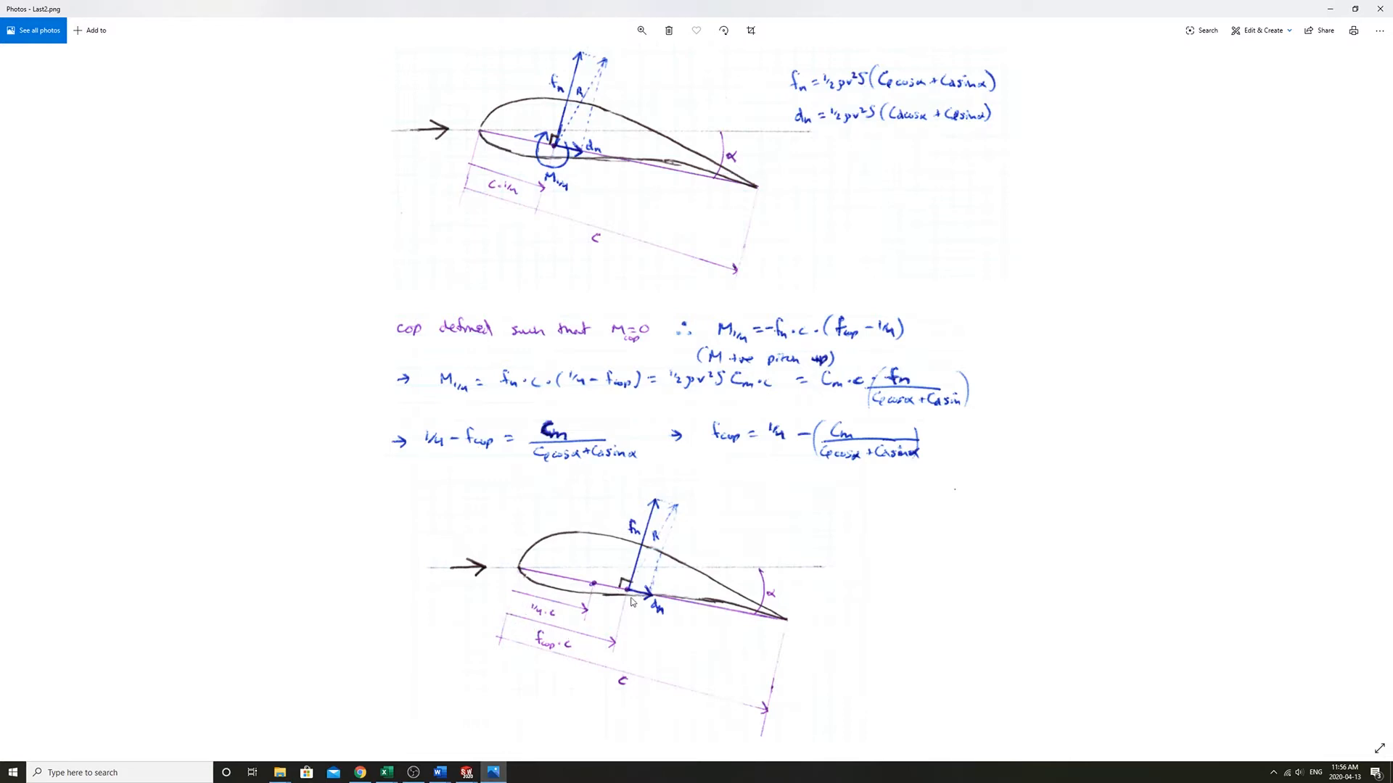
{"action": "mouse_move", "coordinate": [506, 620]}
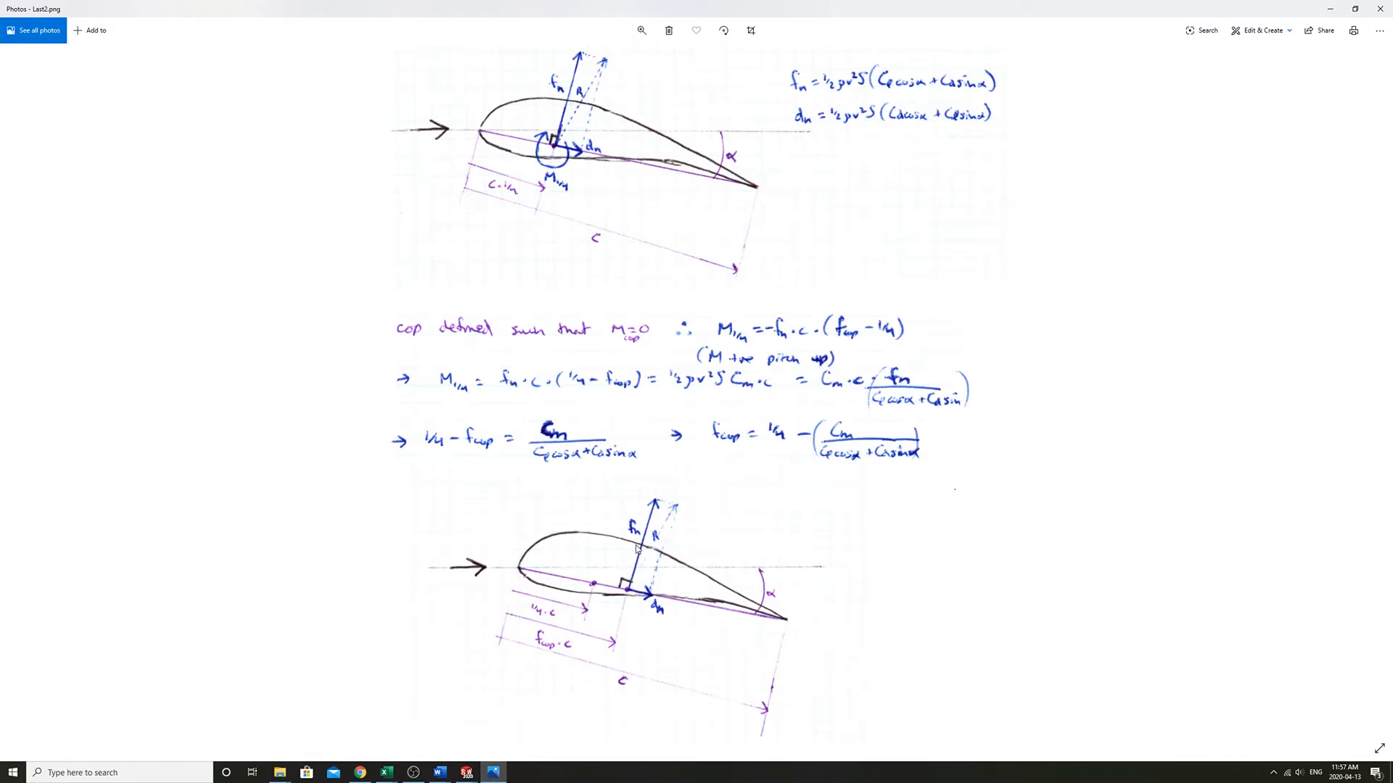
{"action": "mouse_move", "coordinate": [631, 595]}
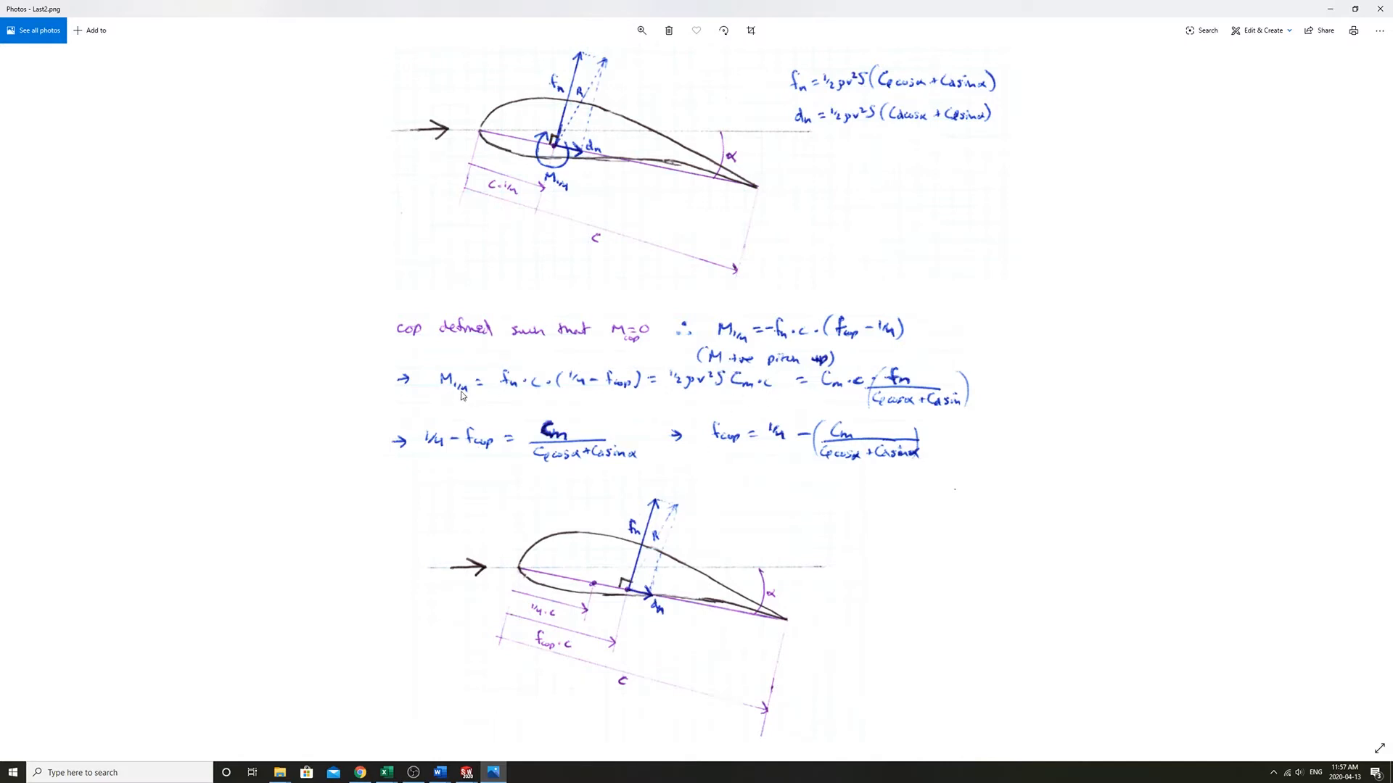
{"action": "mouse_move", "coordinate": [505, 395]}
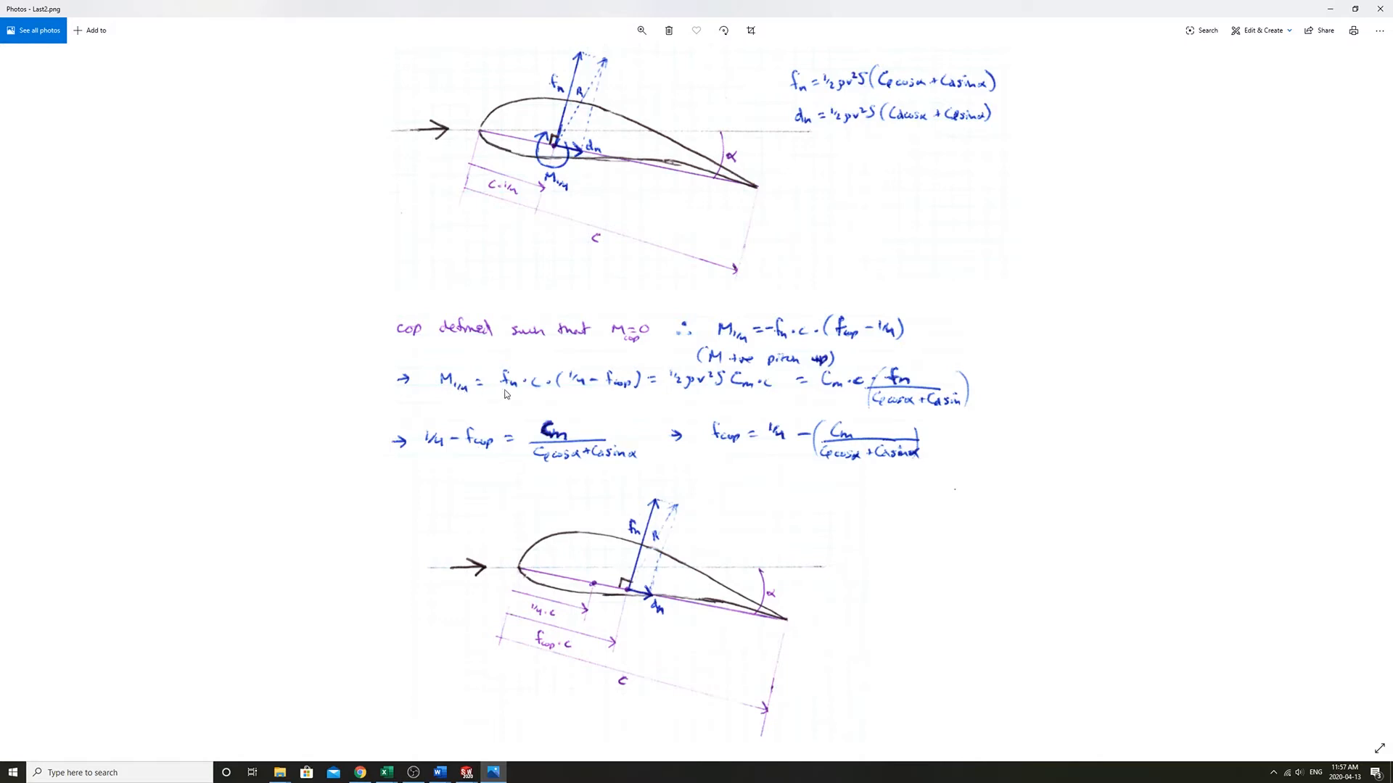
{"action": "mouse_move", "coordinate": [782, 345]}
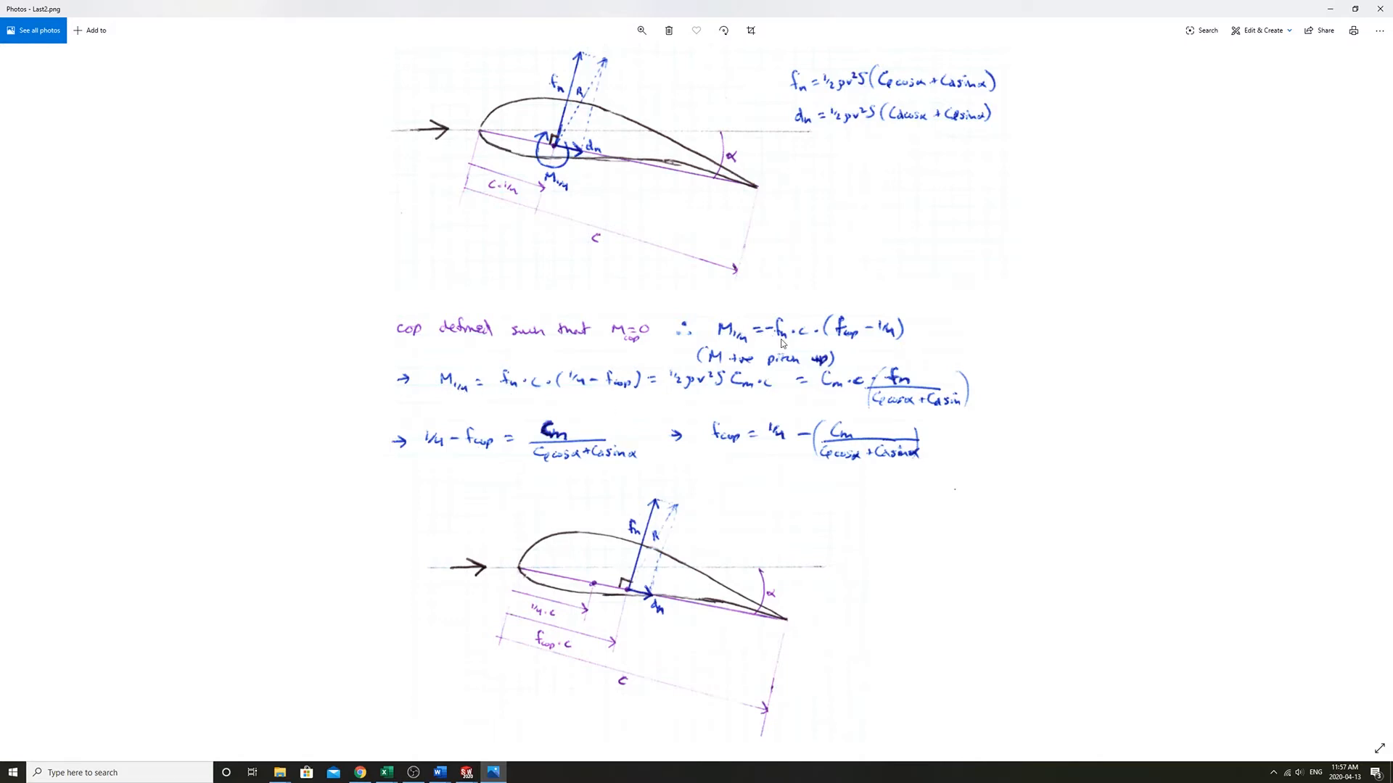
{"action": "mouse_move", "coordinate": [575, 384]}
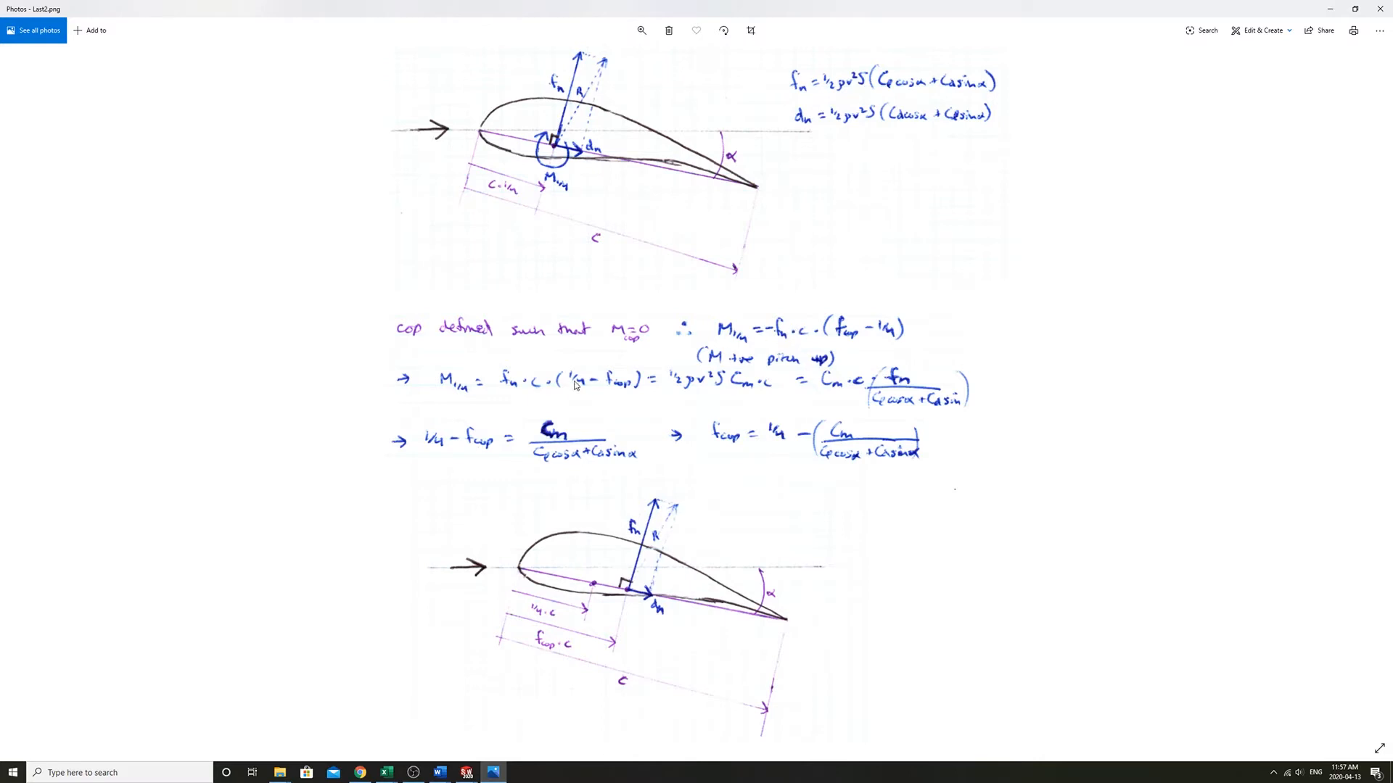
{"action": "mouse_move", "coordinate": [625, 393]}
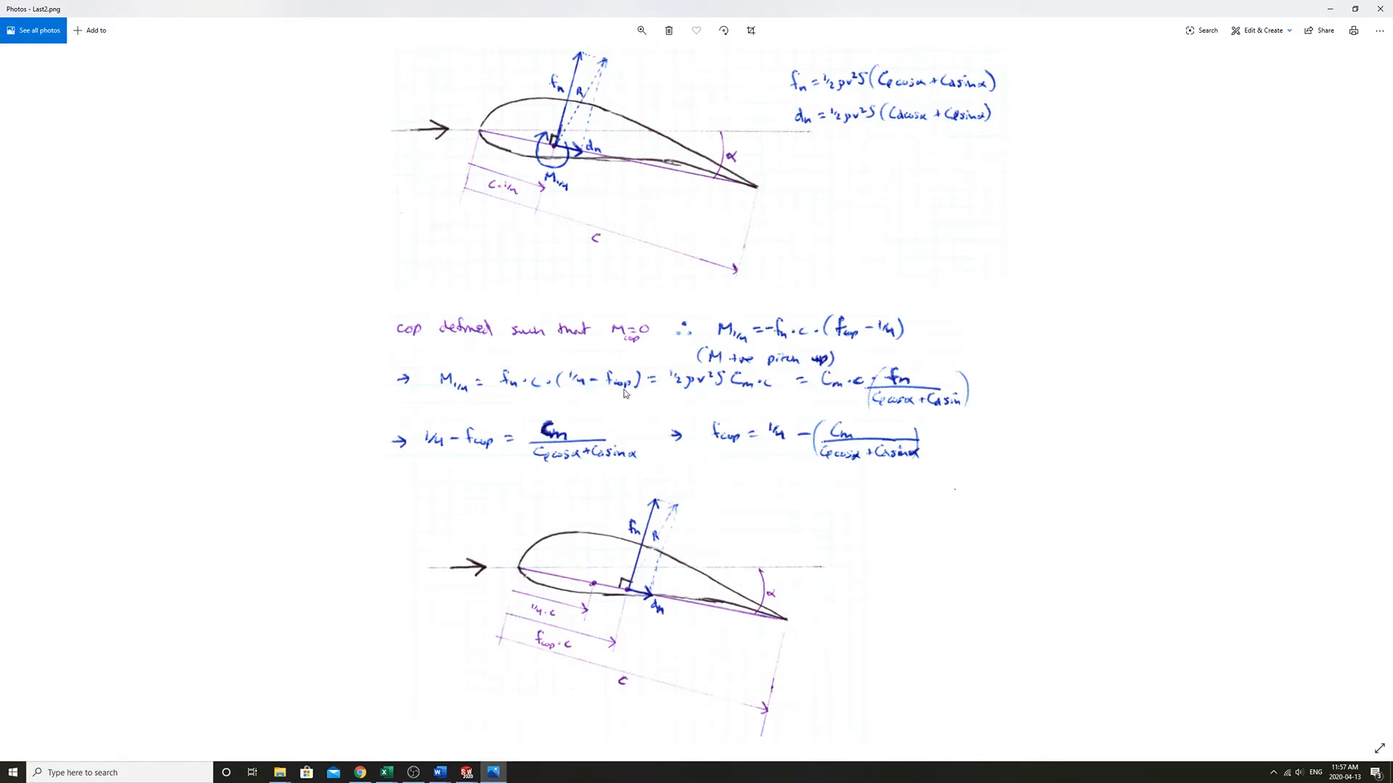
{"action": "mouse_move", "coordinate": [679, 387]}
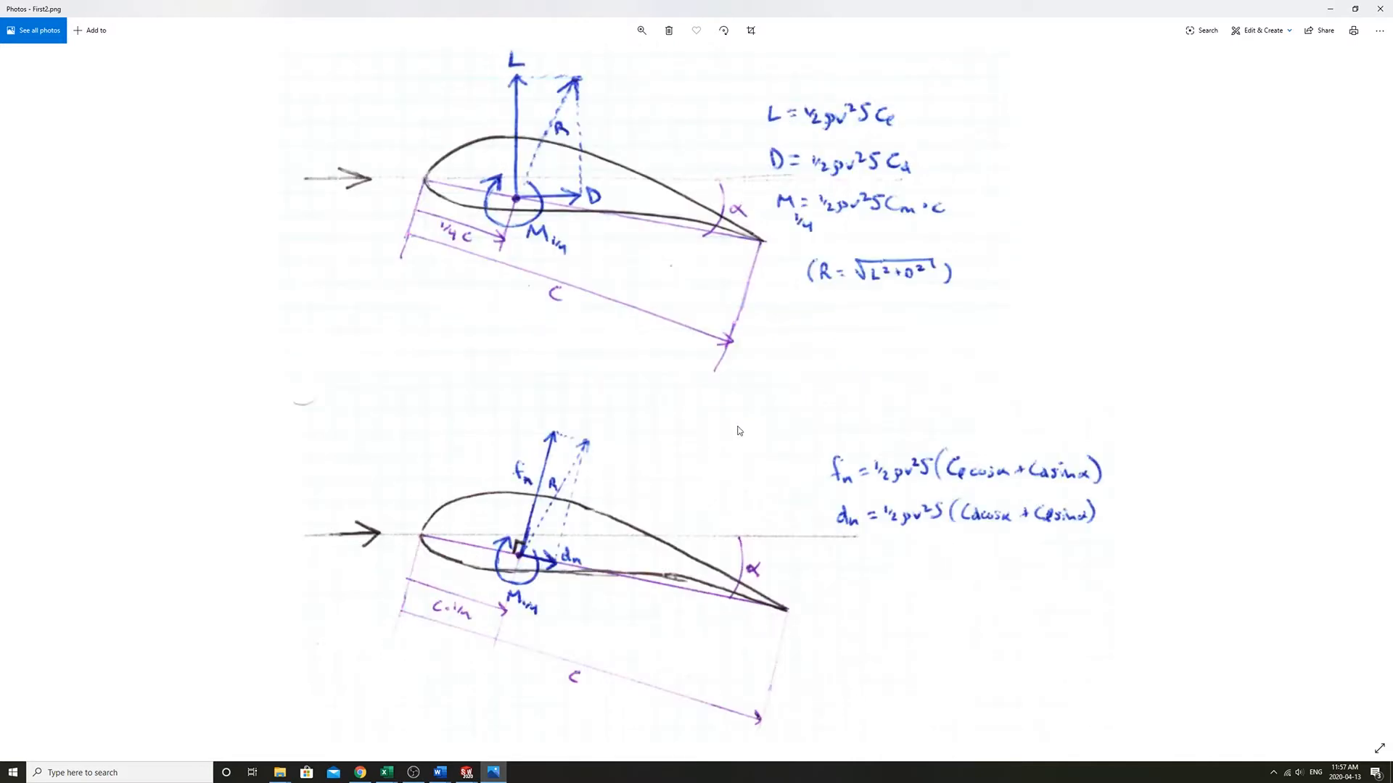
{"action": "mouse_move", "coordinate": [855, 215]}
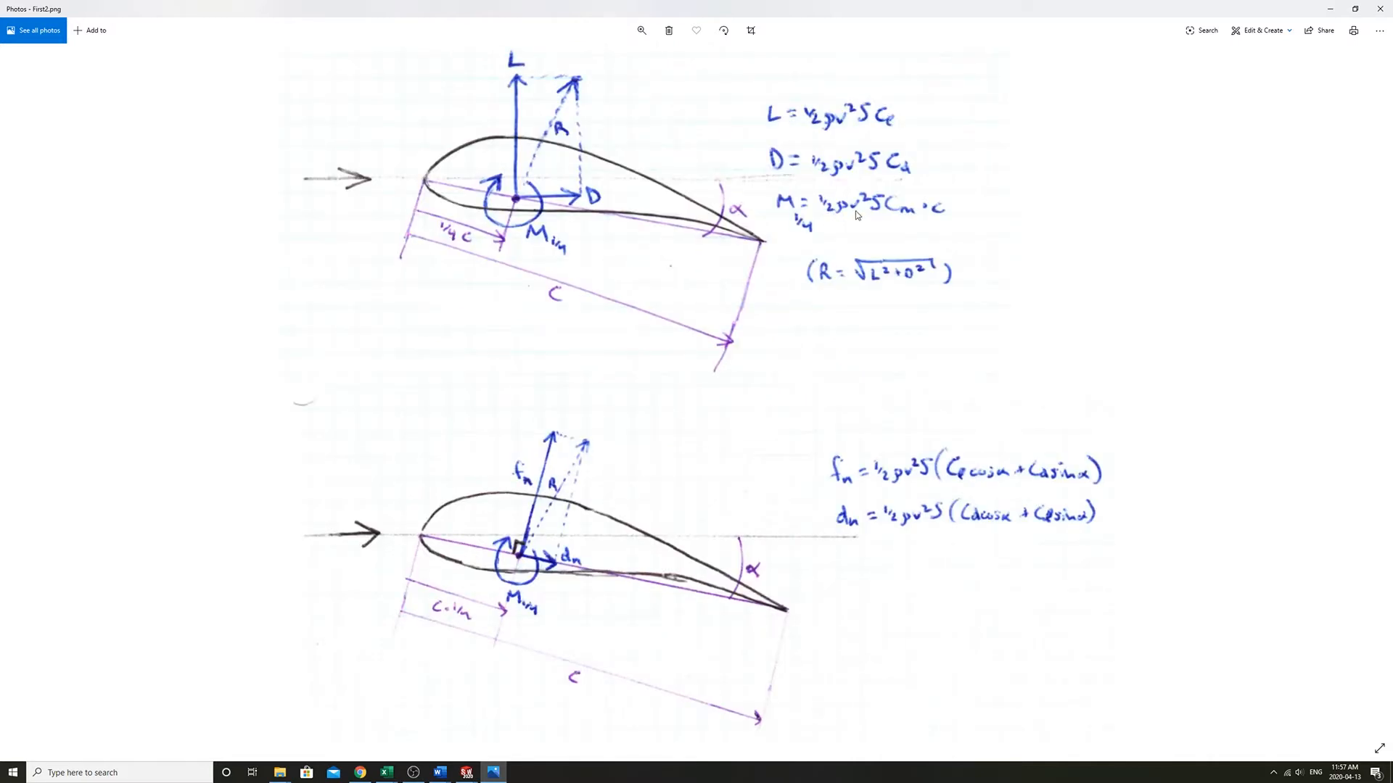
{"action": "mouse_move", "coordinate": [941, 231]}
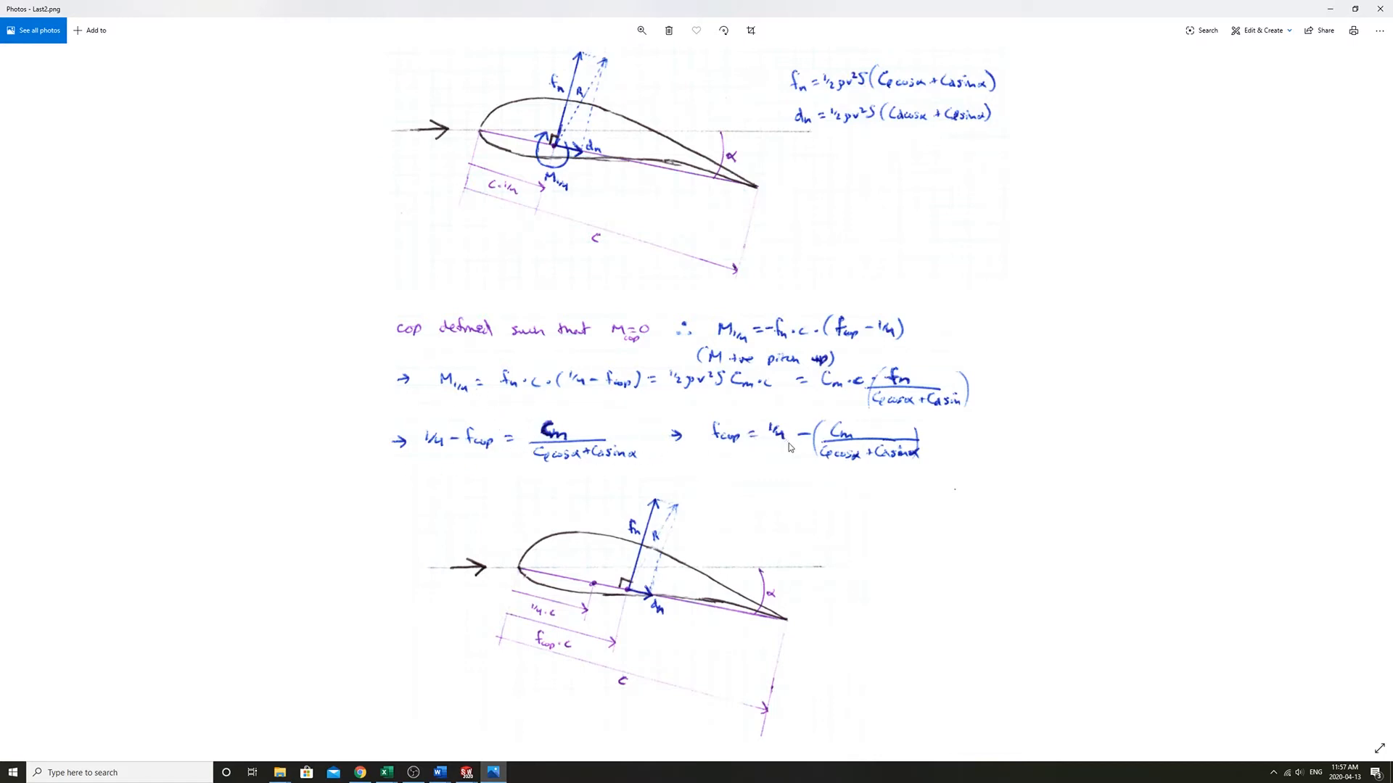
{"action": "mouse_move", "coordinate": [921, 464]}
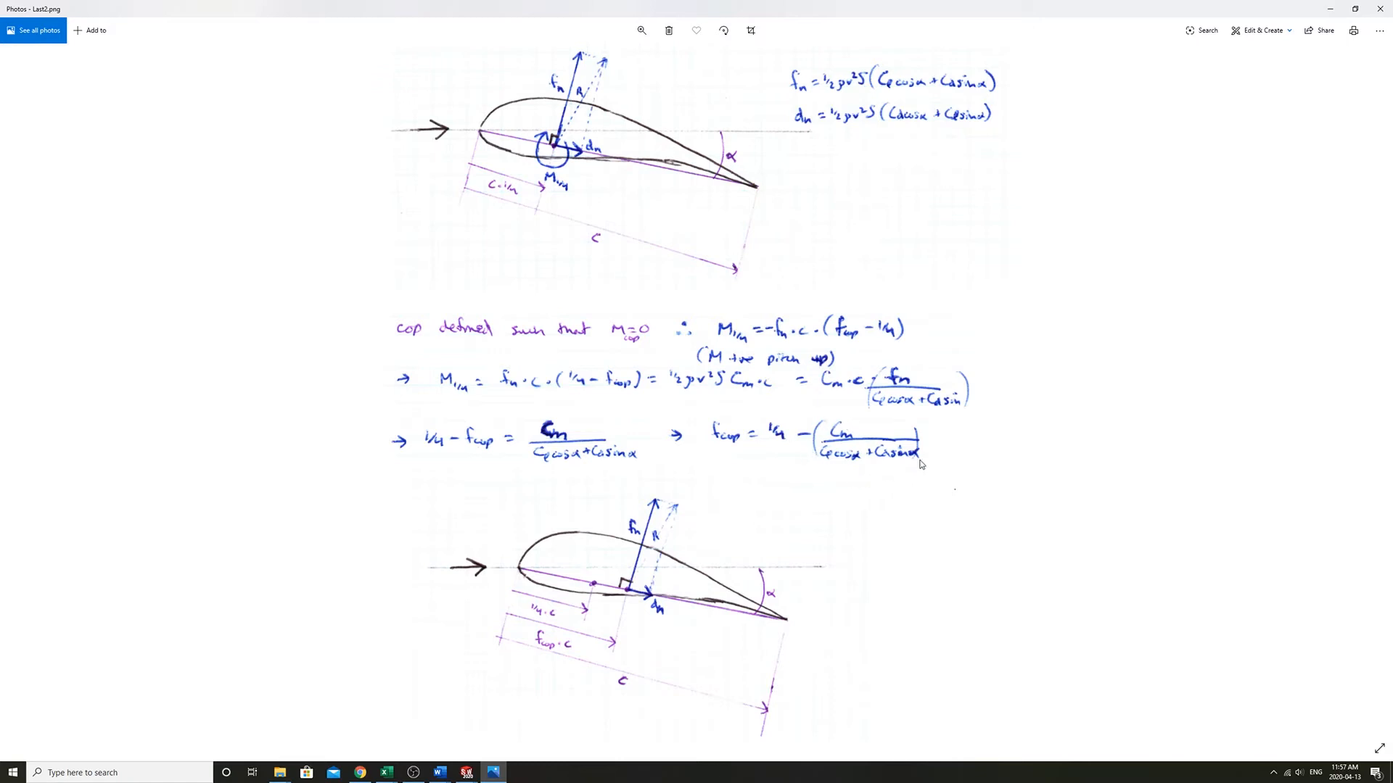
{"action": "mouse_move", "coordinate": [926, 468]}
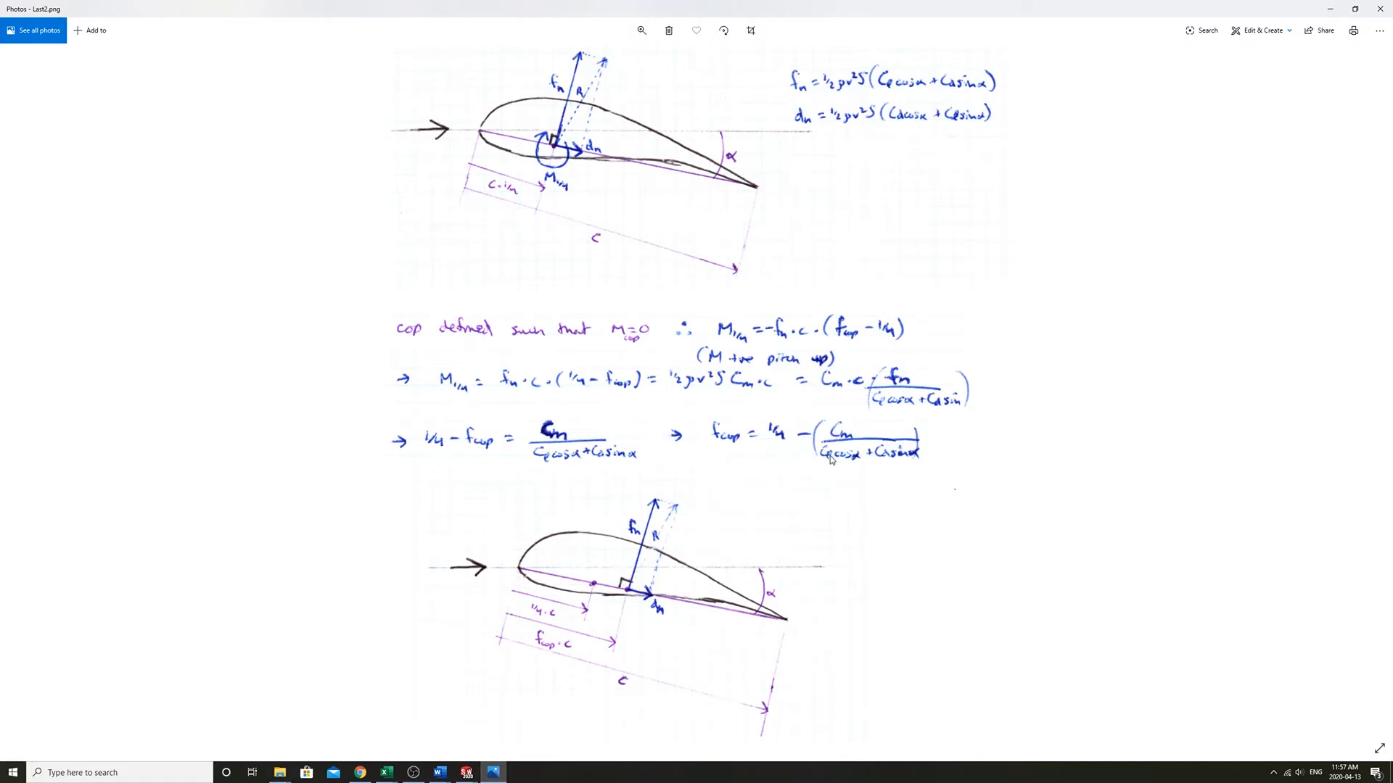
{"action": "mouse_move", "coordinate": [914, 461]}
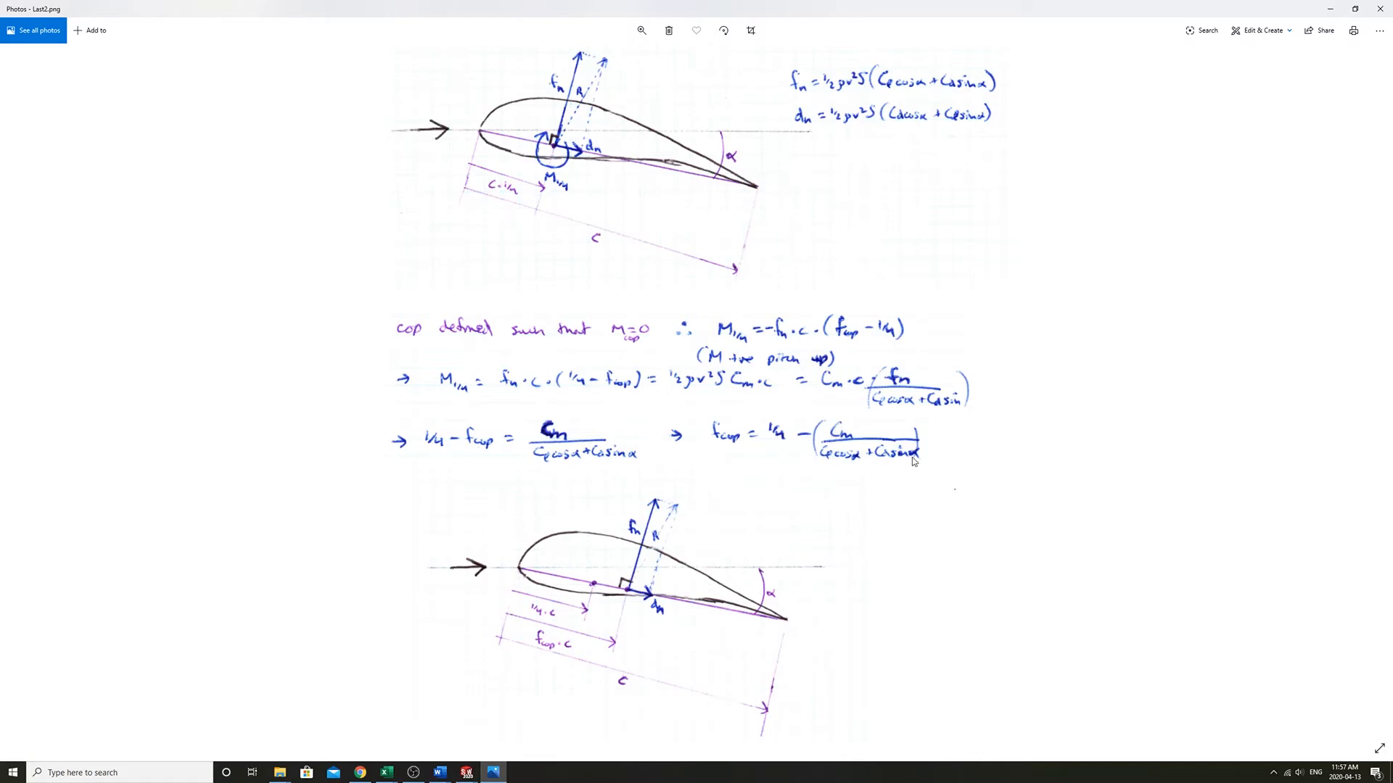
{"action": "mouse_move", "coordinate": [404, 630]}
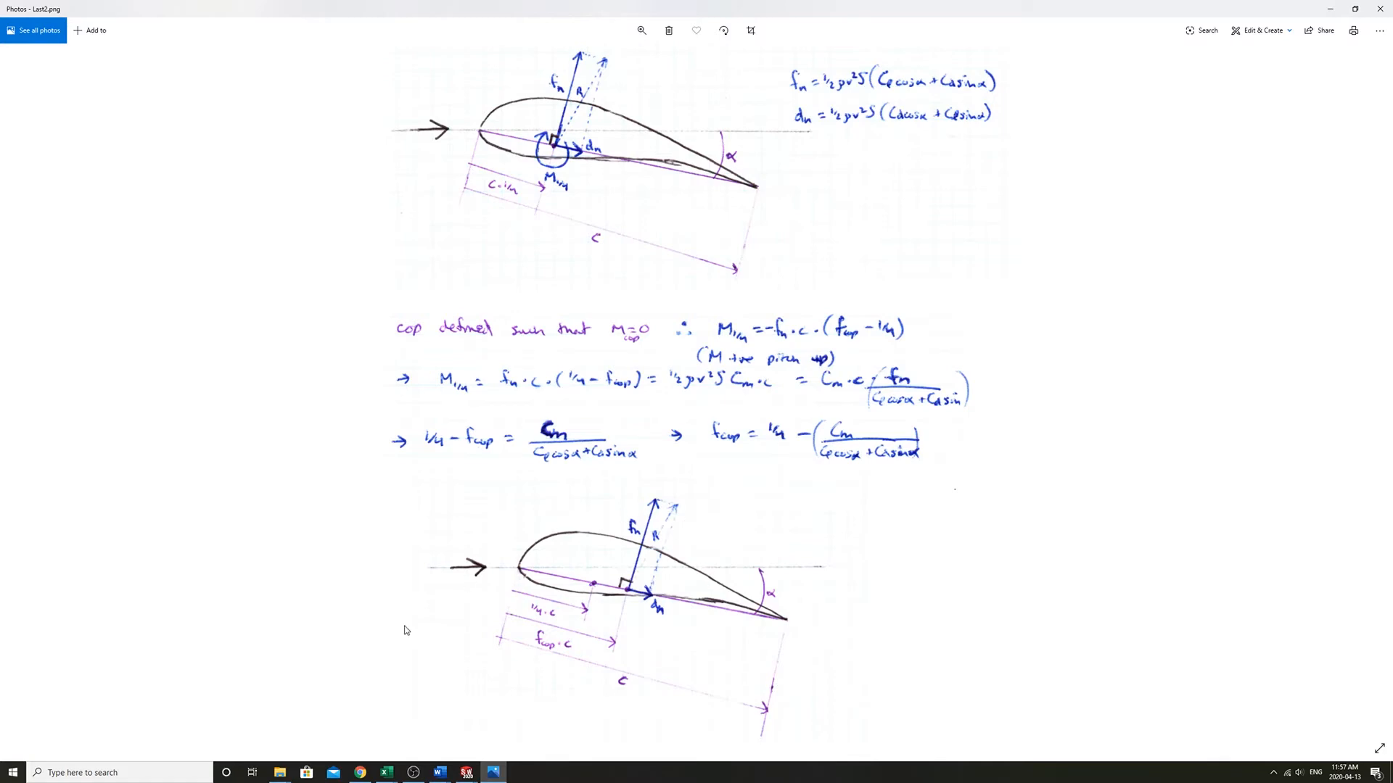
{"action": "mouse_move", "coordinate": [374, 747]}
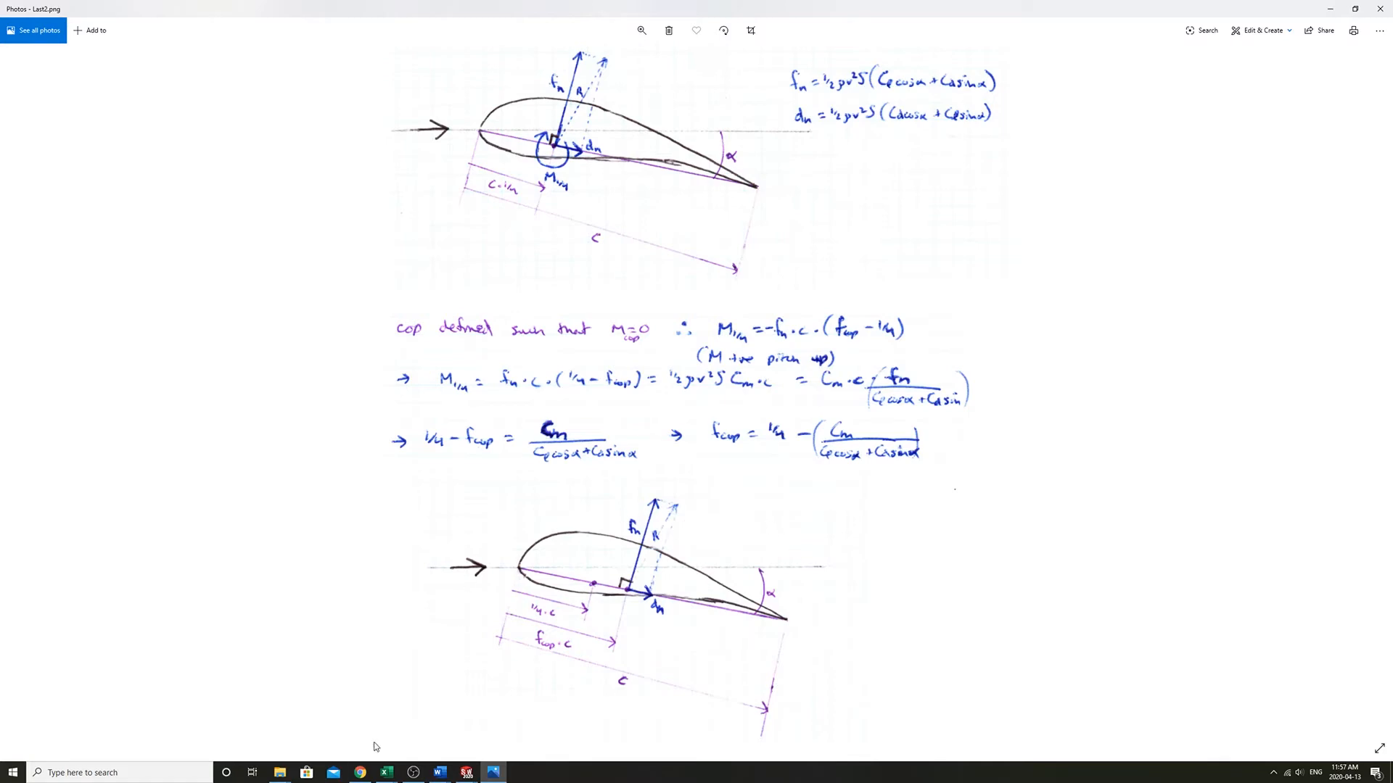
{"action": "mouse_move", "coordinate": [385, 772]}
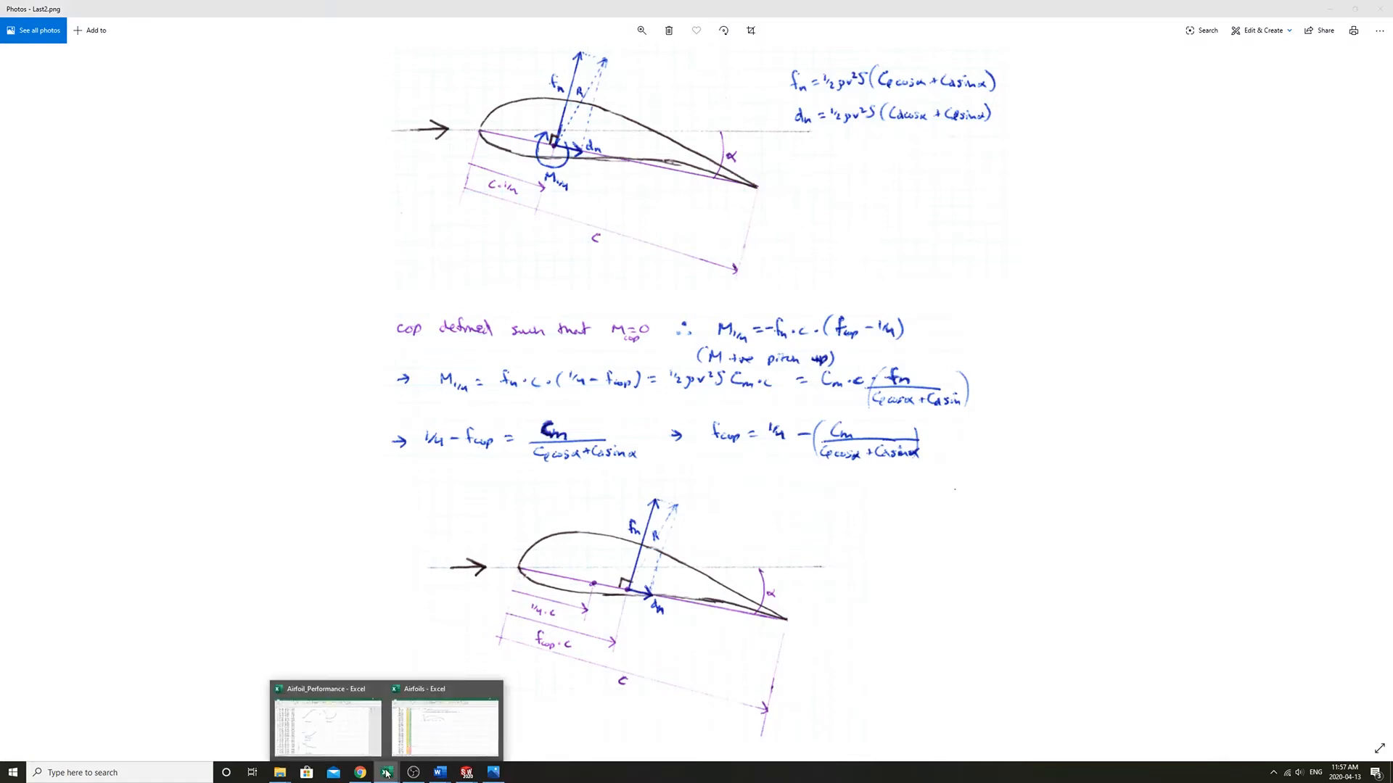
{"action": "left_click", "coordinate": [324, 722]}
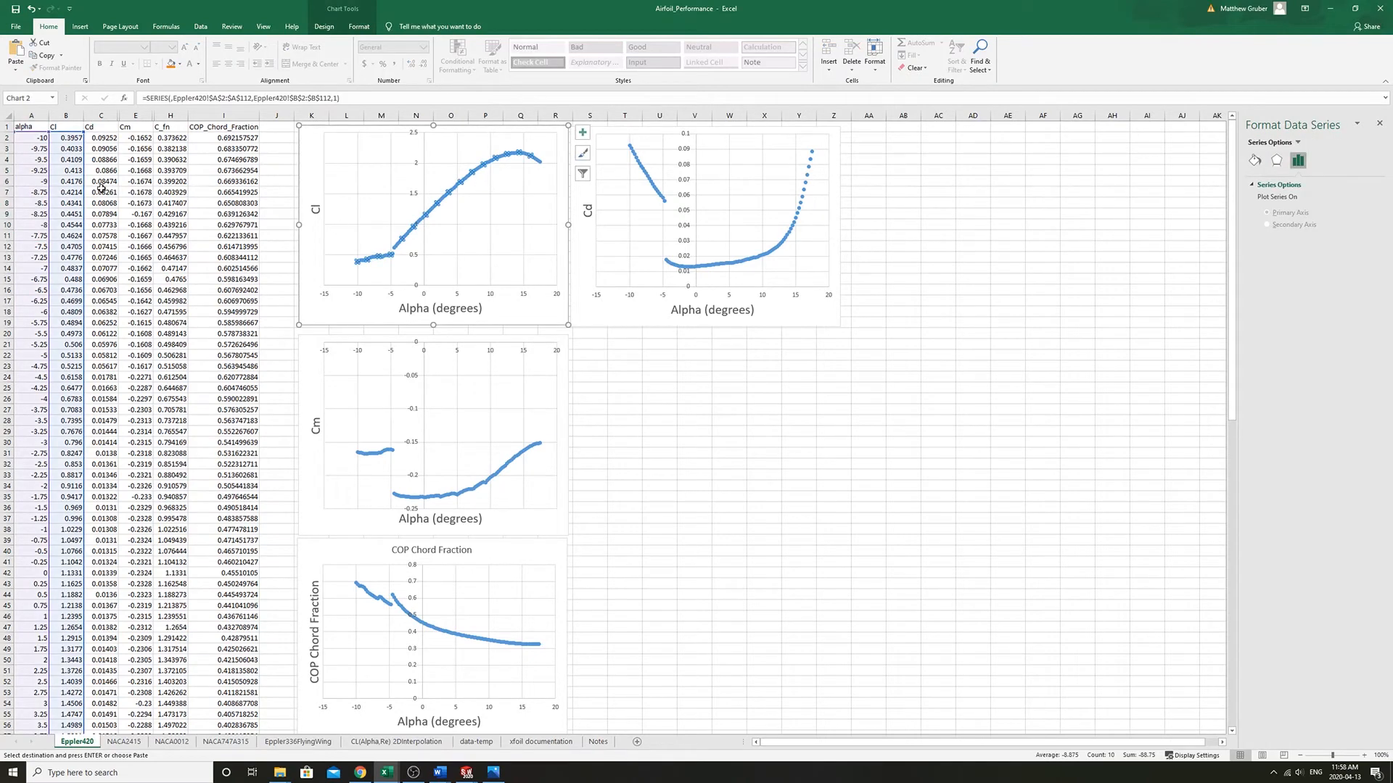
{"action": "mouse_move", "coordinate": [719, 267]}
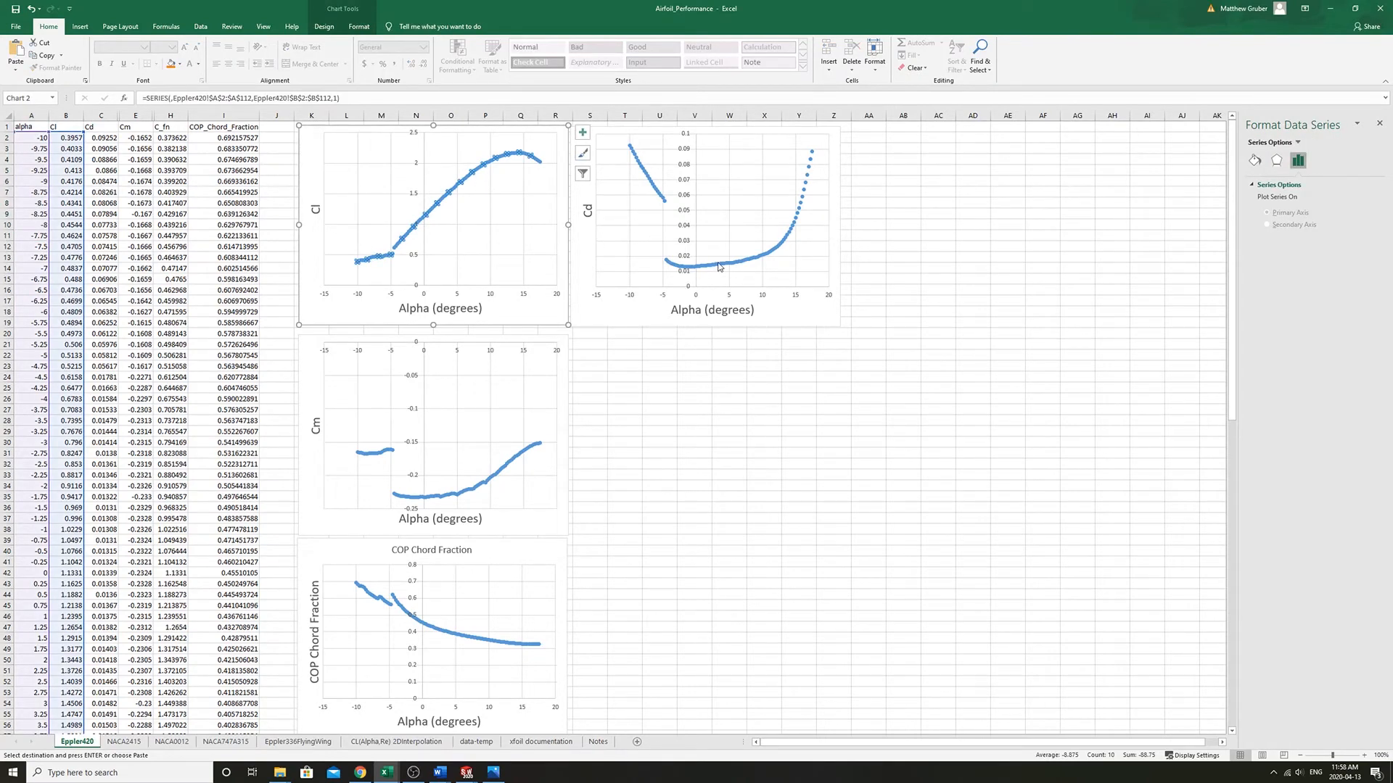
{"action": "left_click", "coordinate": [711, 222]}
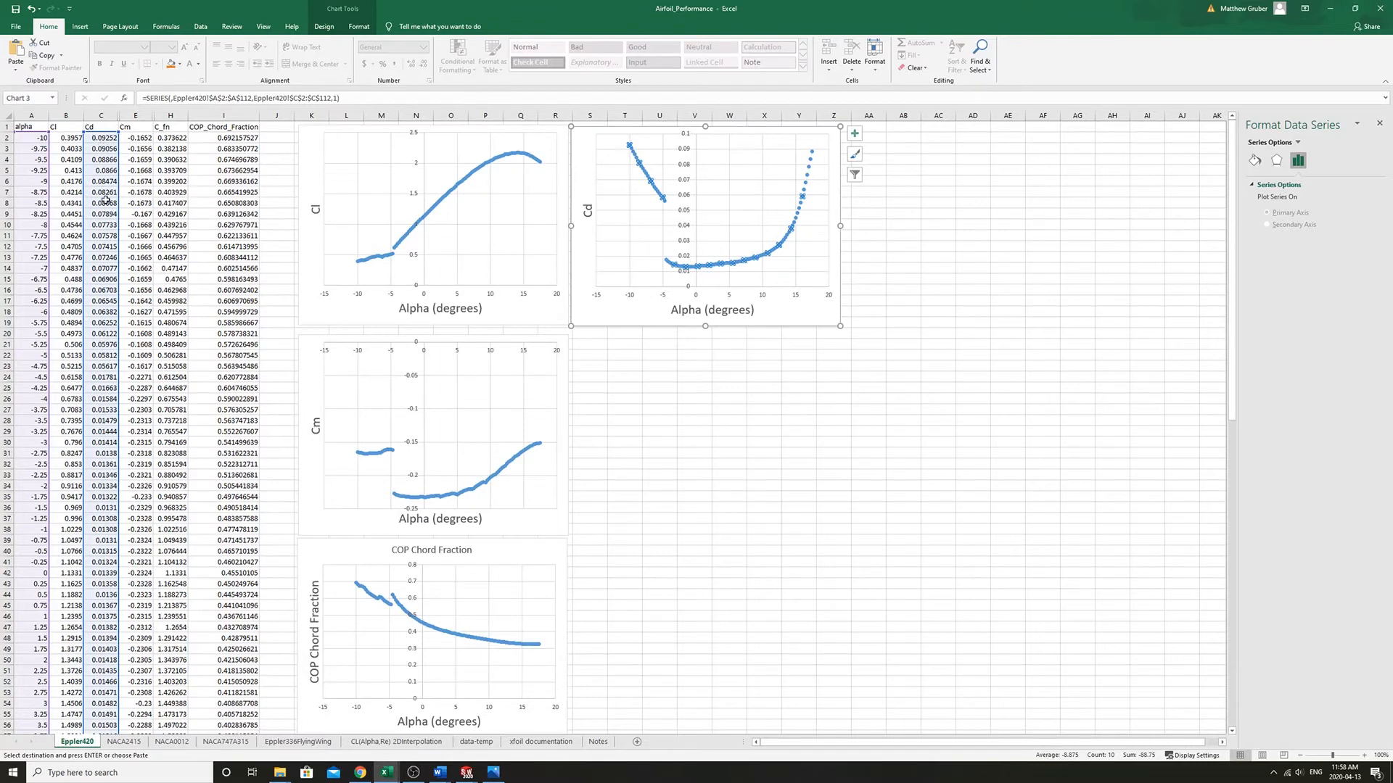
{"action": "left_click", "coordinate": [436, 427]}
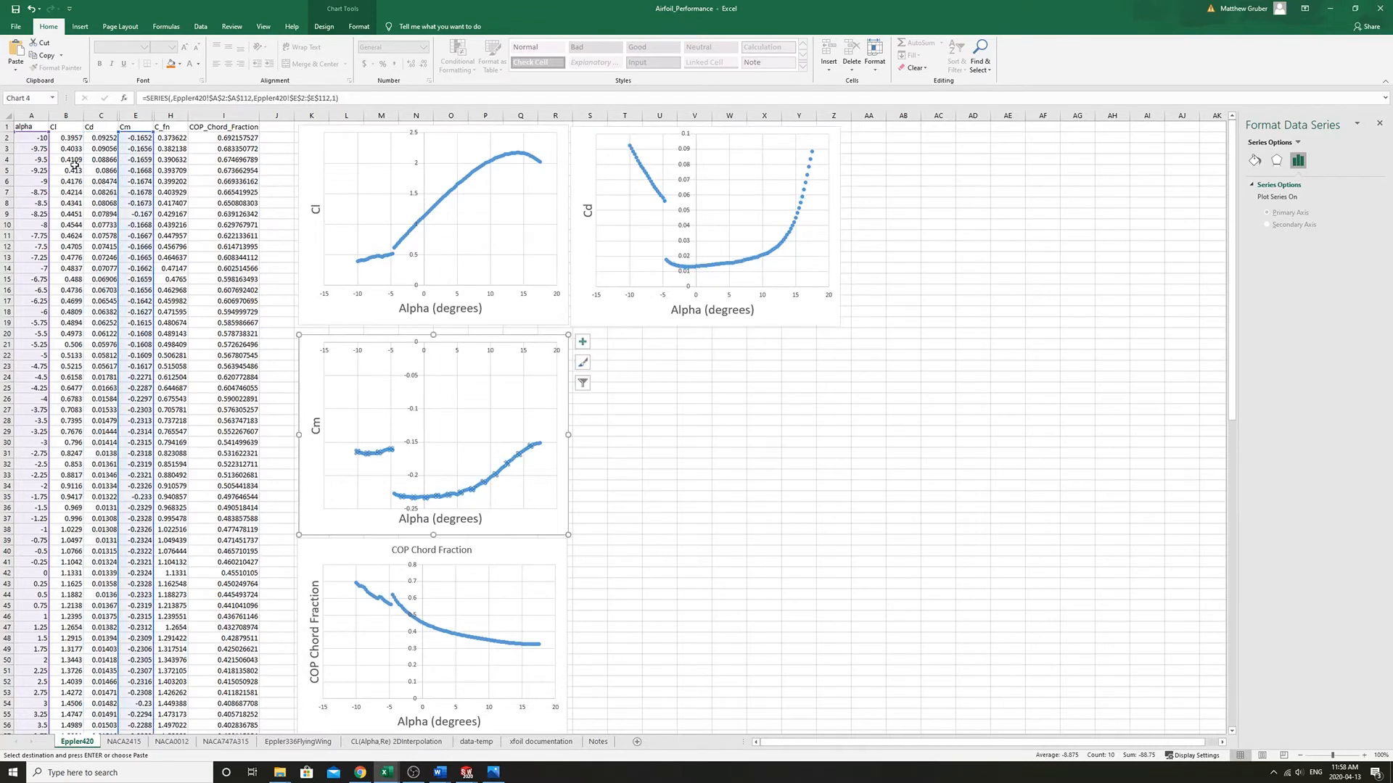
{"action": "mouse_move", "coordinate": [360, 424]}
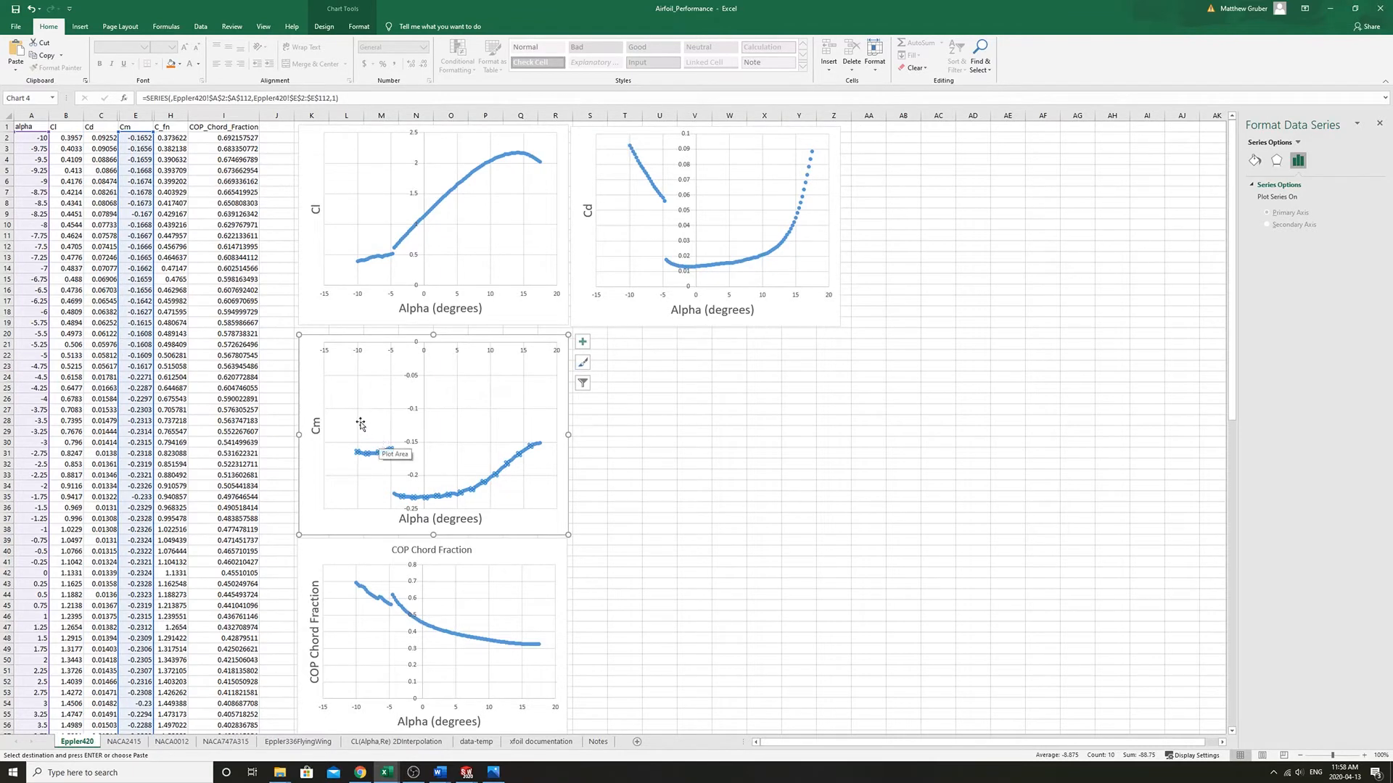
{"action": "mouse_move", "coordinate": [522, 455]}
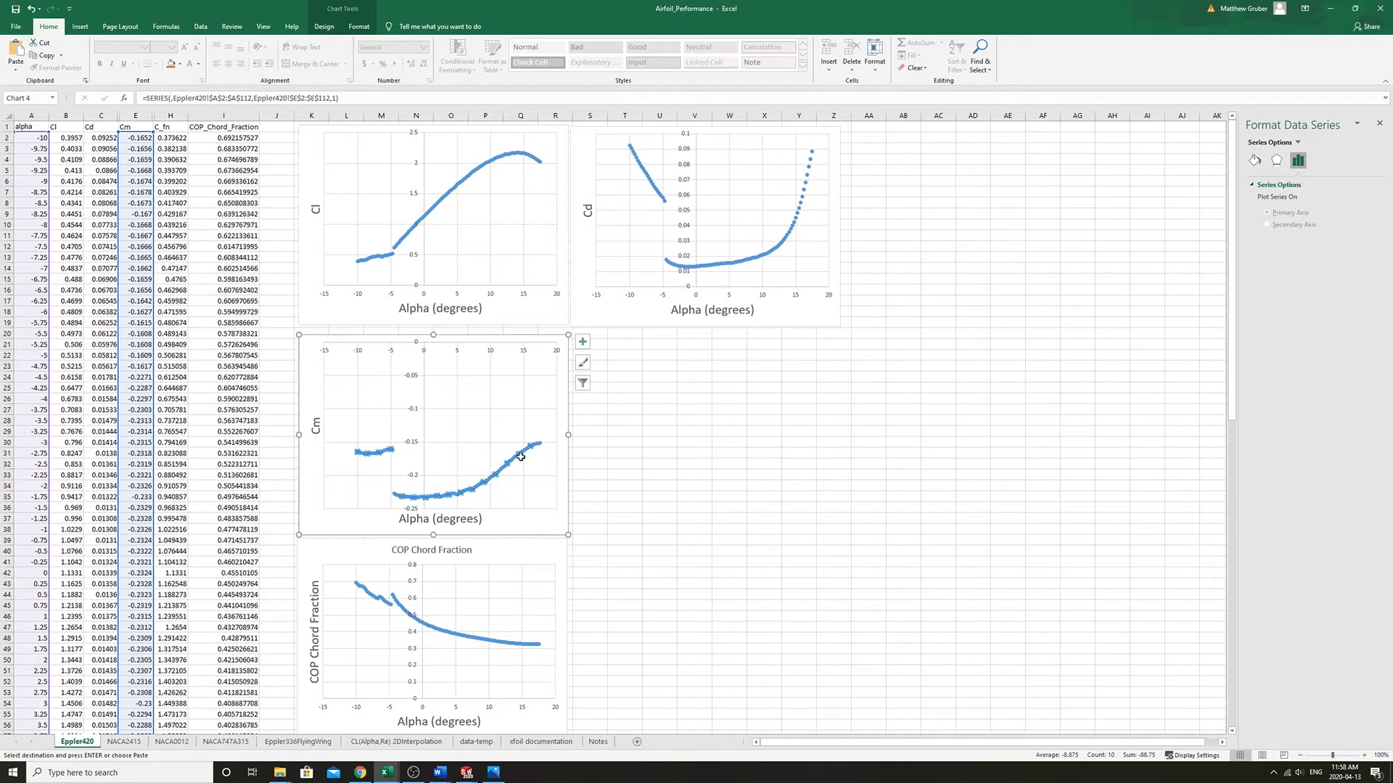
{"action": "mouse_move", "coordinate": [518, 454]}
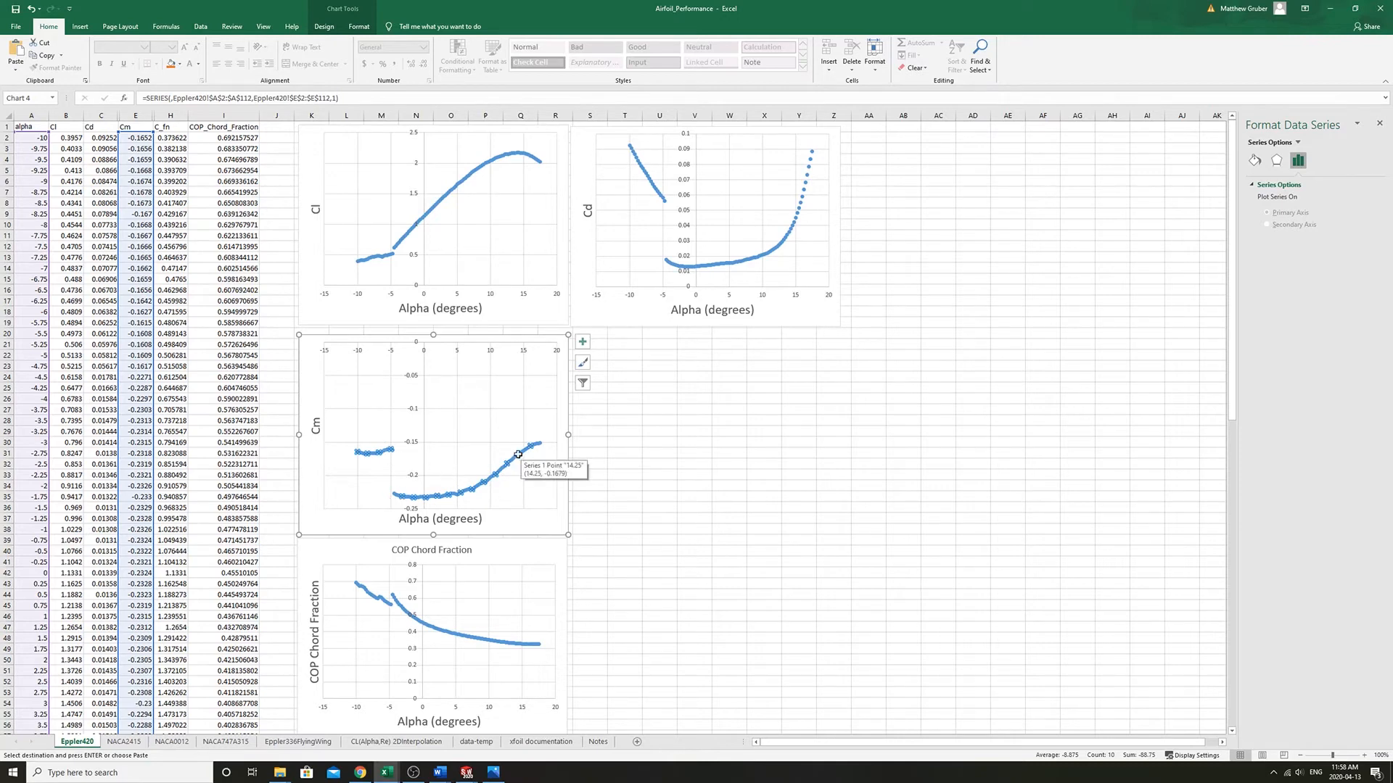
{"action": "mouse_move", "coordinate": [446, 479]}
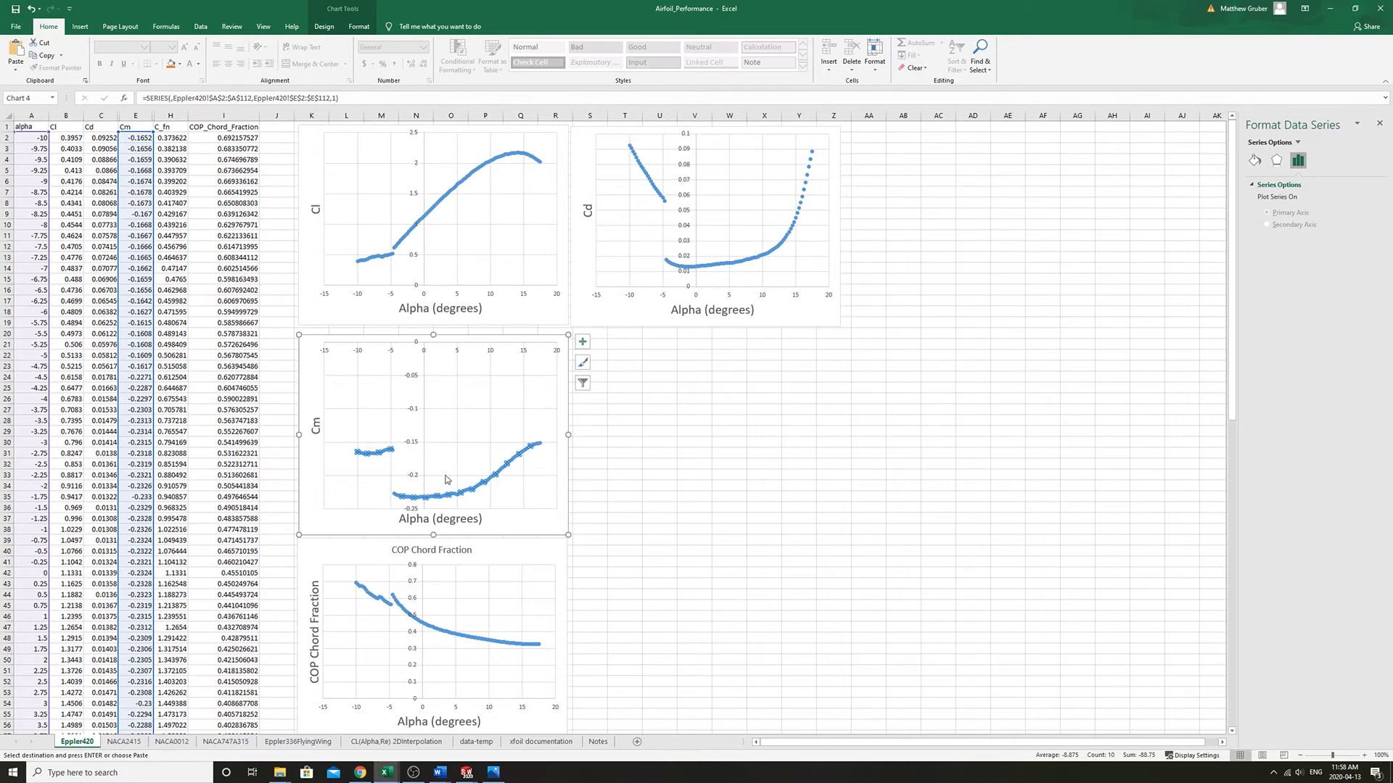
{"action": "mouse_move", "coordinate": [418, 447]}
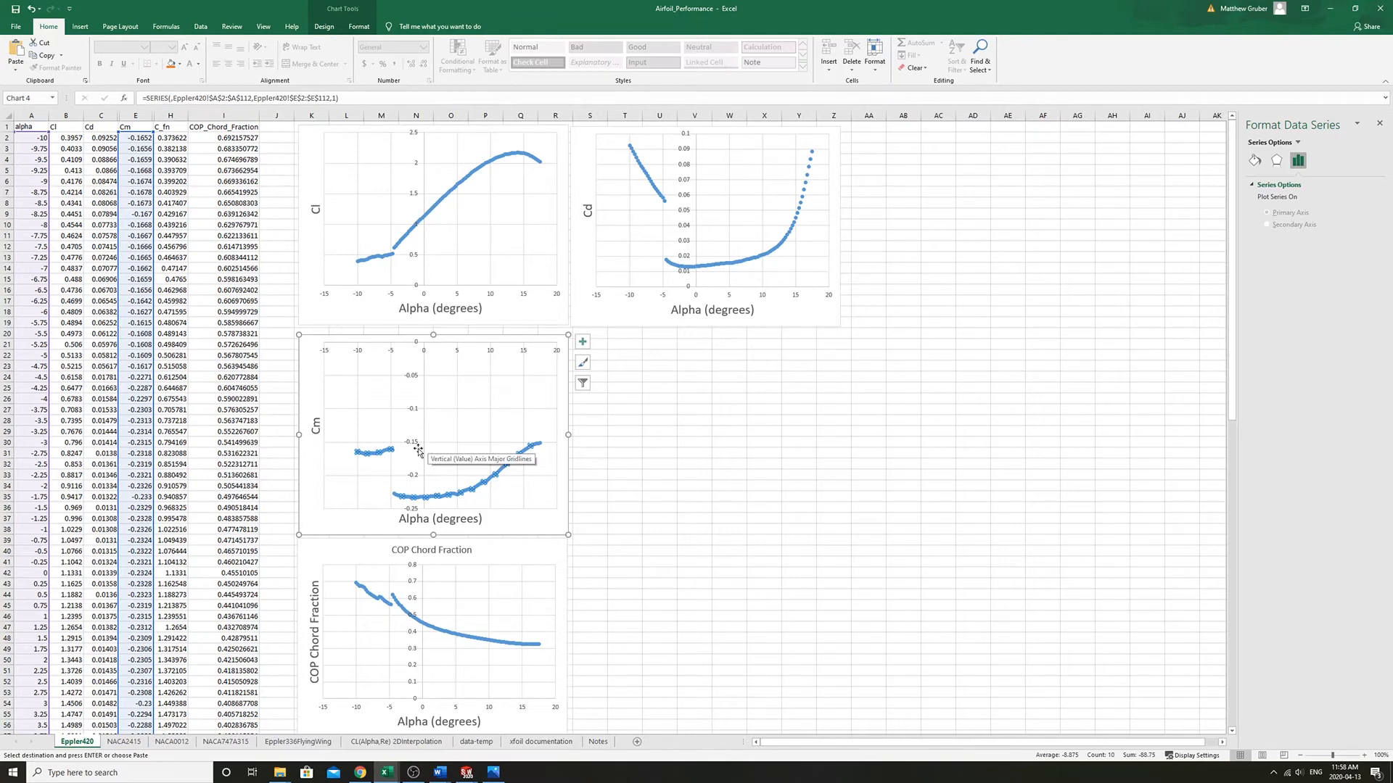
{"action": "mouse_move", "coordinate": [403, 460]}
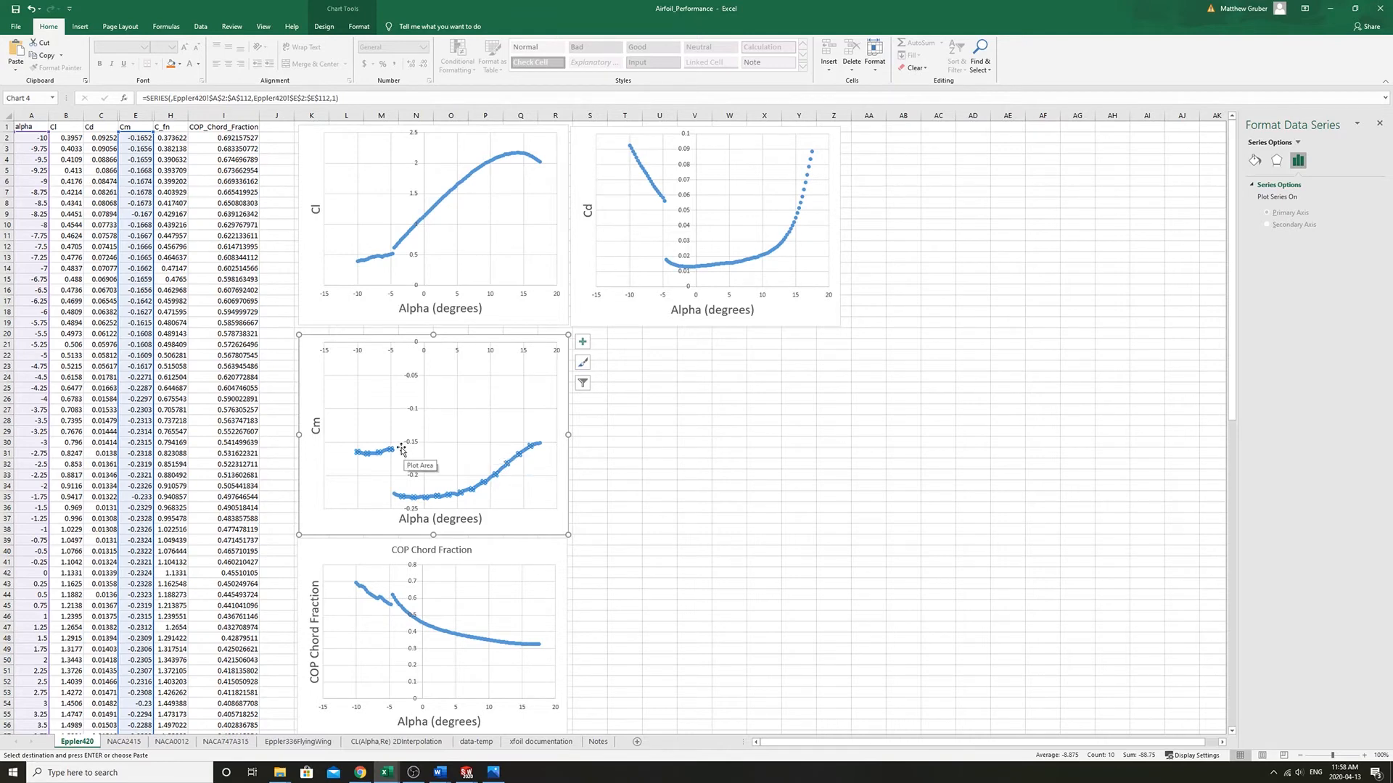
{"action": "mouse_move", "coordinate": [455, 505]}
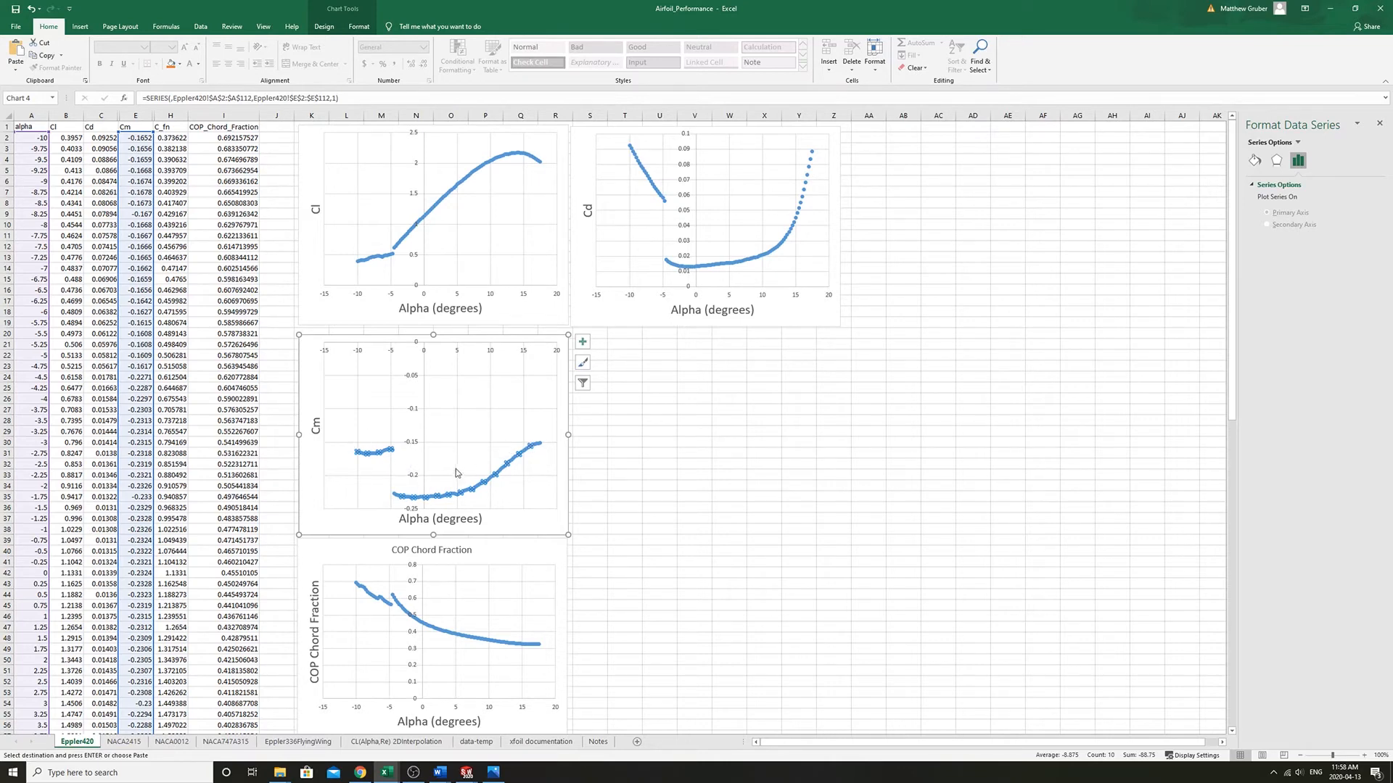
{"action": "mouse_move", "coordinate": [332, 355]}
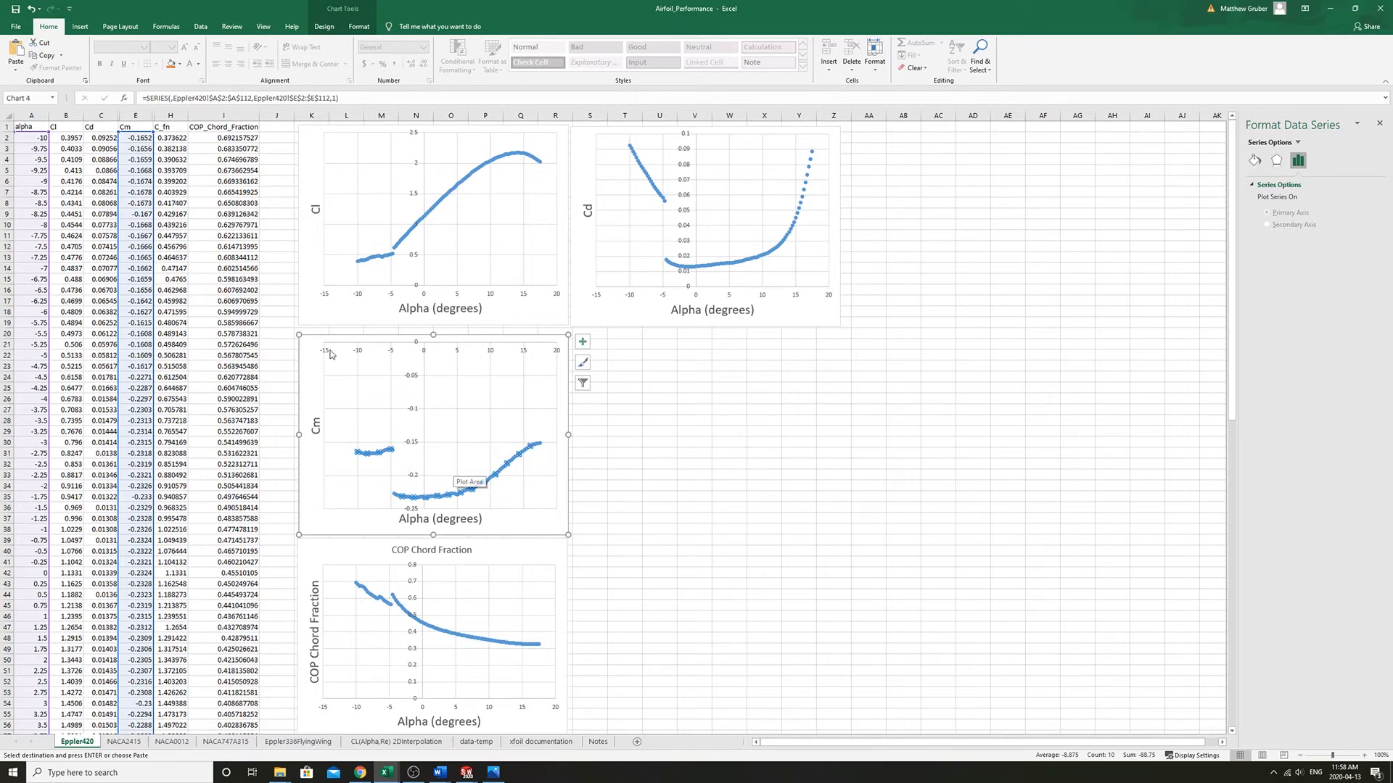
{"action": "left_click", "coordinate": [170, 138]}
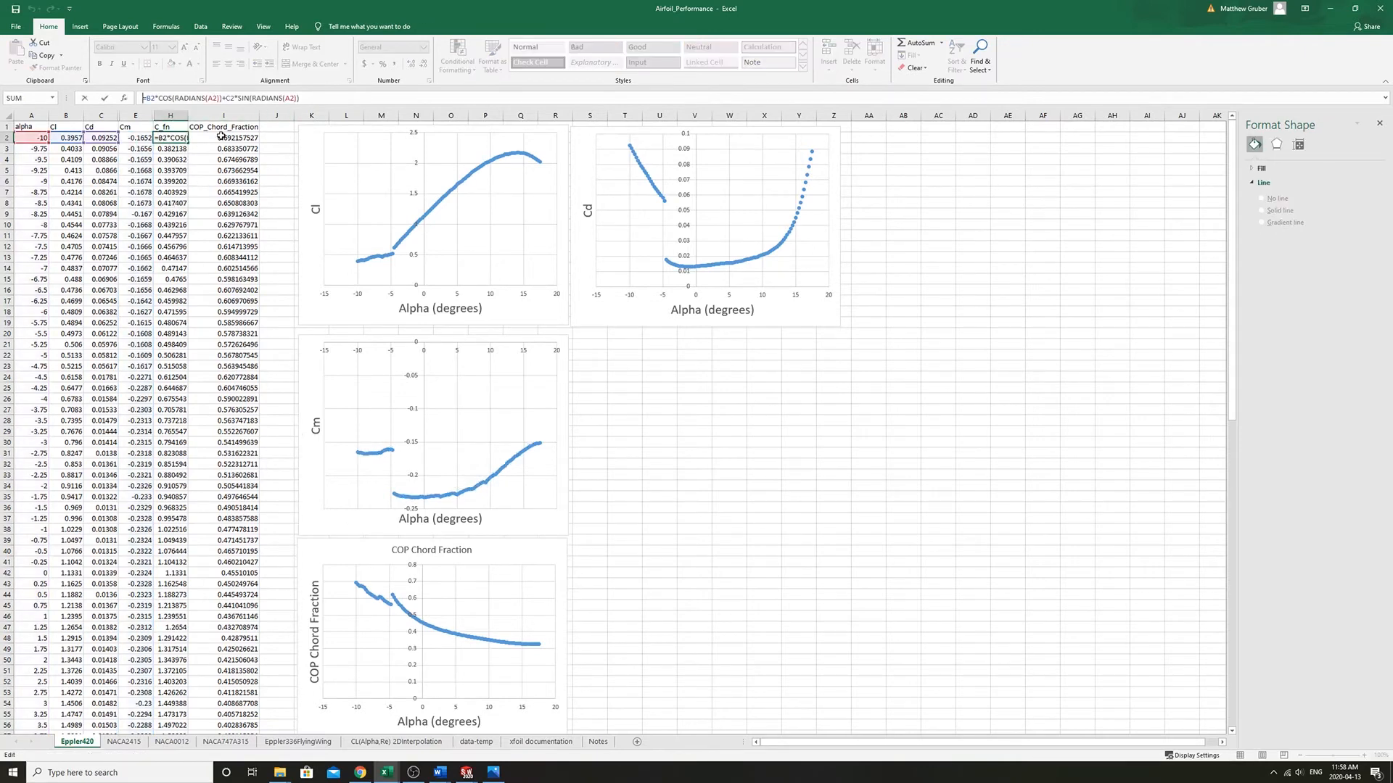
{"action": "key", "text": "Return"}
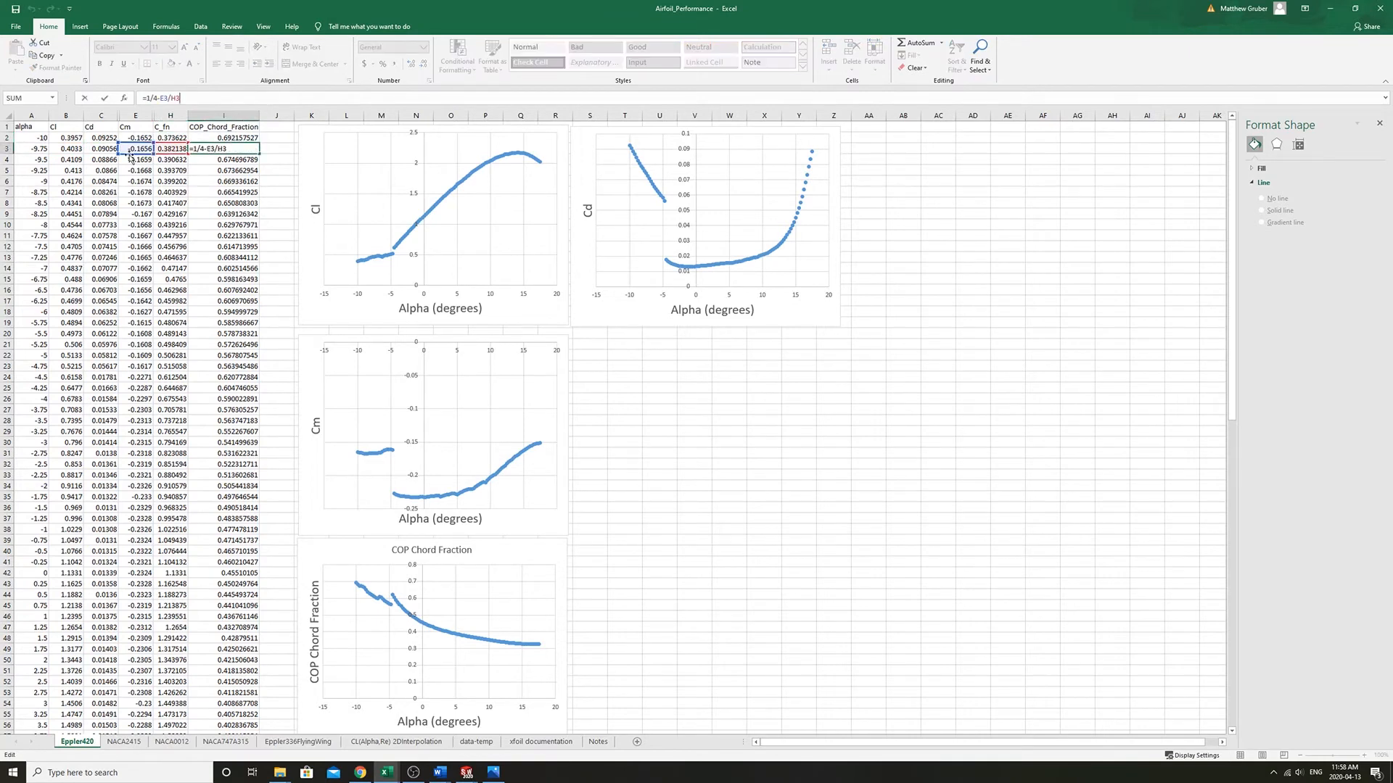
{"action": "mouse_move", "coordinate": [166, 158]}
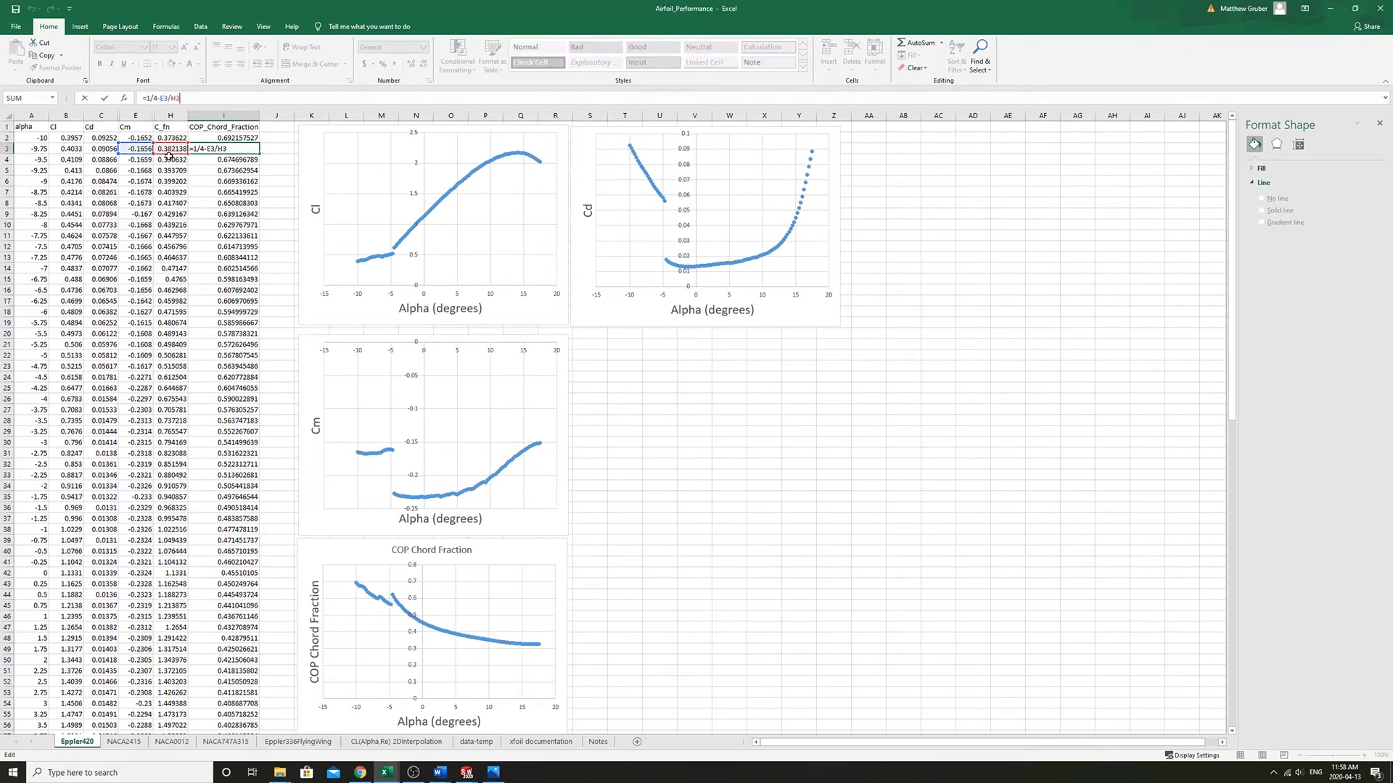
{"action": "left_click", "coordinate": [494, 772]}
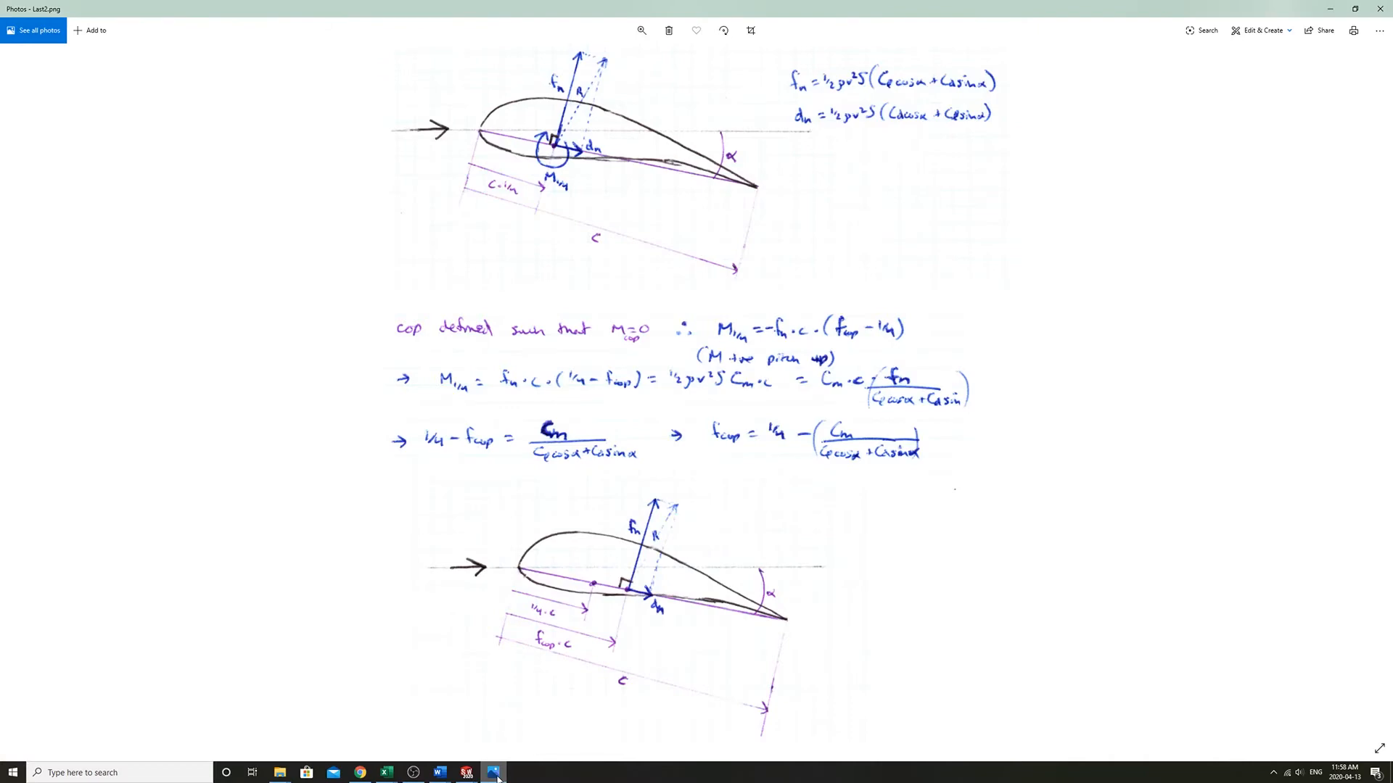
{"action": "left_click", "coordinate": [466, 771]}
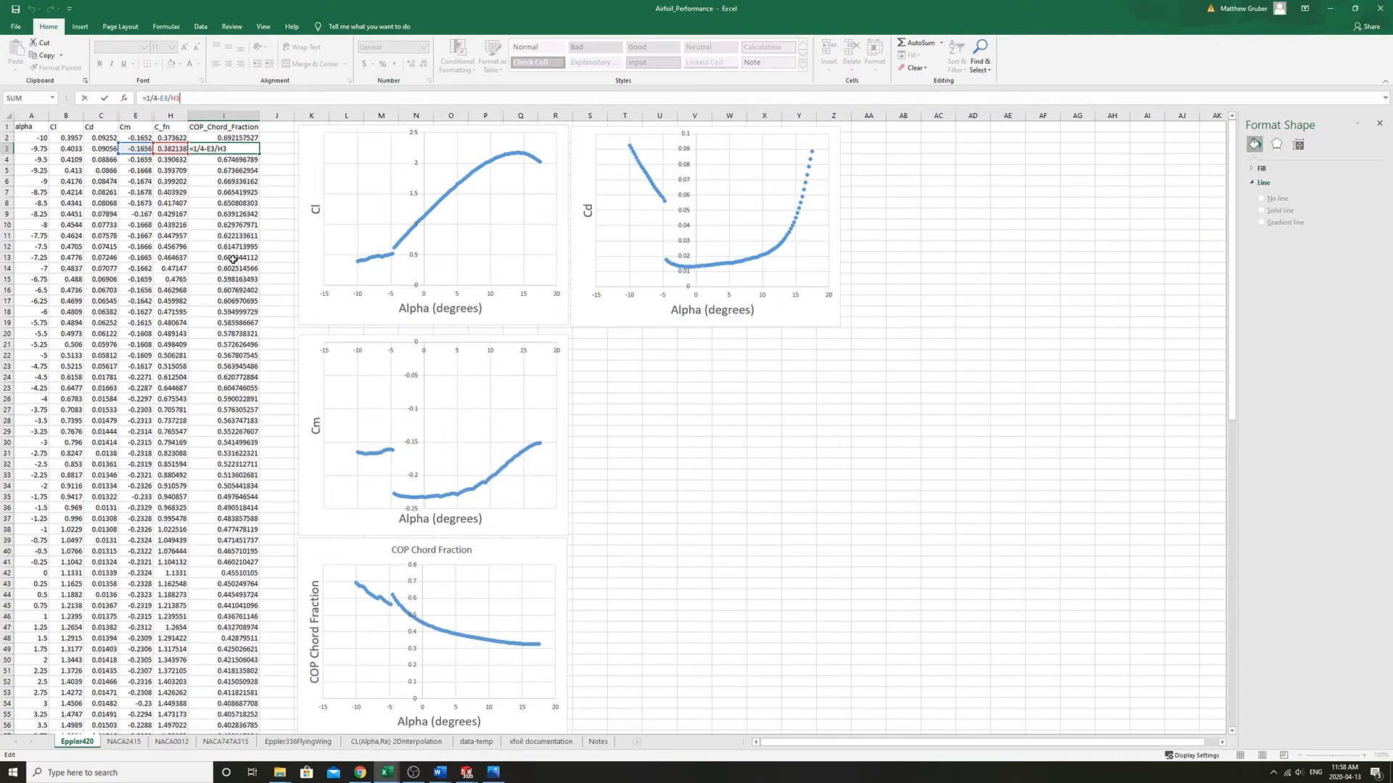
{"action": "left_click", "coordinate": [436, 613]}
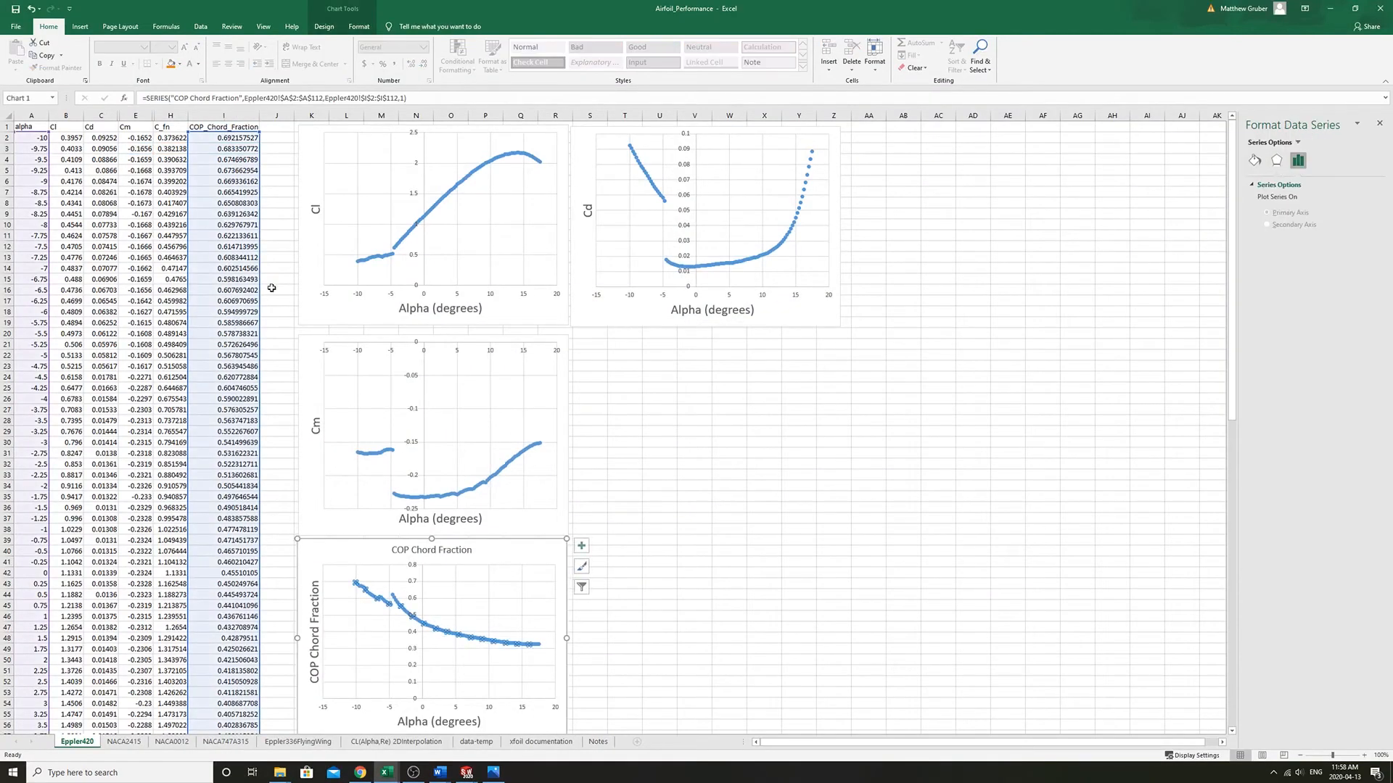
{"action": "scroll", "scroll_direction": "down", "scroll_amount": 3}
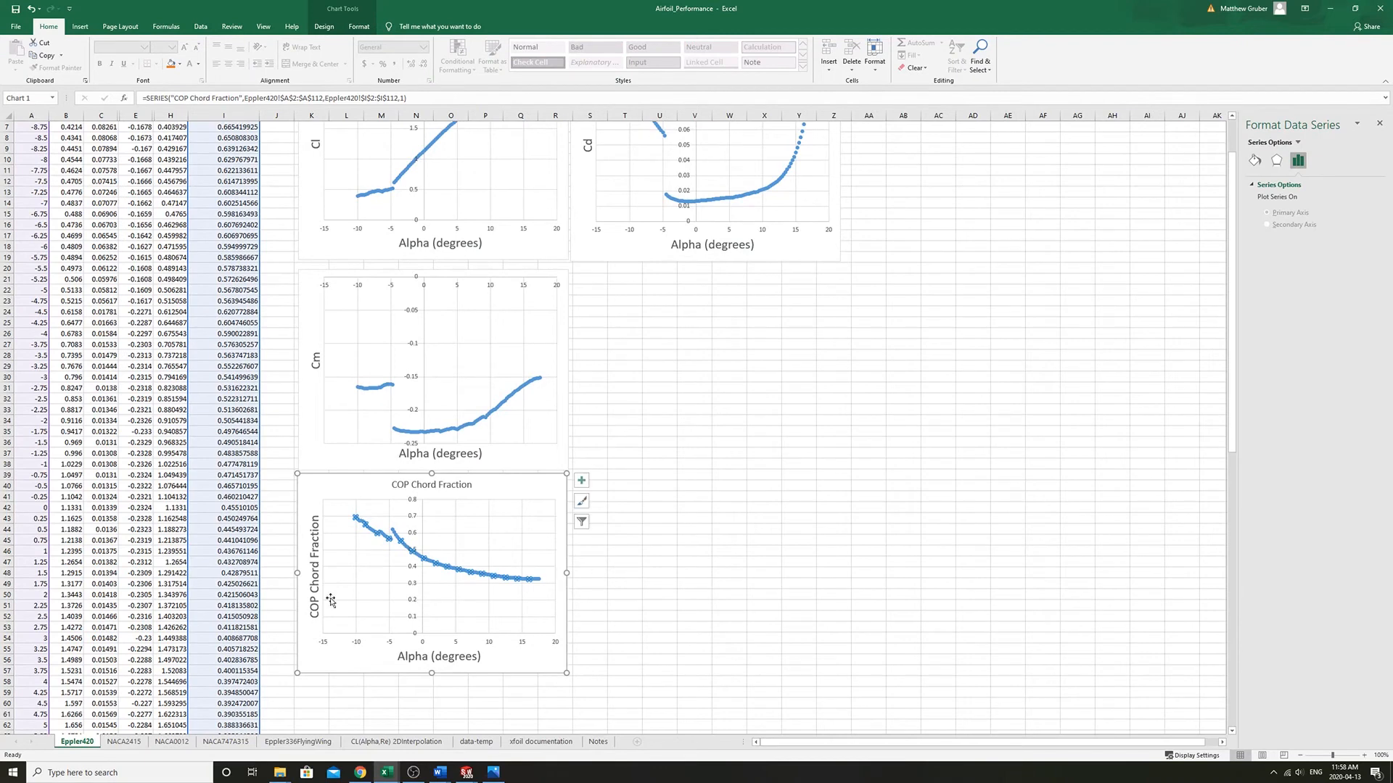
{"action": "mouse_move", "coordinate": [415, 625]}
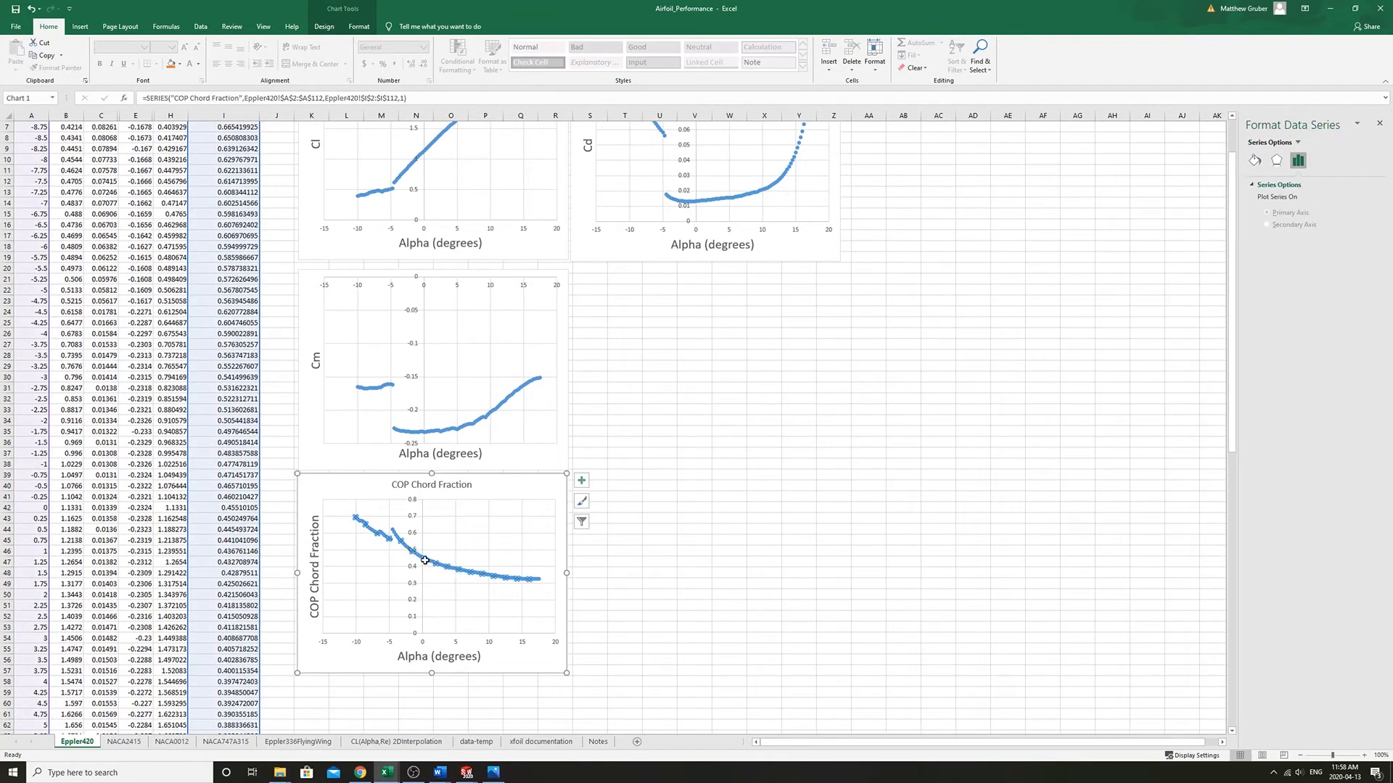
{"action": "mouse_move", "coordinate": [438, 572]}
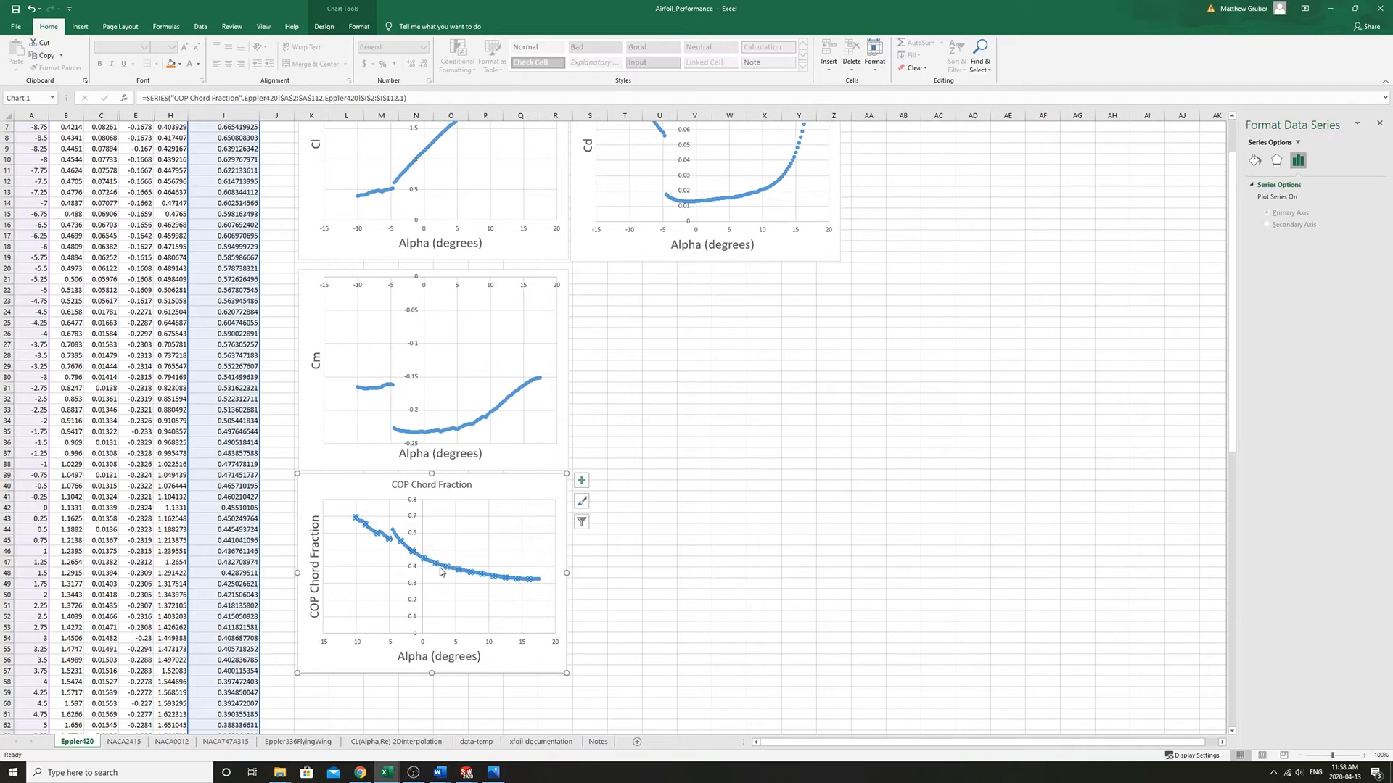
{"action": "mouse_move", "coordinate": [423, 562]}
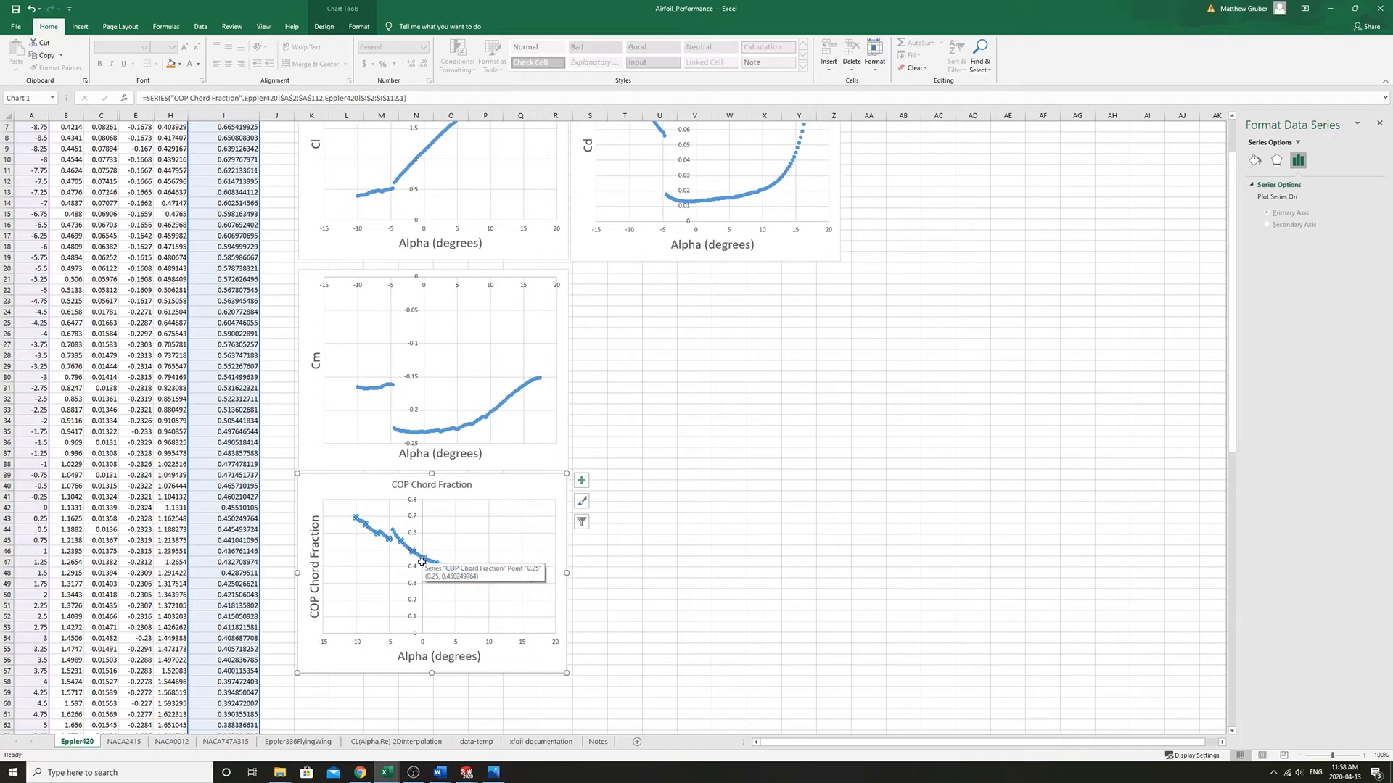
Inspect the COP Chord Fraction chart, then move to the NACA2415 sheet with its Cl, Cd and COP charts
{"action": "left_click", "coordinate": [624, 550]}
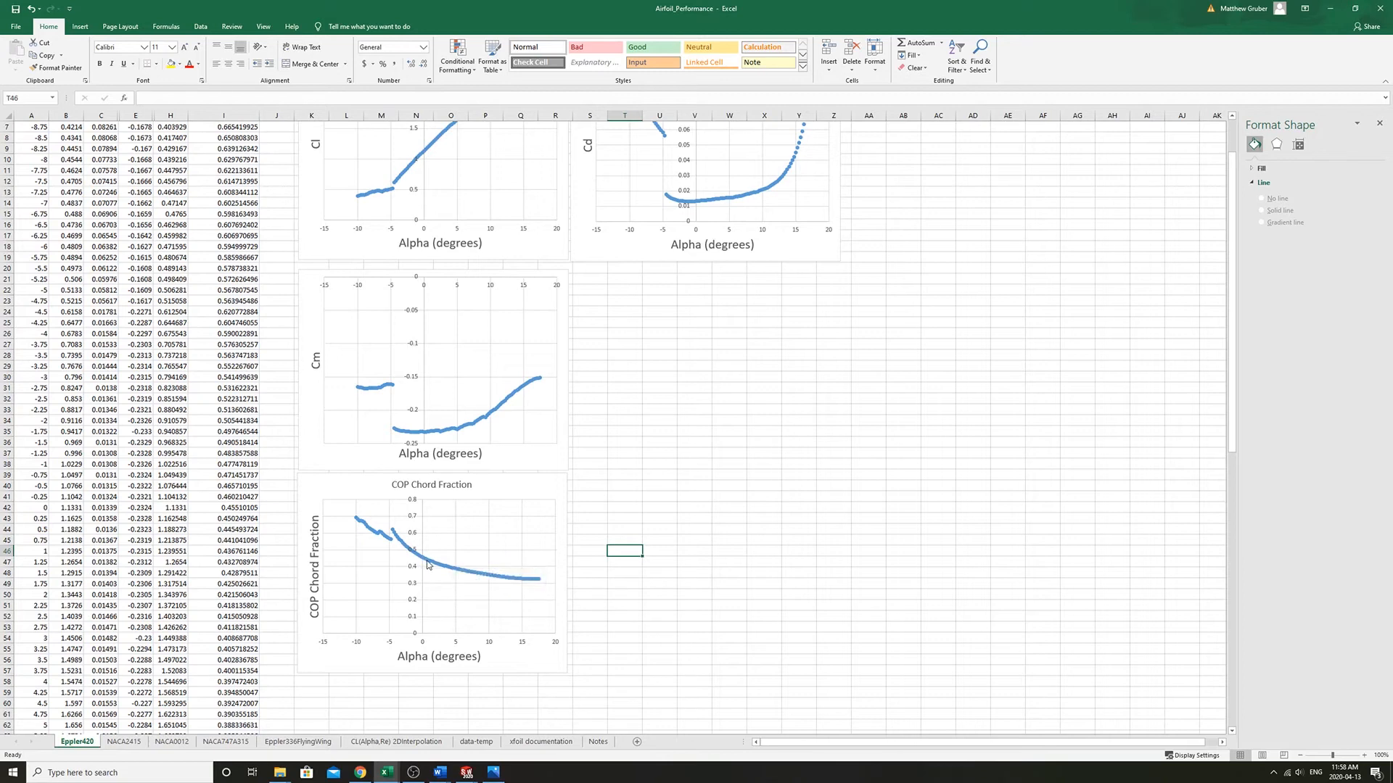
{"action": "mouse_move", "coordinate": [442, 569]}
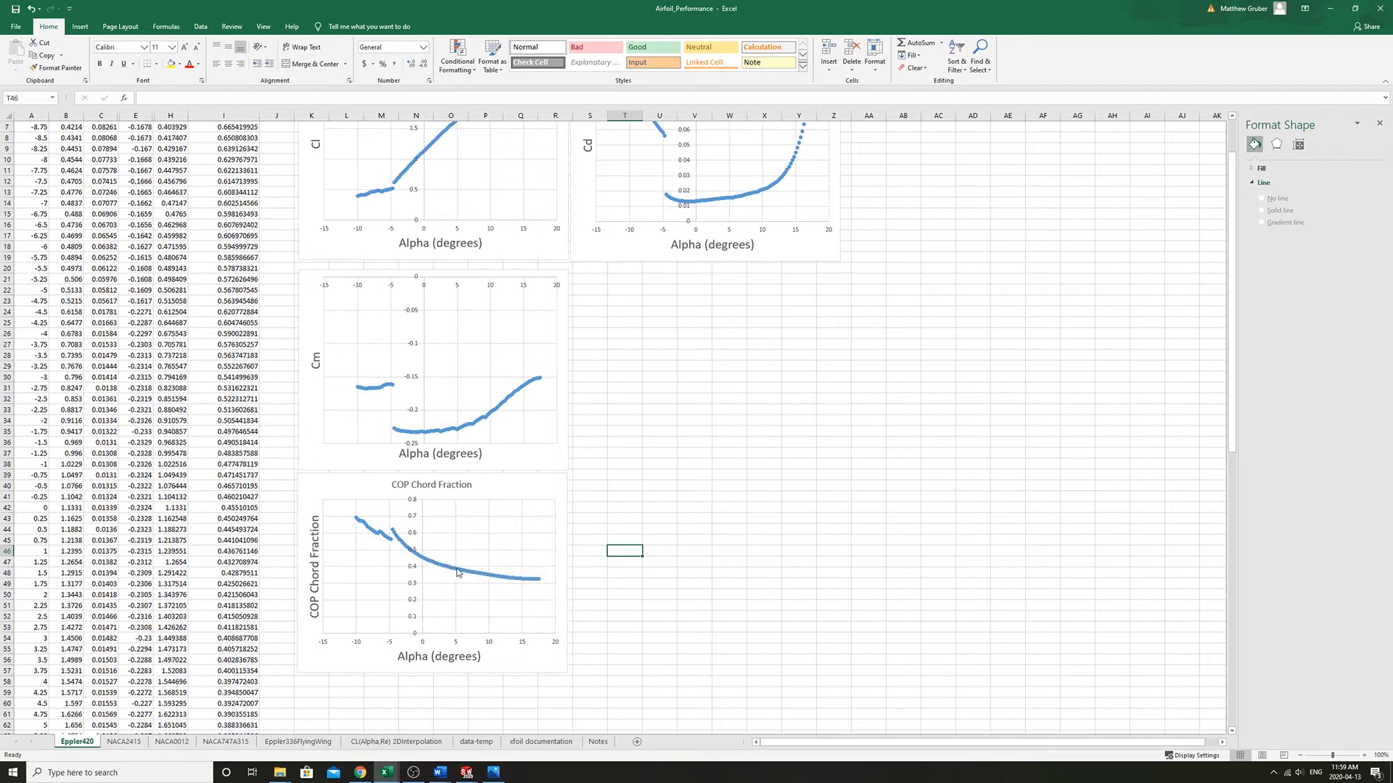
{"action": "mouse_move", "coordinate": [529, 583]}
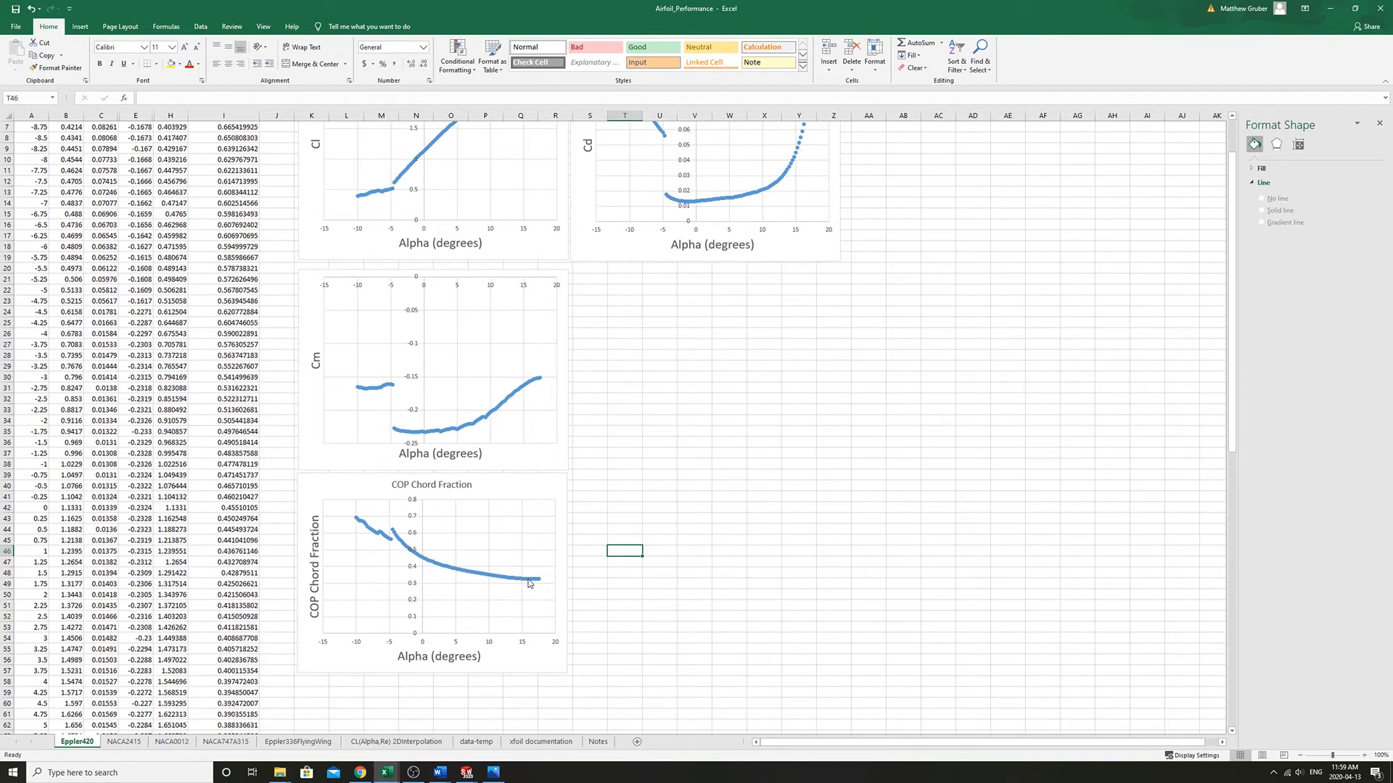
{"action": "left_click", "coordinate": [527, 583]}
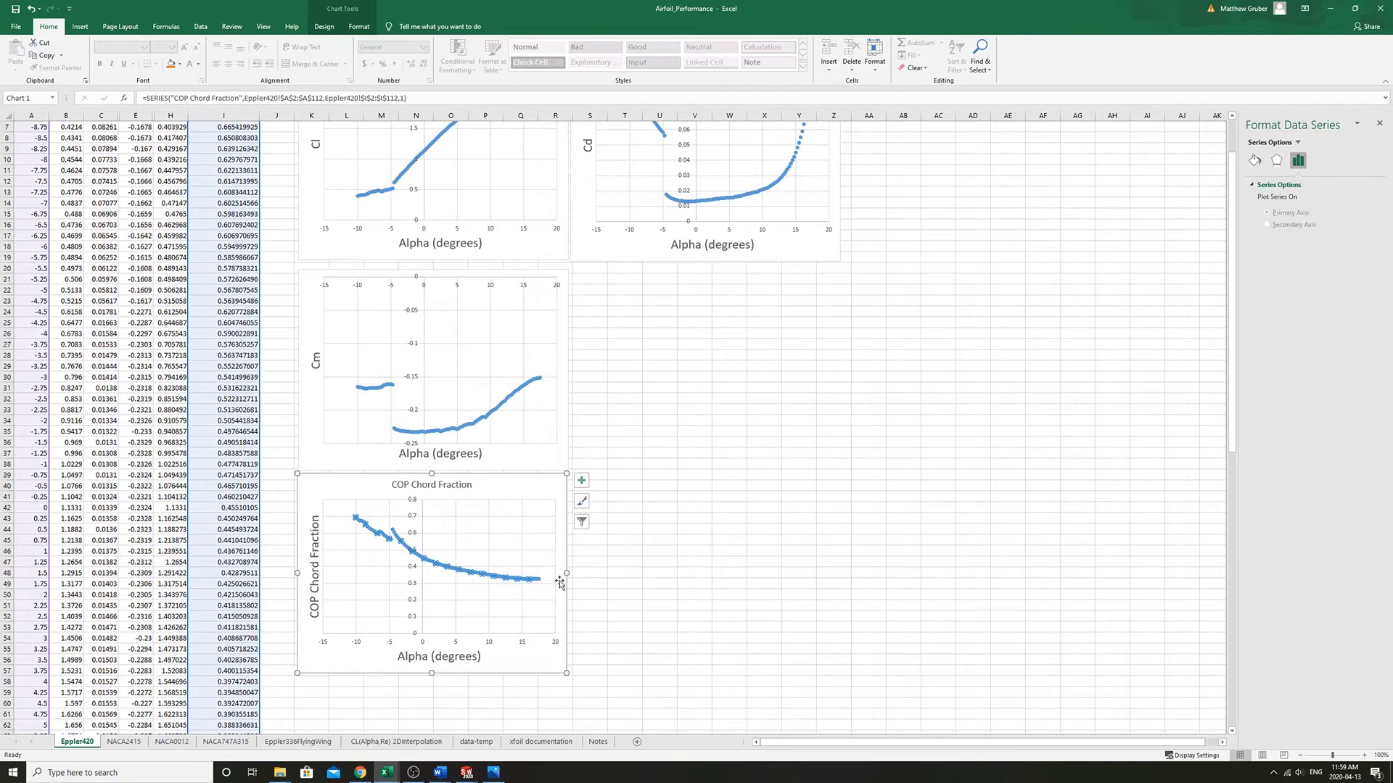
{"action": "mouse_move", "coordinate": [537, 588]}
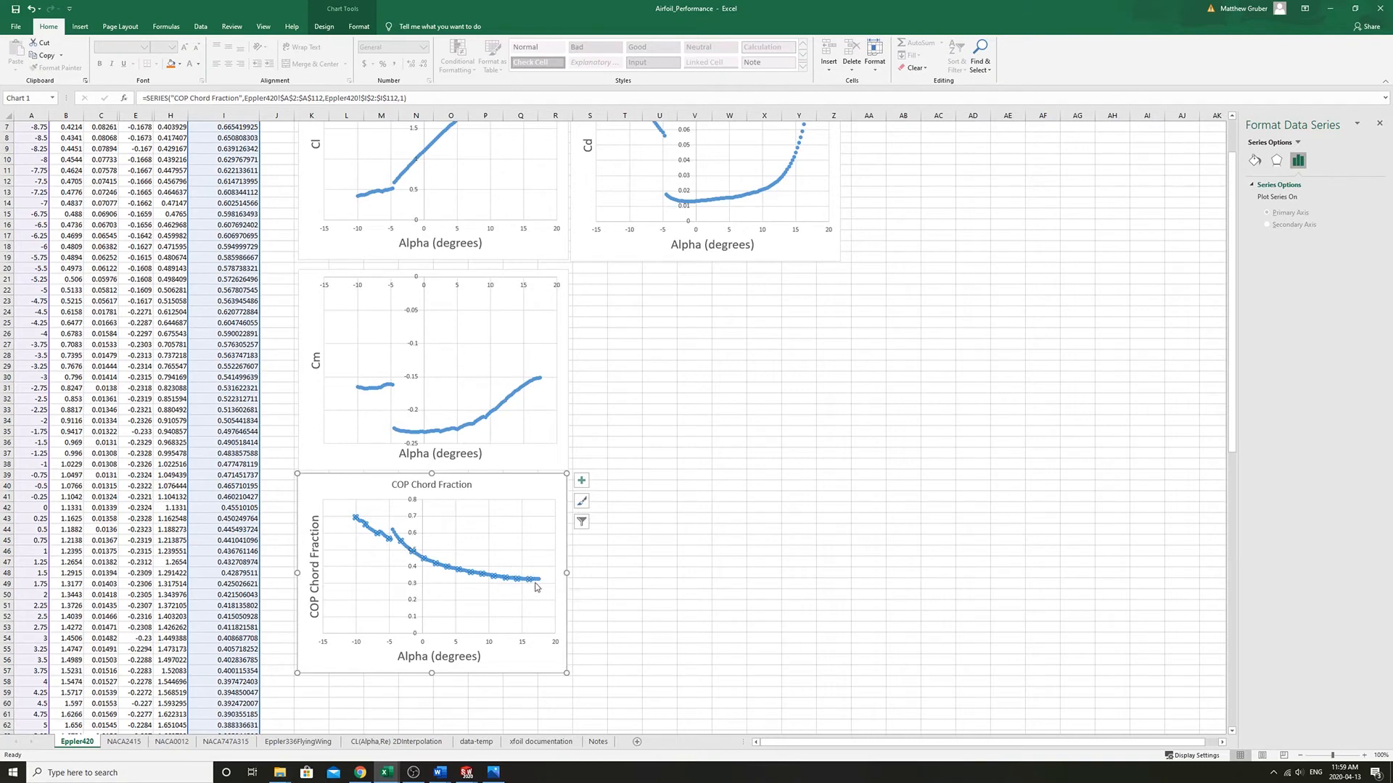
{"action": "mouse_move", "coordinate": [537, 589]}
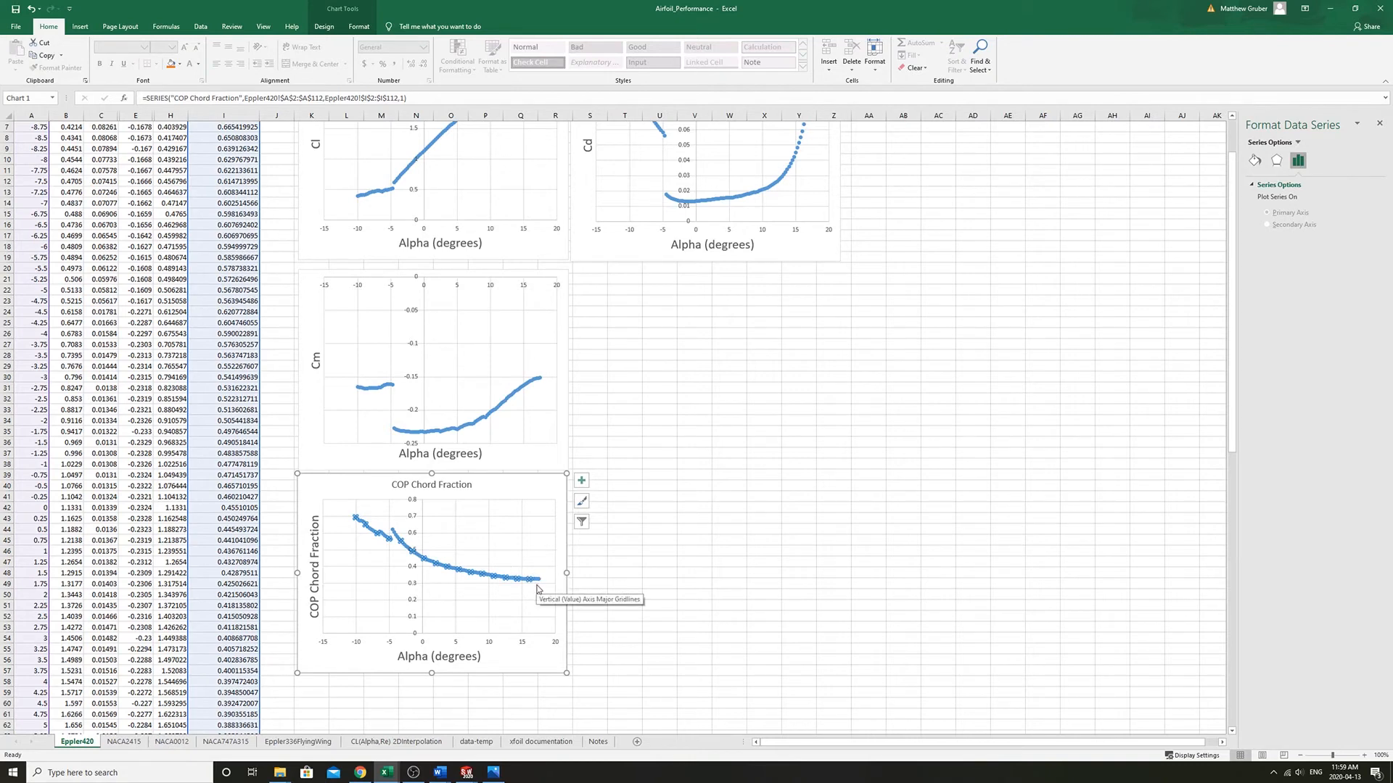
{"action": "mouse_move", "coordinate": [549, 590]}
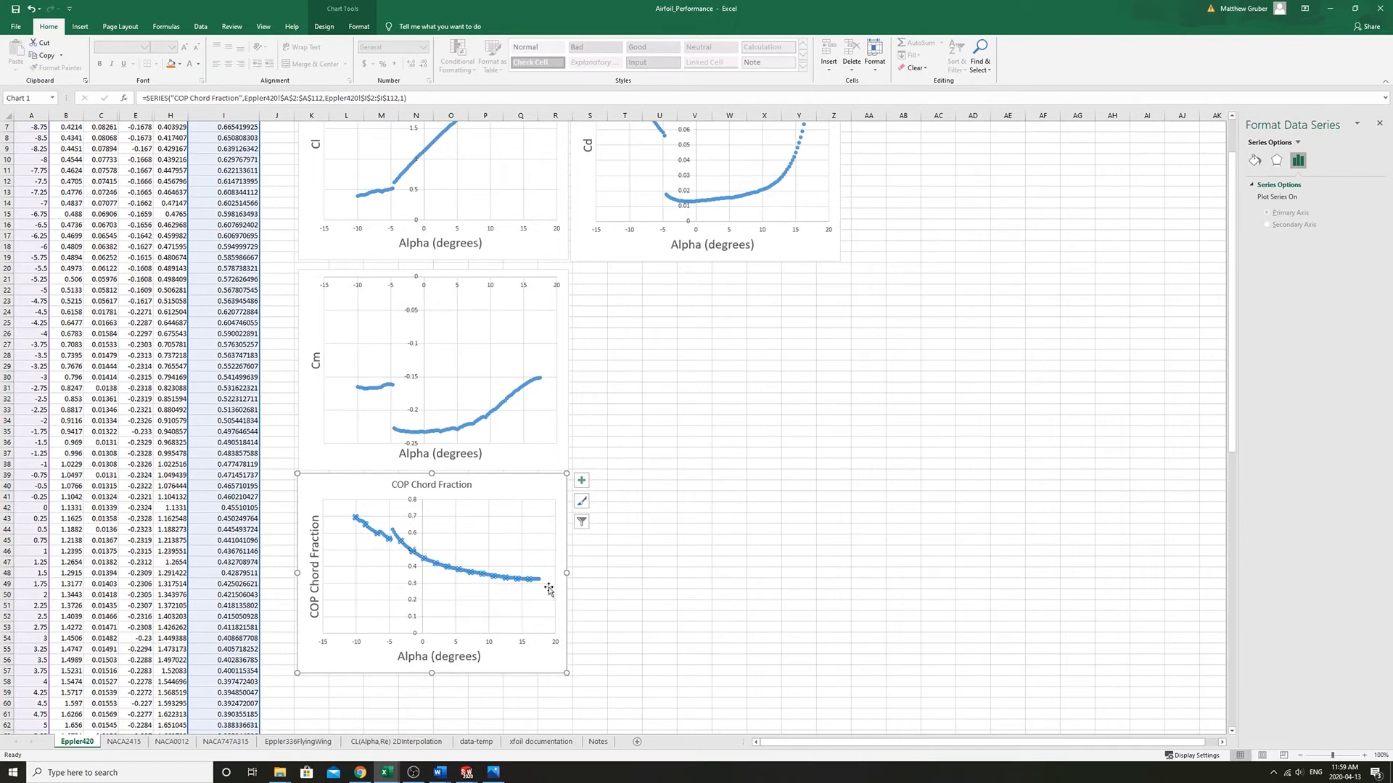
{"action": "mouse_move", "coordinate": [496, 569]}
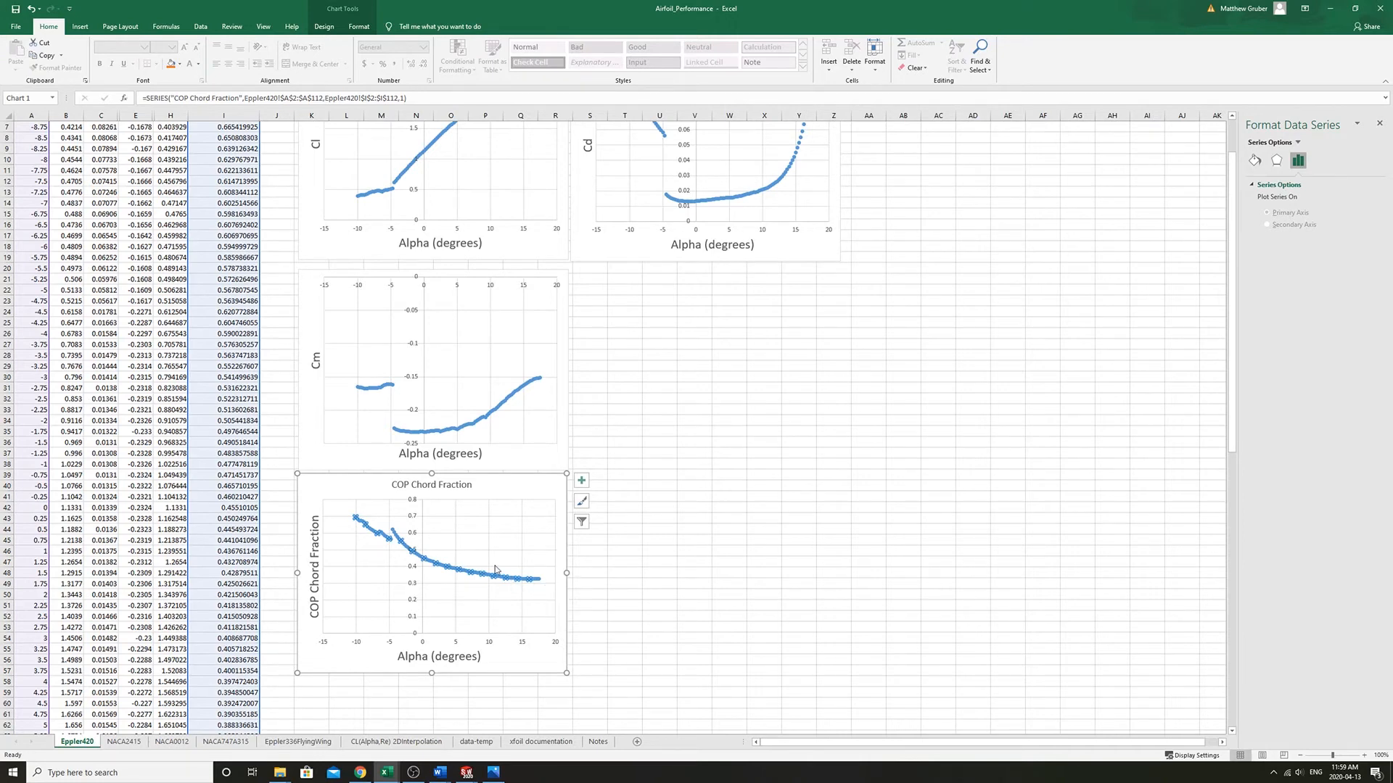
{"action": "mouse_move", "coordinate": [281, 601]}
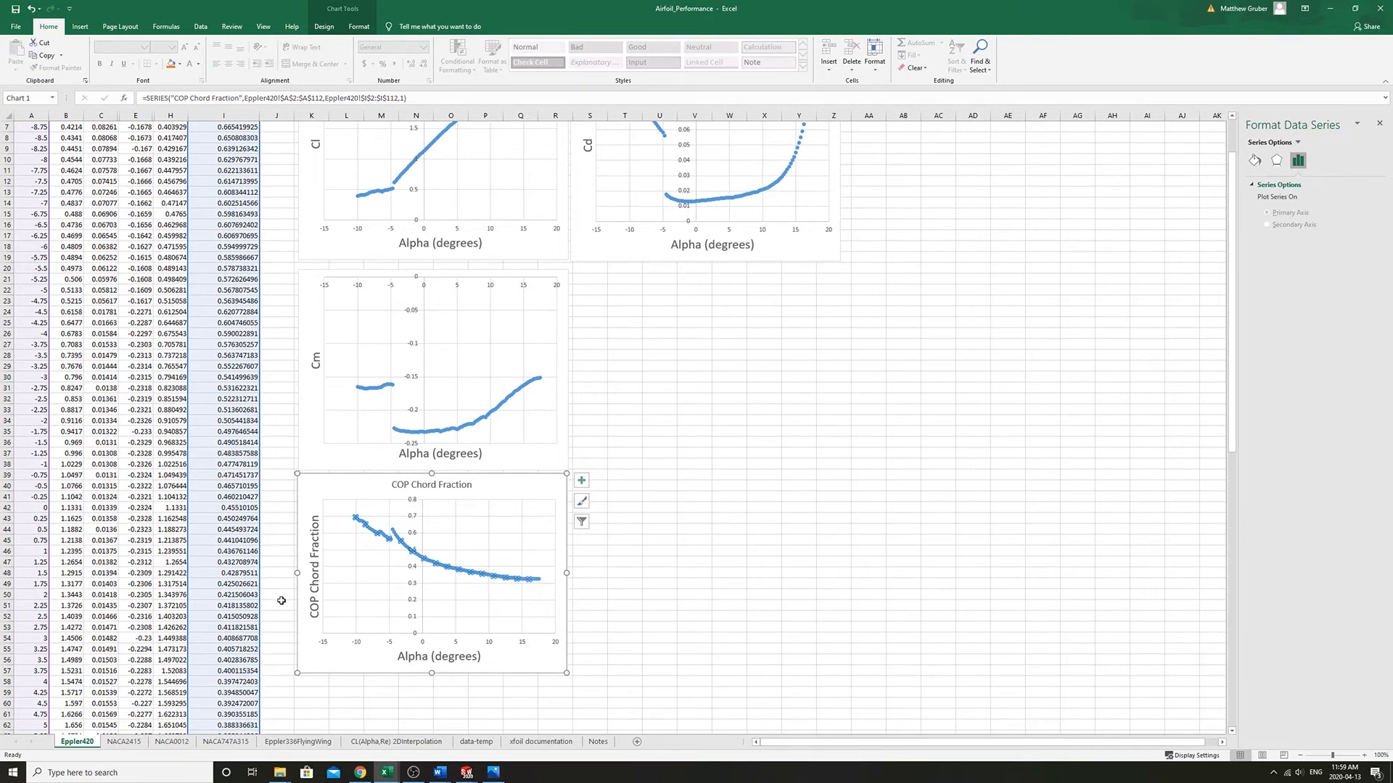
{"action": "left_click", "coordinate": [122, 742]}
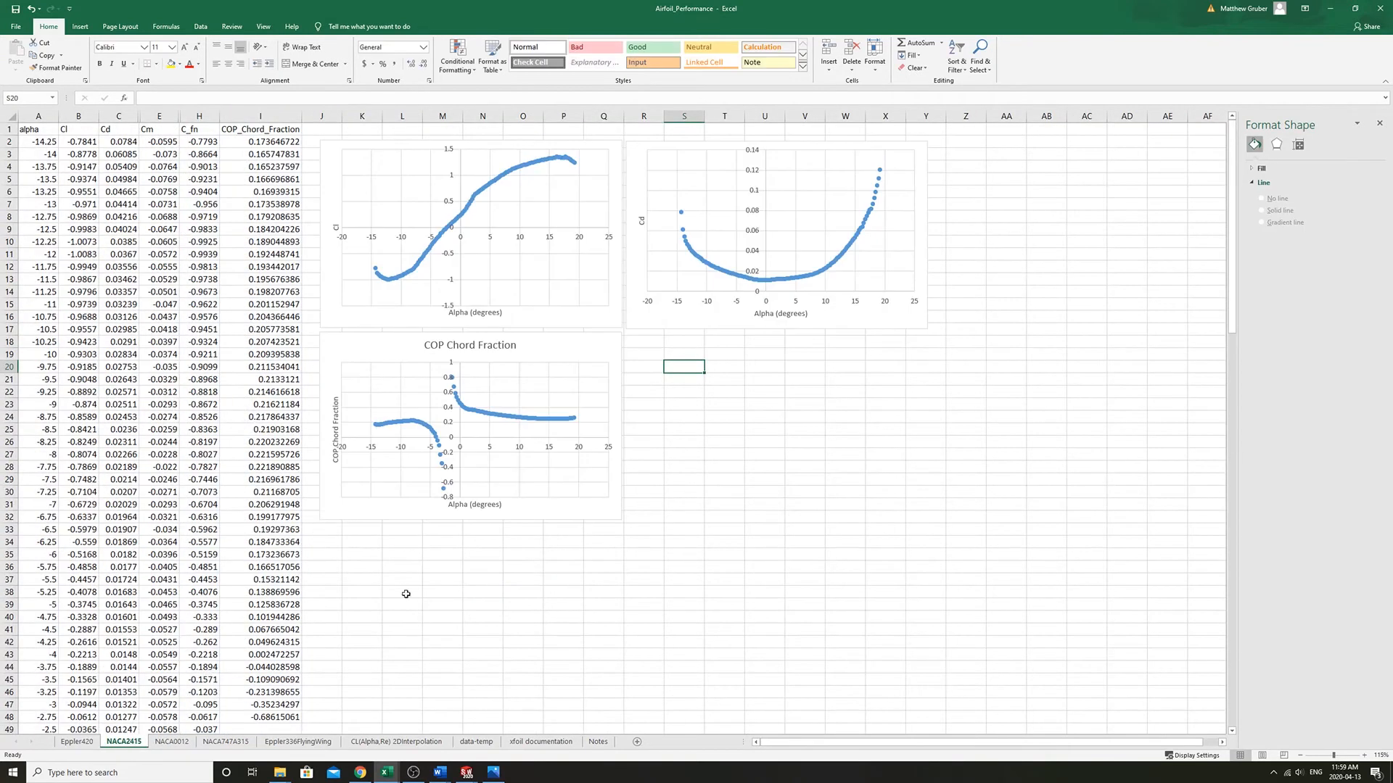
{"action": "left_click", "coordinate": [562, 592]}
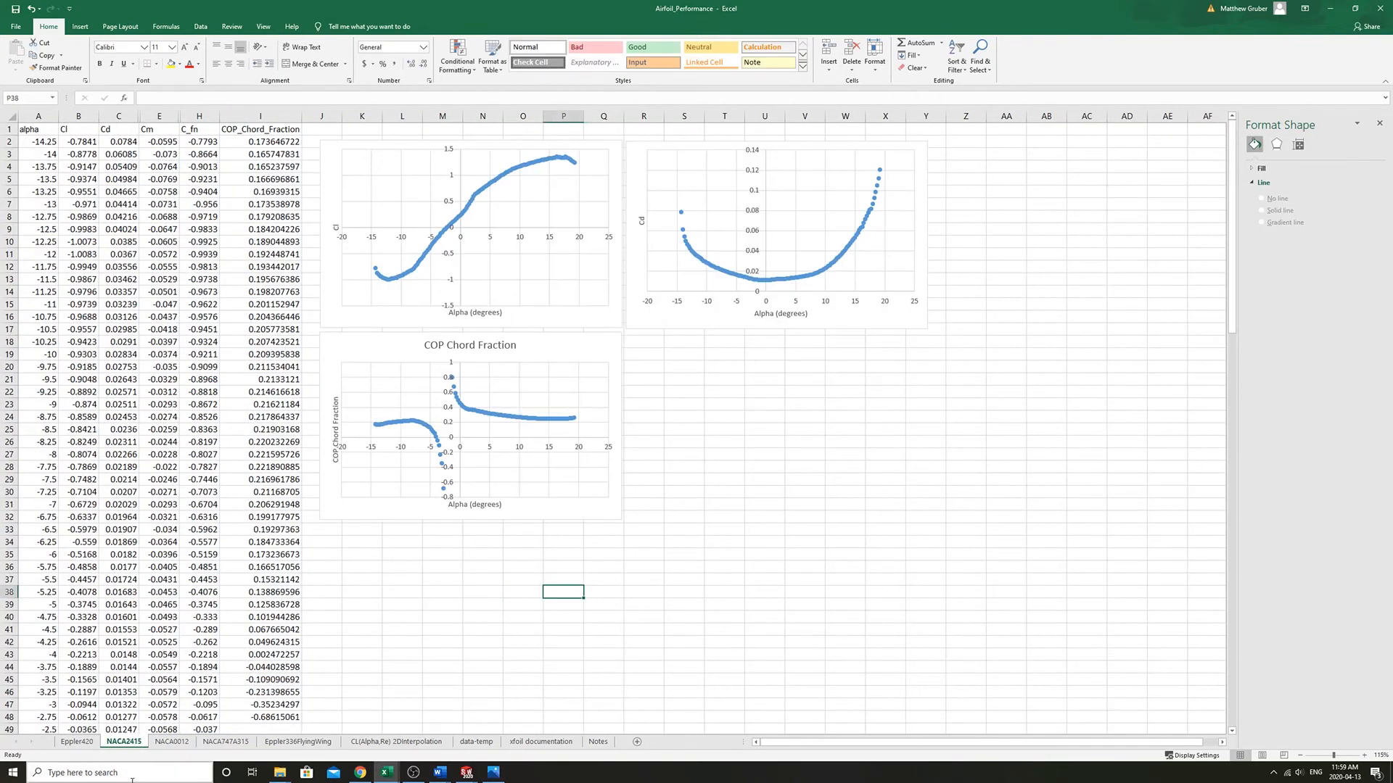
{"action": "mouse_move", "coordinate": [385, 772]}
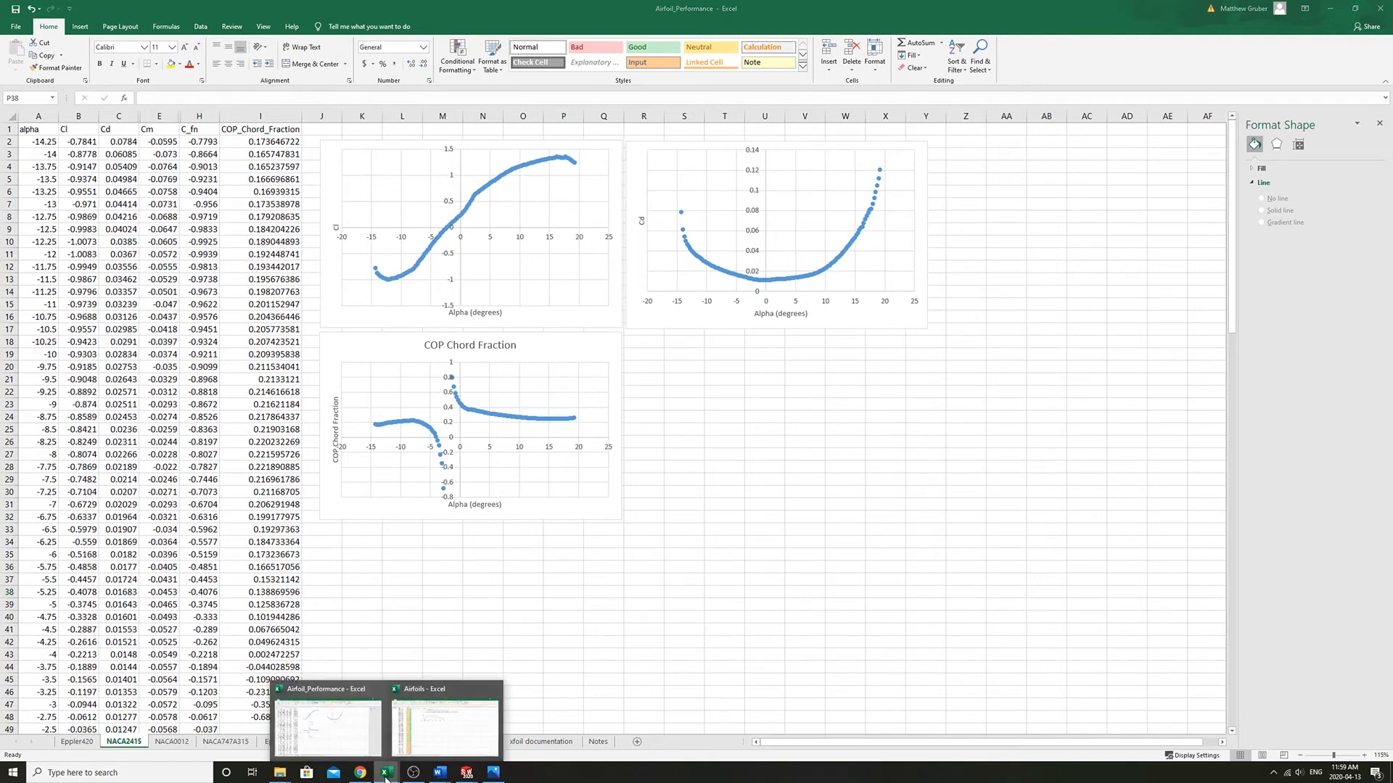
{"action": "left_click", "coordinate": [444, 718]}
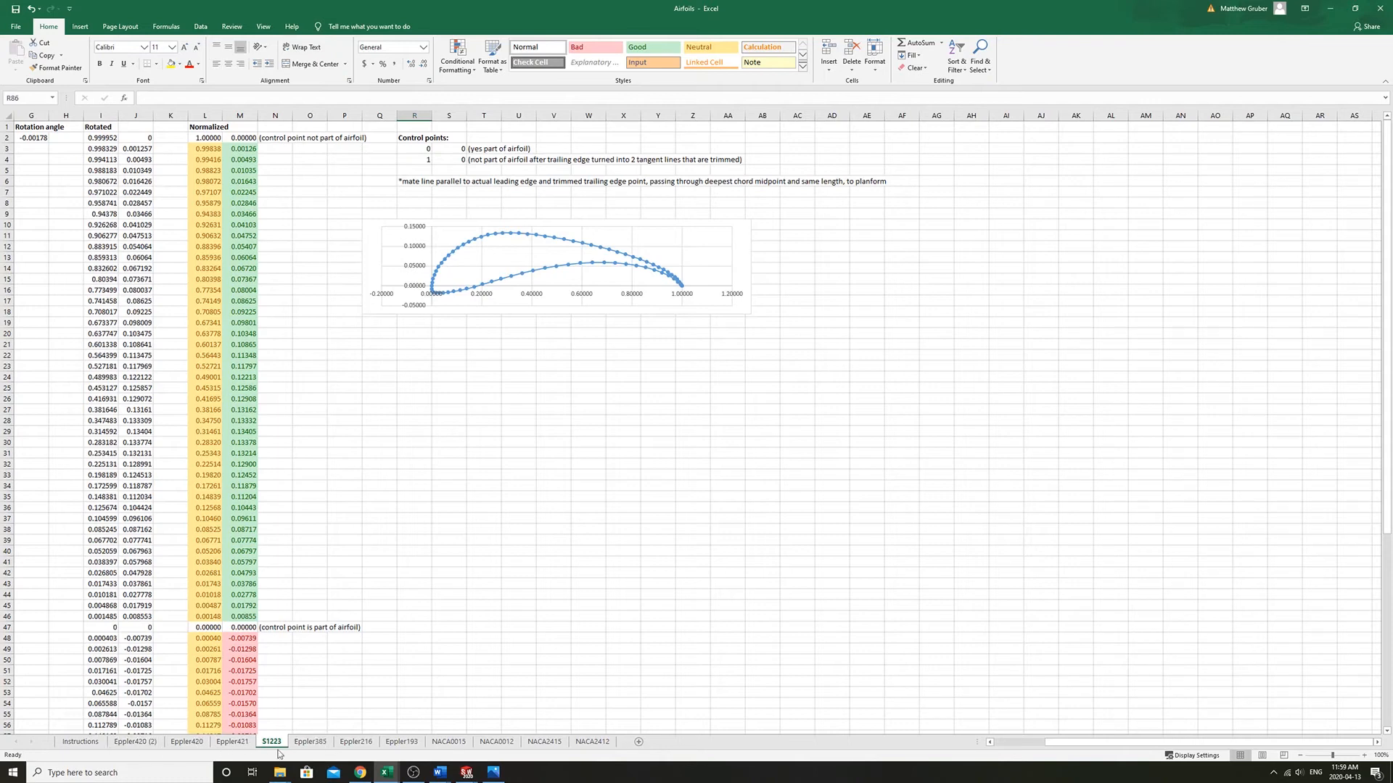
{"action": "left_click", "coordinate": [542, 741]}
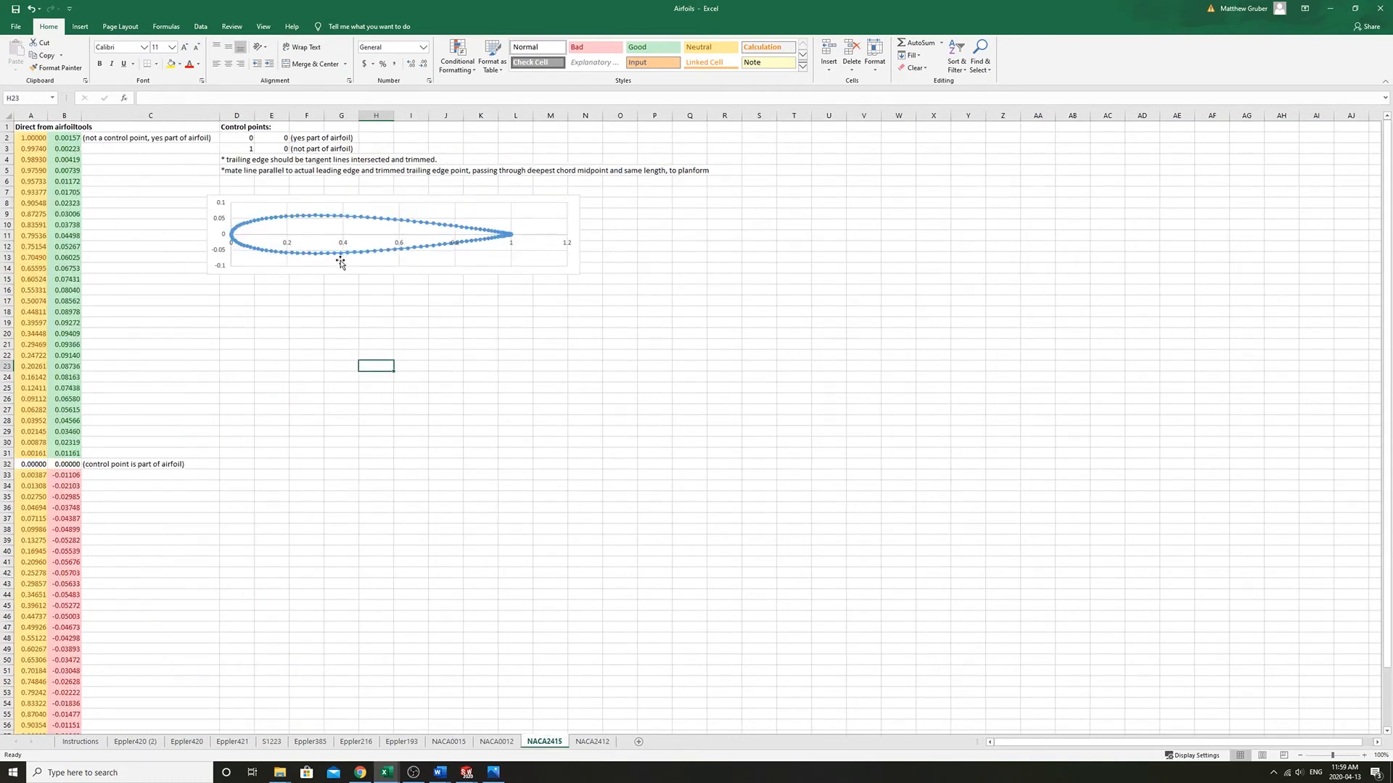
{"action": "left_click", "coordinate": [340, 355]}
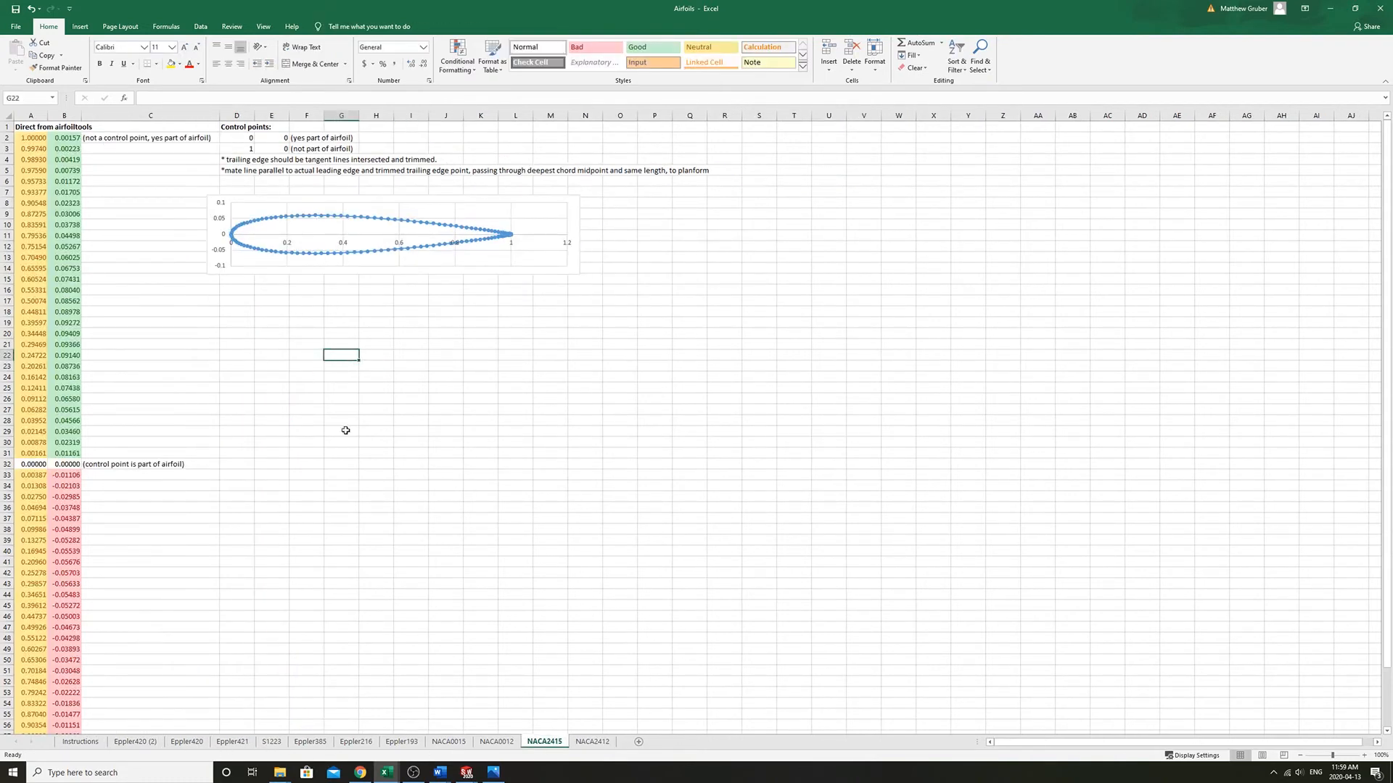
{"action": "mouse_move", "coordinate": [363, 245]}
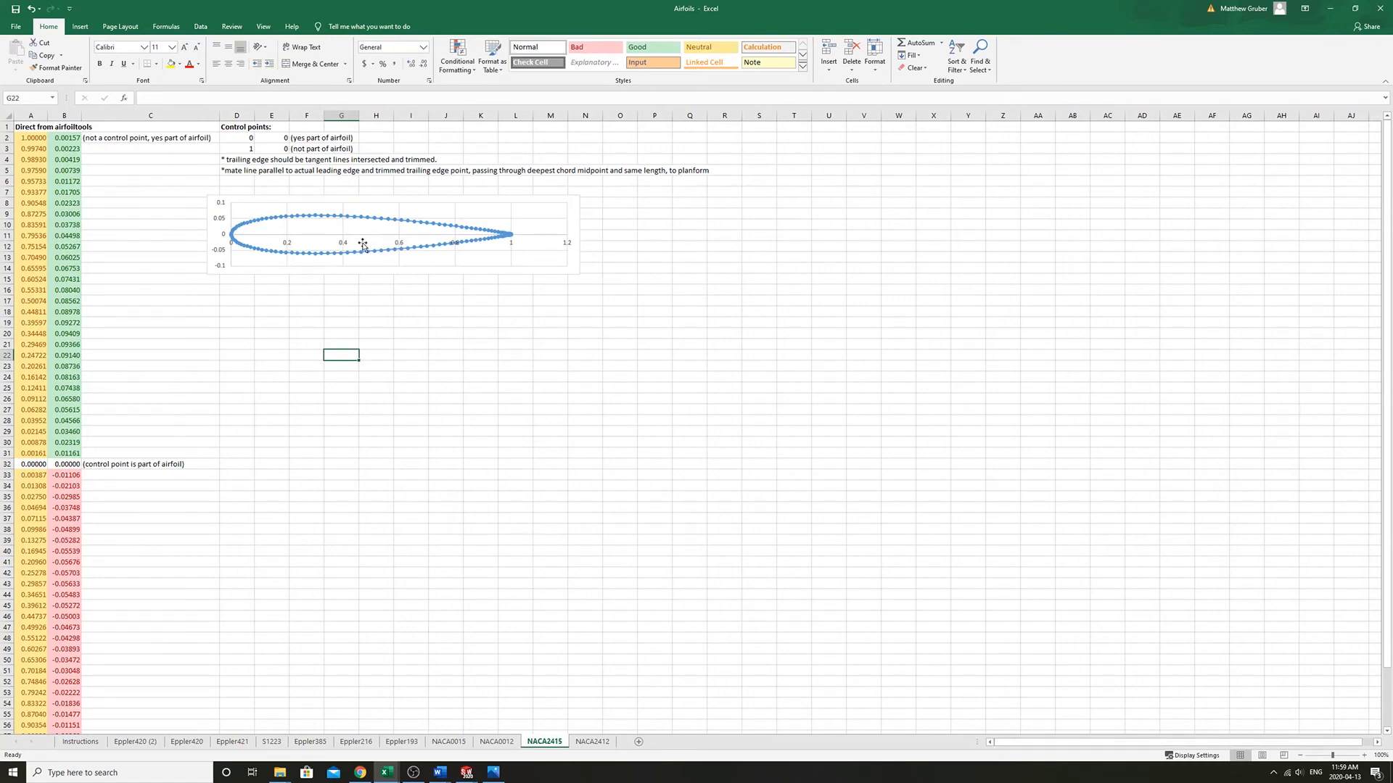
{"action": "mouse_move", "coordinate": [510, 605]}
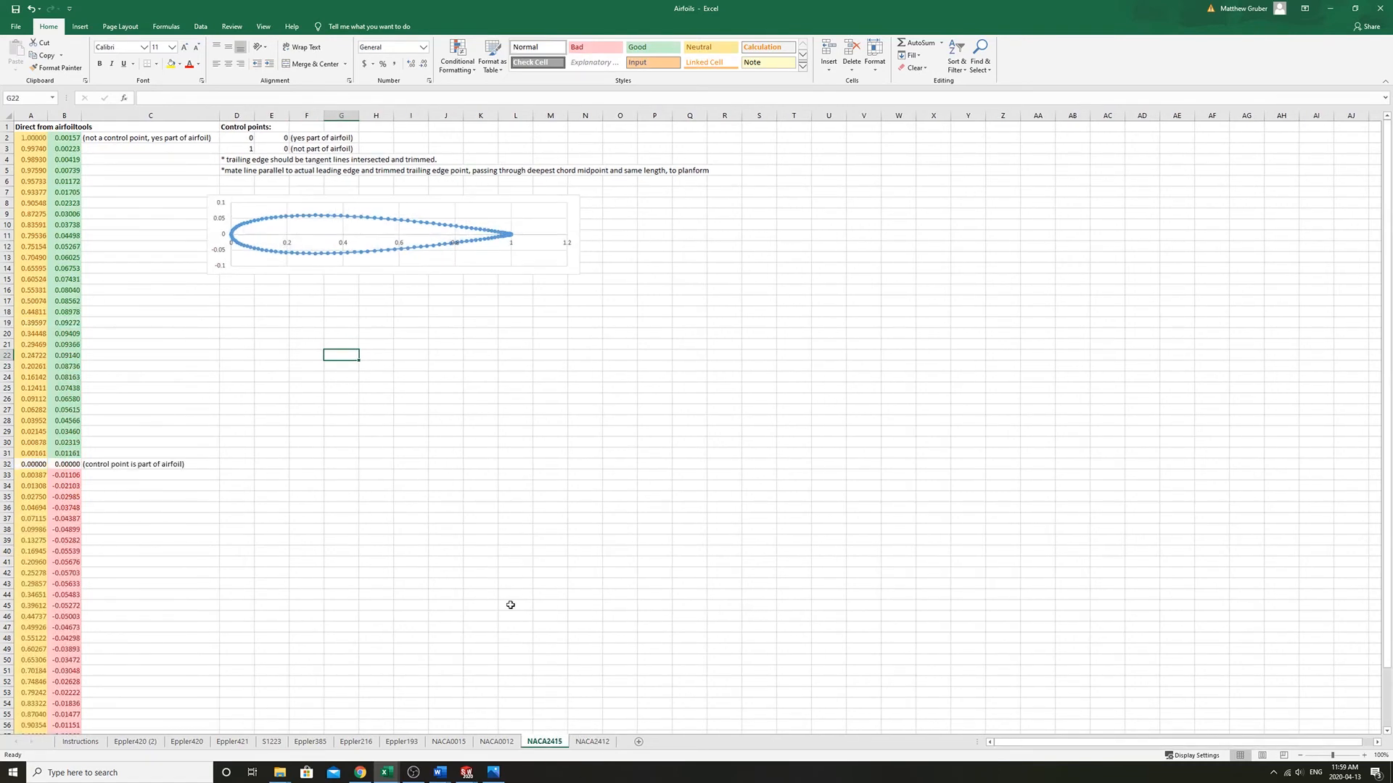
Return to the Airfoil_Performance workbook, inspect the COP Chord Fraction series and show the NACA0012 sheet
{"action": "left_click", "coordinate": [305, 289]}
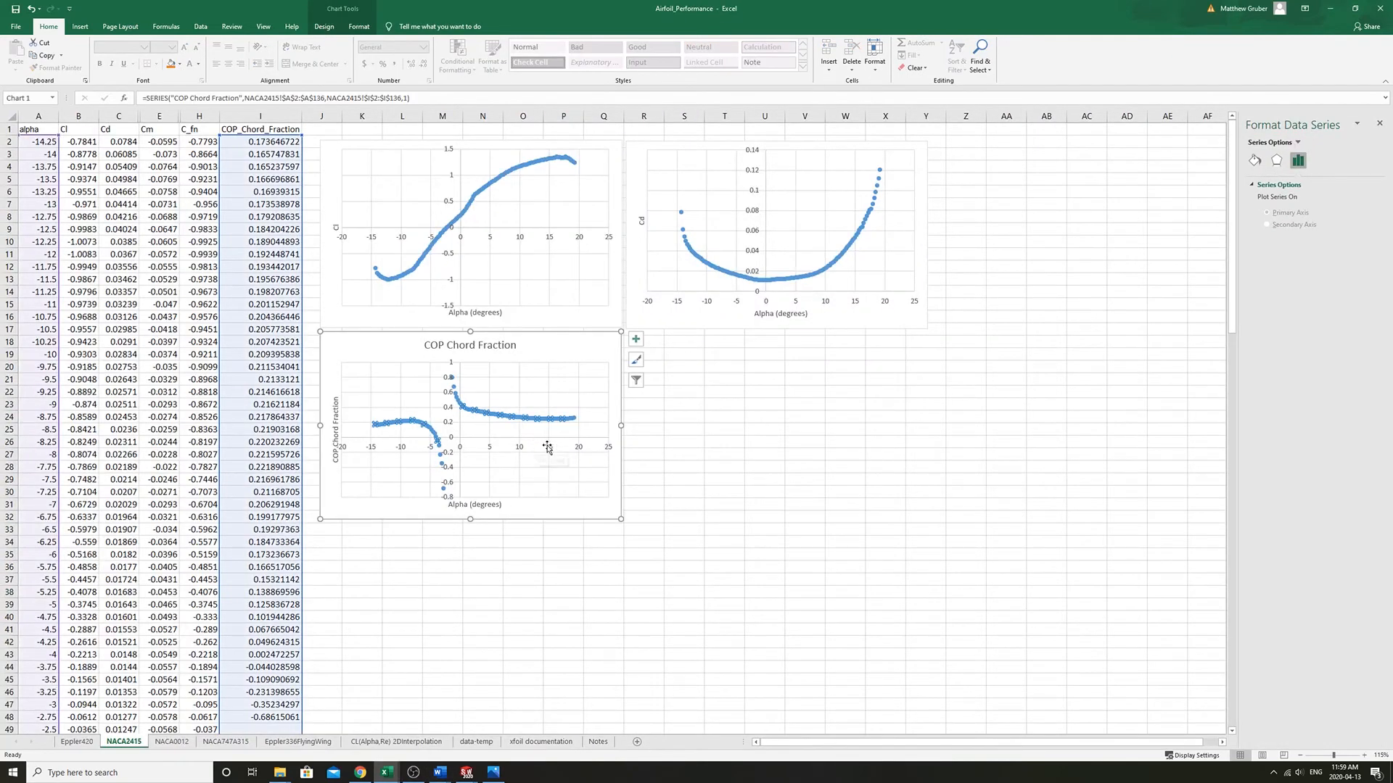
{"action": "mouse_move", "coordinate": [609, 472]}
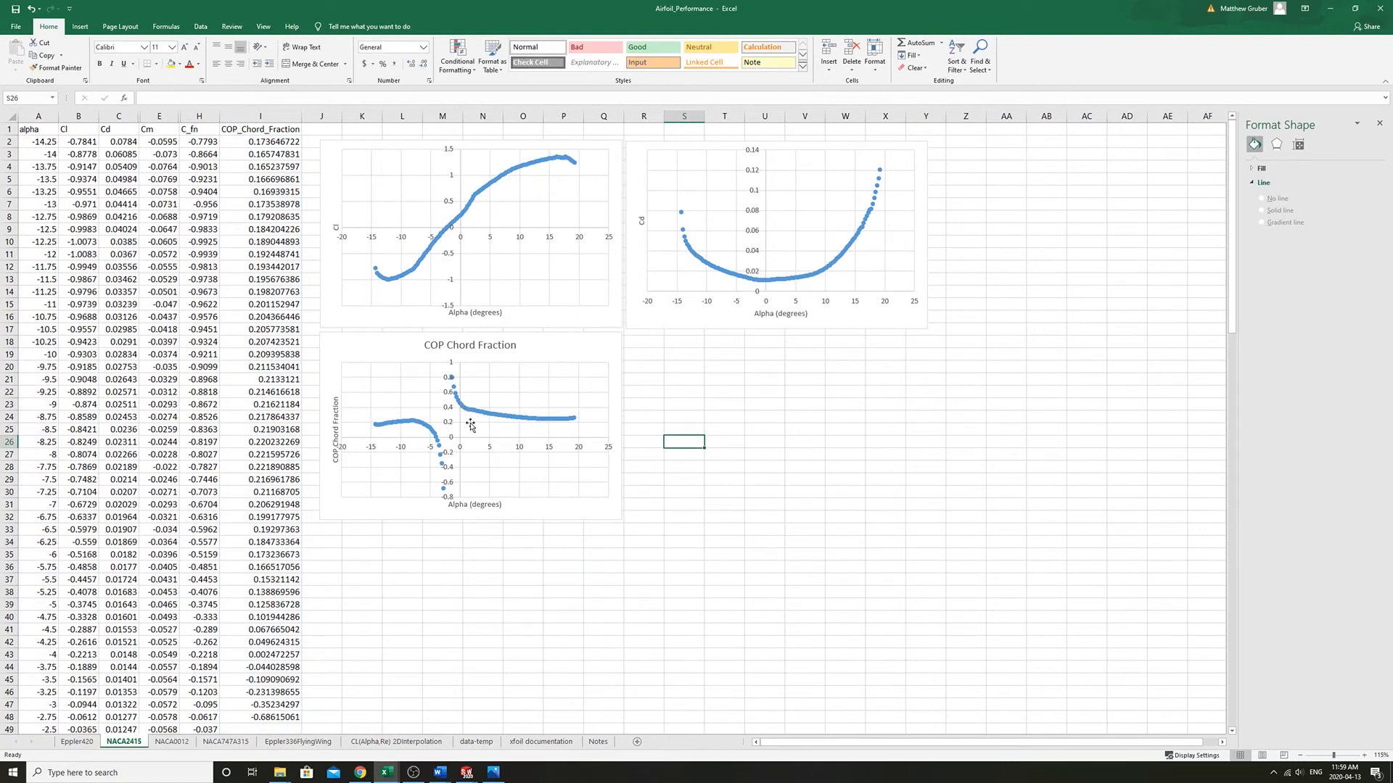
{"action": "mouse_move", "coordinate": [462, 414]}
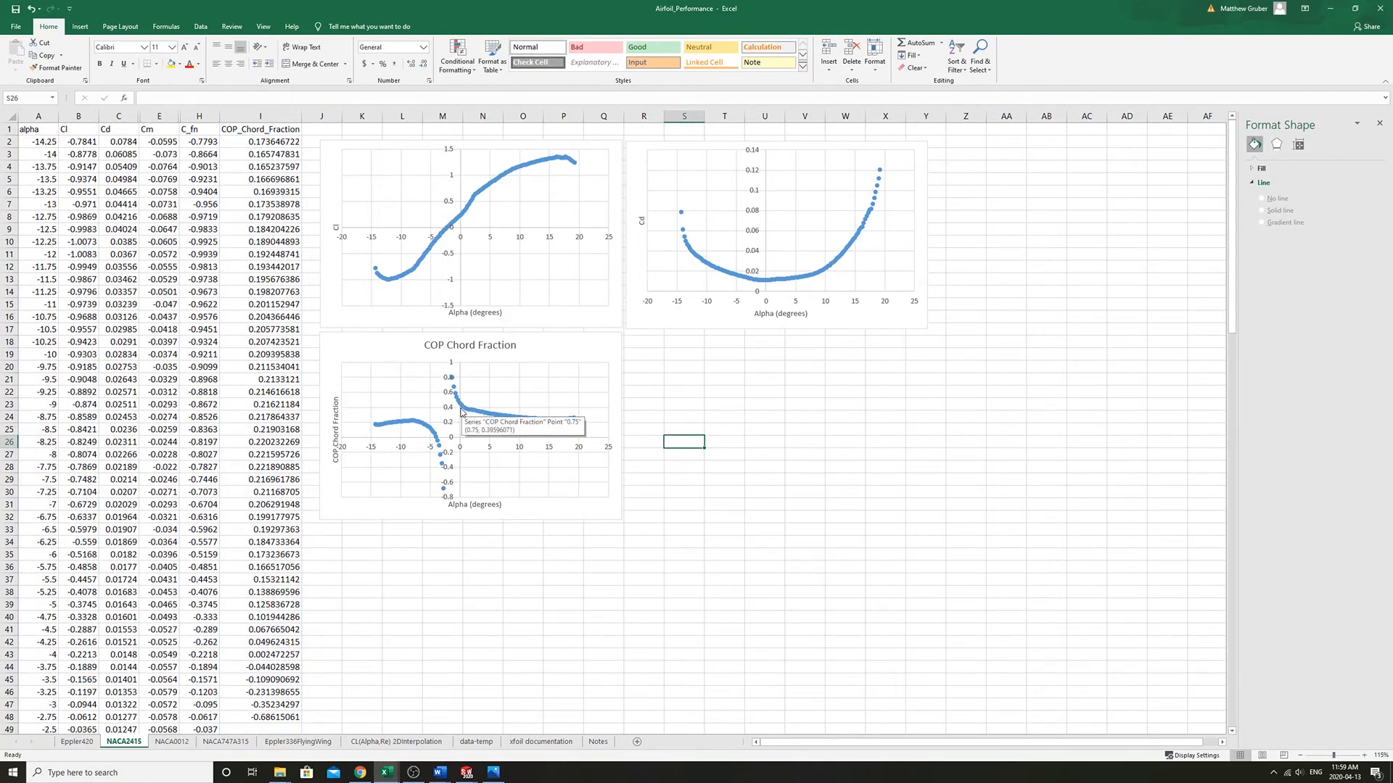
{"action": "mouse_move", "coordinate": [536, 427]}
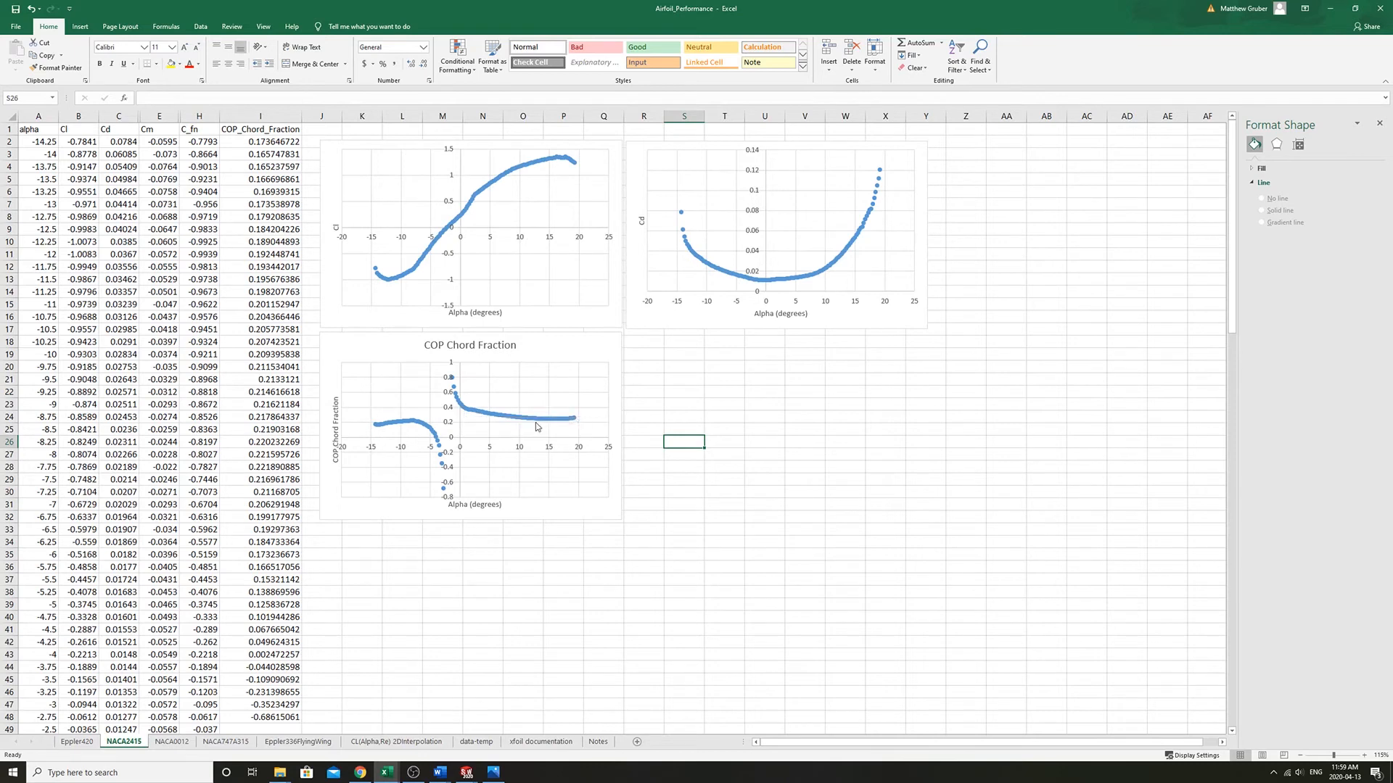
{"action": "left_click", "coordinate": [562, 420]}
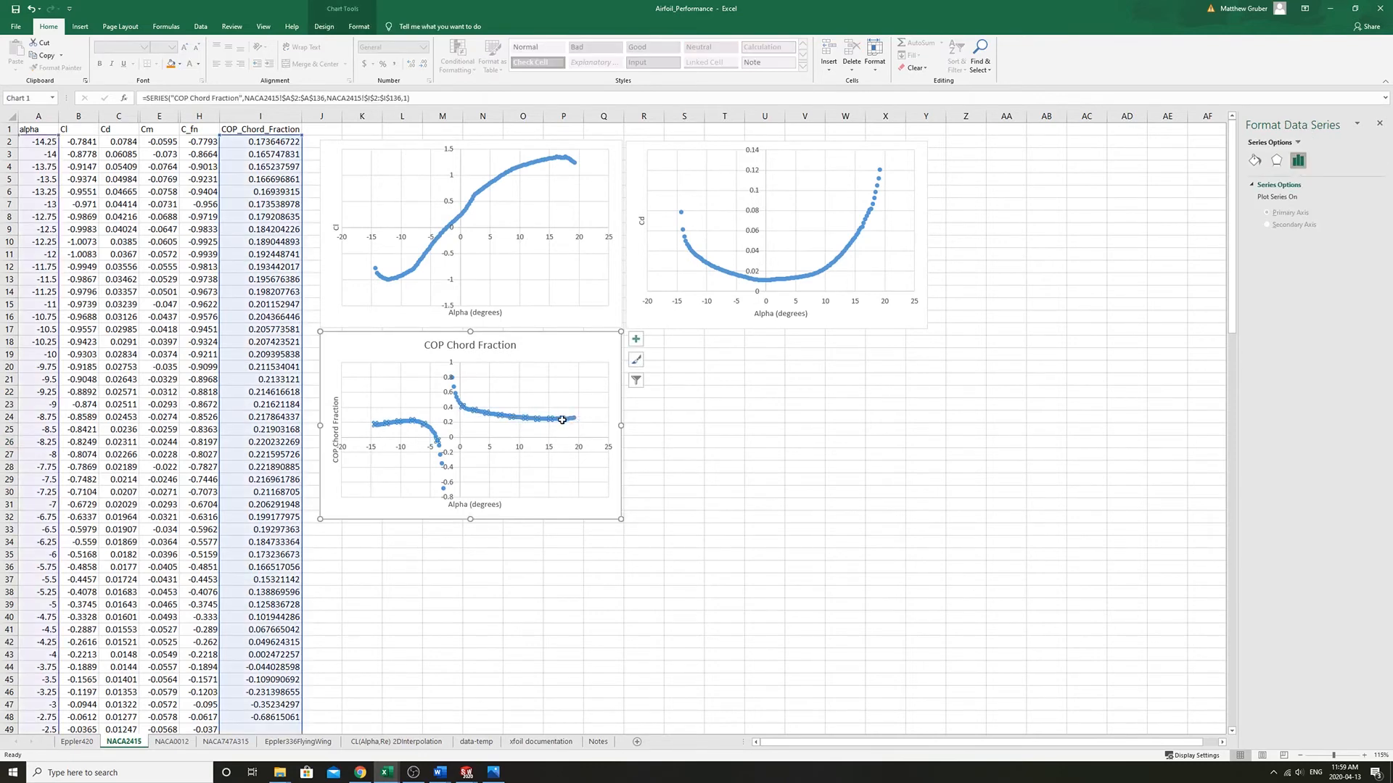
{"action": "mouse_move", "coordinate": [566, 418]}
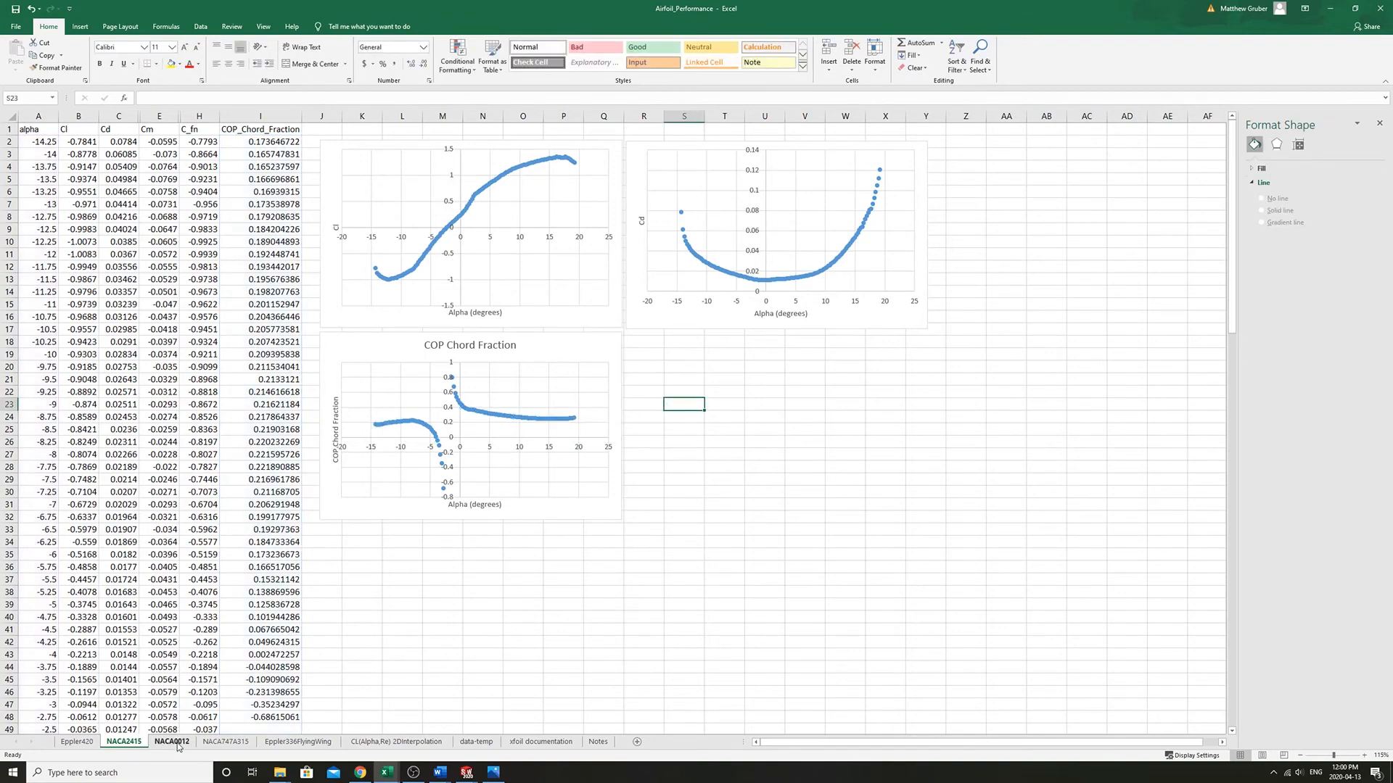
{"action": "left_click", "coordinate": [171, 742]}
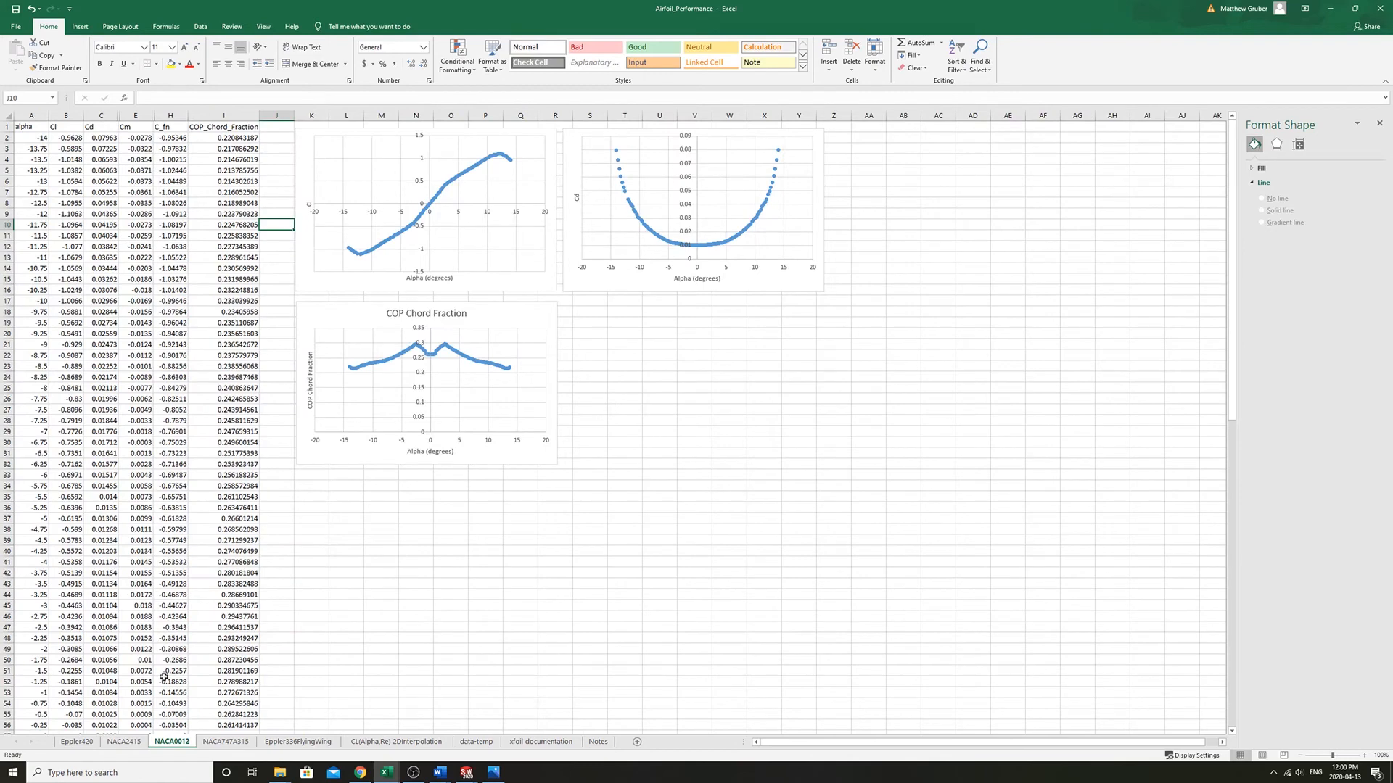
{"action": "mouse_move", "coordinate": [386, 772]}
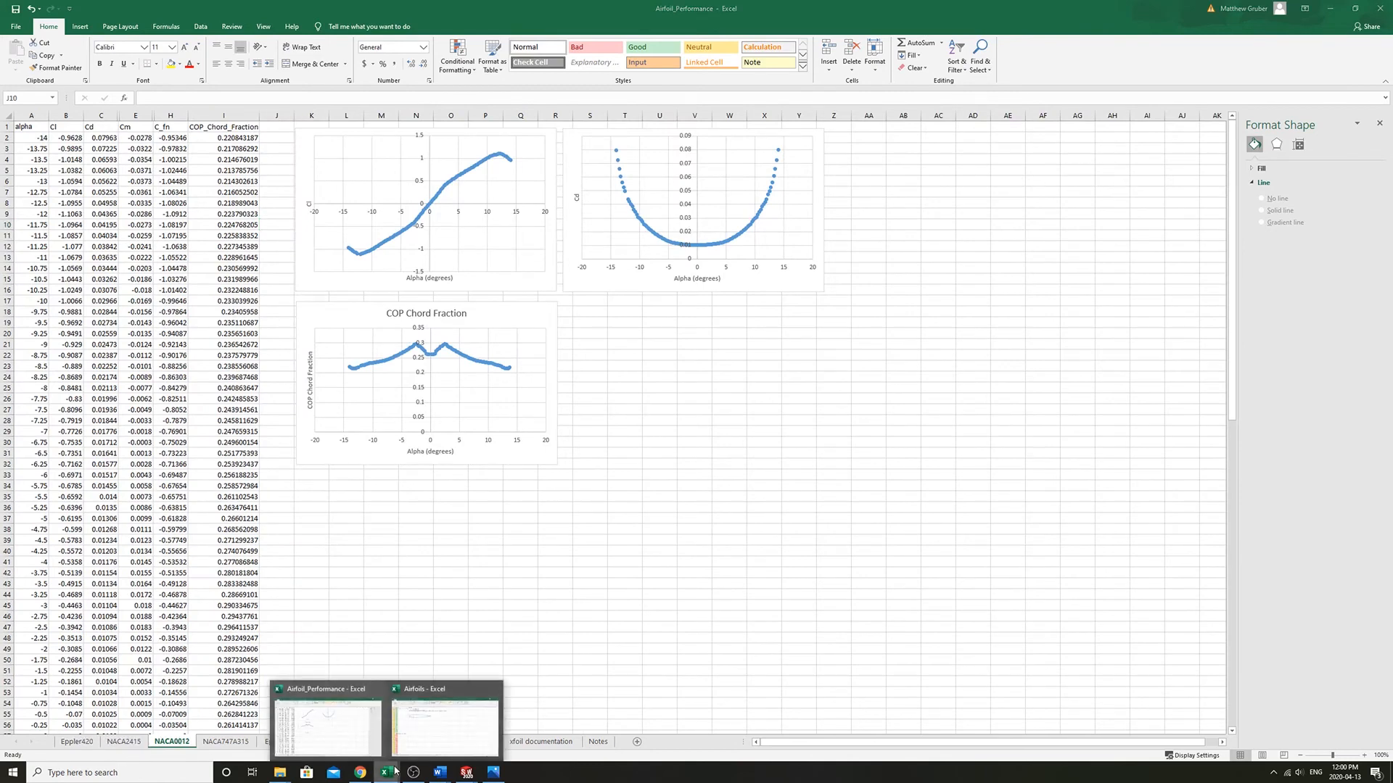
{"action": "mouse_move", "coordinate": [418, 747]}
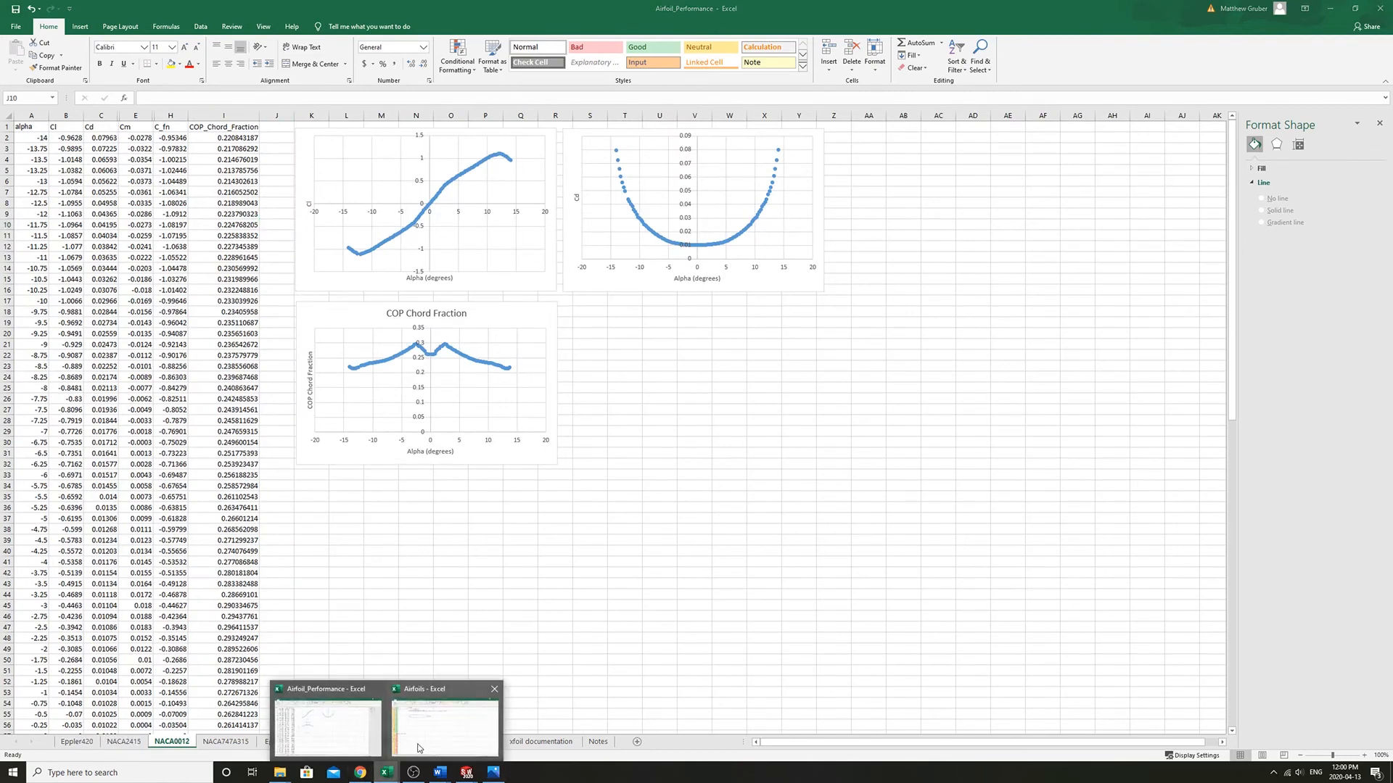
Switch to the Airfoils workbook's NACA0012 sheet showing the symmetric airfoil profile plot
{"action": "left_click", "coordinate": [442, 720]}
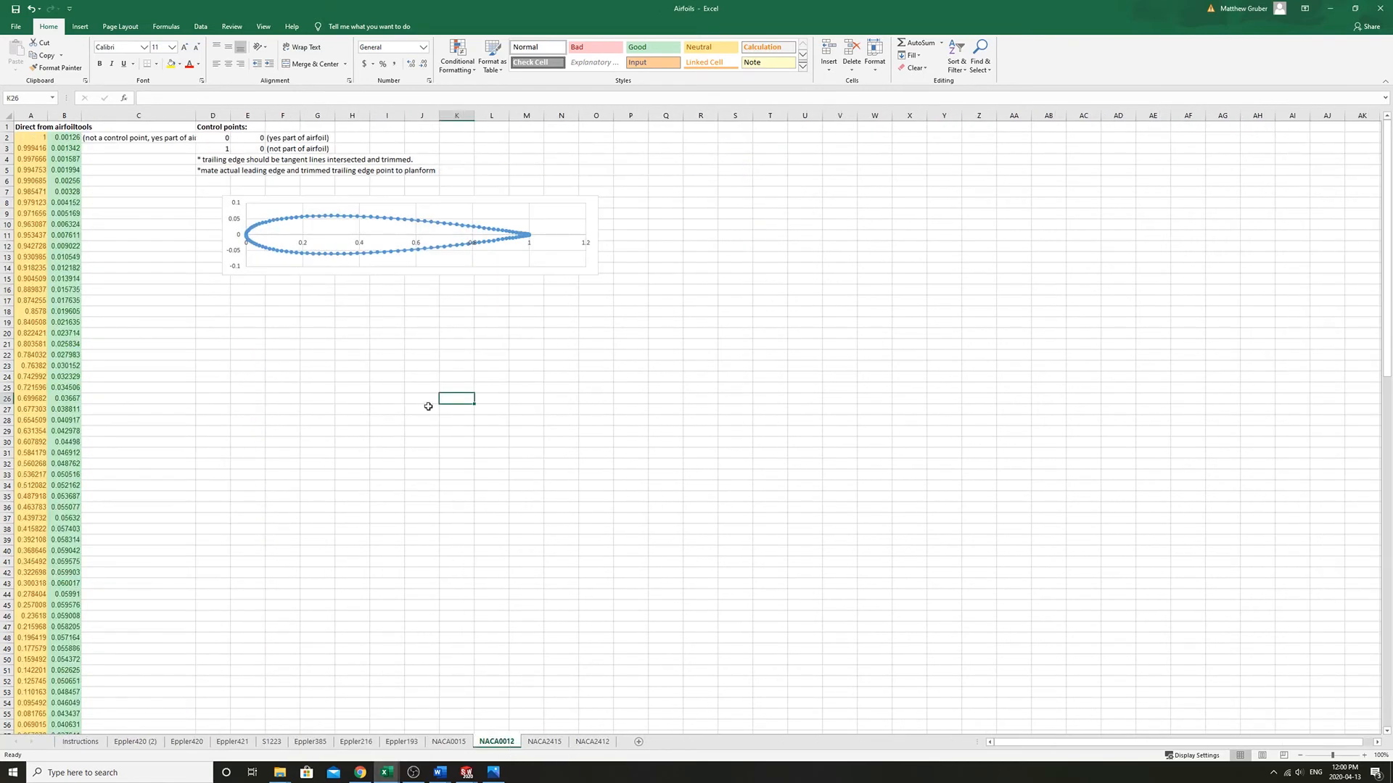
{"action": "mouse_move", "coordinate": [402, 601]}
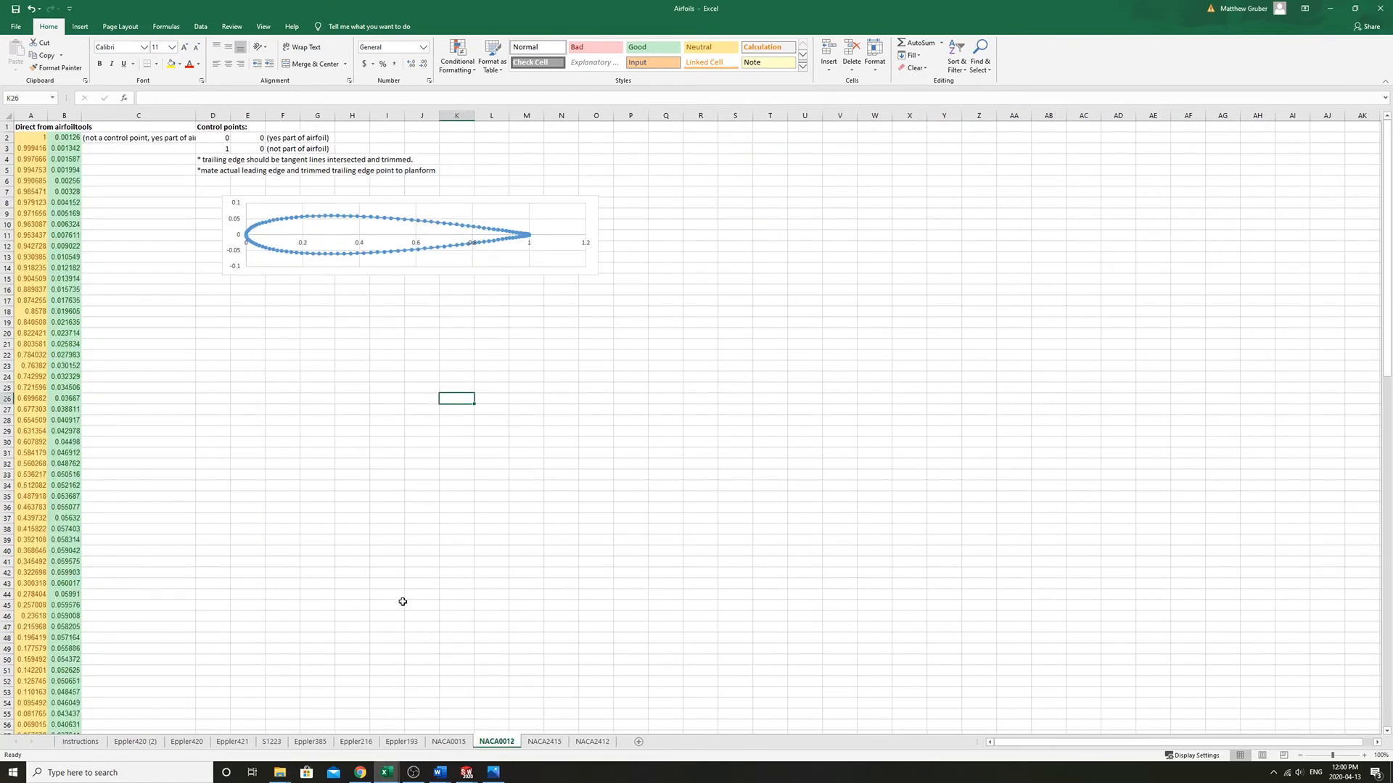
{"action": "mouse_move", "coordinate": [409, 689]}
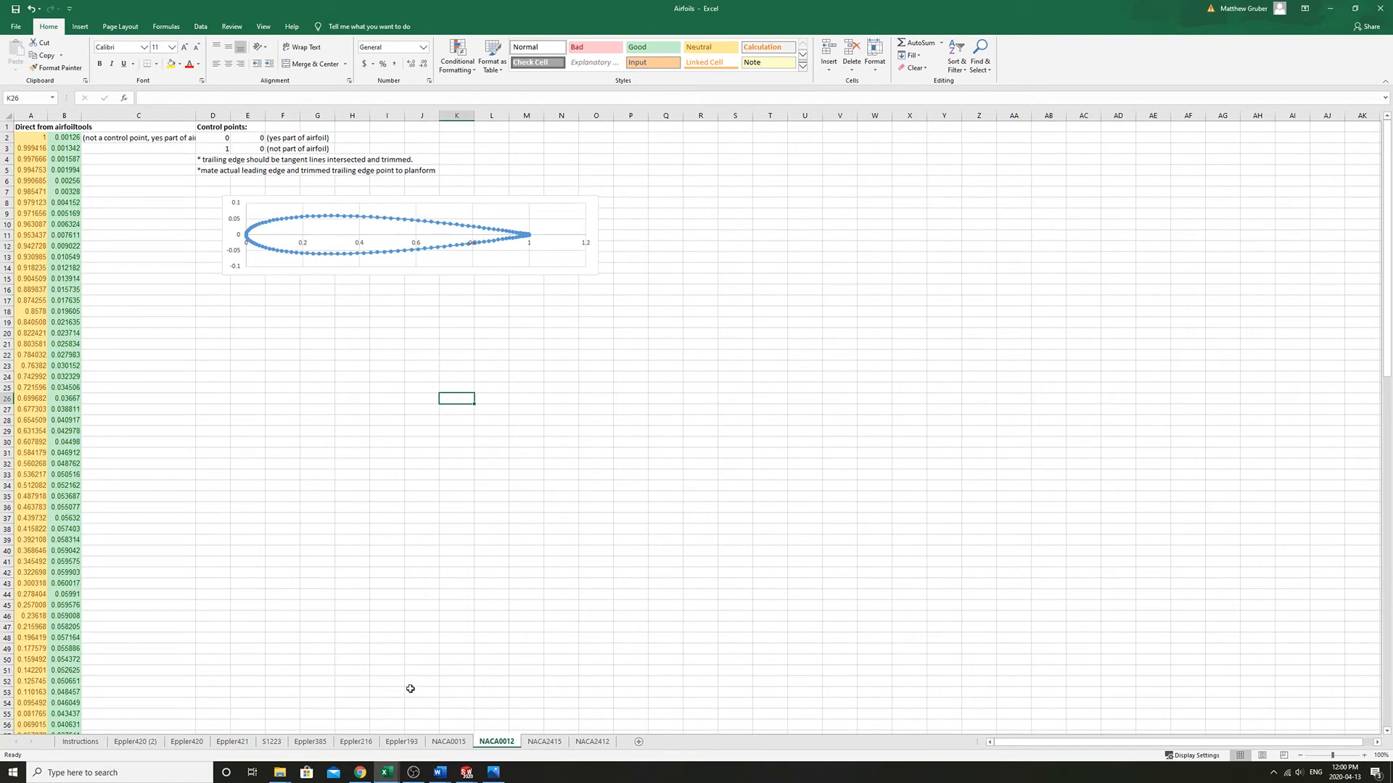
{"action": "mouse_move", "coordinate": [385, 772]}
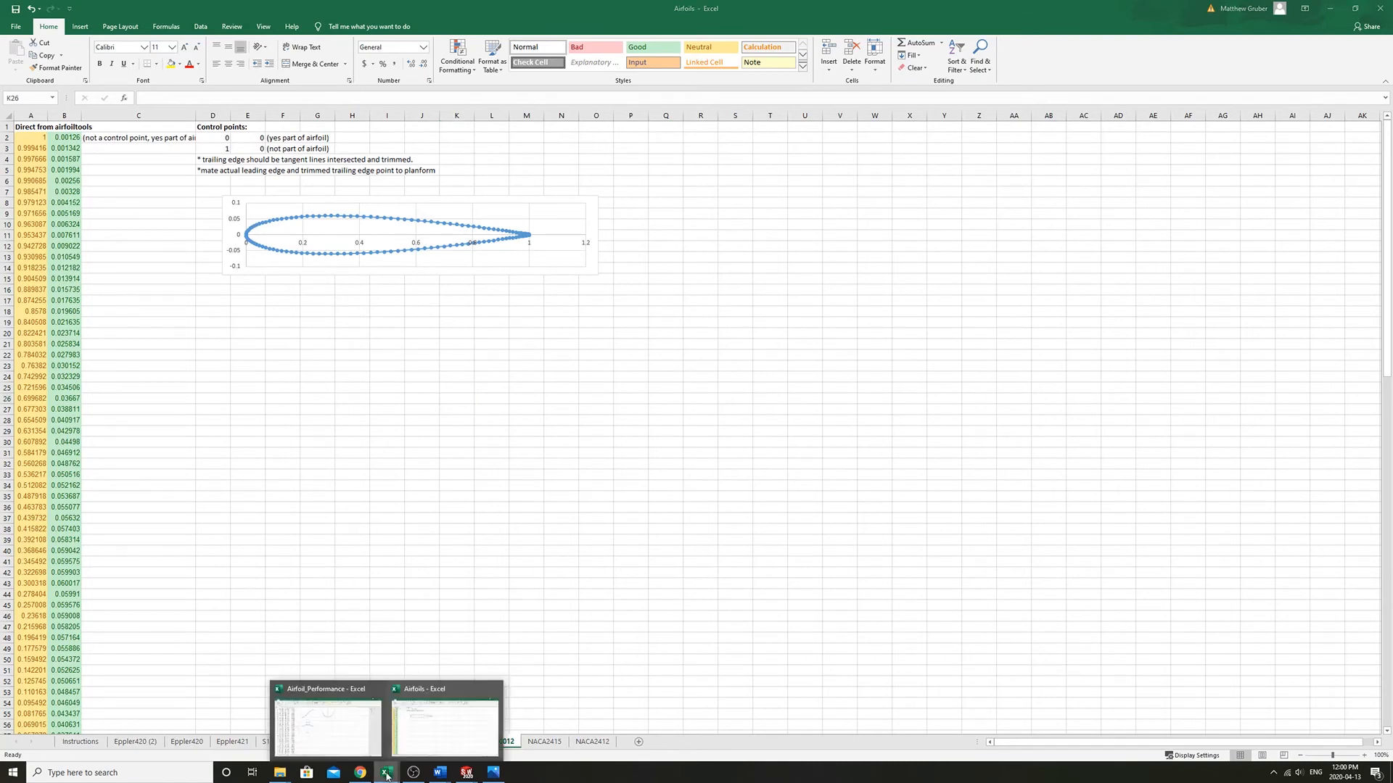
Return to the Airfoil_Performance workbook's NACA0012 sheet and review its Cl, Cd and COP charts
{"action": "left_click", "coordinate": [324, 715]}
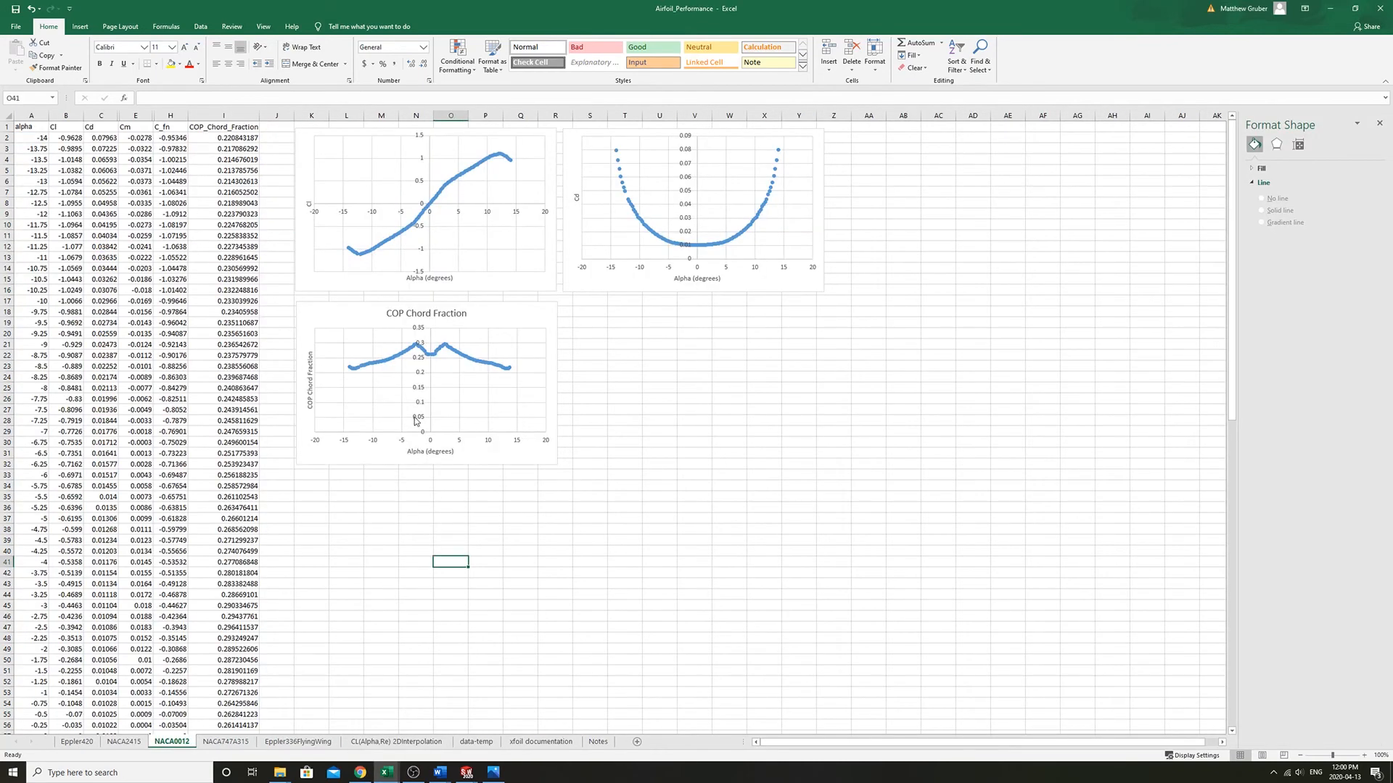
{"action": "left_click", "coordinate": [427, 363]}
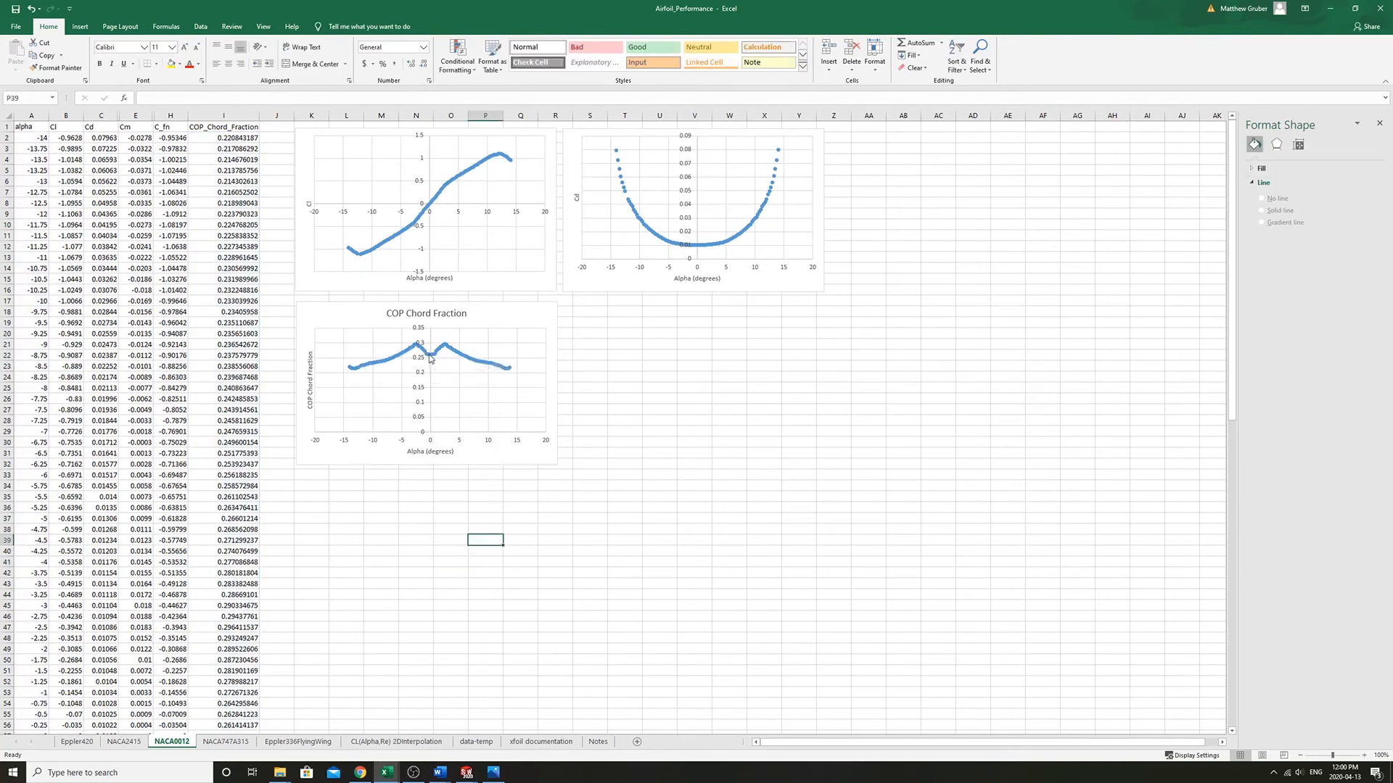
{"action": "mouse_move", "coordinate": [473, 359]}
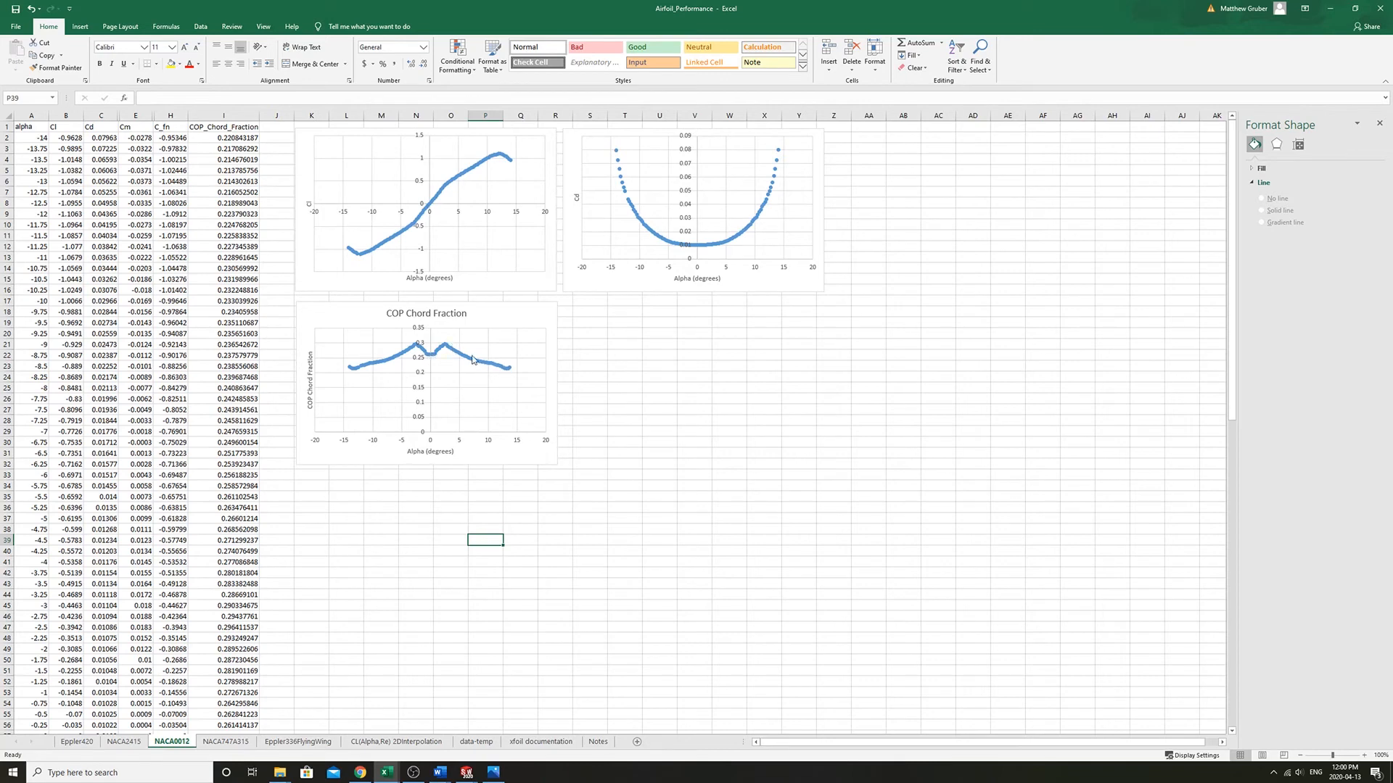
{"action": "mouse_move", "coordinate": [480, 366]}
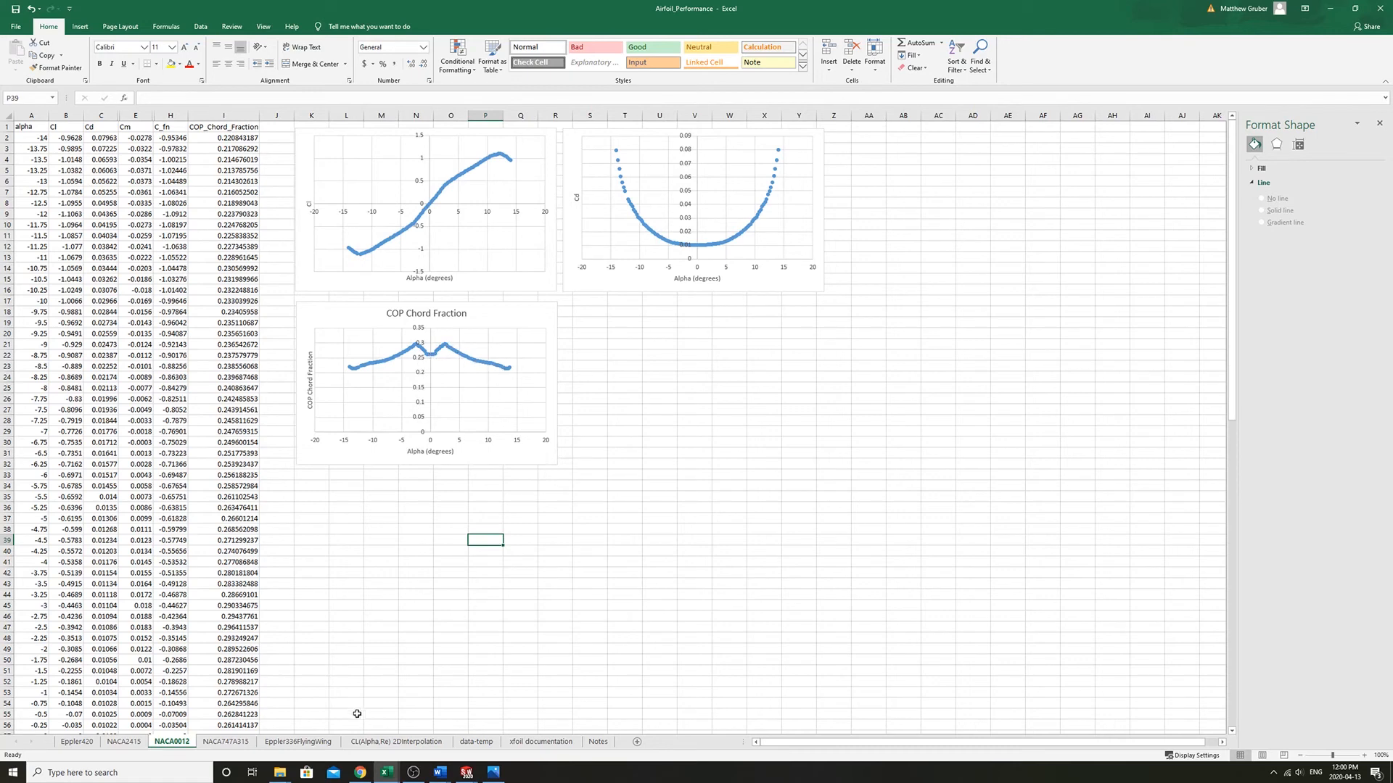
{"action": "mouse_move", "coordinate": [353, 626]}
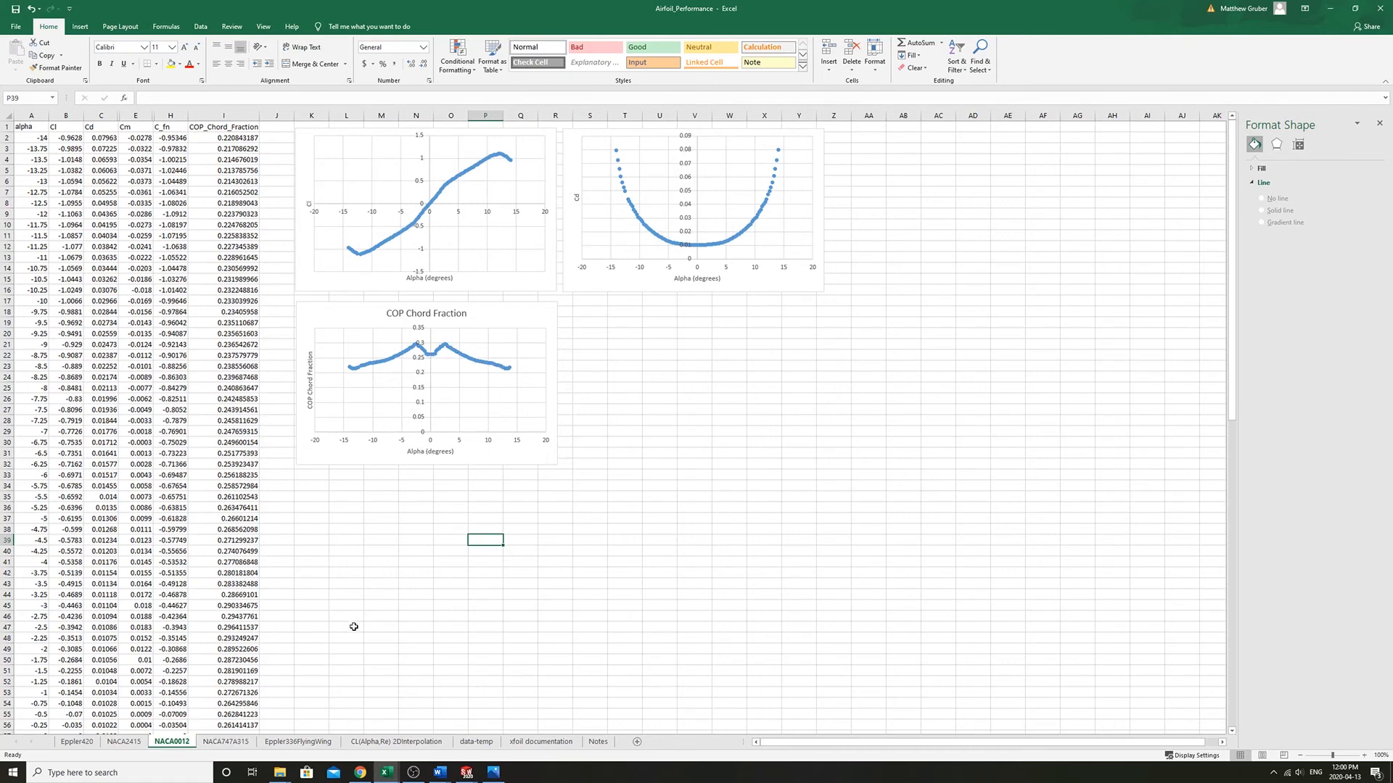
{"action": "mouse_move", "coordinate": [372, 554]}
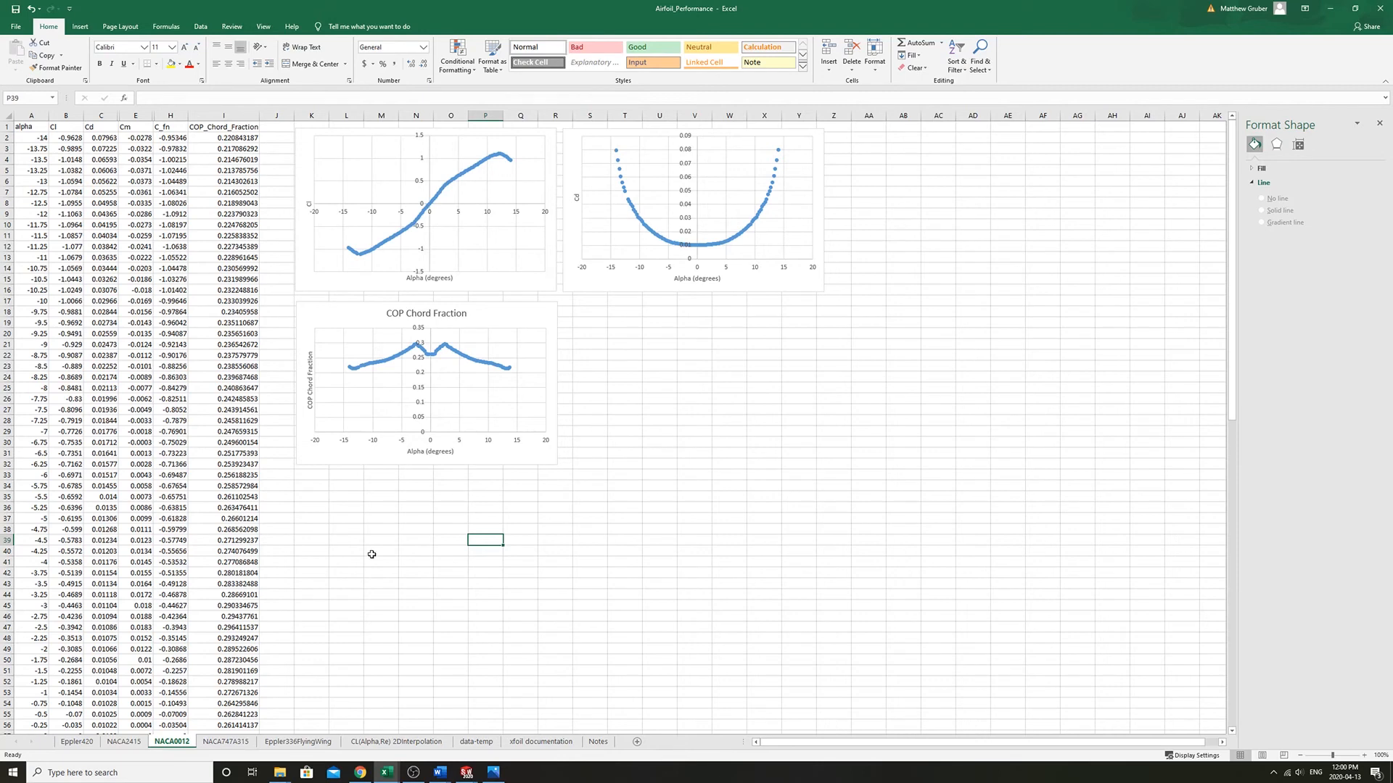
{"action": "mouse_move", "coordinate": [393, 495]}
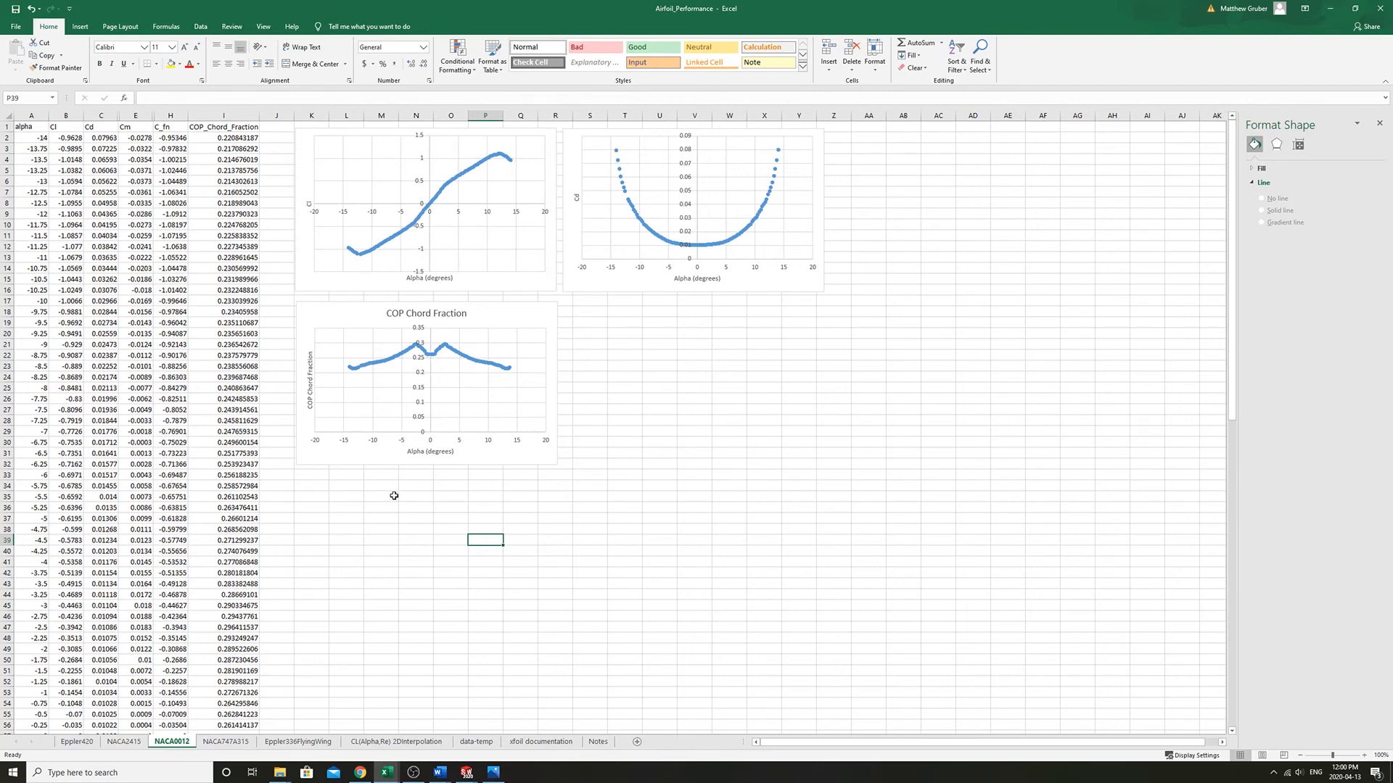
{"action": "mouse_move", "coordinate": [423, 486]}
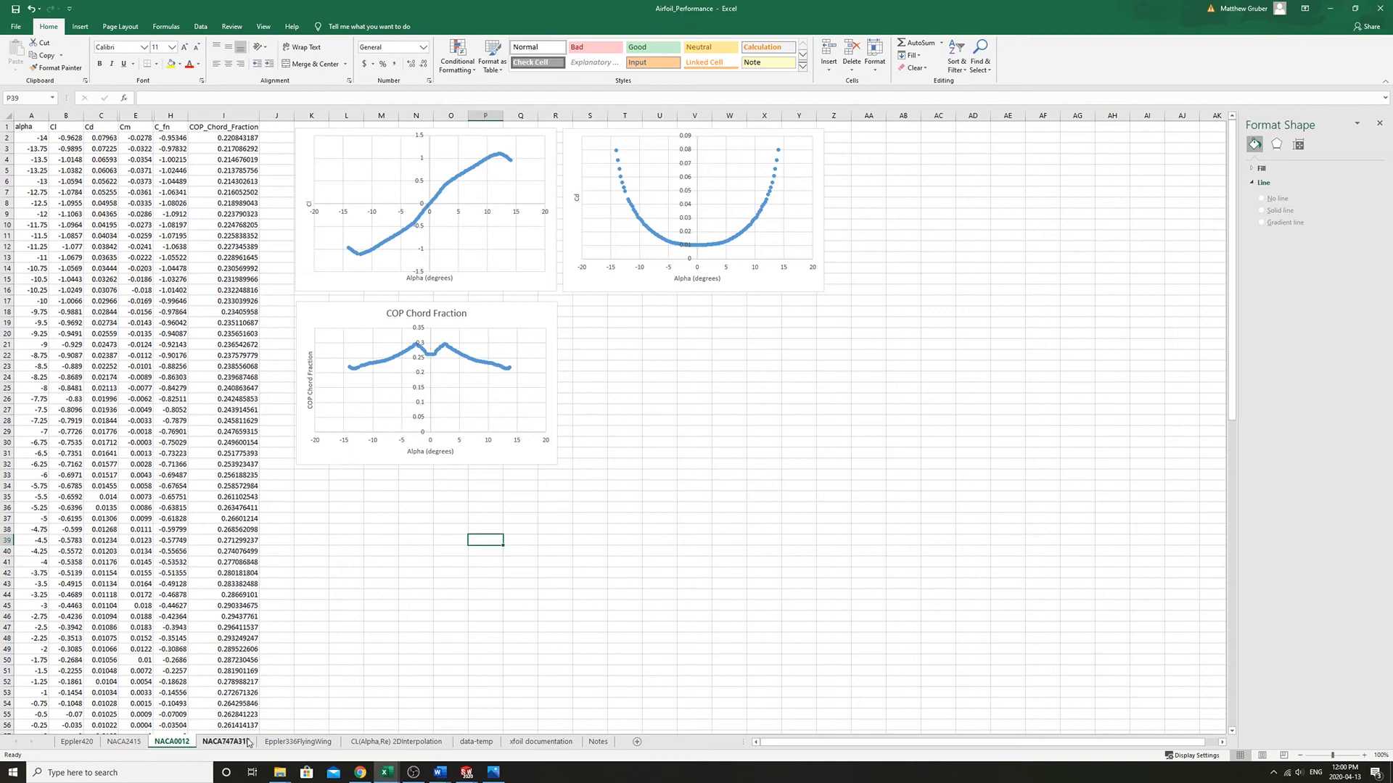
{"action": "left_click", "coordinate": [225, 741]}
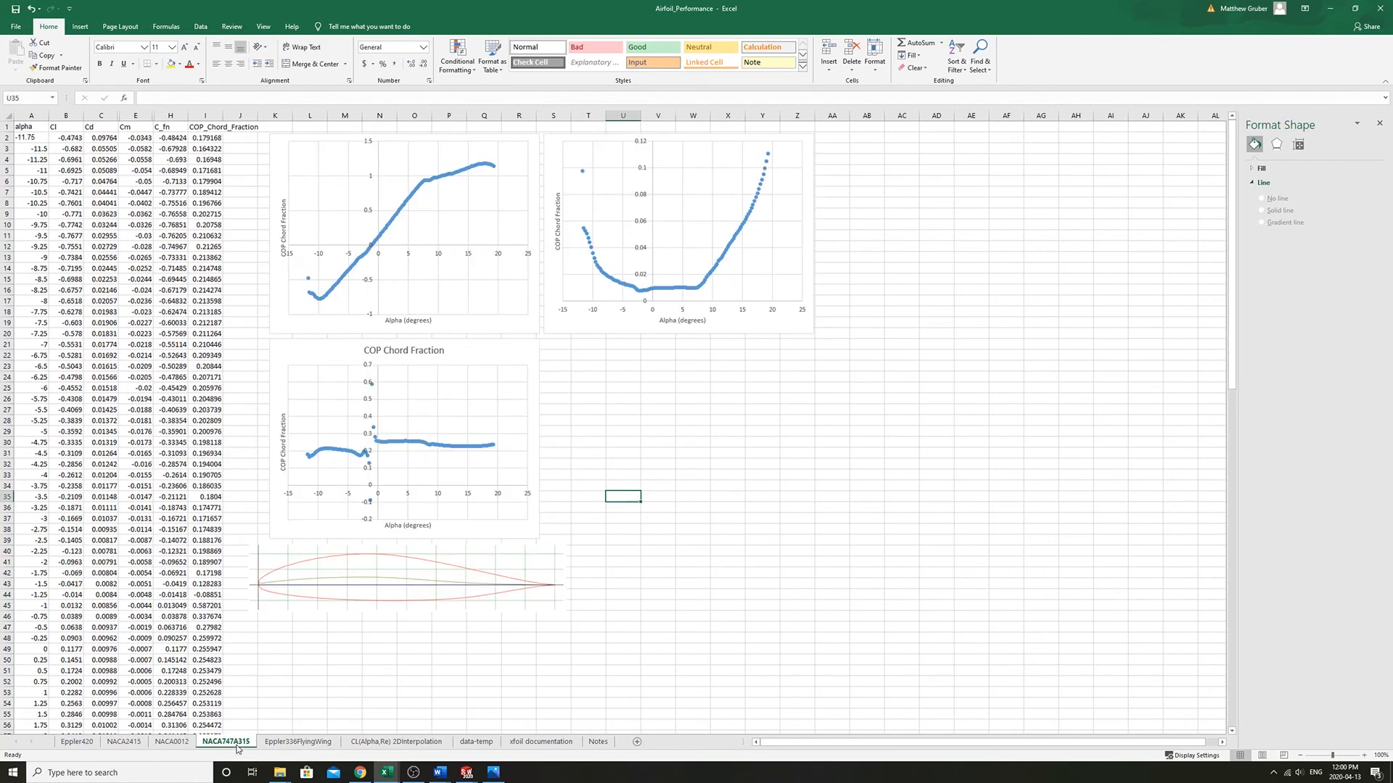
{"action": "mouse_move", "coordinate": [406, 602]}
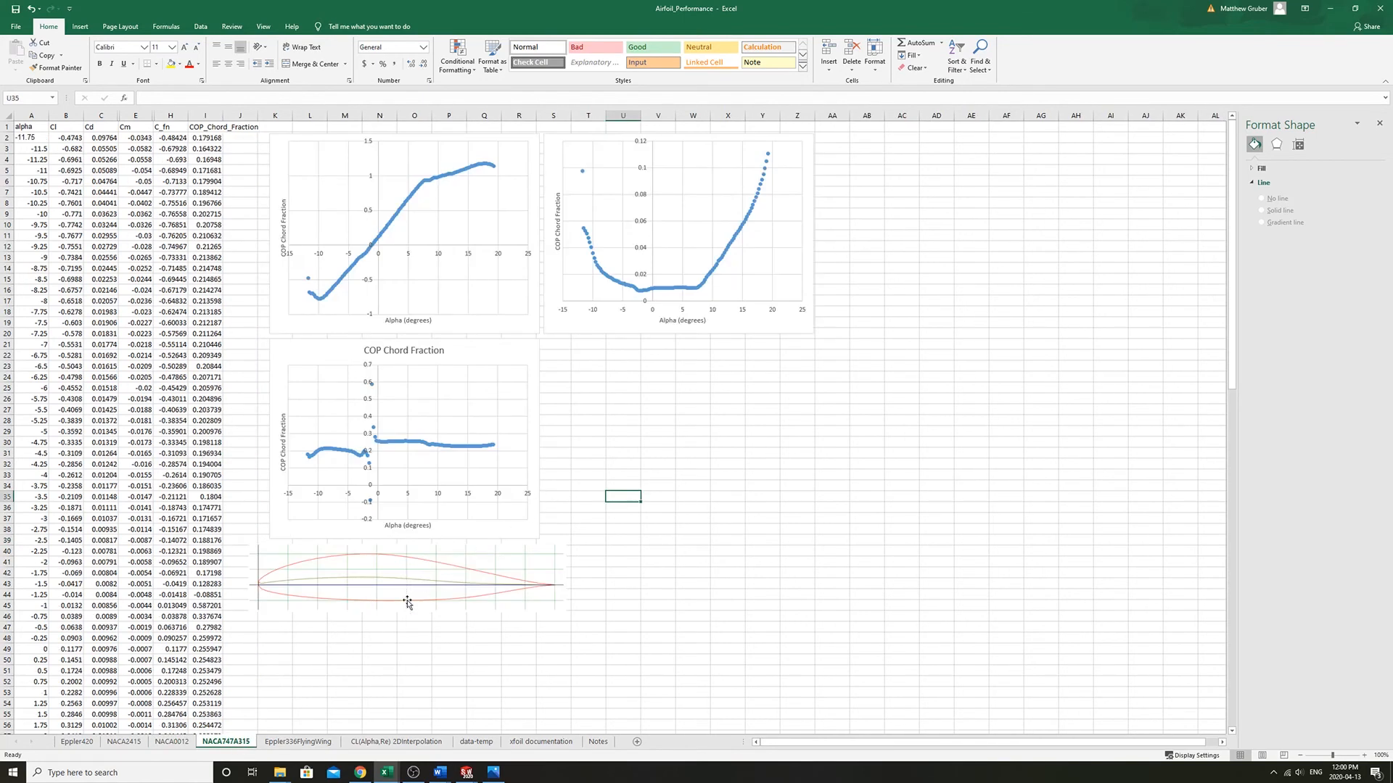
{"action": "left_click", "coordinate": [414, 638]}
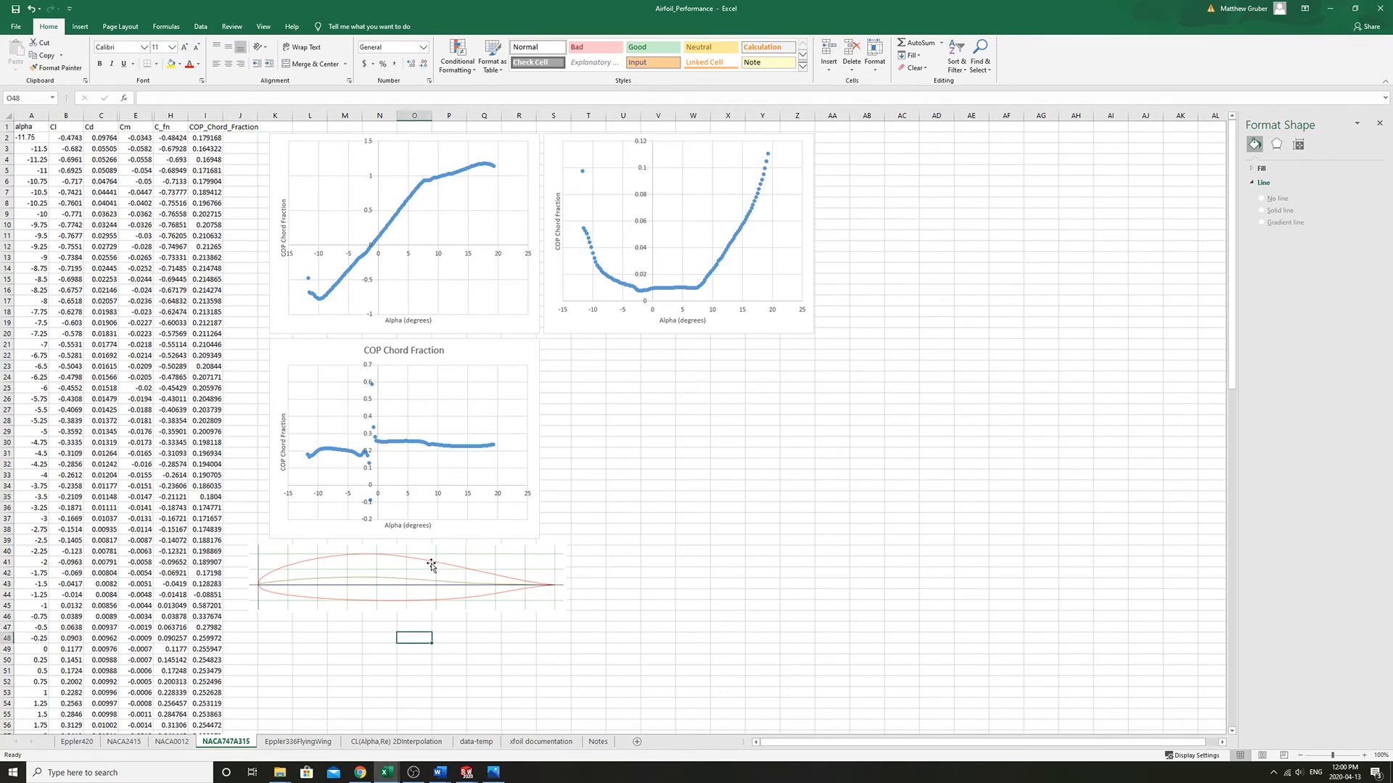
{"action": "mouse_move", "coordinate": [275, 584]}
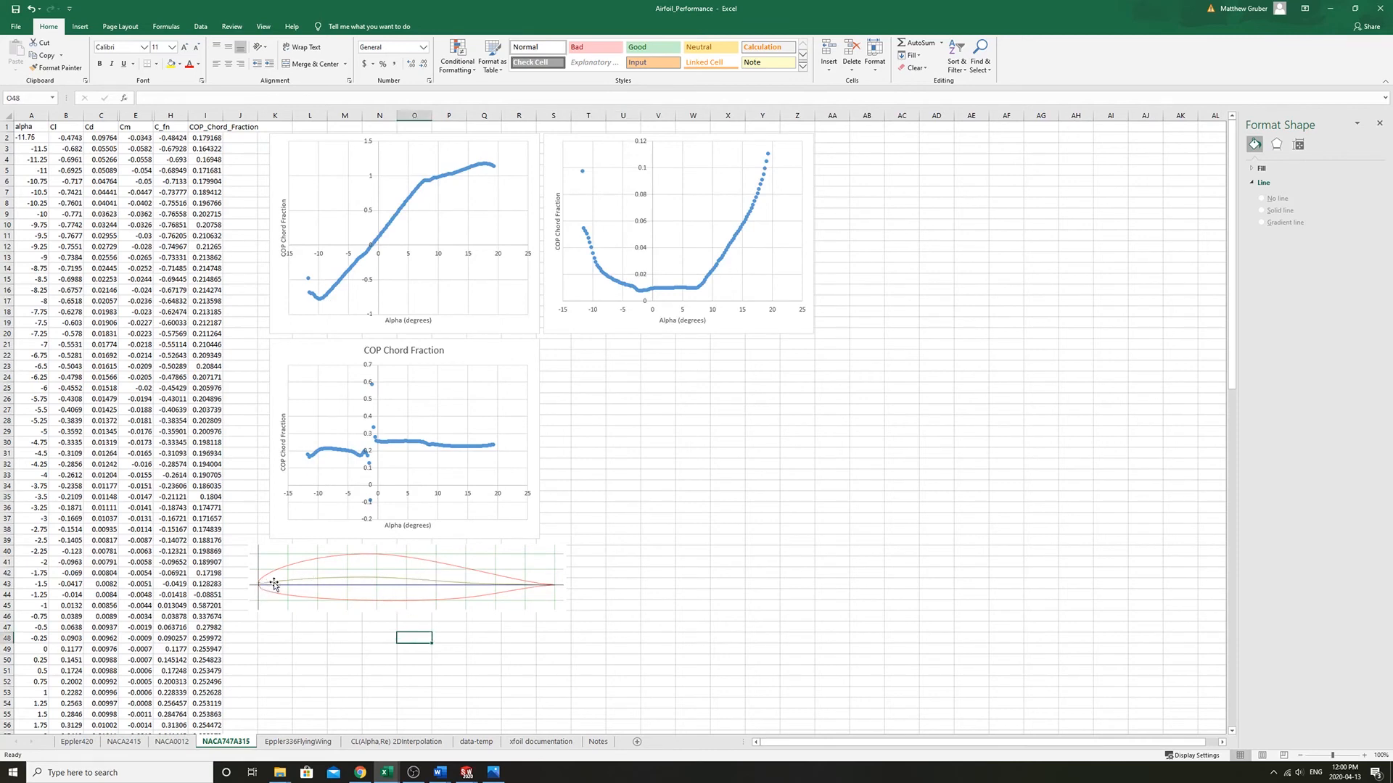
{"action": "mouse_move", "coordinate": [487, 588]}
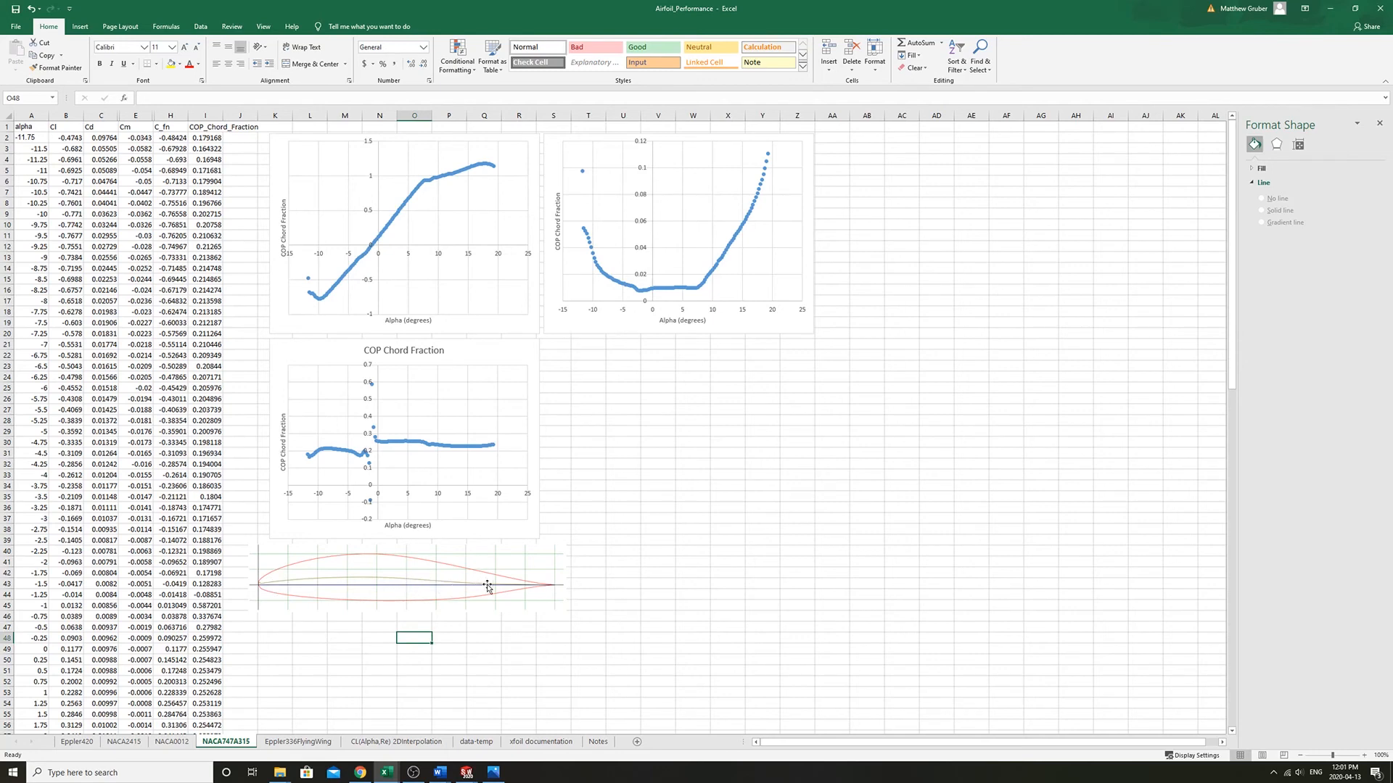
{"action": "mouse_move", "coordinate": [274, 605]}
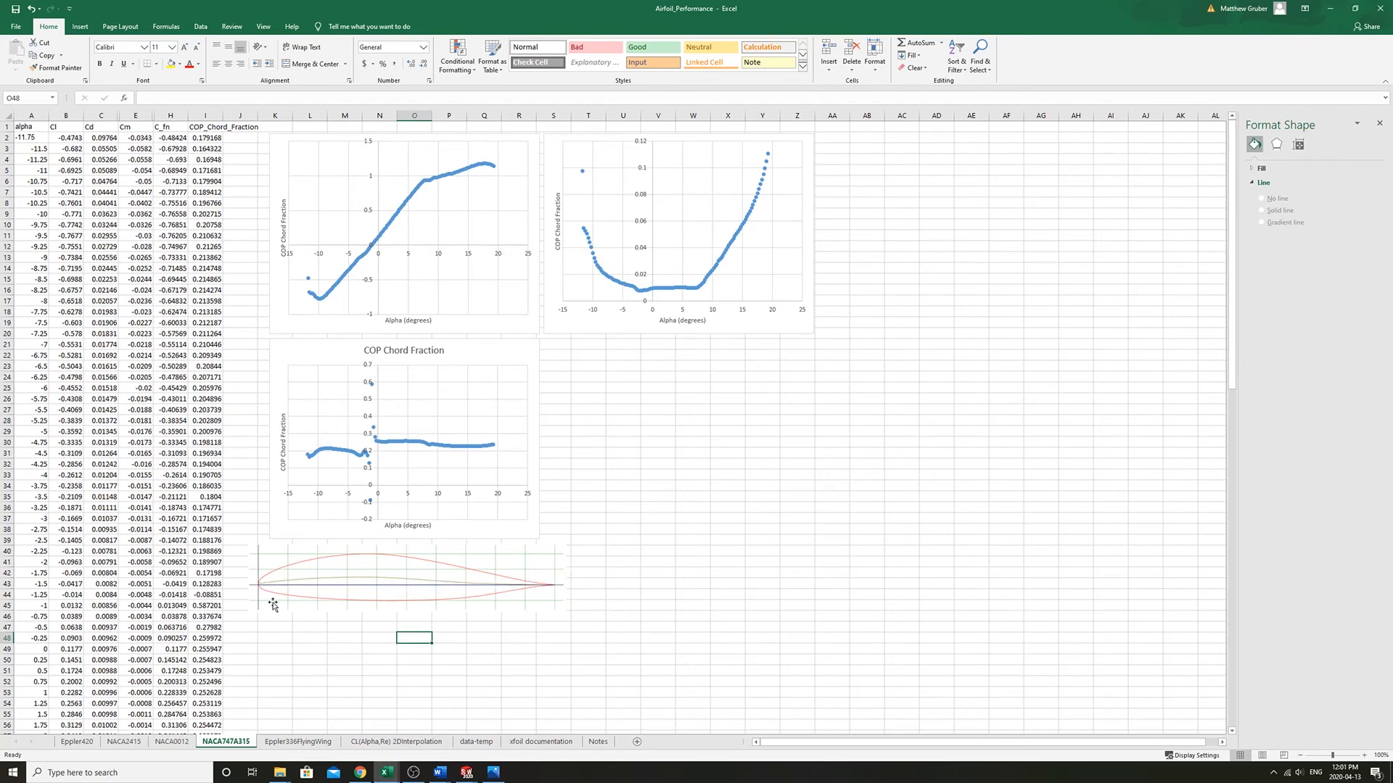
{"action": "mouse_move", "coordinate": [377, 586]}
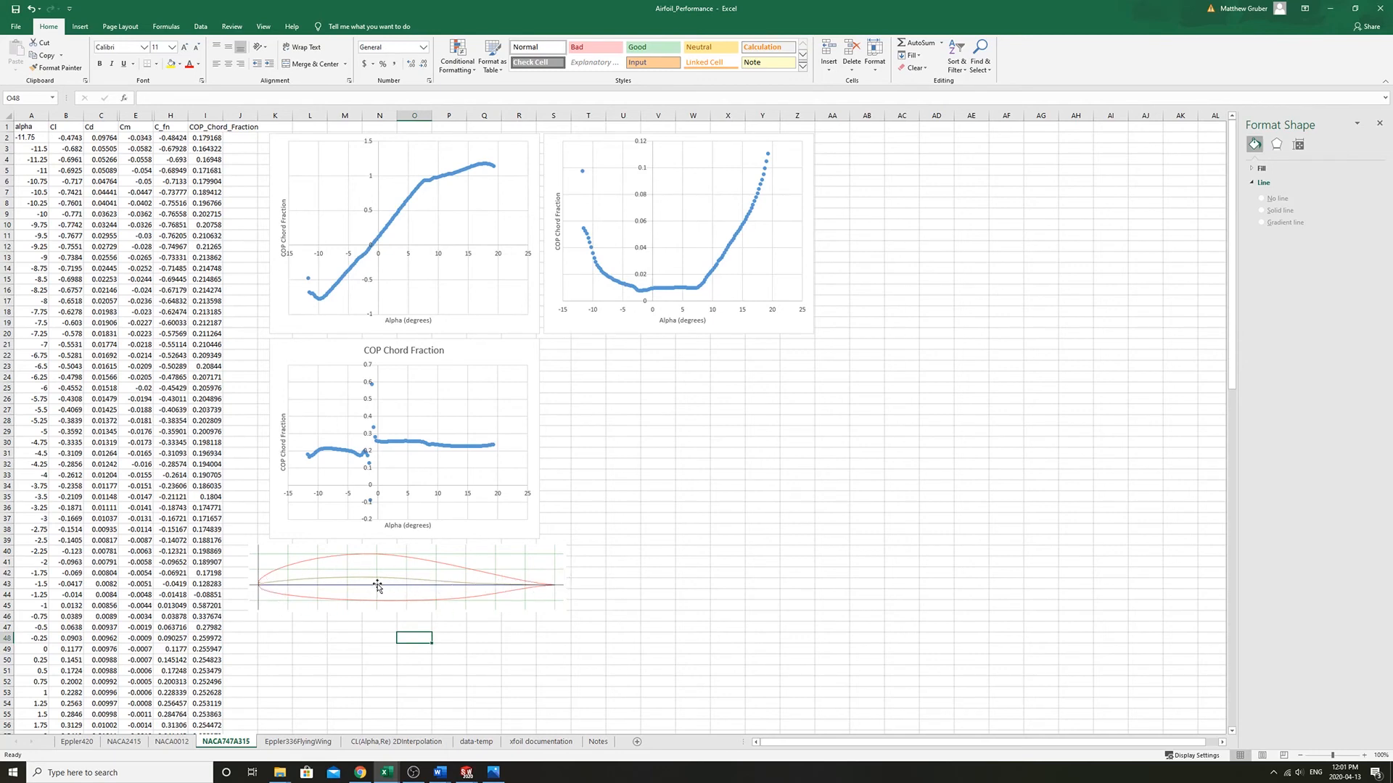
{"action": "mouse_move", "coordinate": [527, 591]}
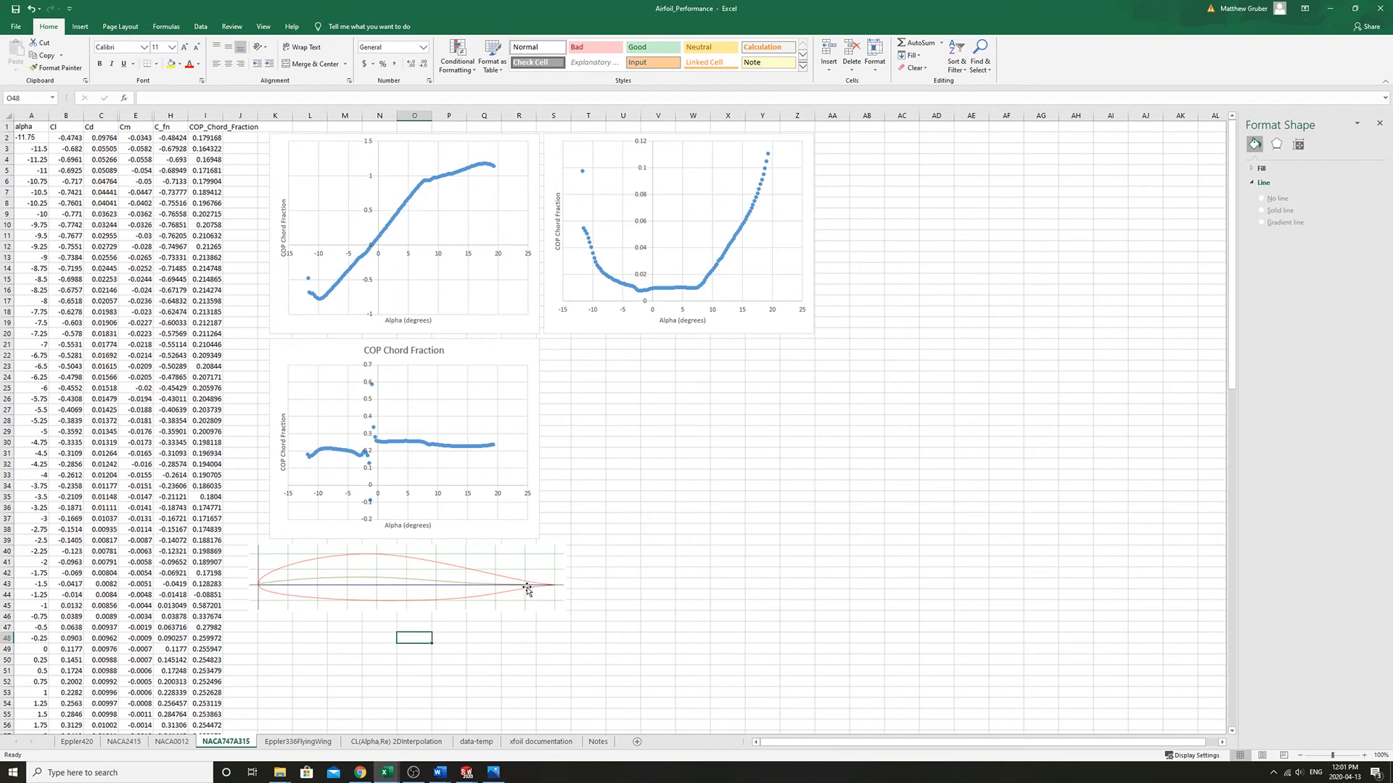
{"action": "mouse_move", "coordinate": [533, 586]}
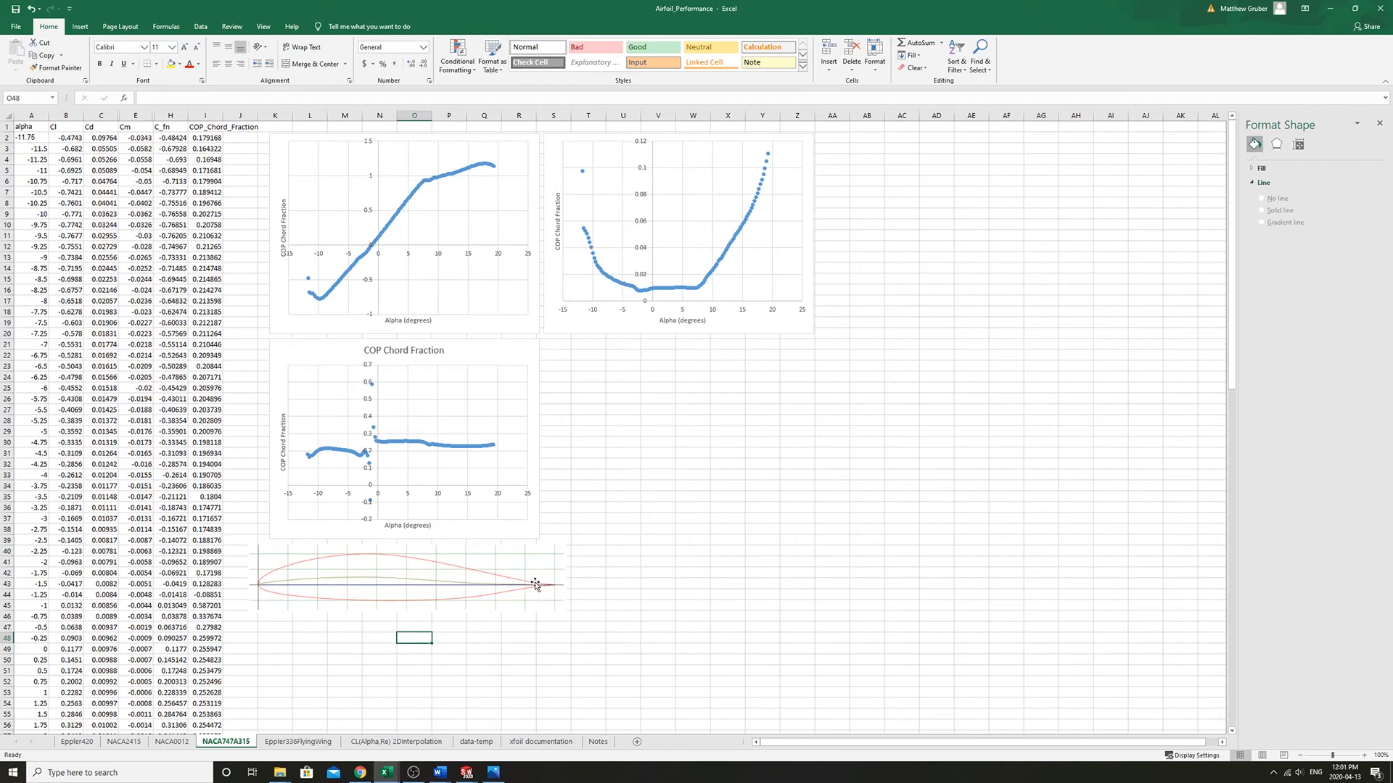
{"action": "mouse_move", "coordinate": [533, 578]}
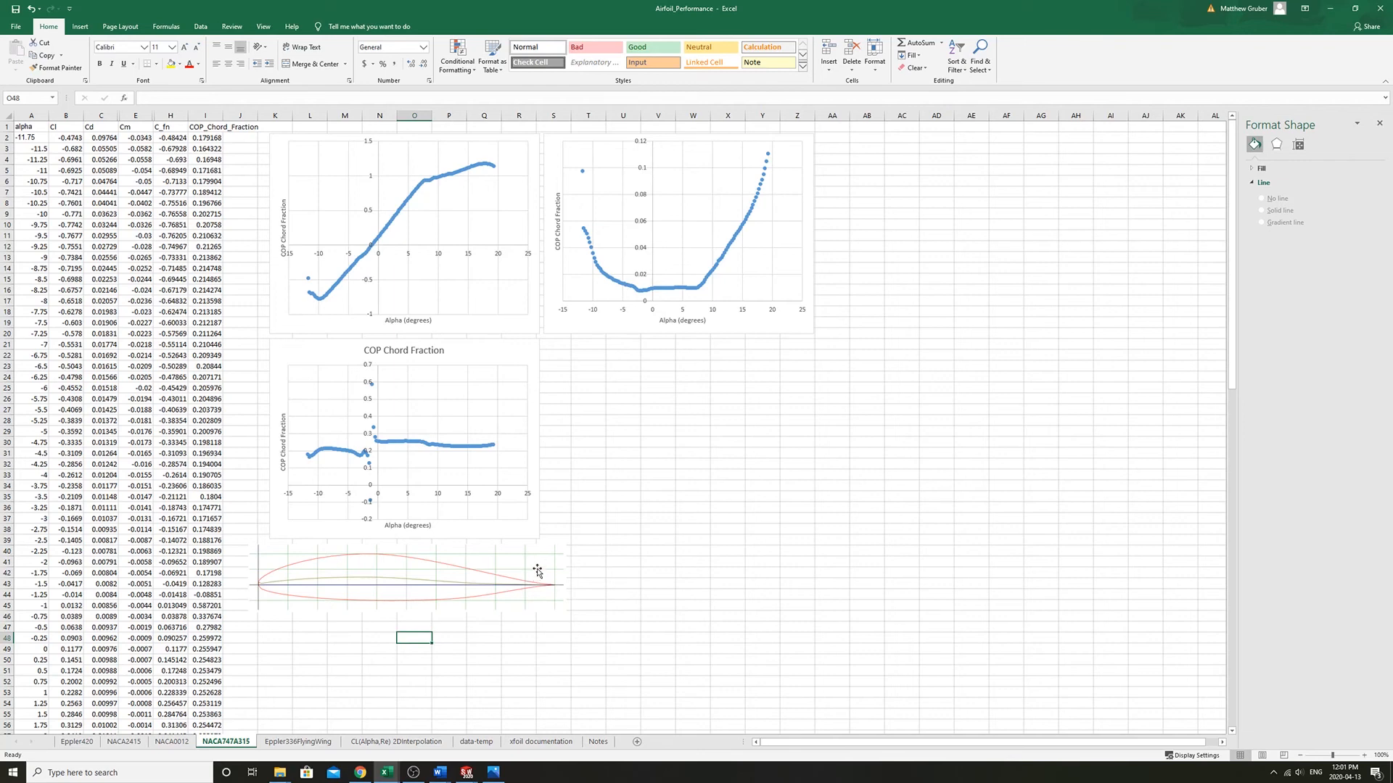
{"action": "mouse_move", "coordinate": [539, 579]}
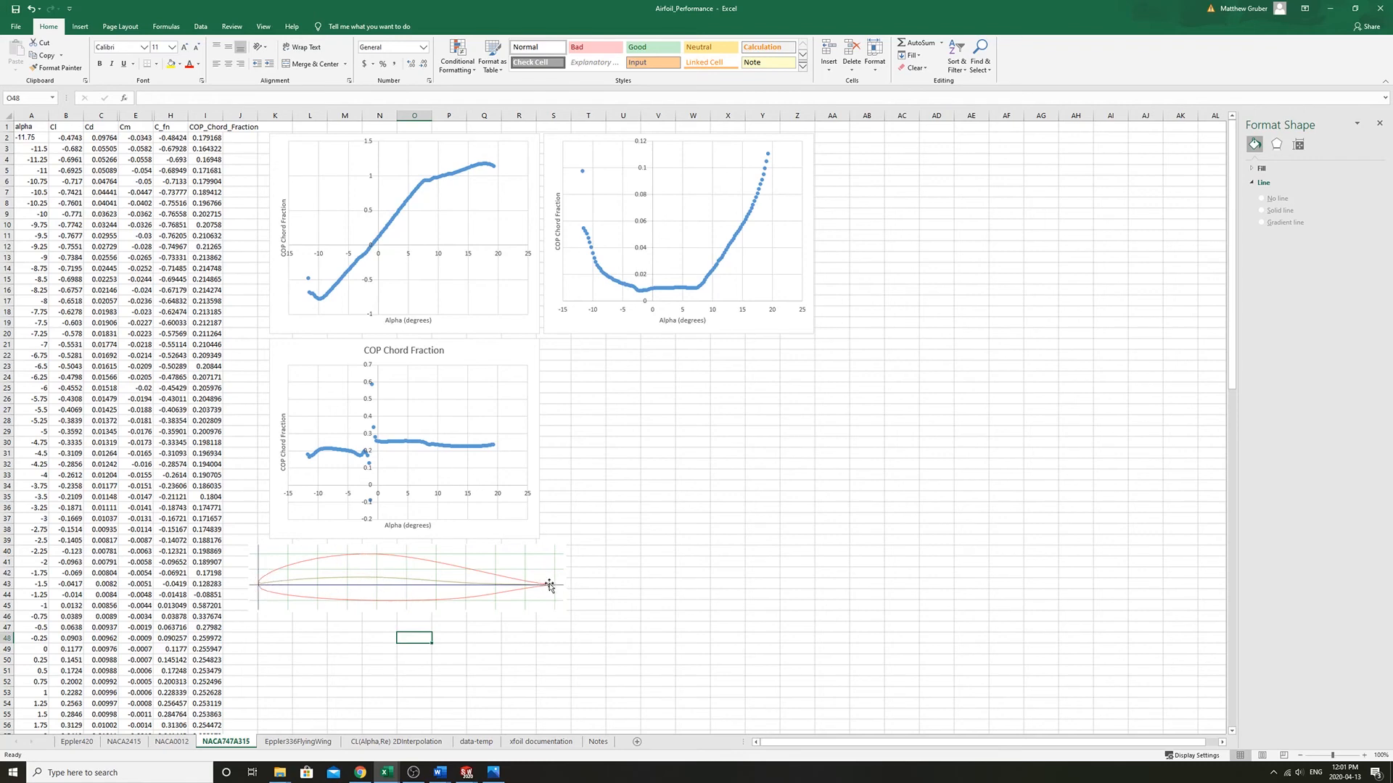
{"action": "mouse_move", "coordinate": [530, 574]}
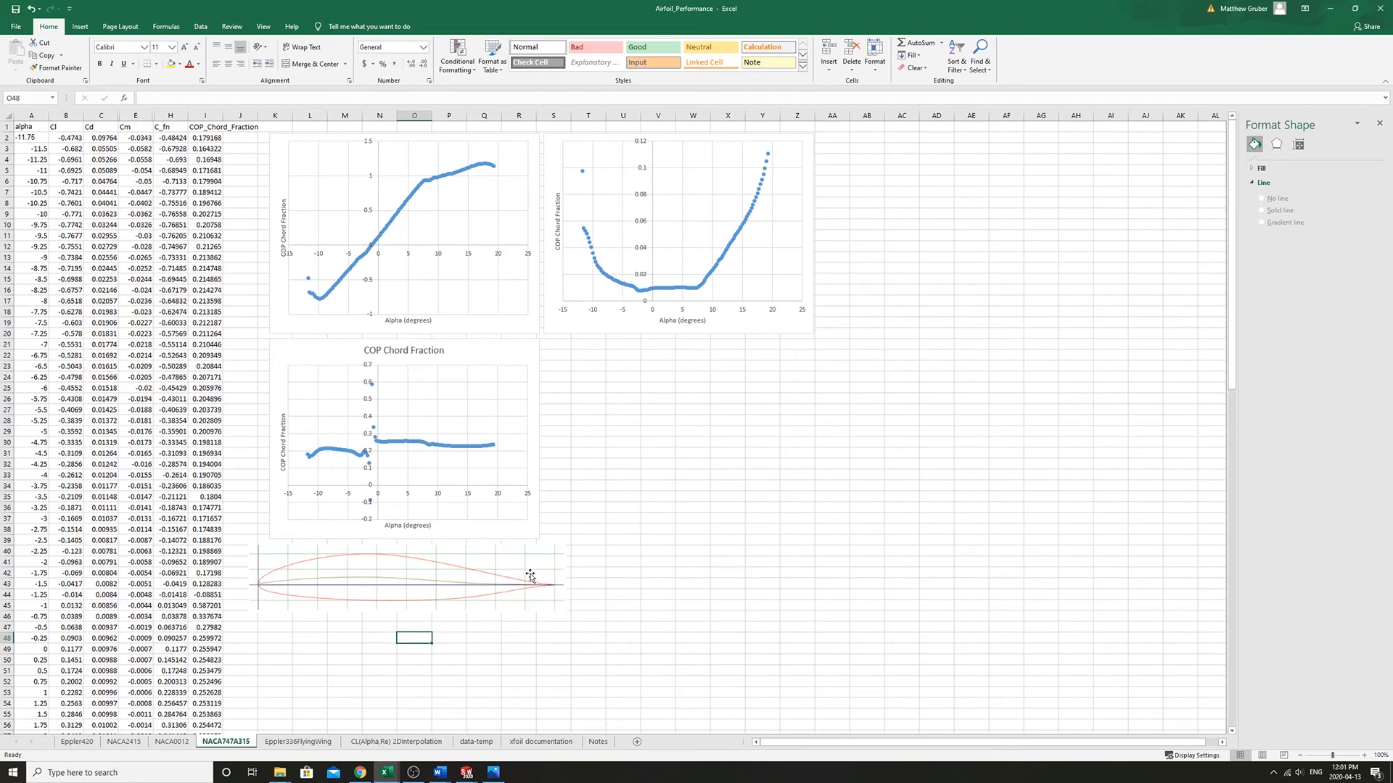
{"action": "mouse_move", "coordinate": [561, 578]}
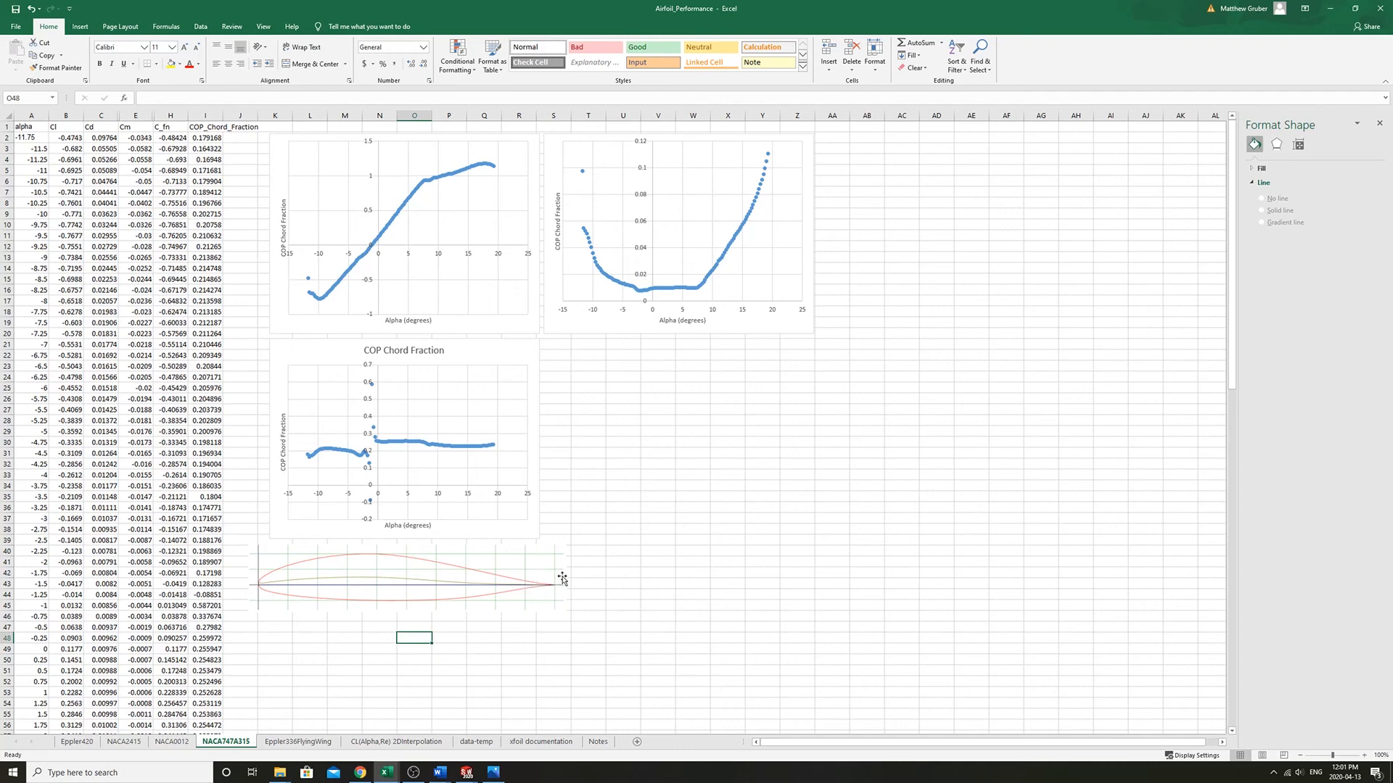
Confirm the NACA747A315 COP Chord Fraction series plots that sheet's own COP column against alpha
{"action": "left_click", "coordinate": [408, 442]}
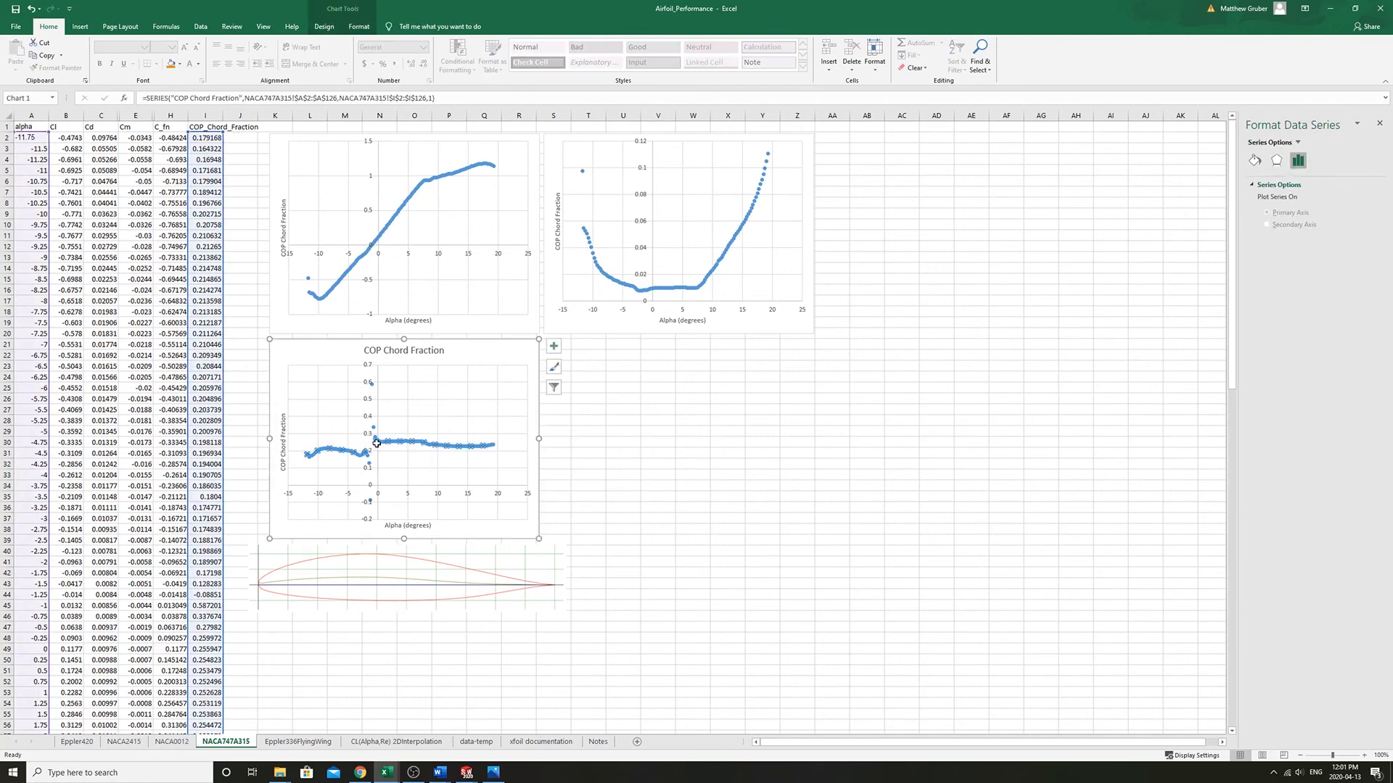
{"action": "mouse_move", "coordinate": [400, 442]}
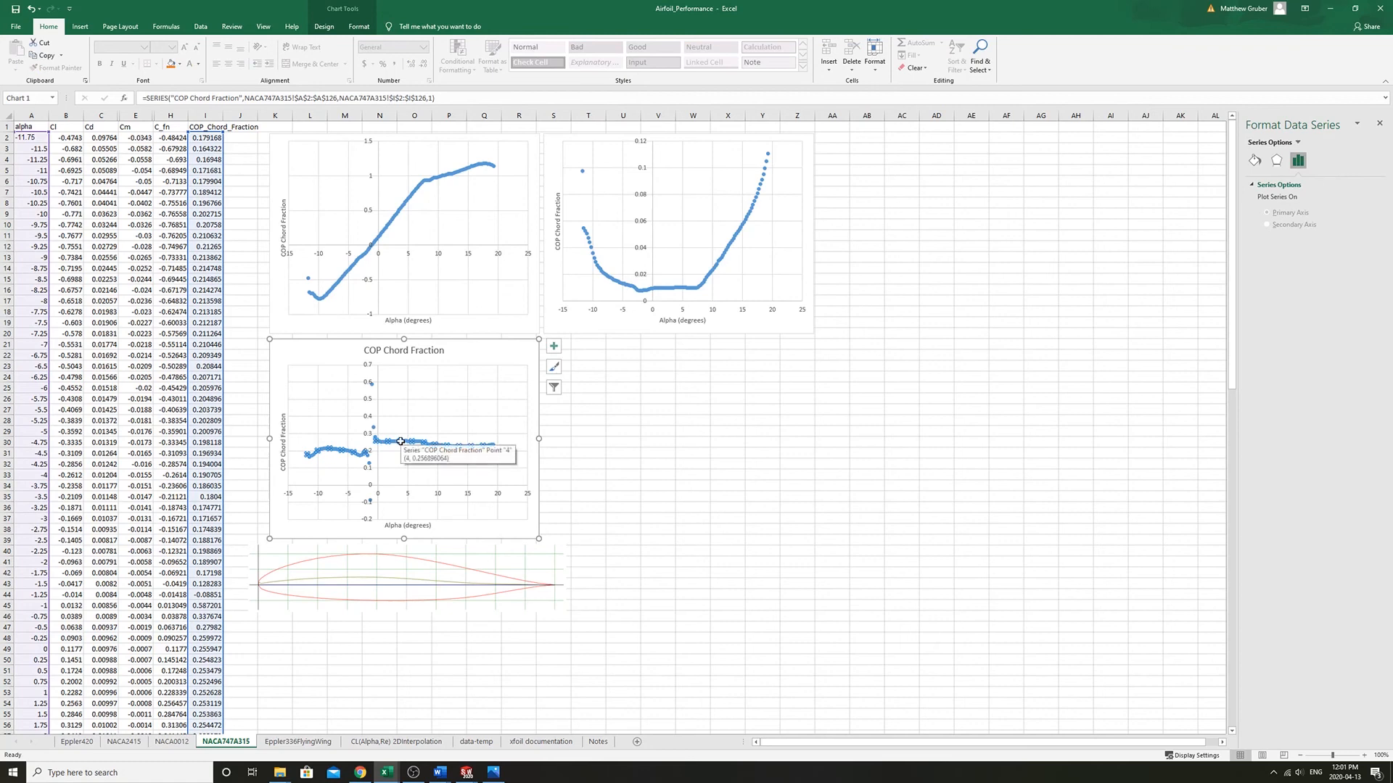
{"action": "mouse_move", "coordinate": [475, 452]}
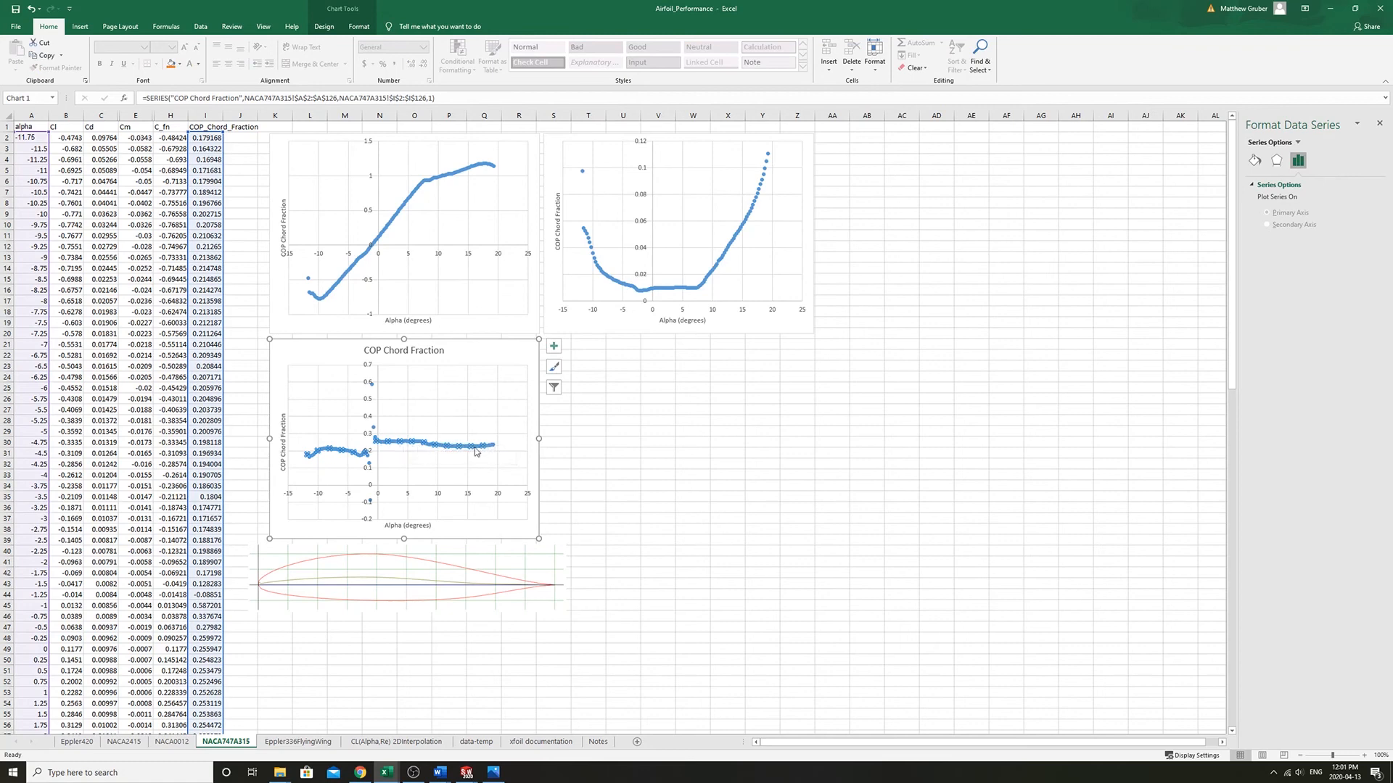
{"action": "mouse_move", "coordinate": [463, 454]}
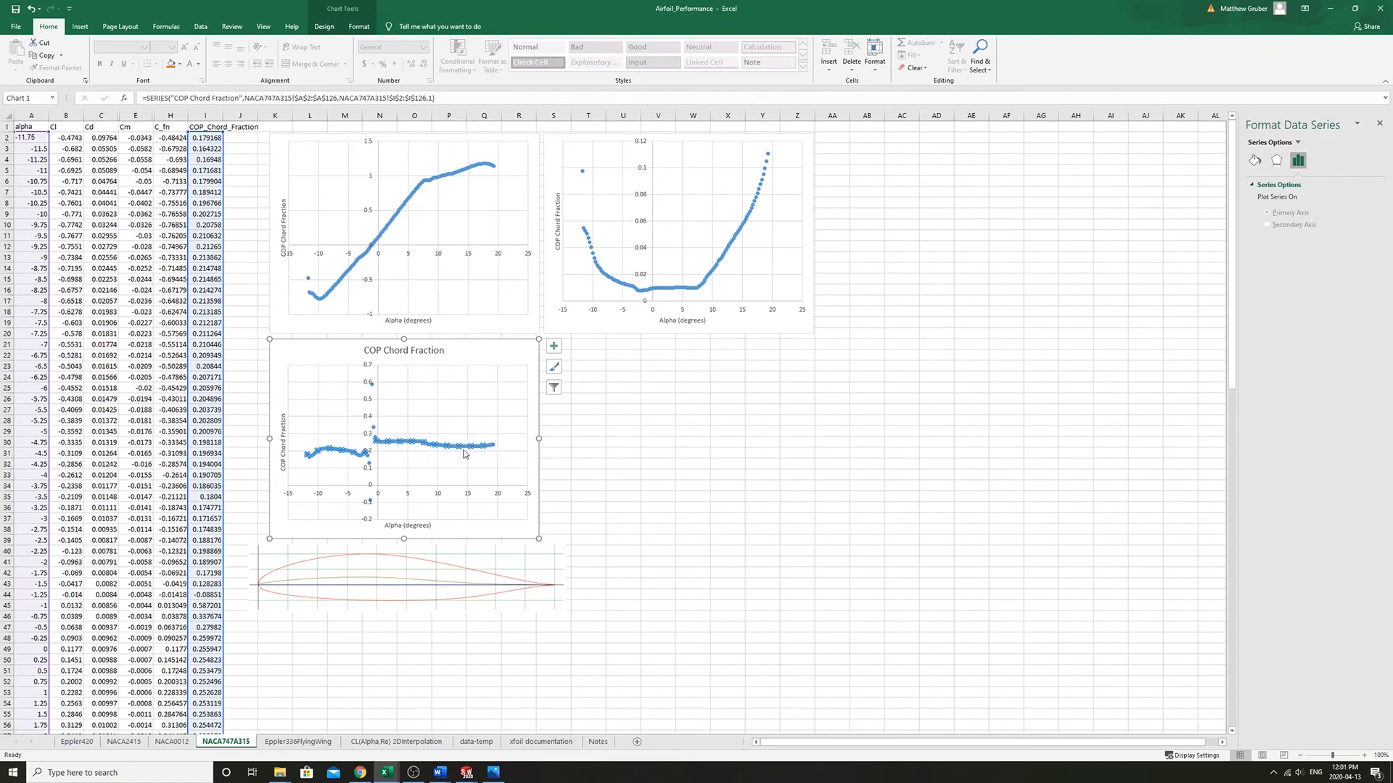
Move to the Eppler420 sheet and confirm its COP Chord Fraction series plots its own COP column against alpha
{"action": "left_click", "coordinate": [554, 431]}
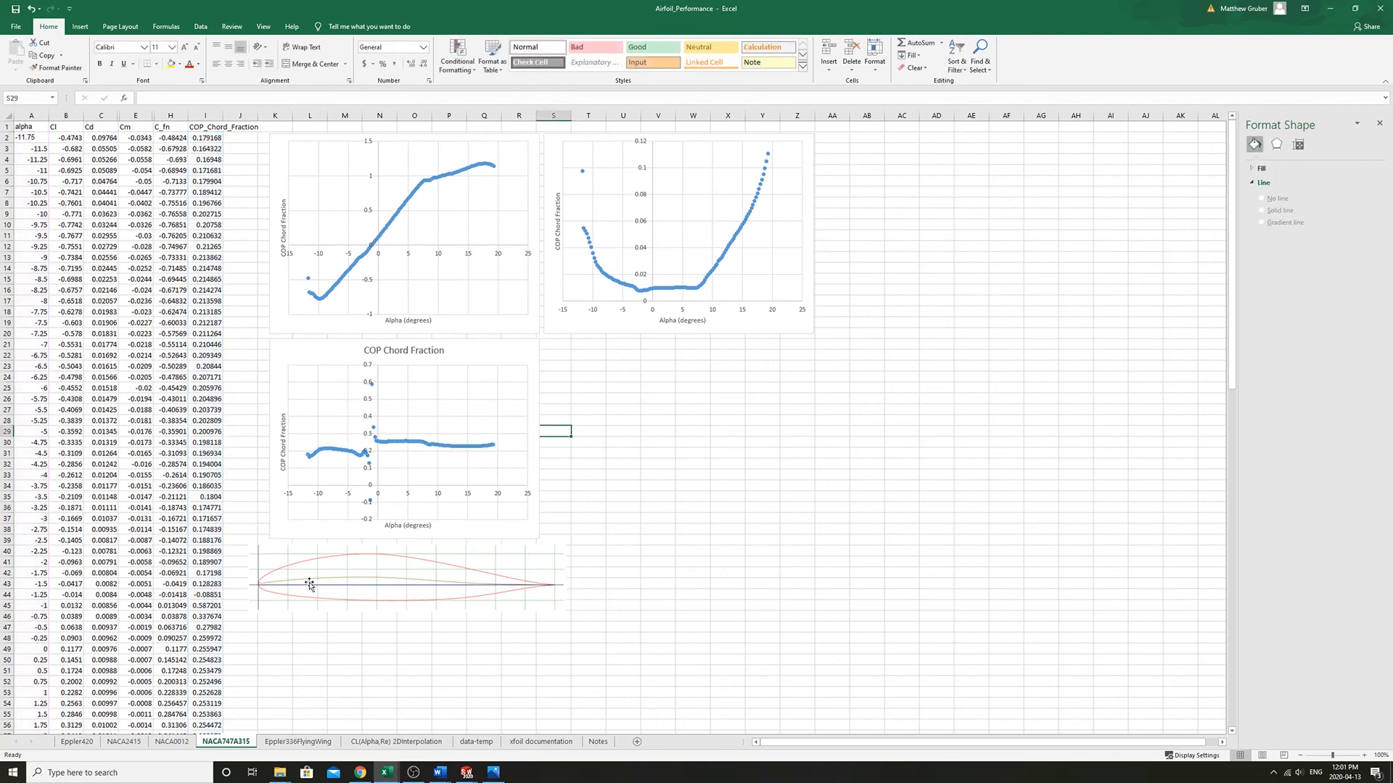
{"action": "mouse_move", "coordinate": [302, 587]}
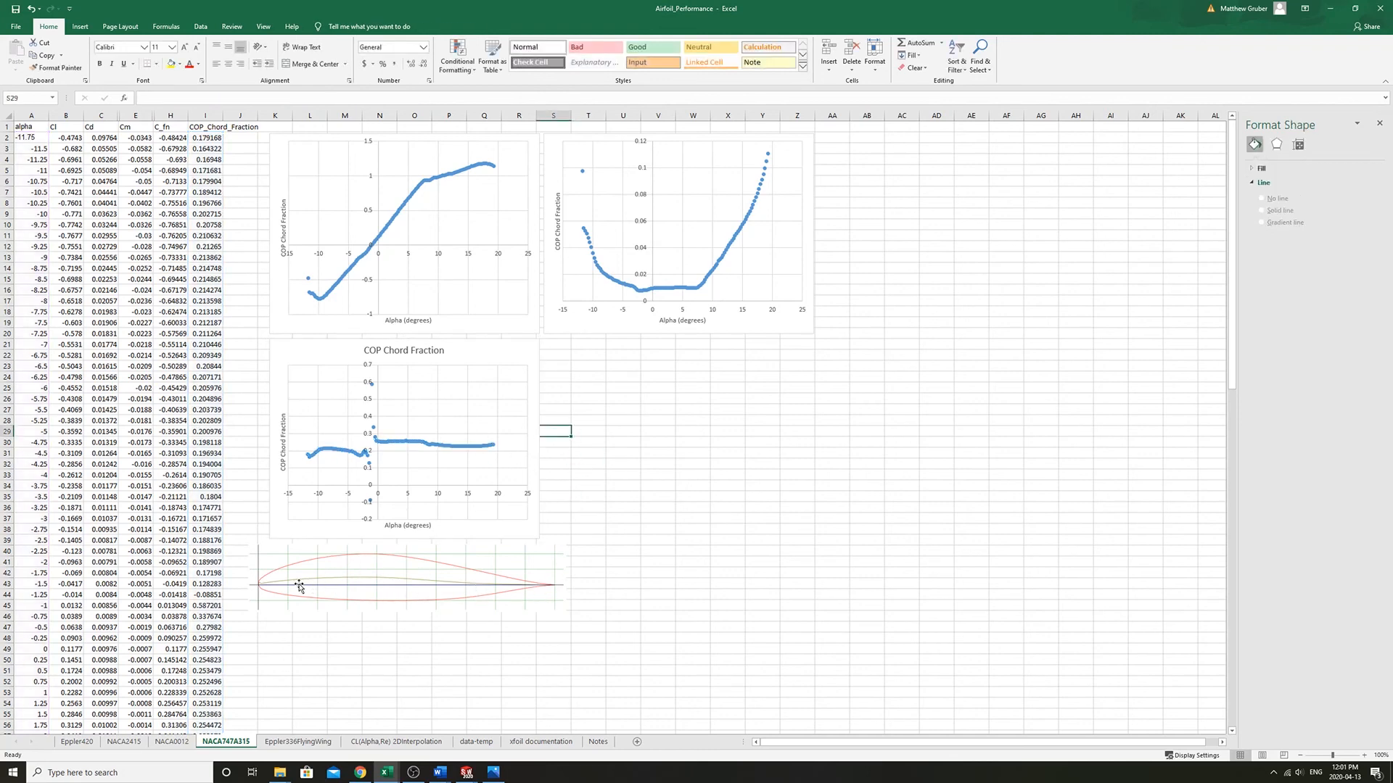
{"action": "mouse_move", "coordinate": [292, 593]}
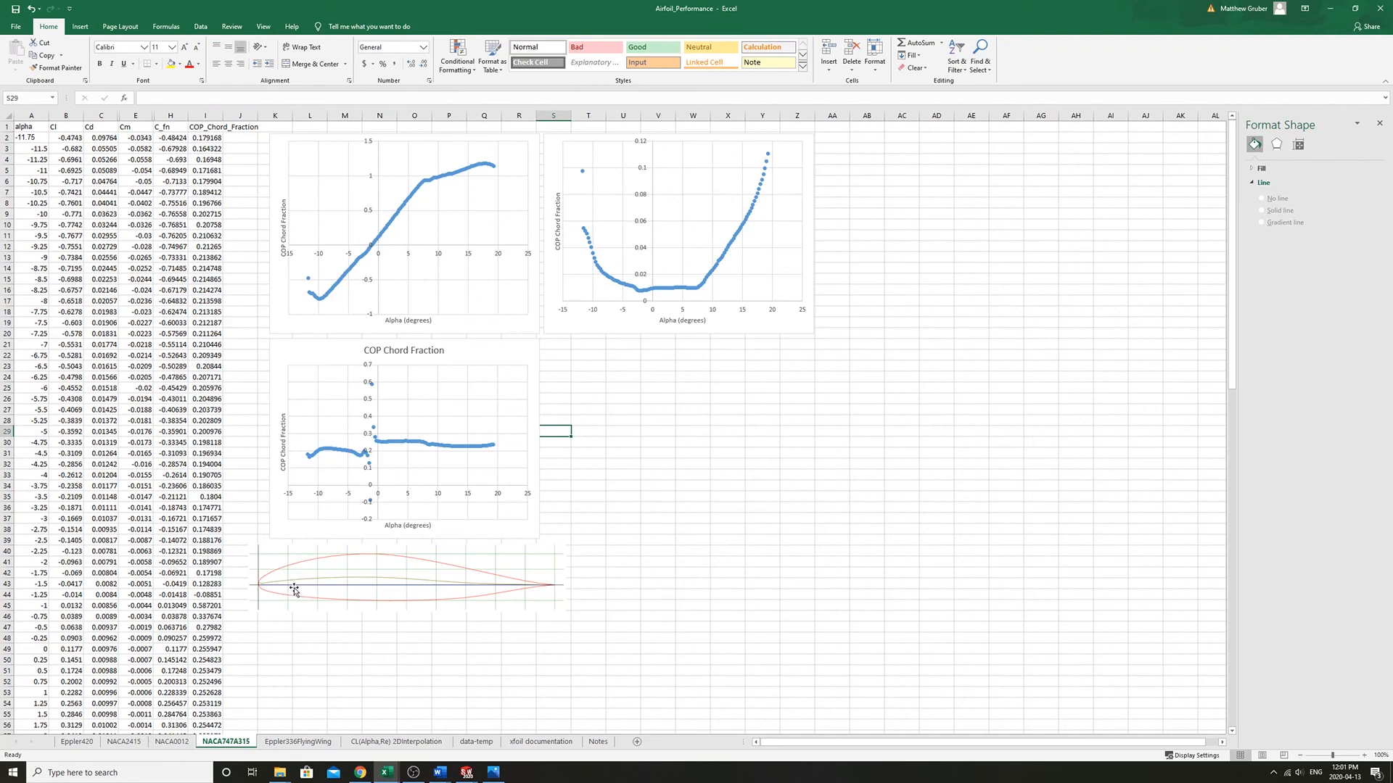
{"action": "mouse_move", "coordinate": [324, 588]}
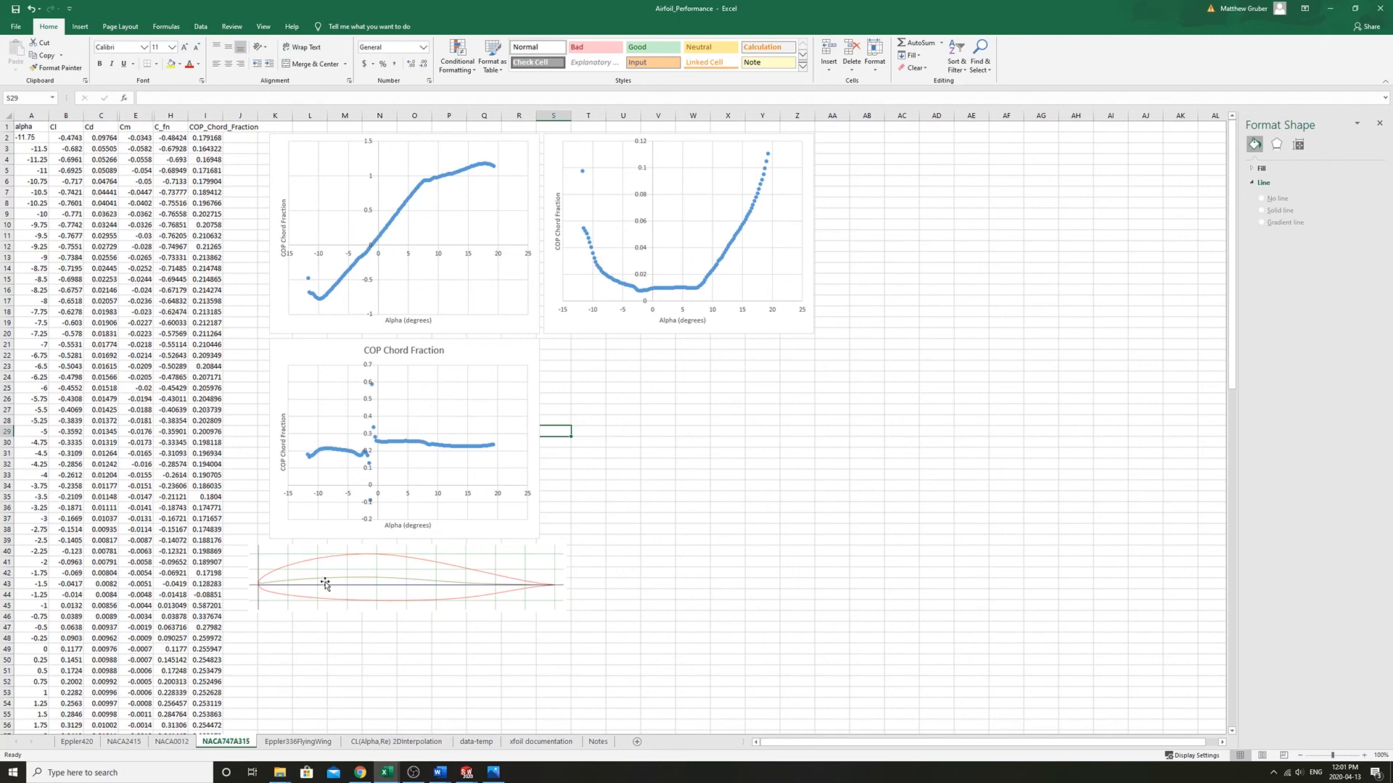
{"action": "mouse_move", "coordinate": [339, 579]}
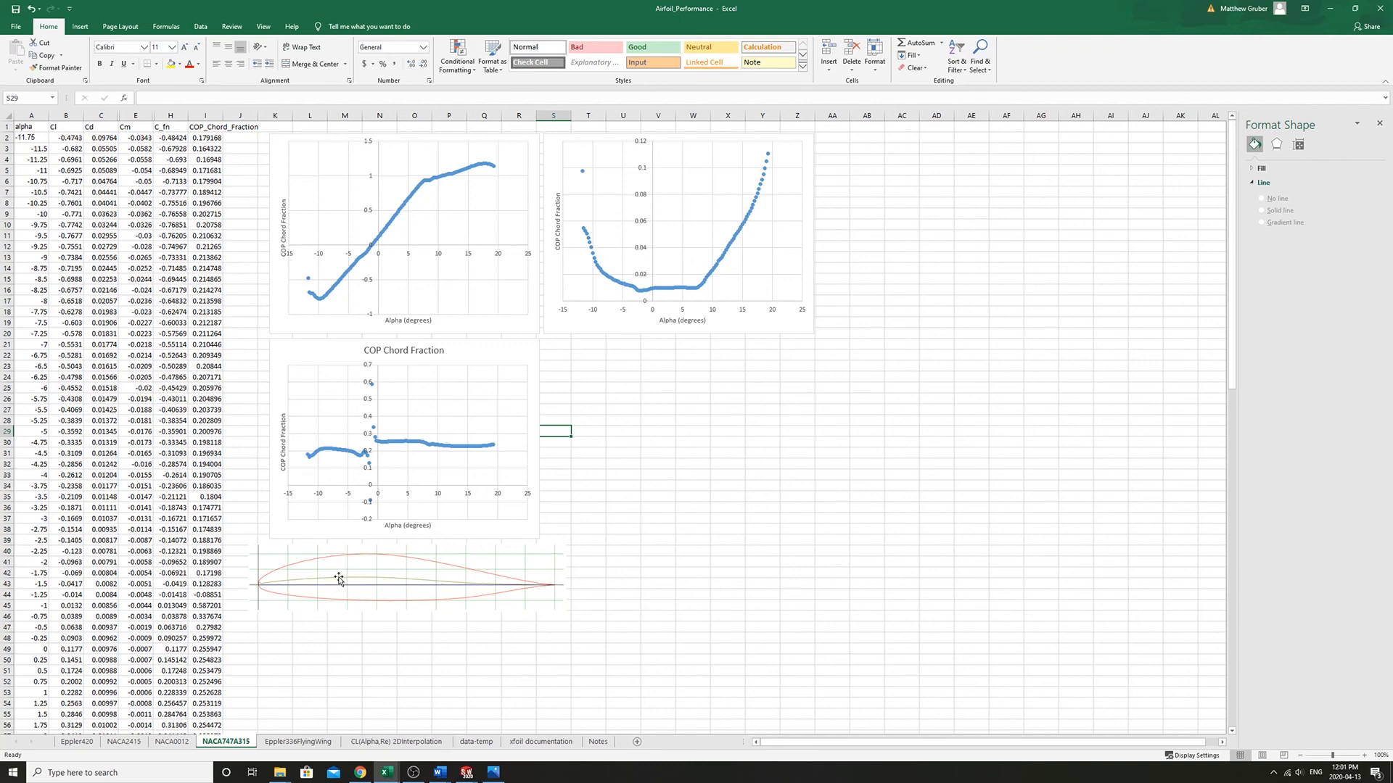
{"action": "mouse_move", "coordinate": [388, 551]}
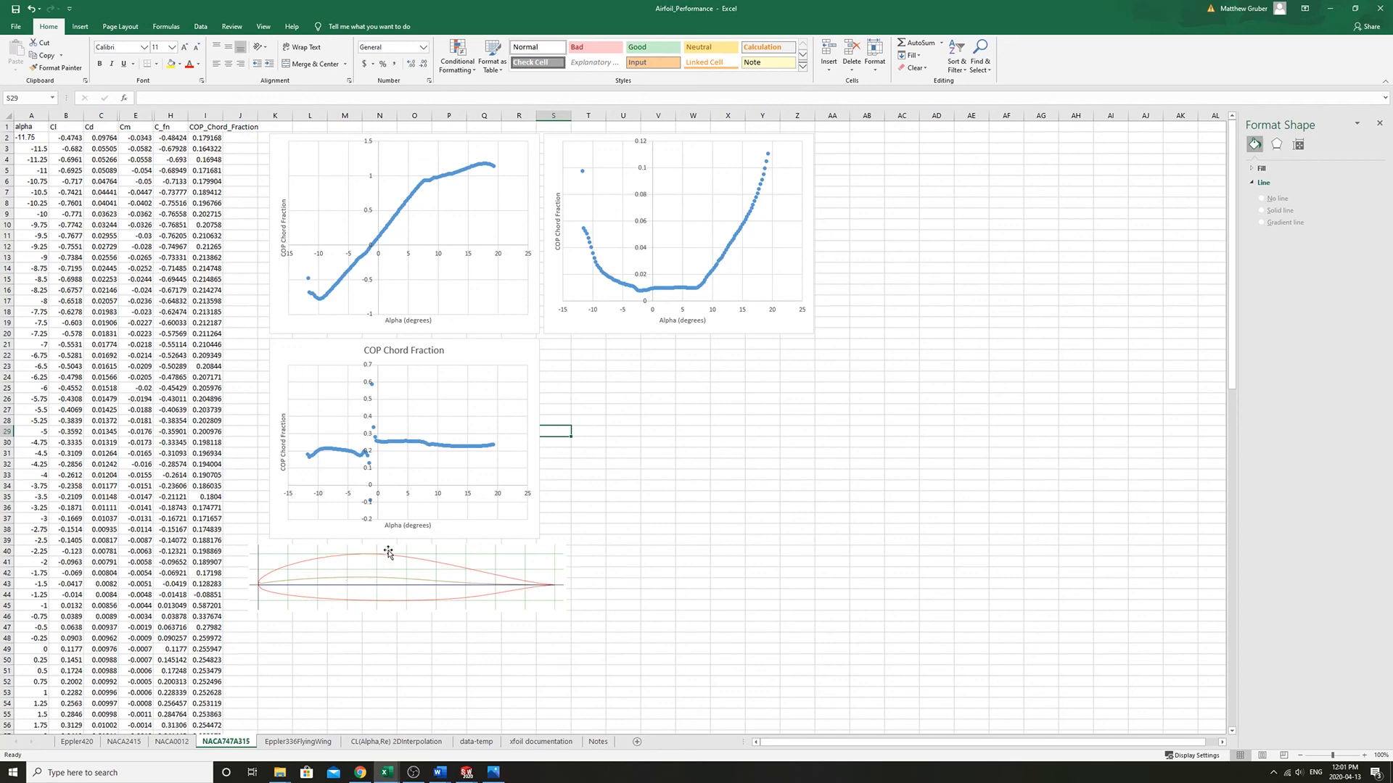
{"action": "mouse_move", "coordinate": [279, 583]}
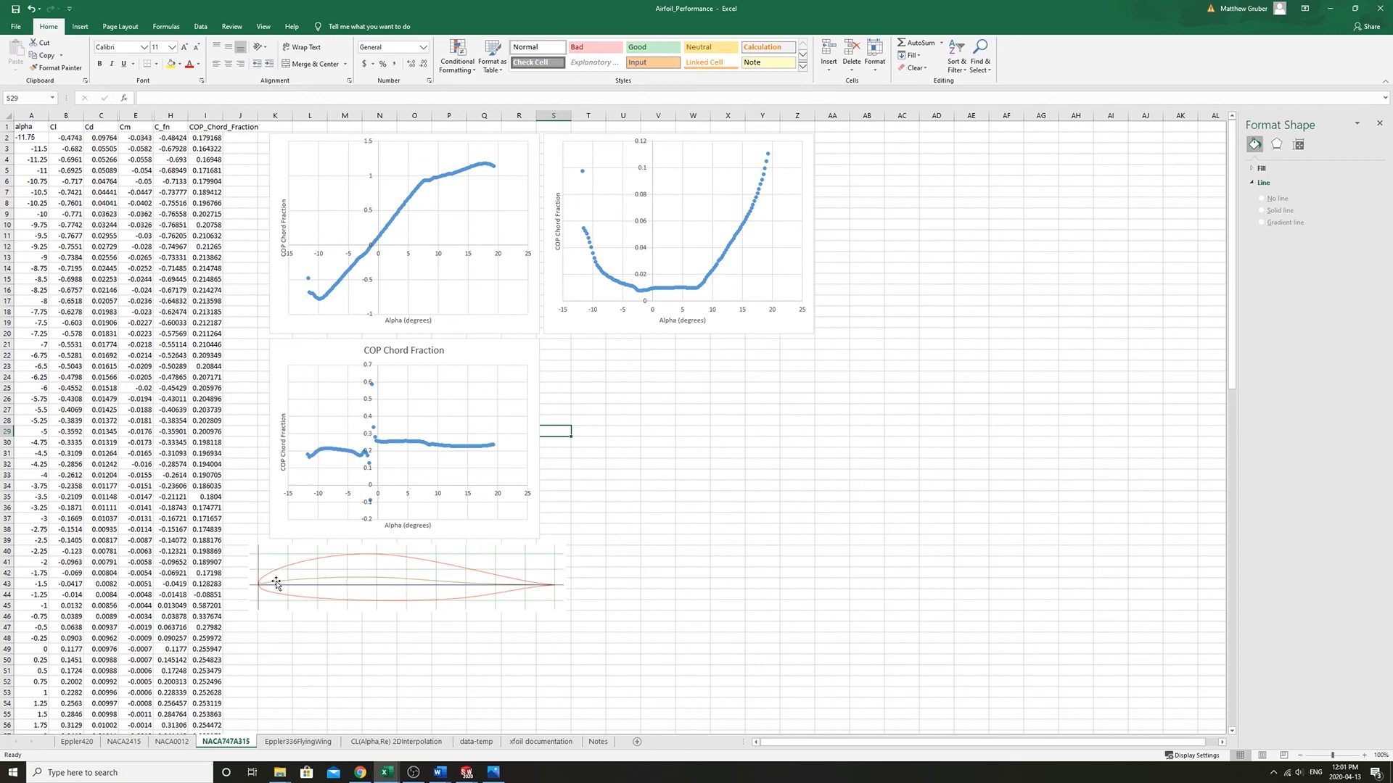
{"action": "mouse_move", "coordinate": [517, 583]}
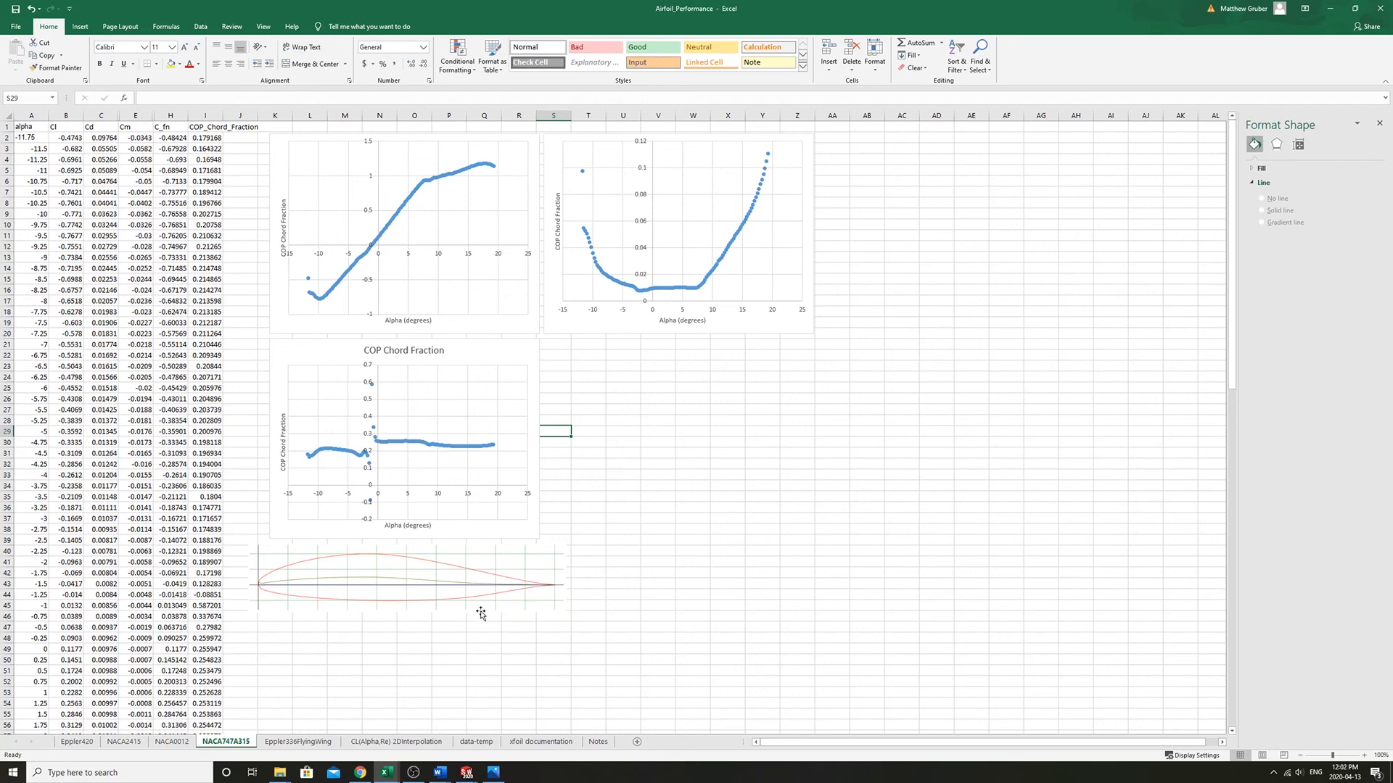
{"action": "mouse_move", "coordinate": [315, 574]}
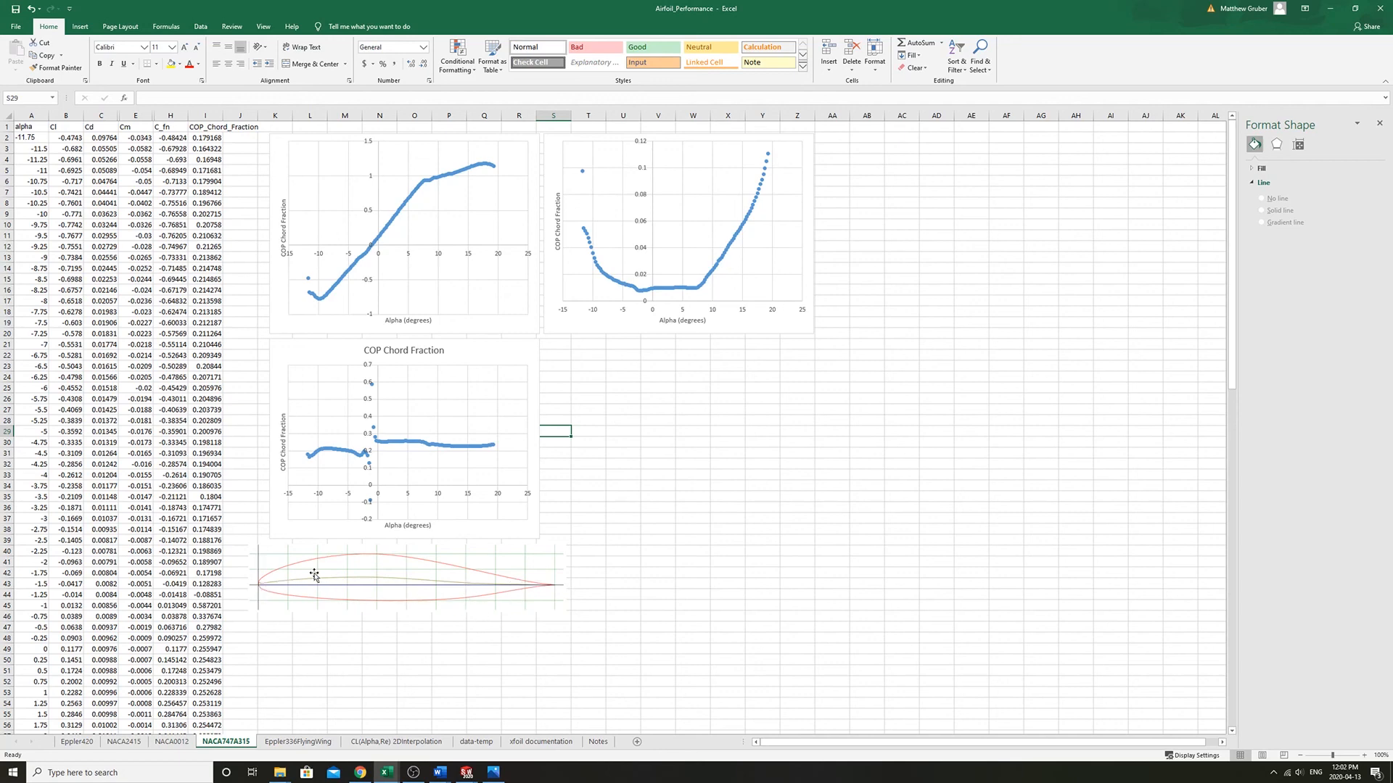
{"action": "mouse_move", "coordinate": [534, 577]}
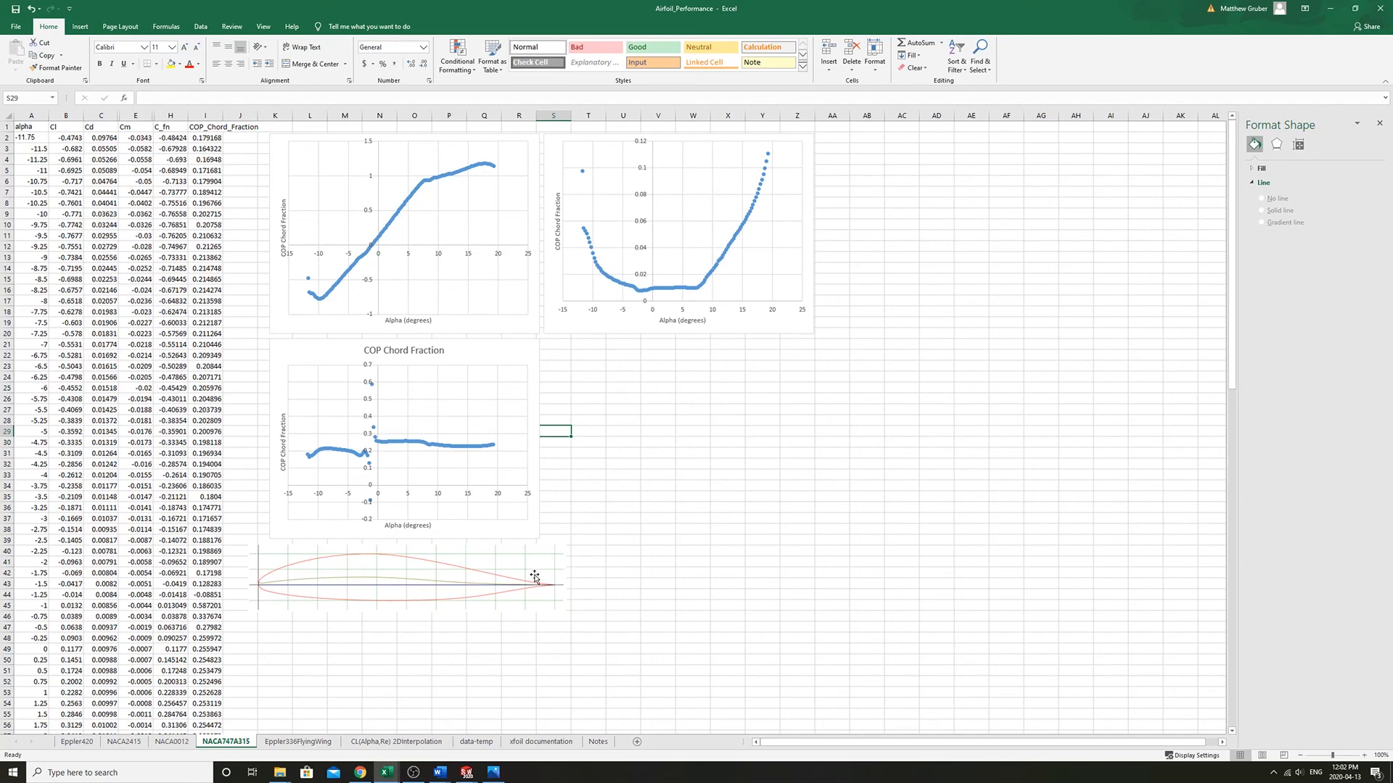
{"action": "mouse_move", "coordinate": [435, 486]}
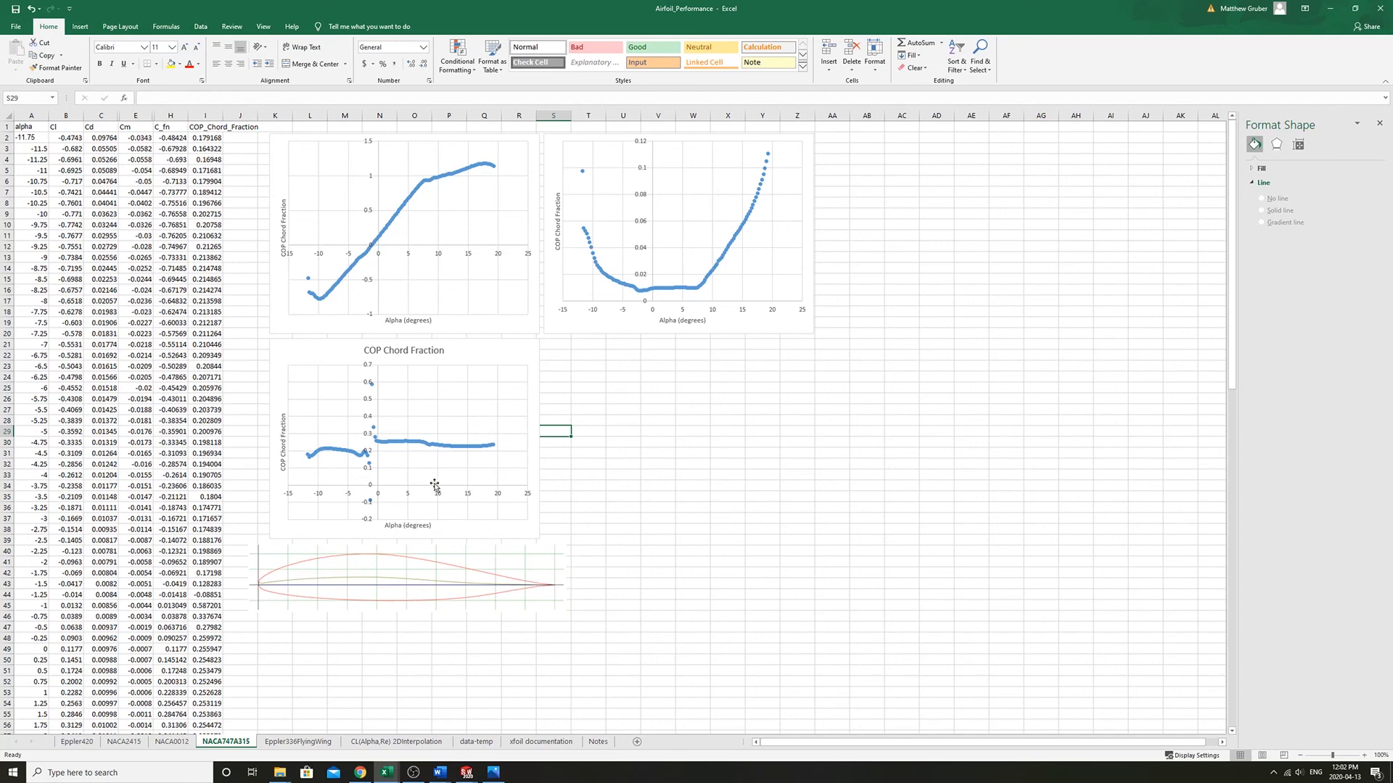
{"action": "mouse_move", "coordinate": [435, 509]}
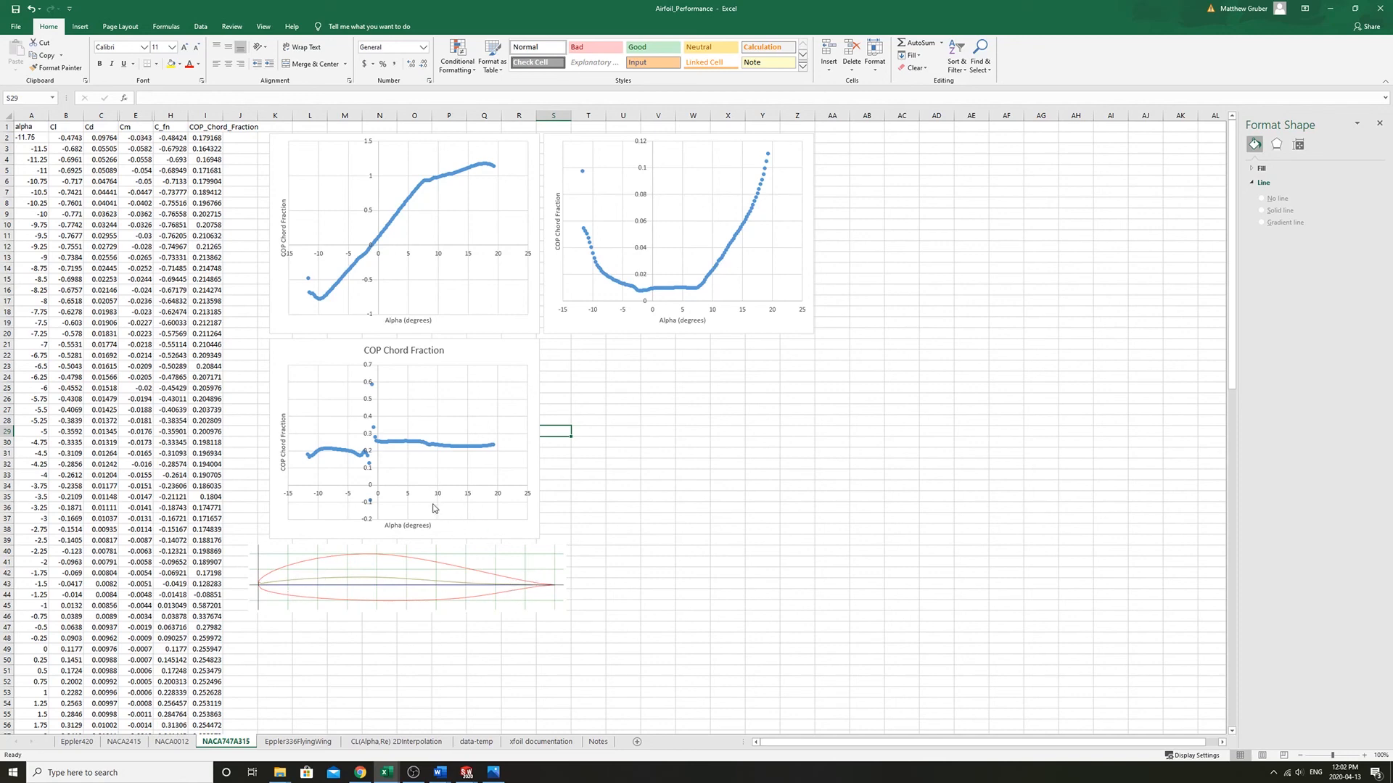
{"action": "mouse_move", "coordinate": [435, 510]}
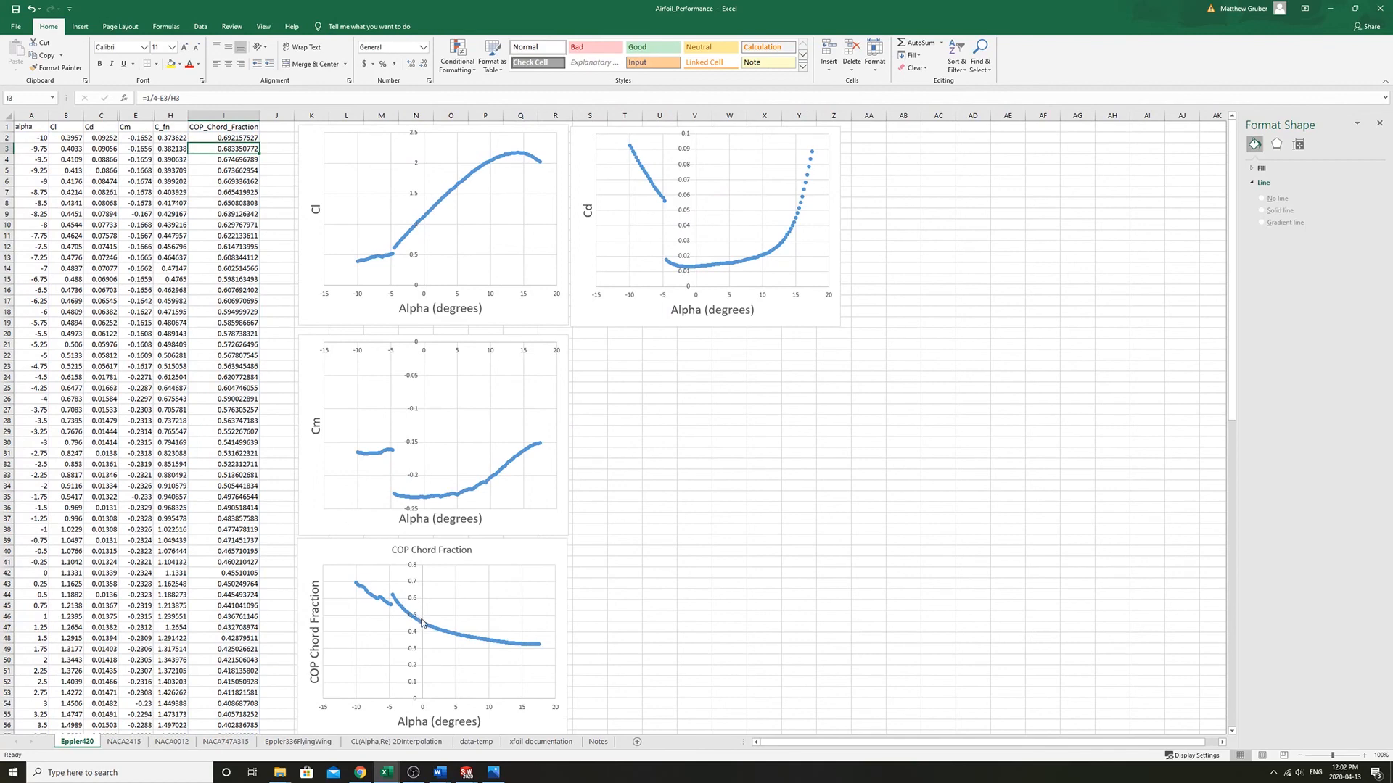
{"action": "left_click", "coordinate": [427, 629]}
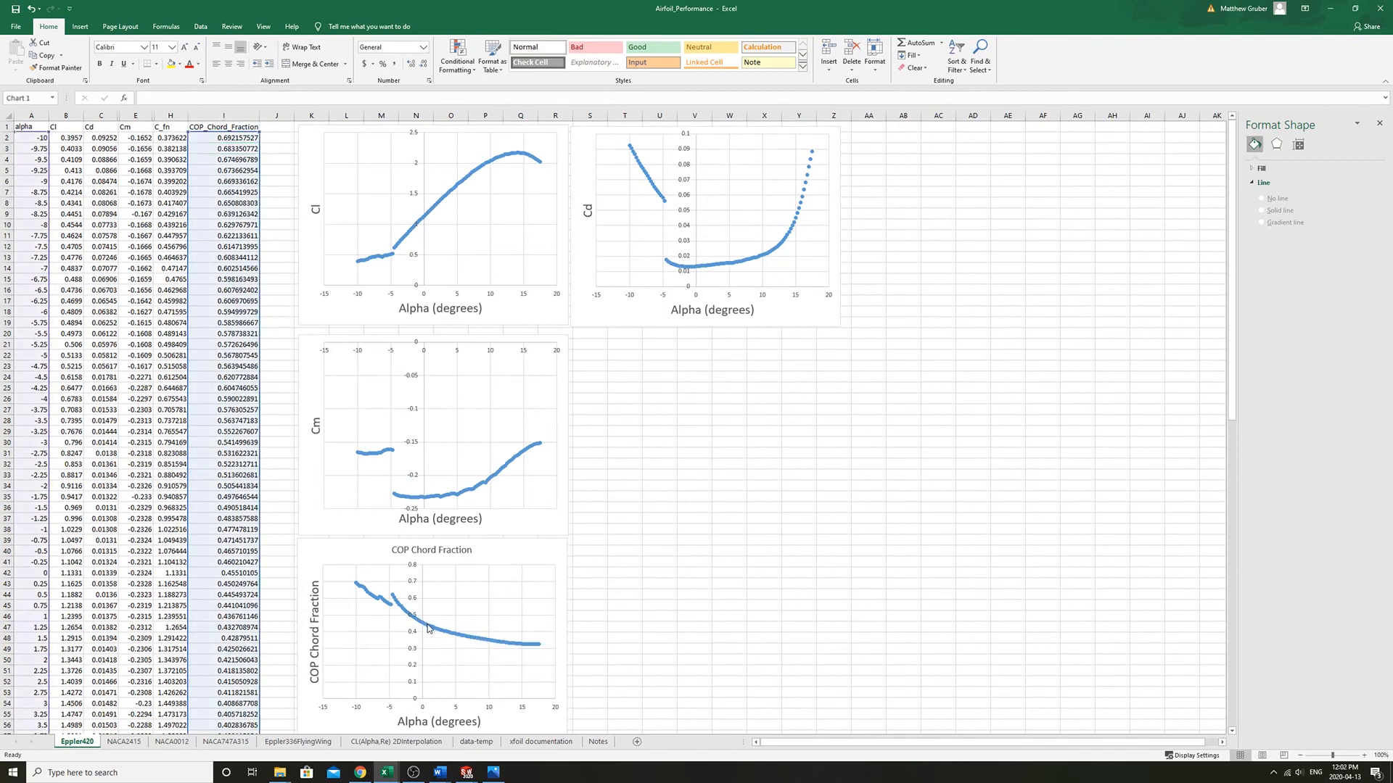
{"action": "left_click", "coordinate": [426, 629]}
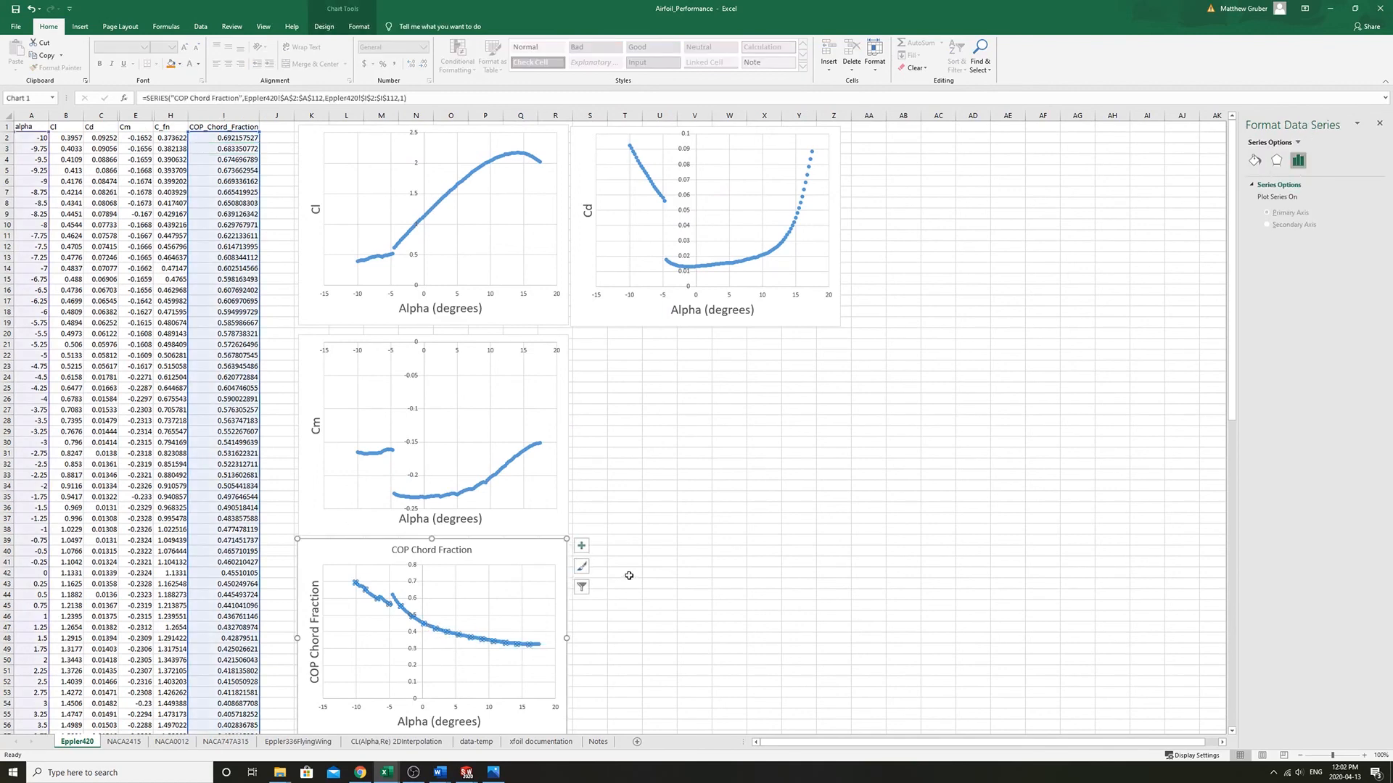